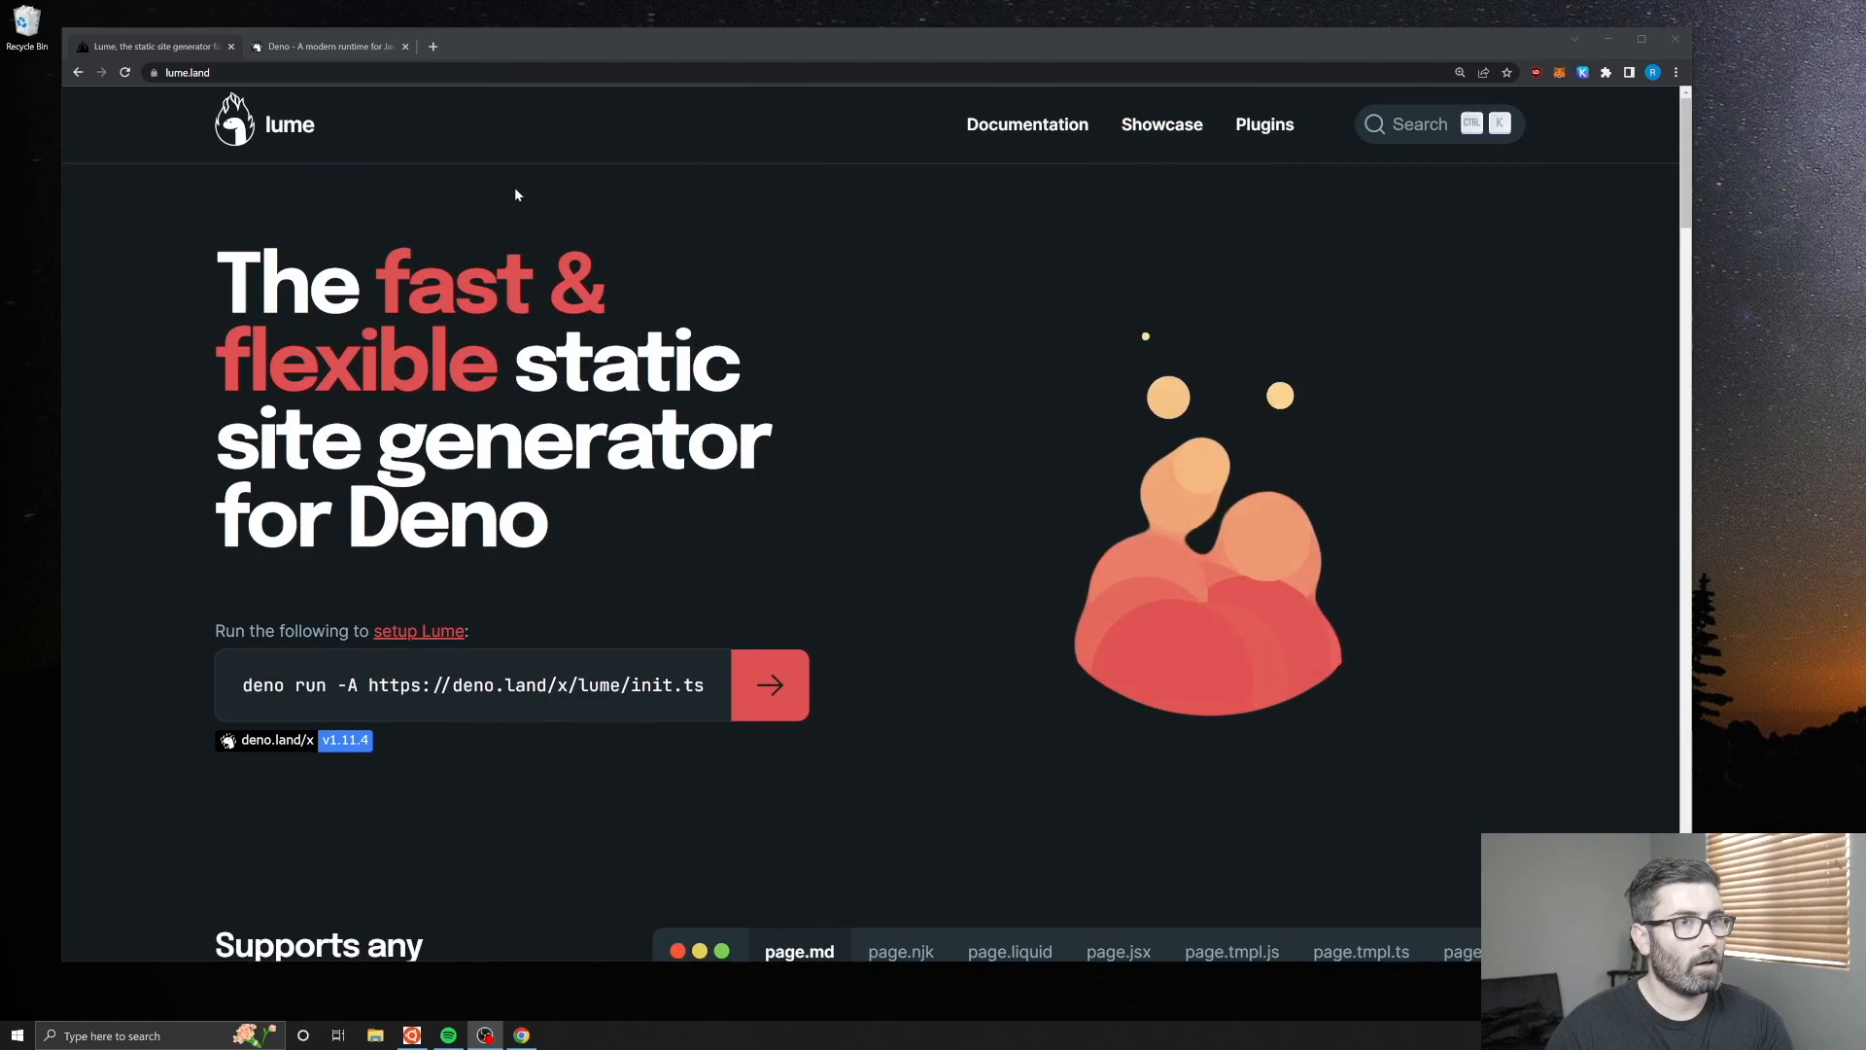
Browse the Lume Plugins page down through the catalogue to the Windi CSS entry.
{"action": "left_click", "coordinate": [1263, 124]}
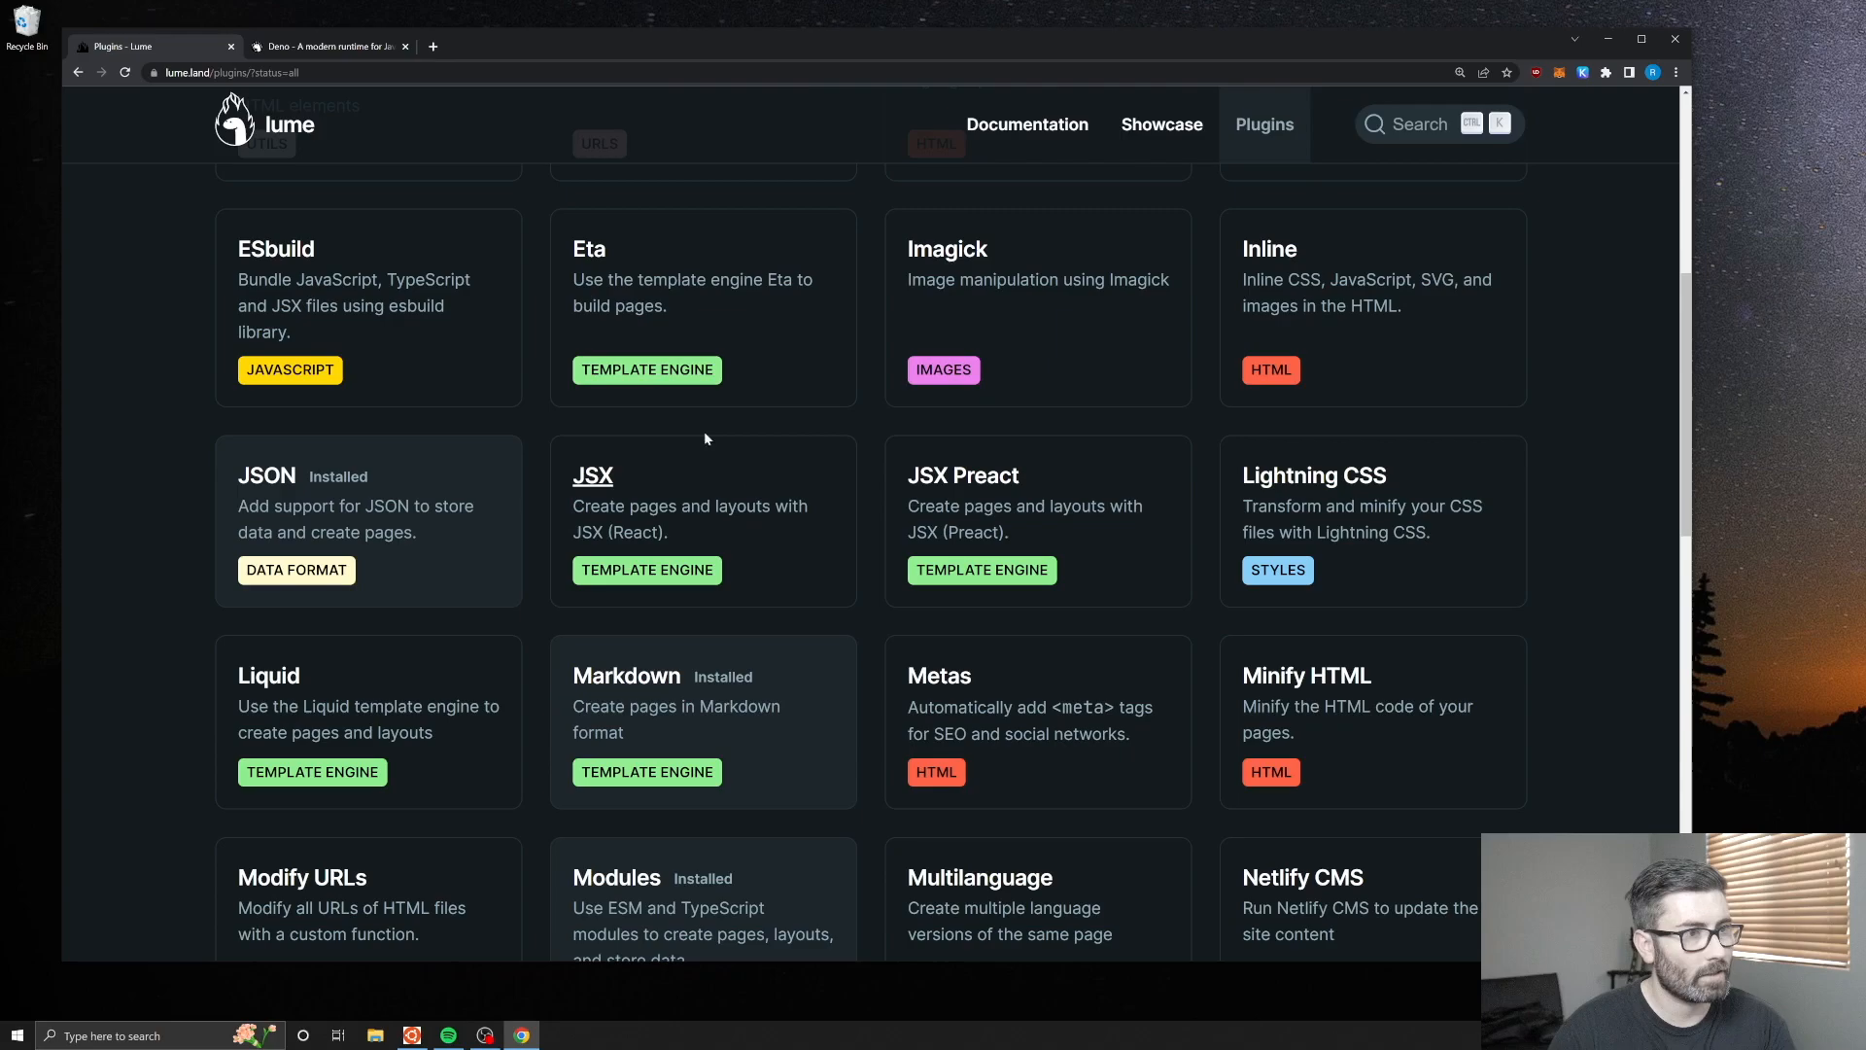
{"action": "scroll", "scroll_direction": "down", "scroll_amount": 3}
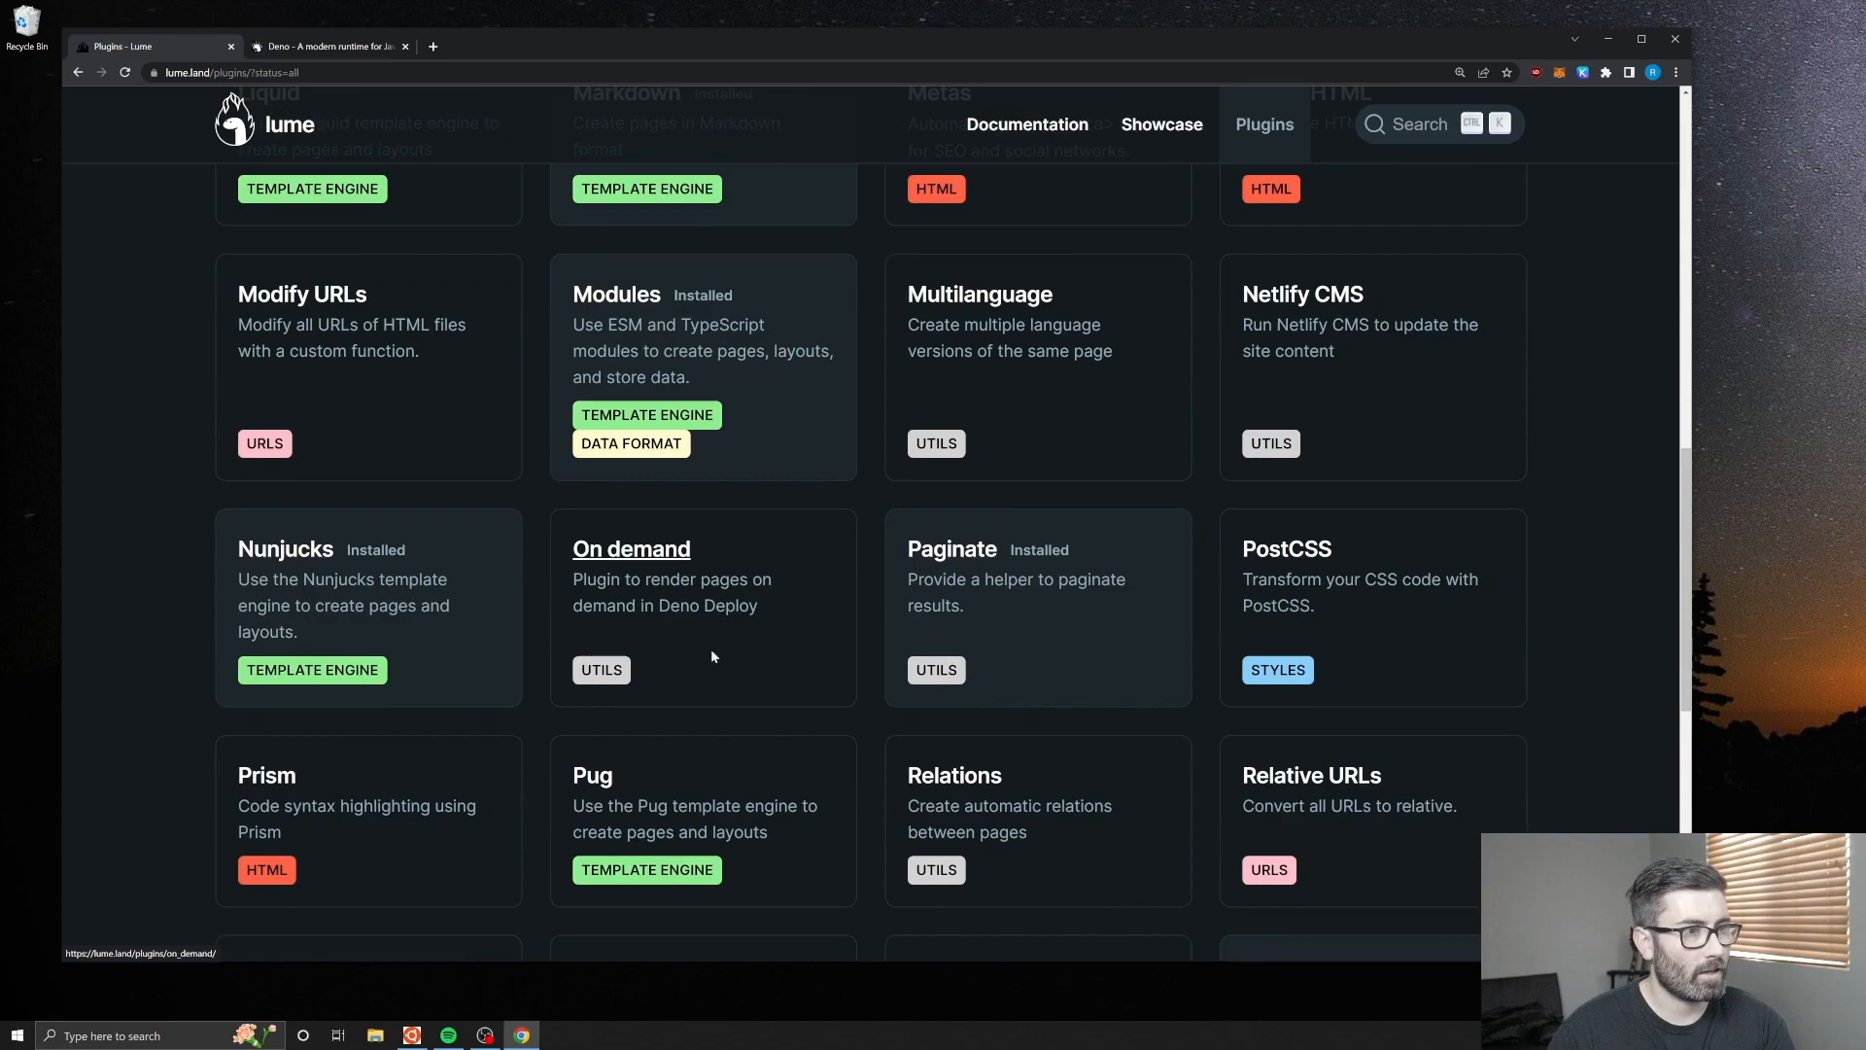
{"action": "mouse_move", "coordinate": [330, 737]}
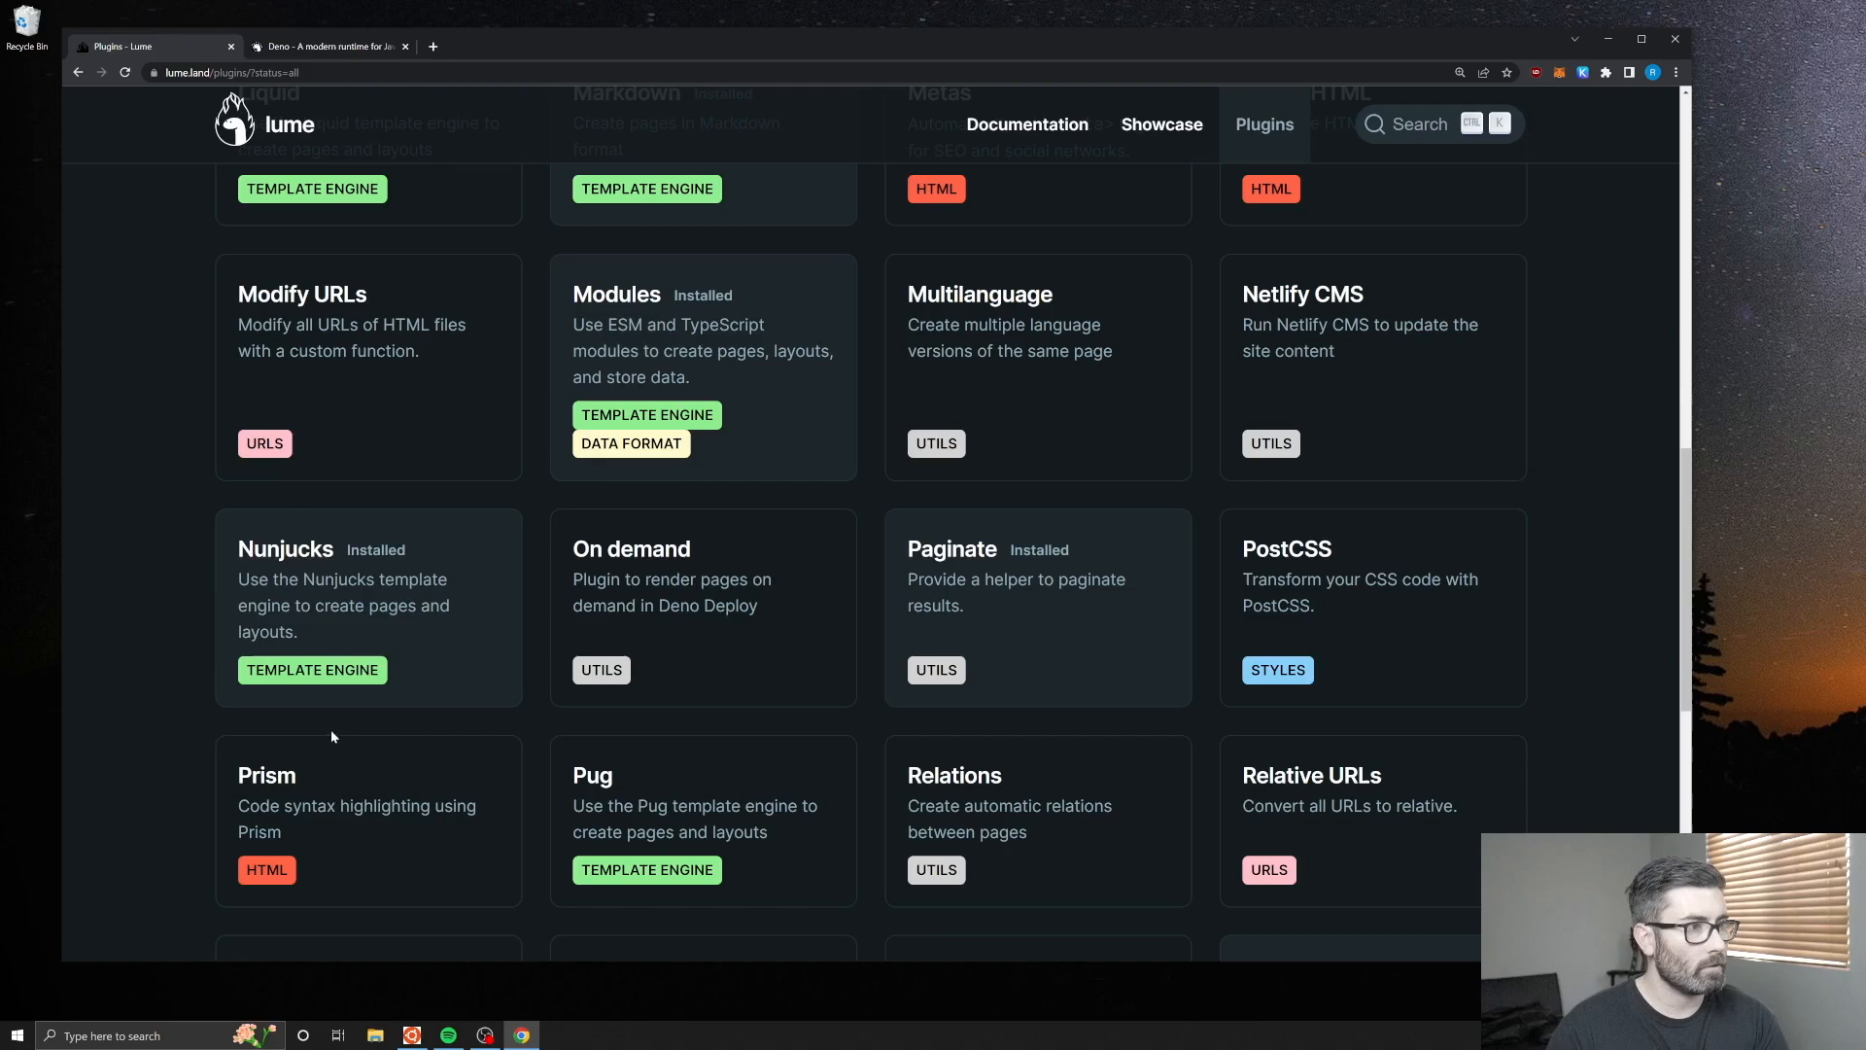
{"action": "scroll", "scroll_direction": "up", "scroll_amount": 3}
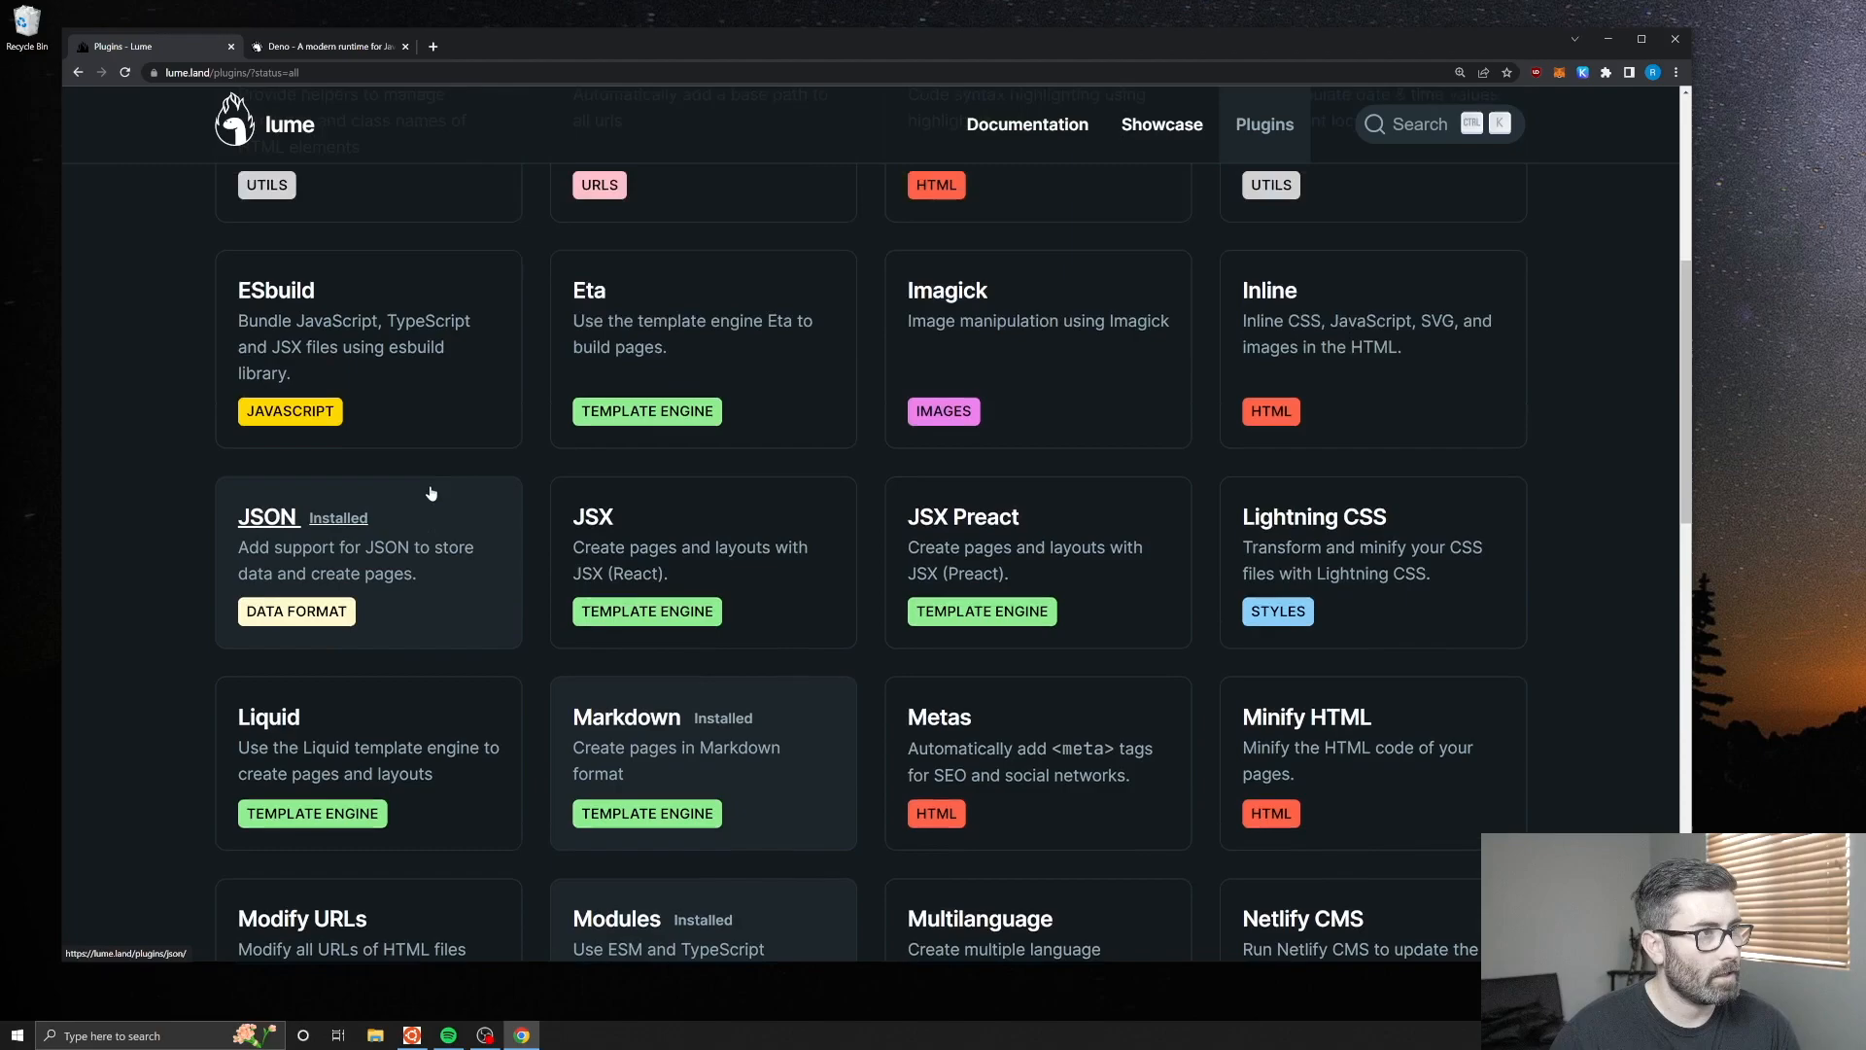
{"action": "scroll", "scroll_direction": "down", "scroll_amount": 3}
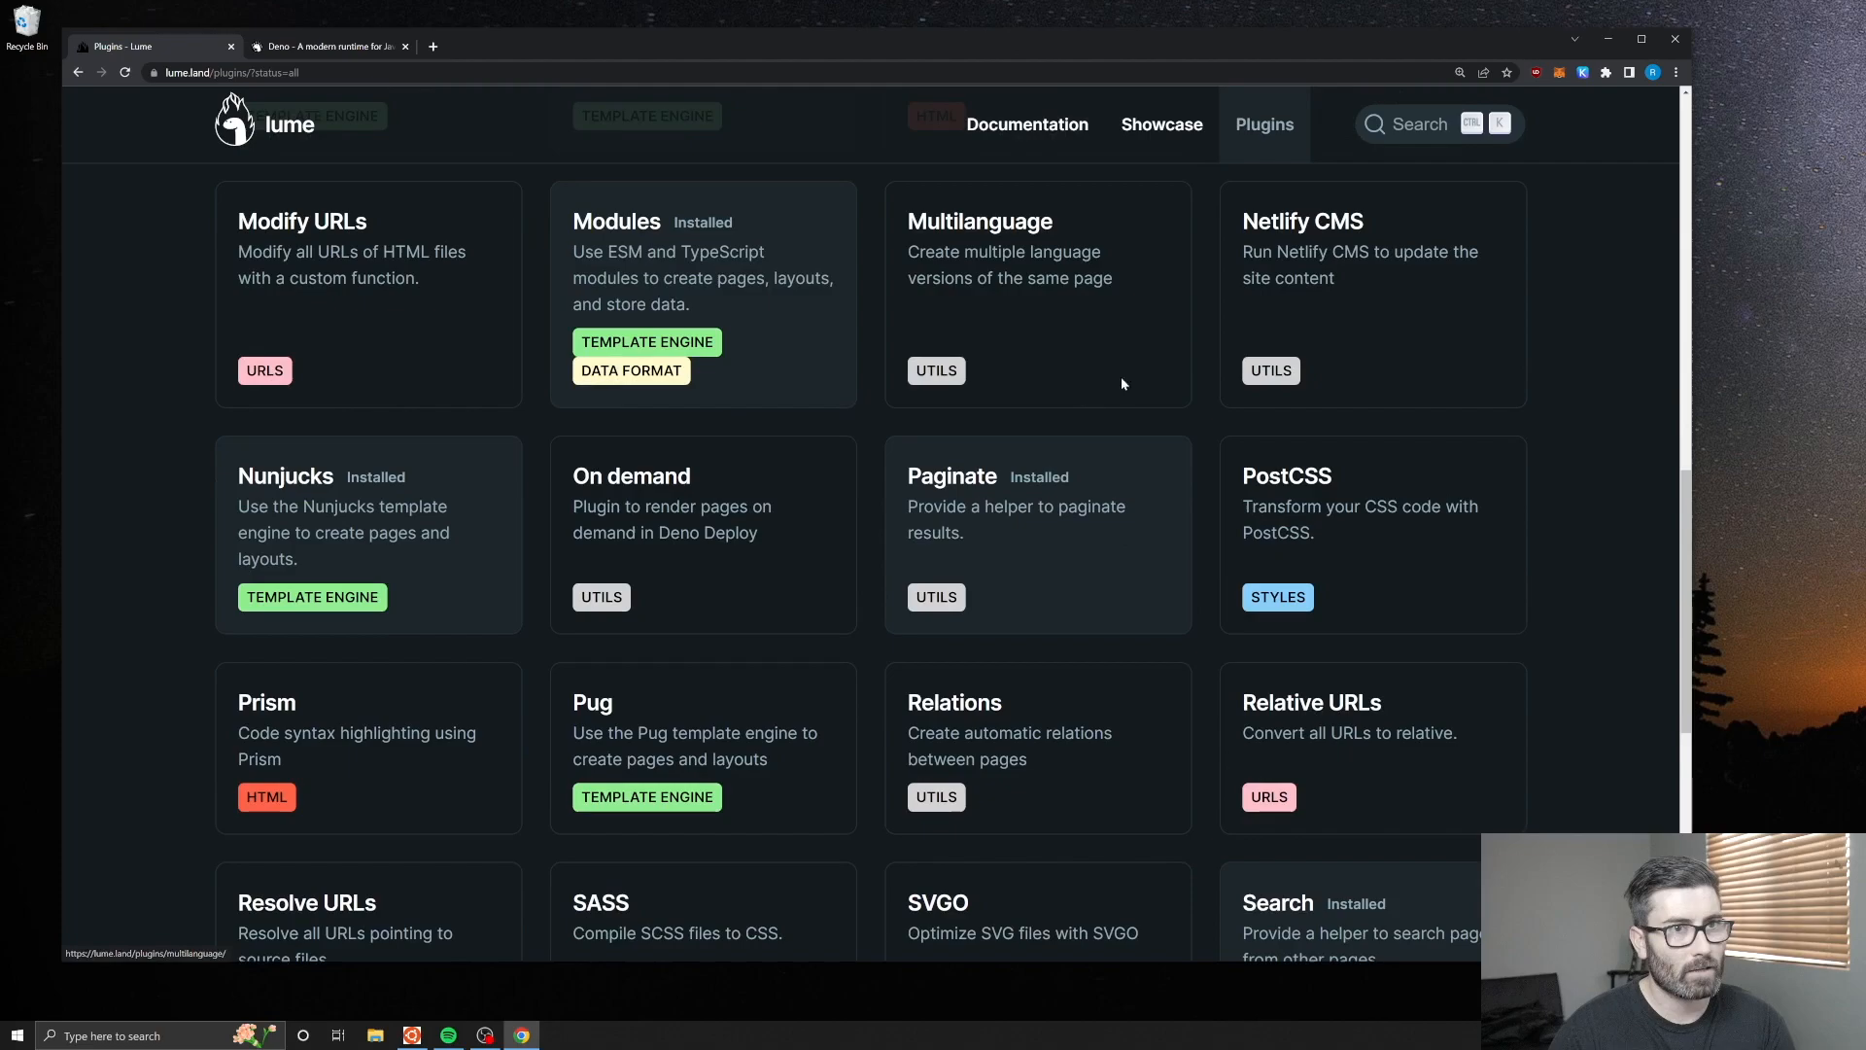
{"action": "scroll", "scroll_direction": "down", "scroll_amount": 3}
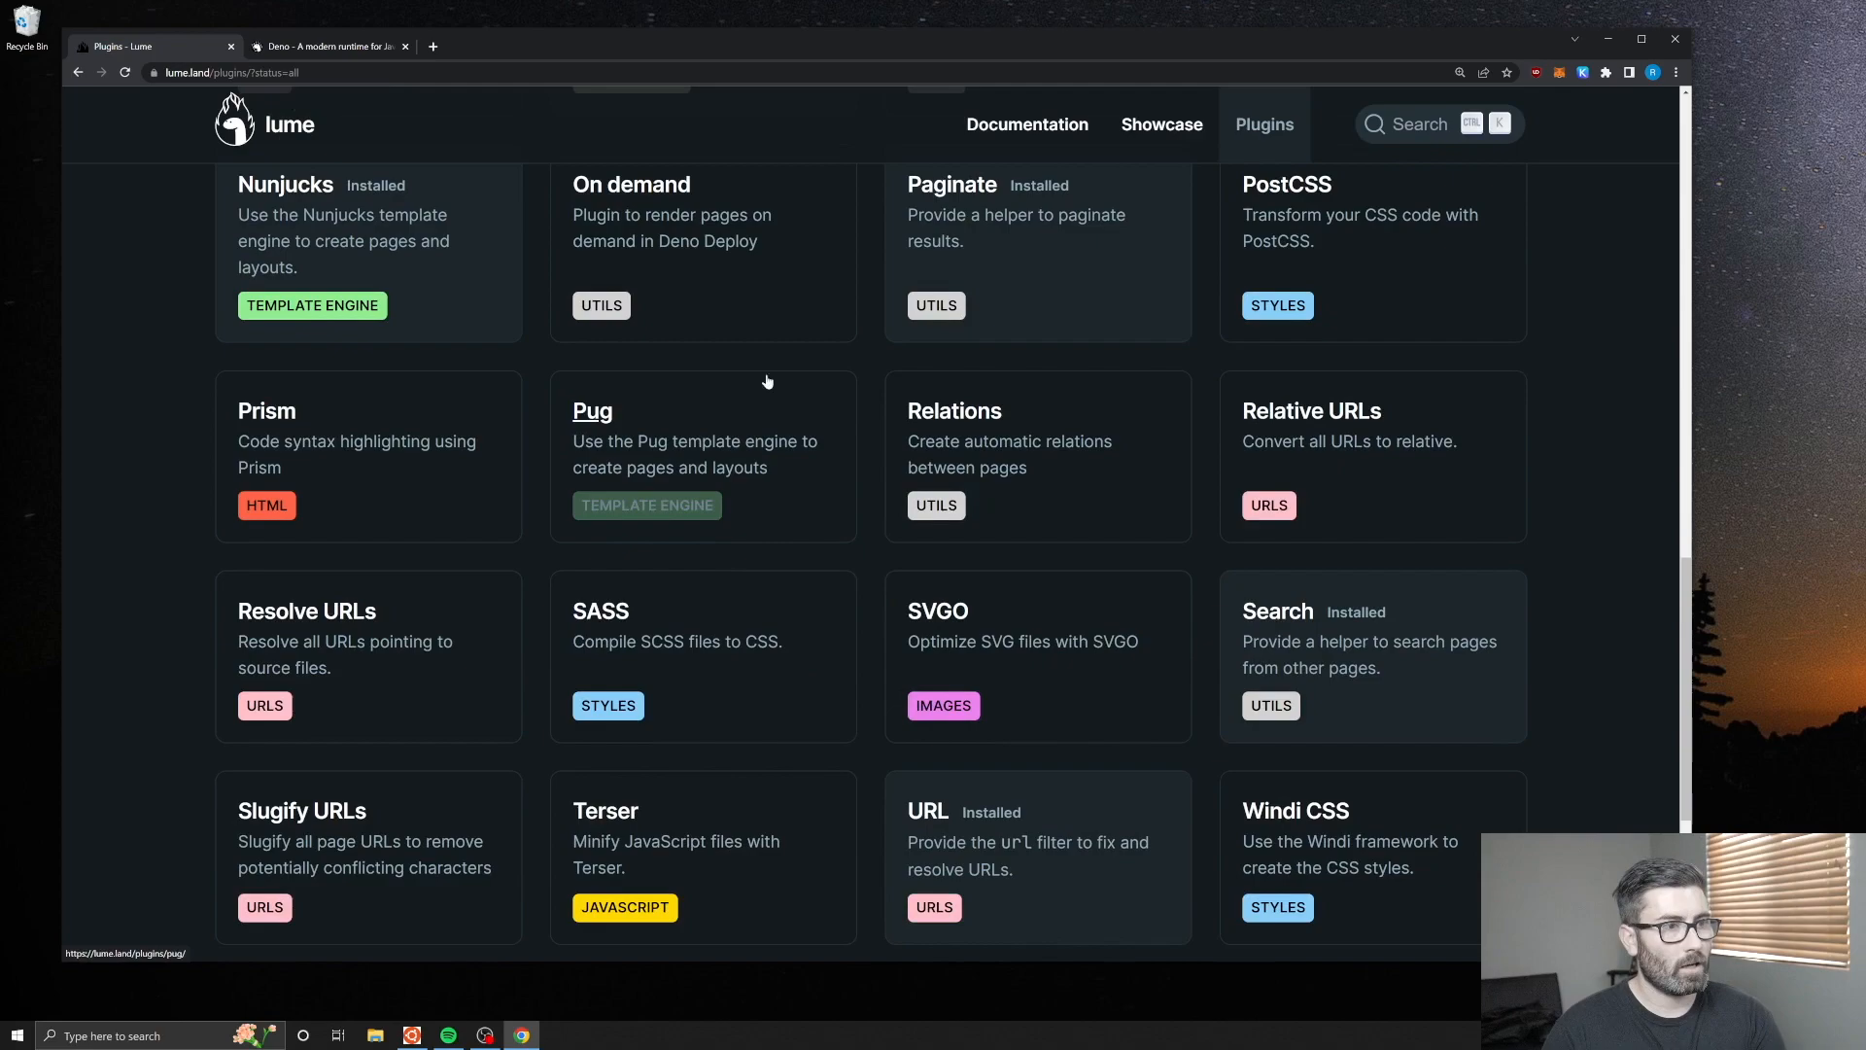
{"action": "mouse_move", "coordinate": [880, 258]}
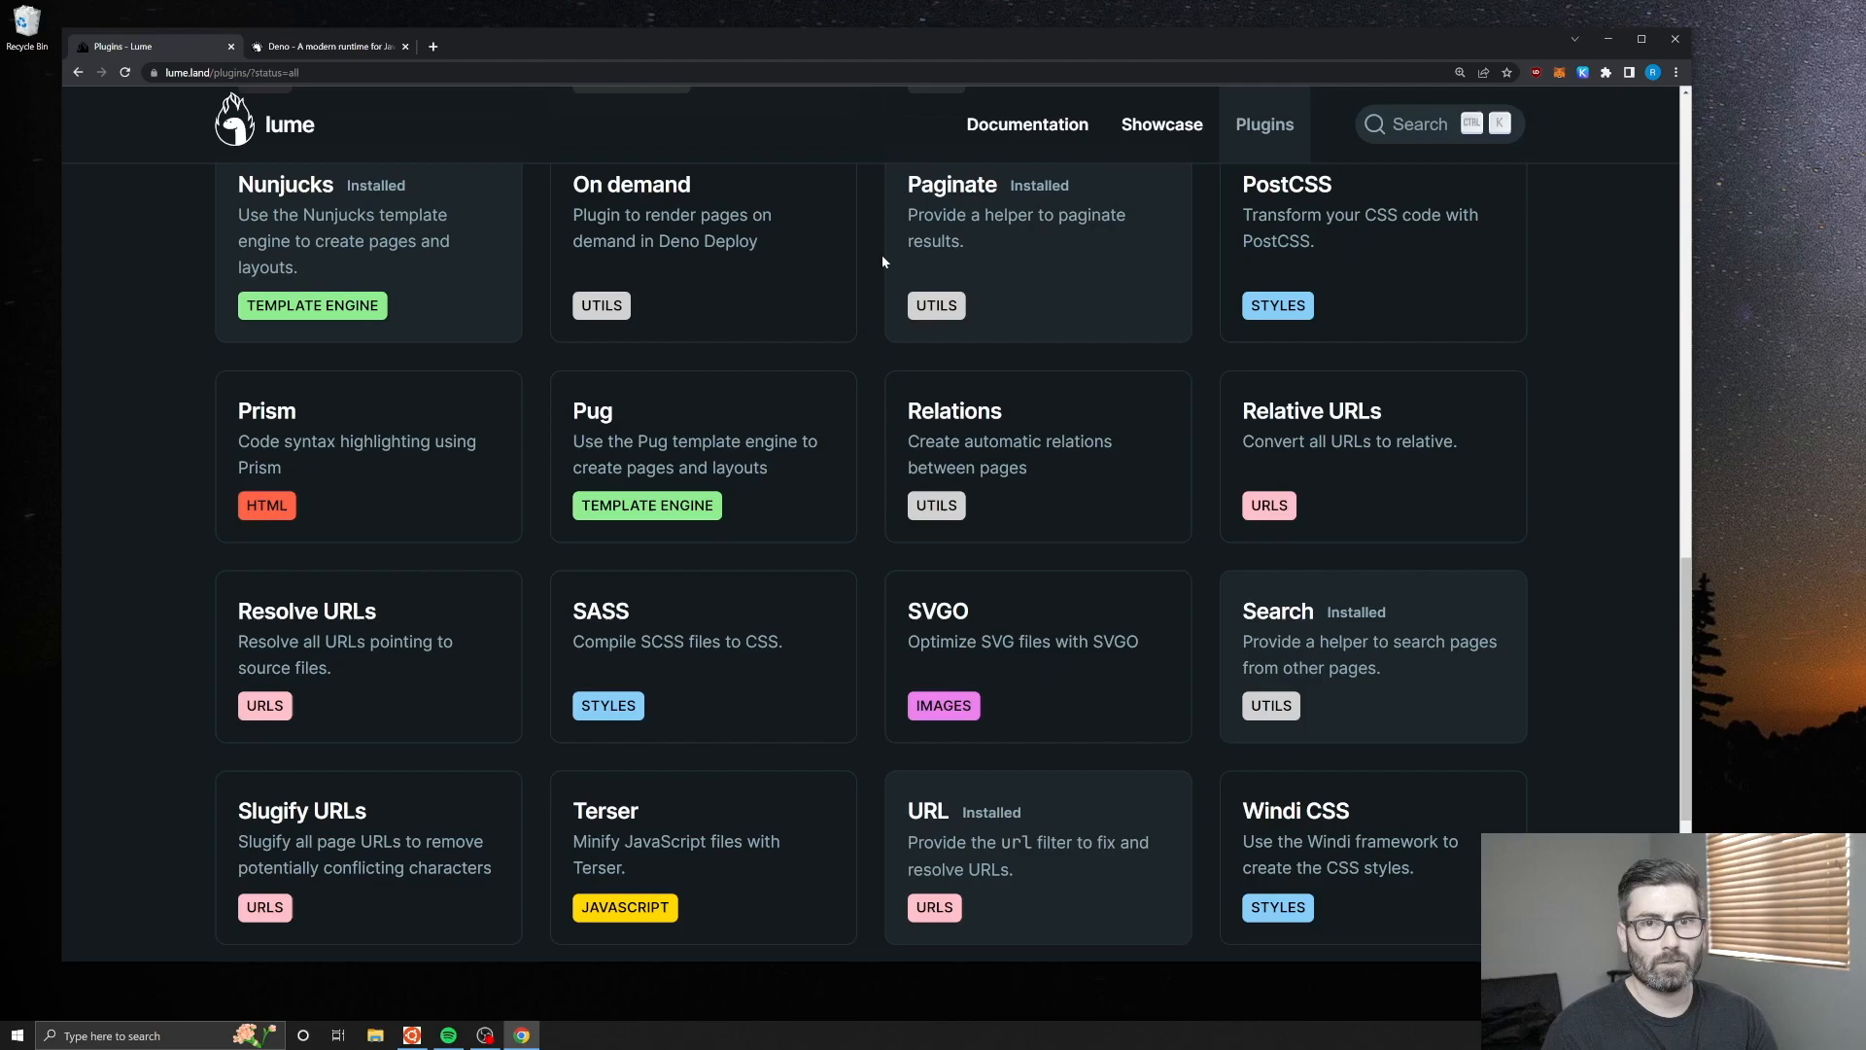
Finish Lume init with code_highlight and sass plugins, then open the lumy project via 'code .'.
{"action": "left_click", "coordinate": [262, 123]}
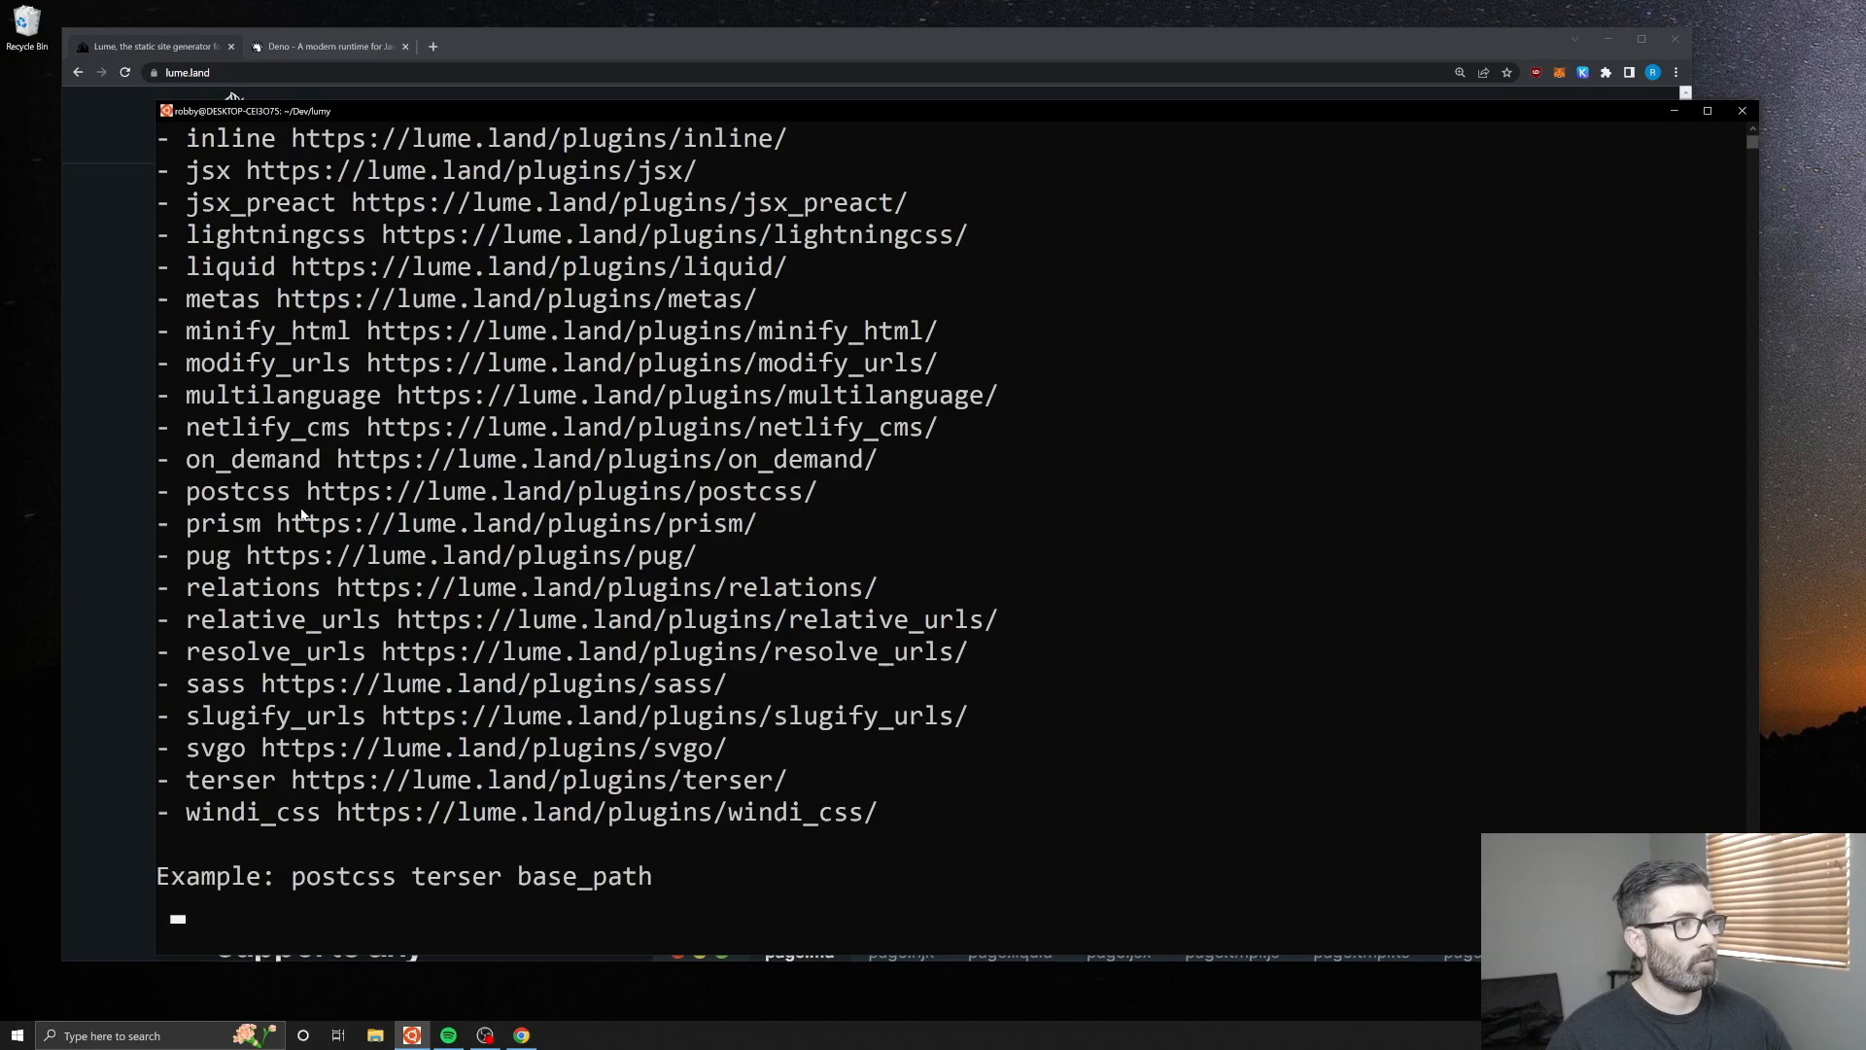
{"action": "scroll", "scroll_direction": "up", "scroll_amount": 3}
{"action": "type", "text": "code"}
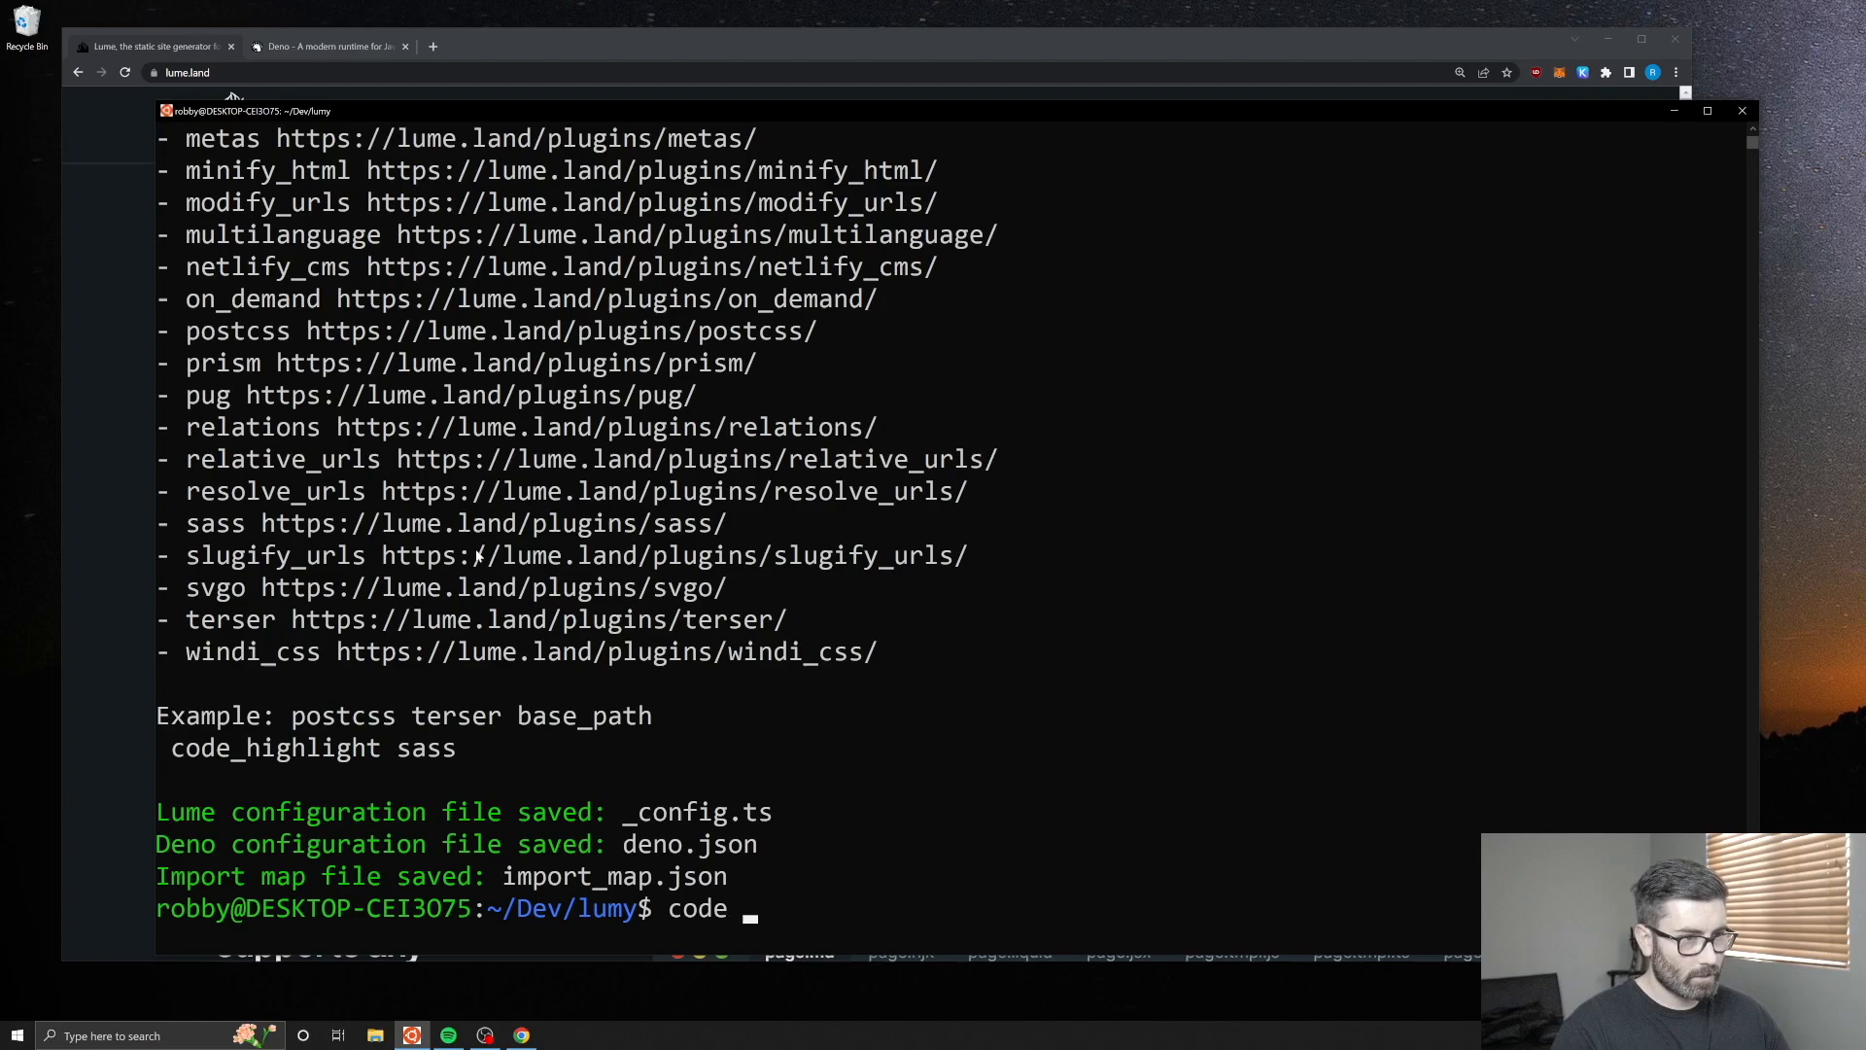
{"action": "key", "text": "Return"}
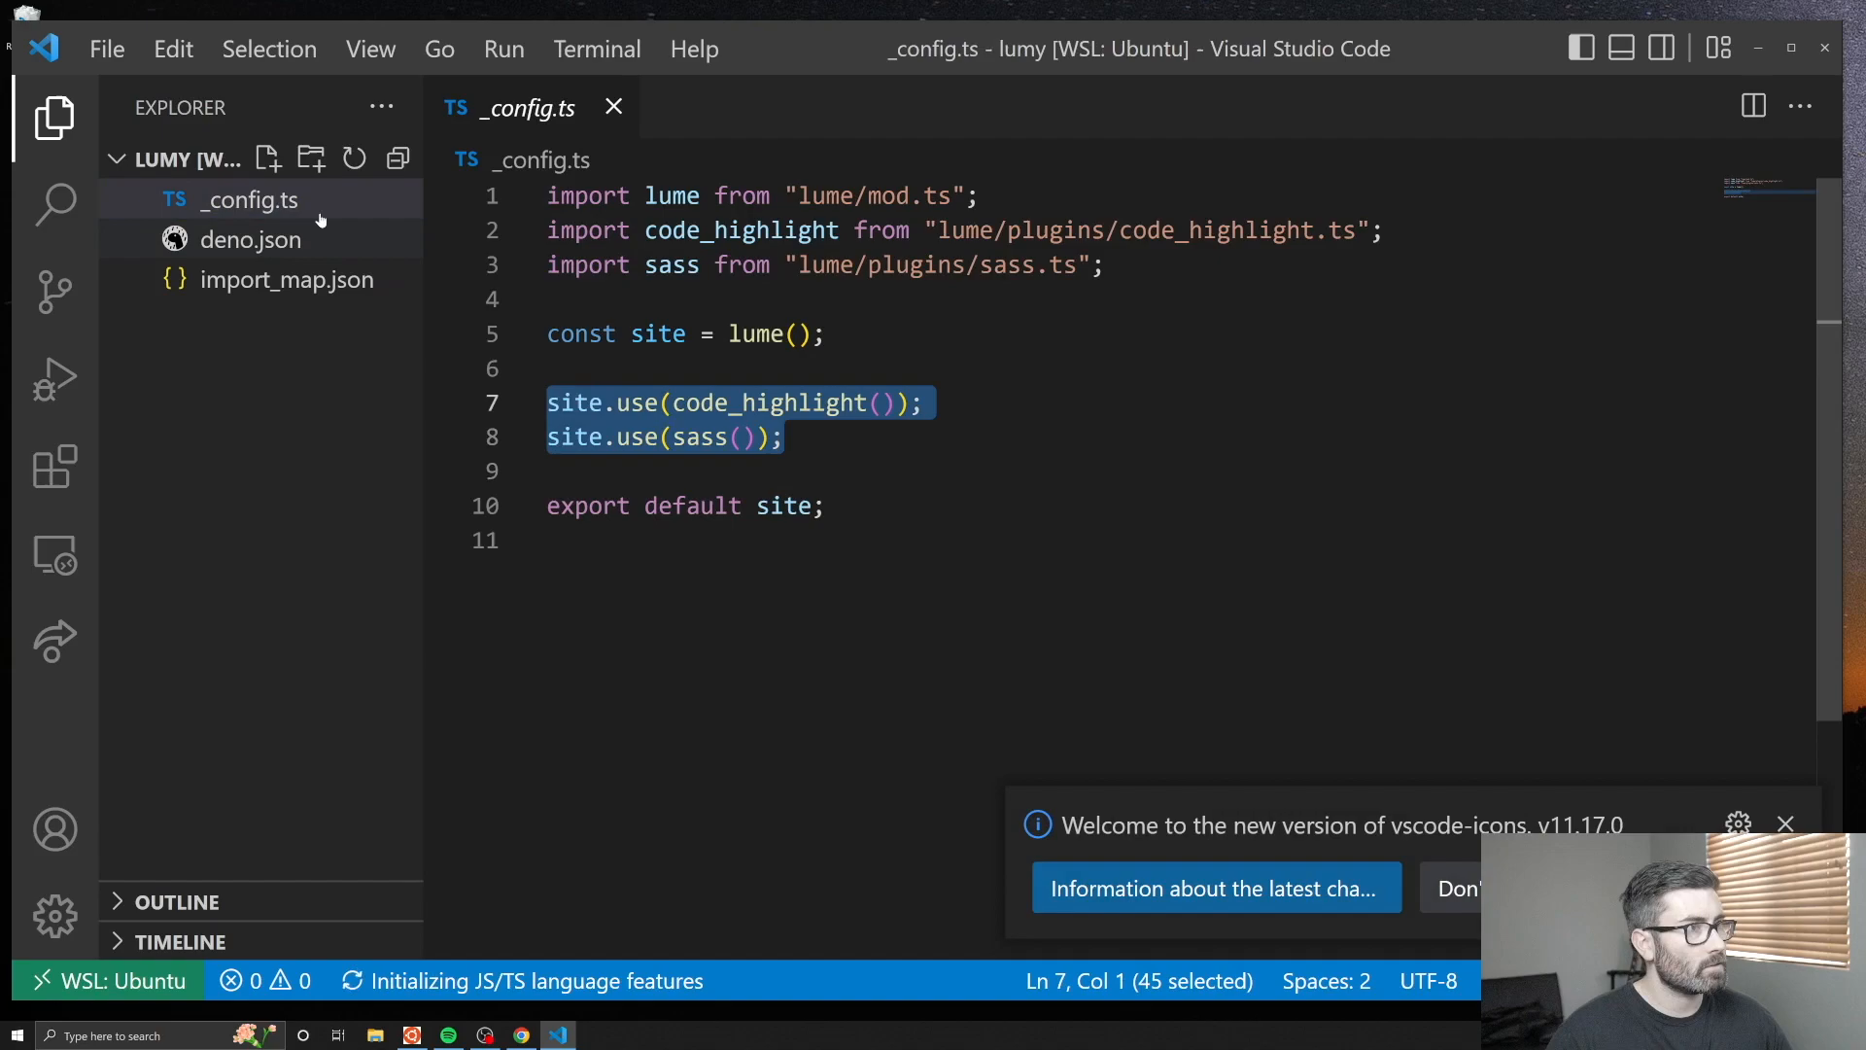
Run 'deno task serve' so the _site folder is built, then return to the lumy project in VS Code.
{"action": "left_click", "coordinate": [288, 278]}
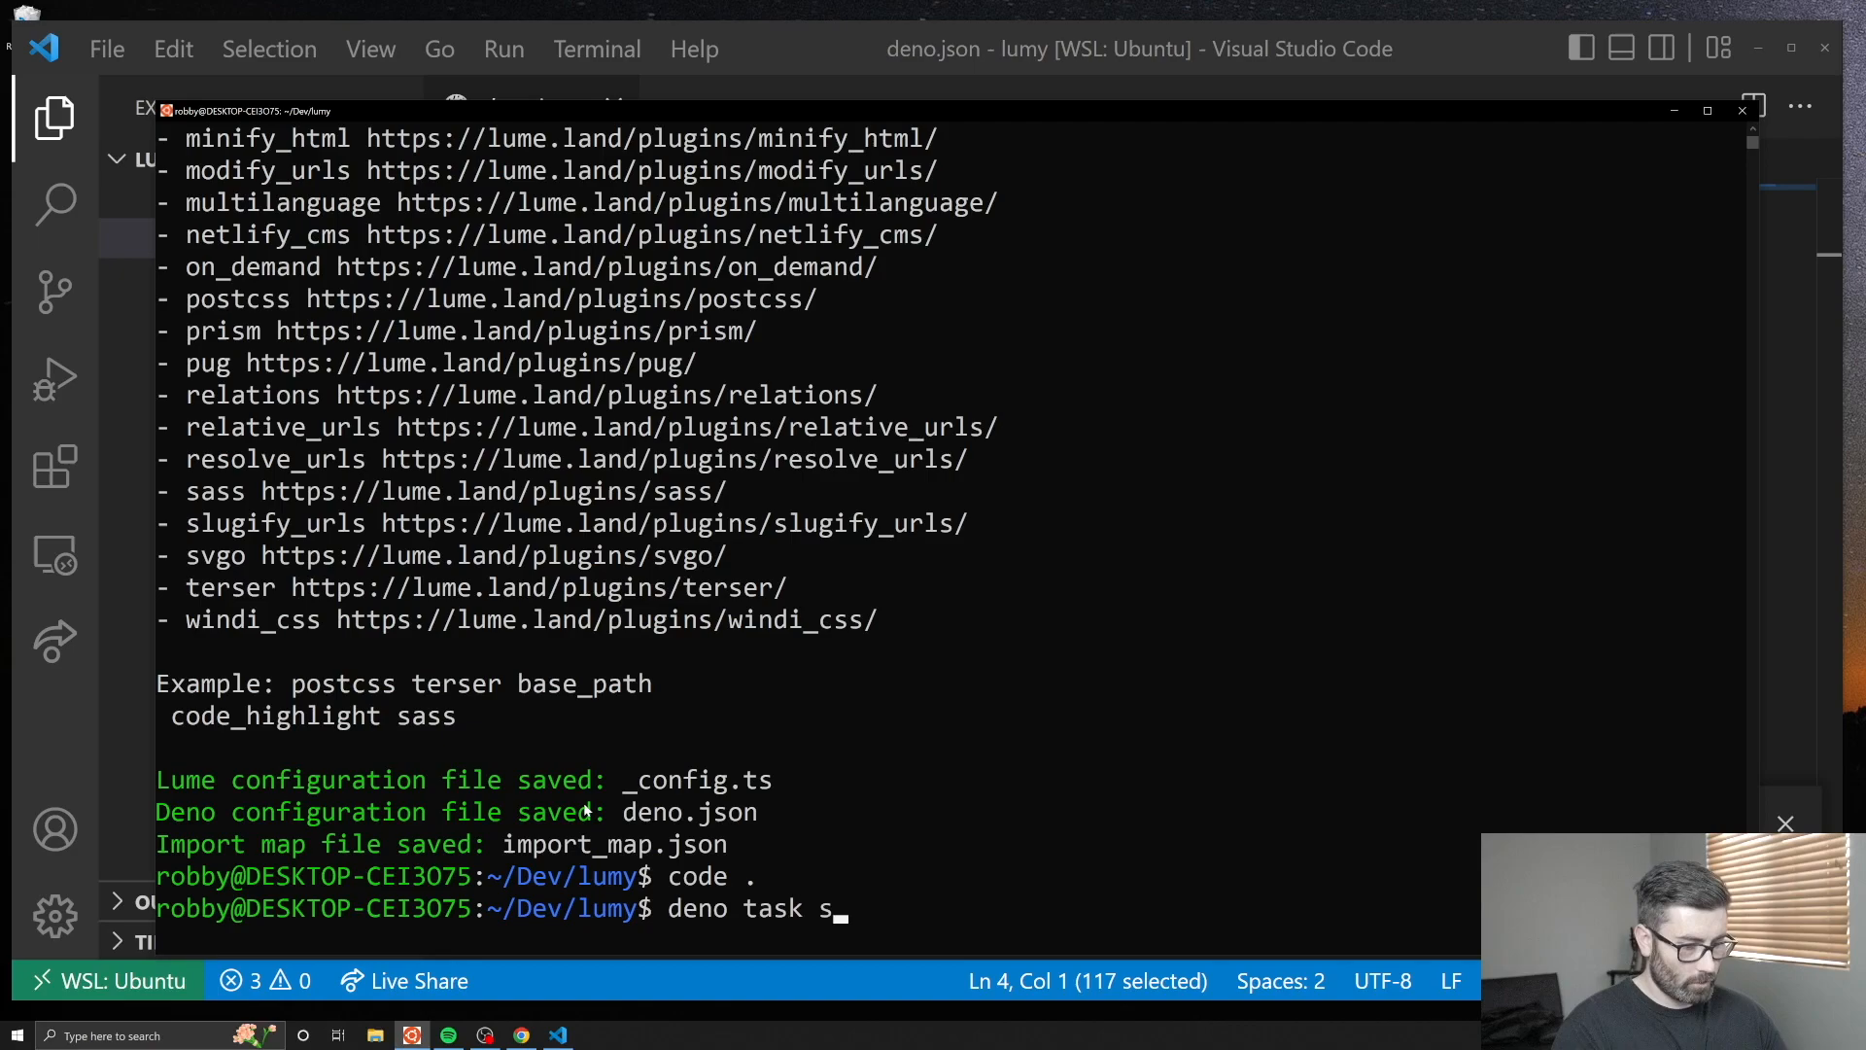
{"action": "left_click", "coordinate": [521, 1034]}
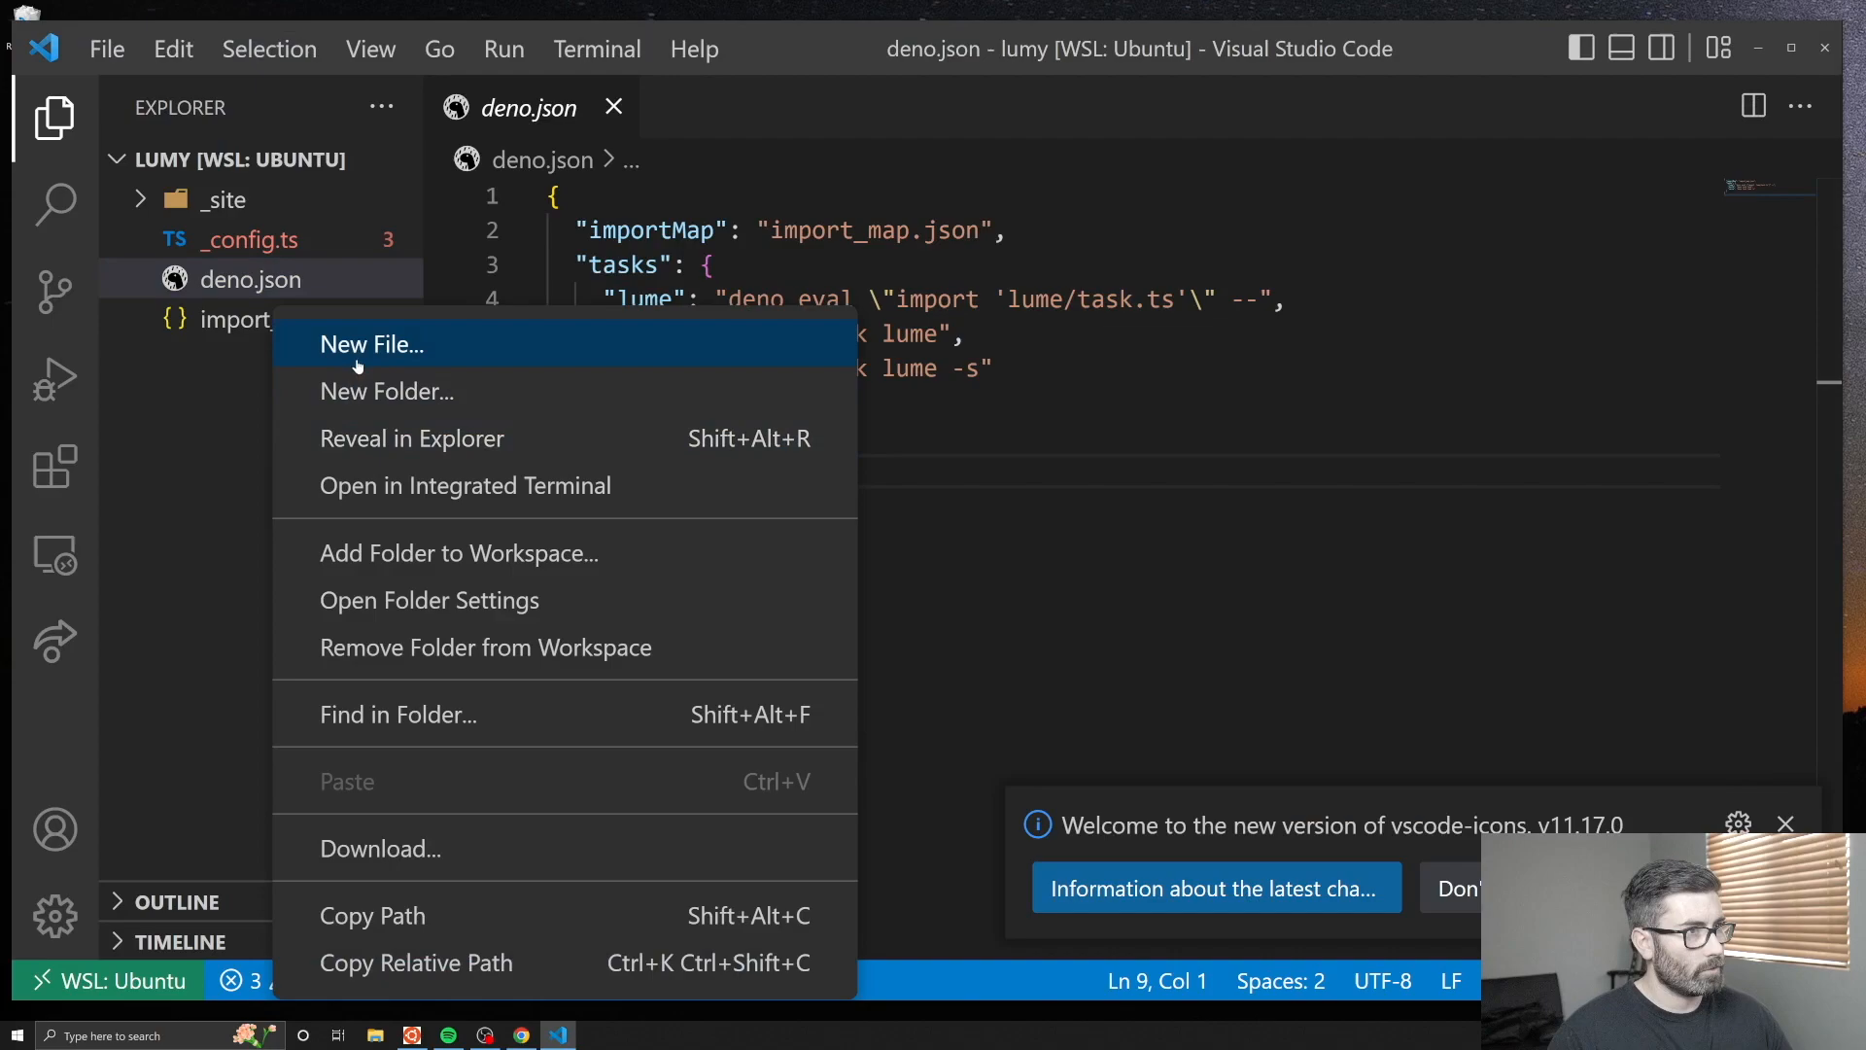
Create index.njk with an <h1>Hello world 123</h1> heading and save it.
{"action": "left_click", "coordinate": [372, 344]}
{"action": "type", "text": "index.njk"}
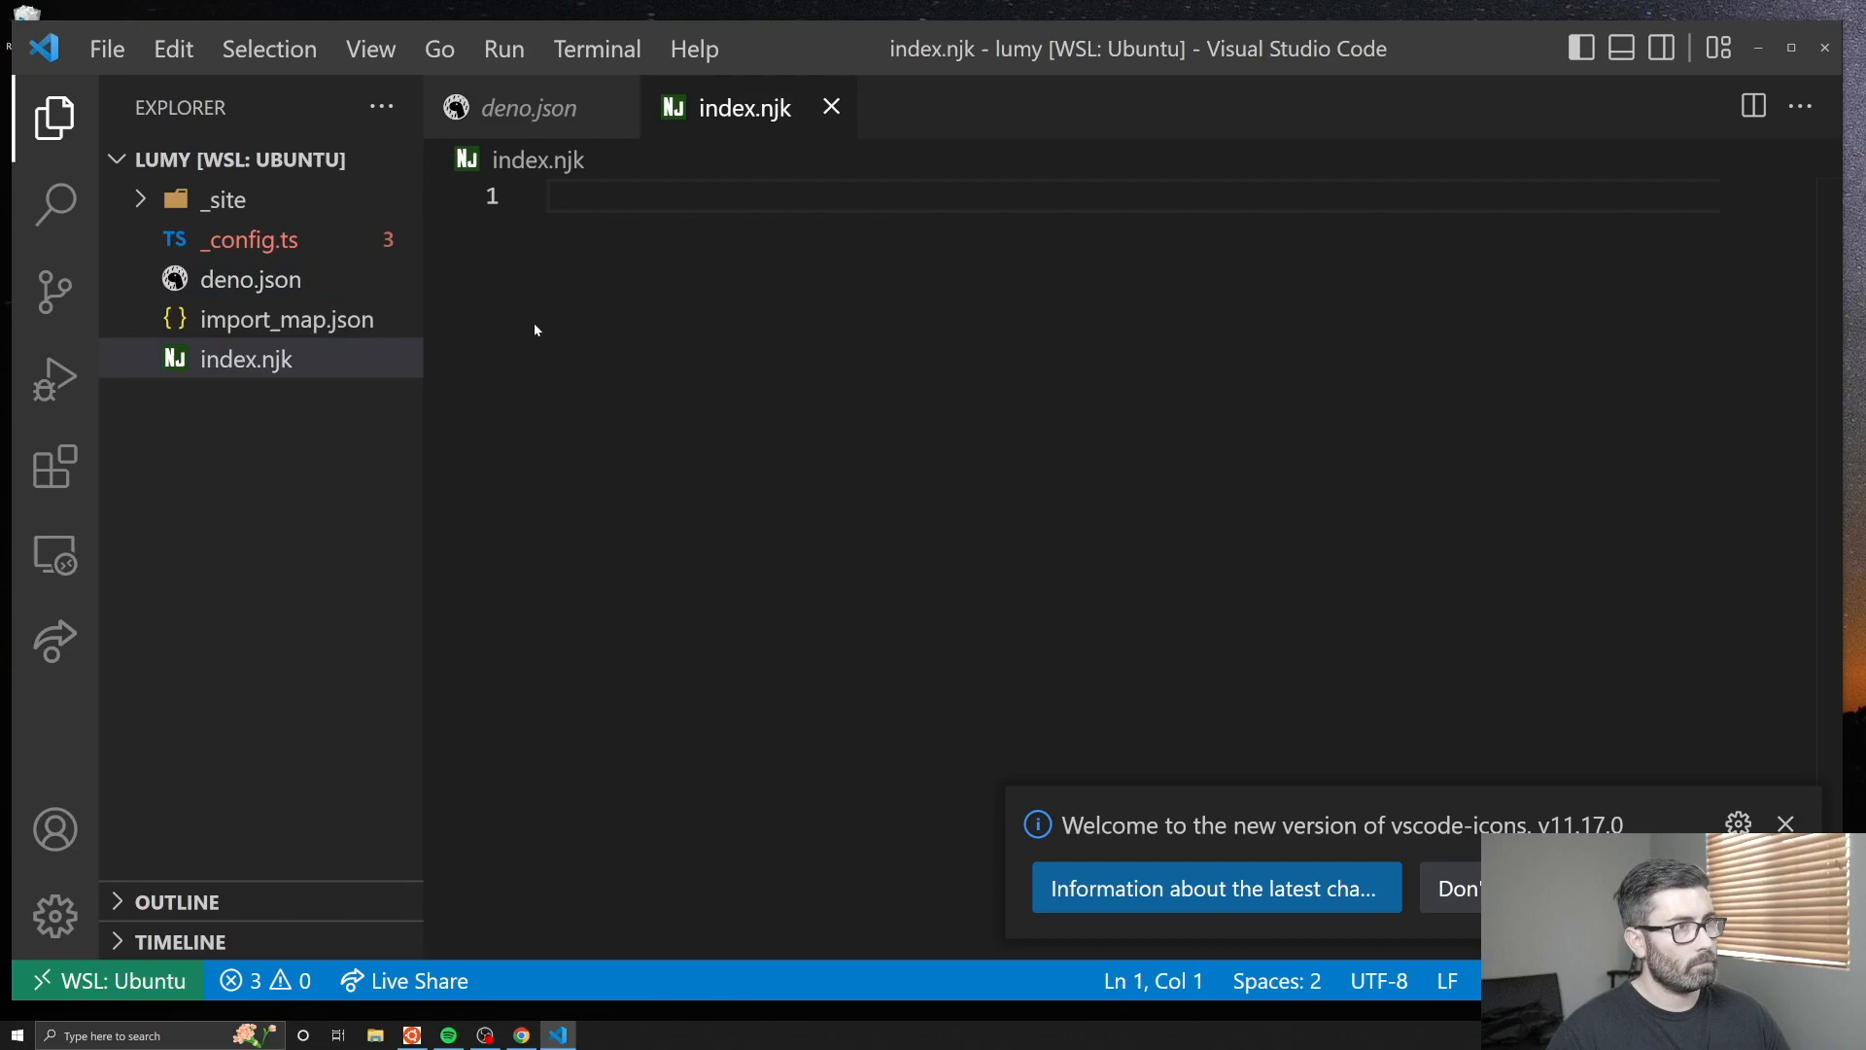
{"action": "type", "text": "<h1>Hello world</h1>"}
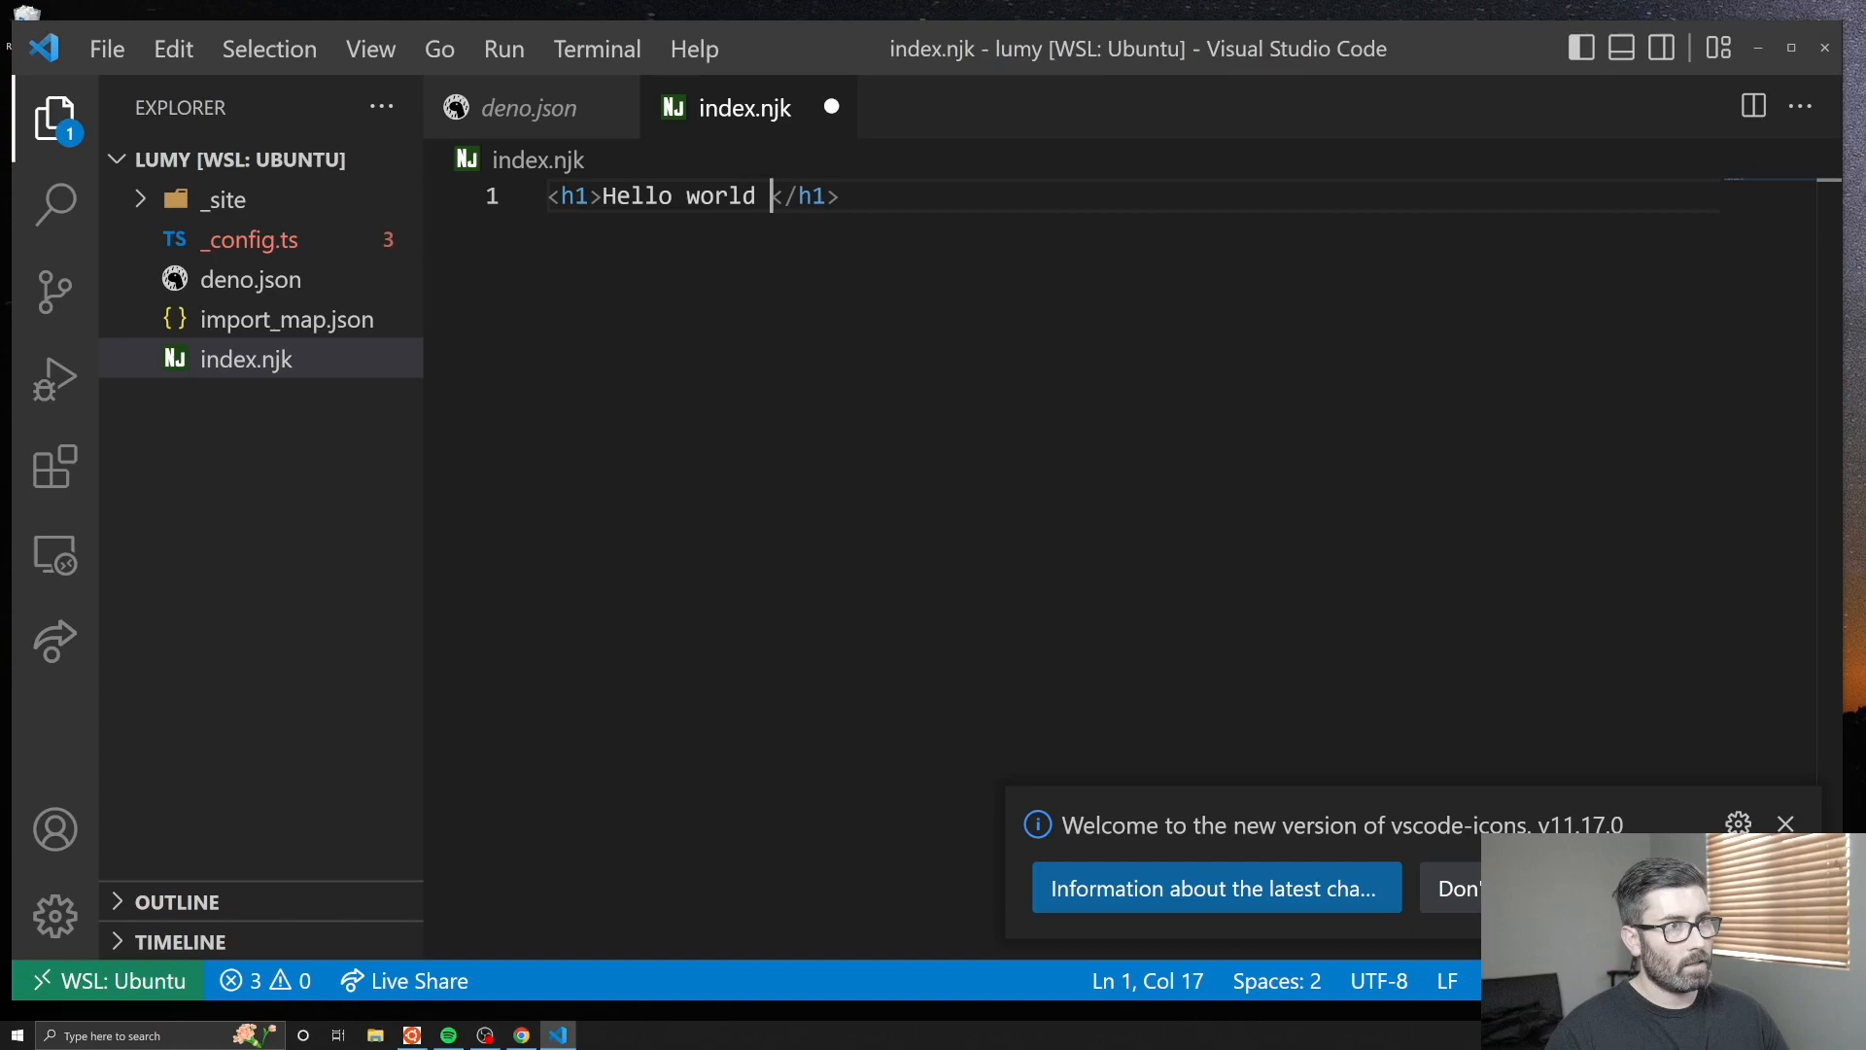
{"action": "left_click", "coordinate": [521, 1035]}
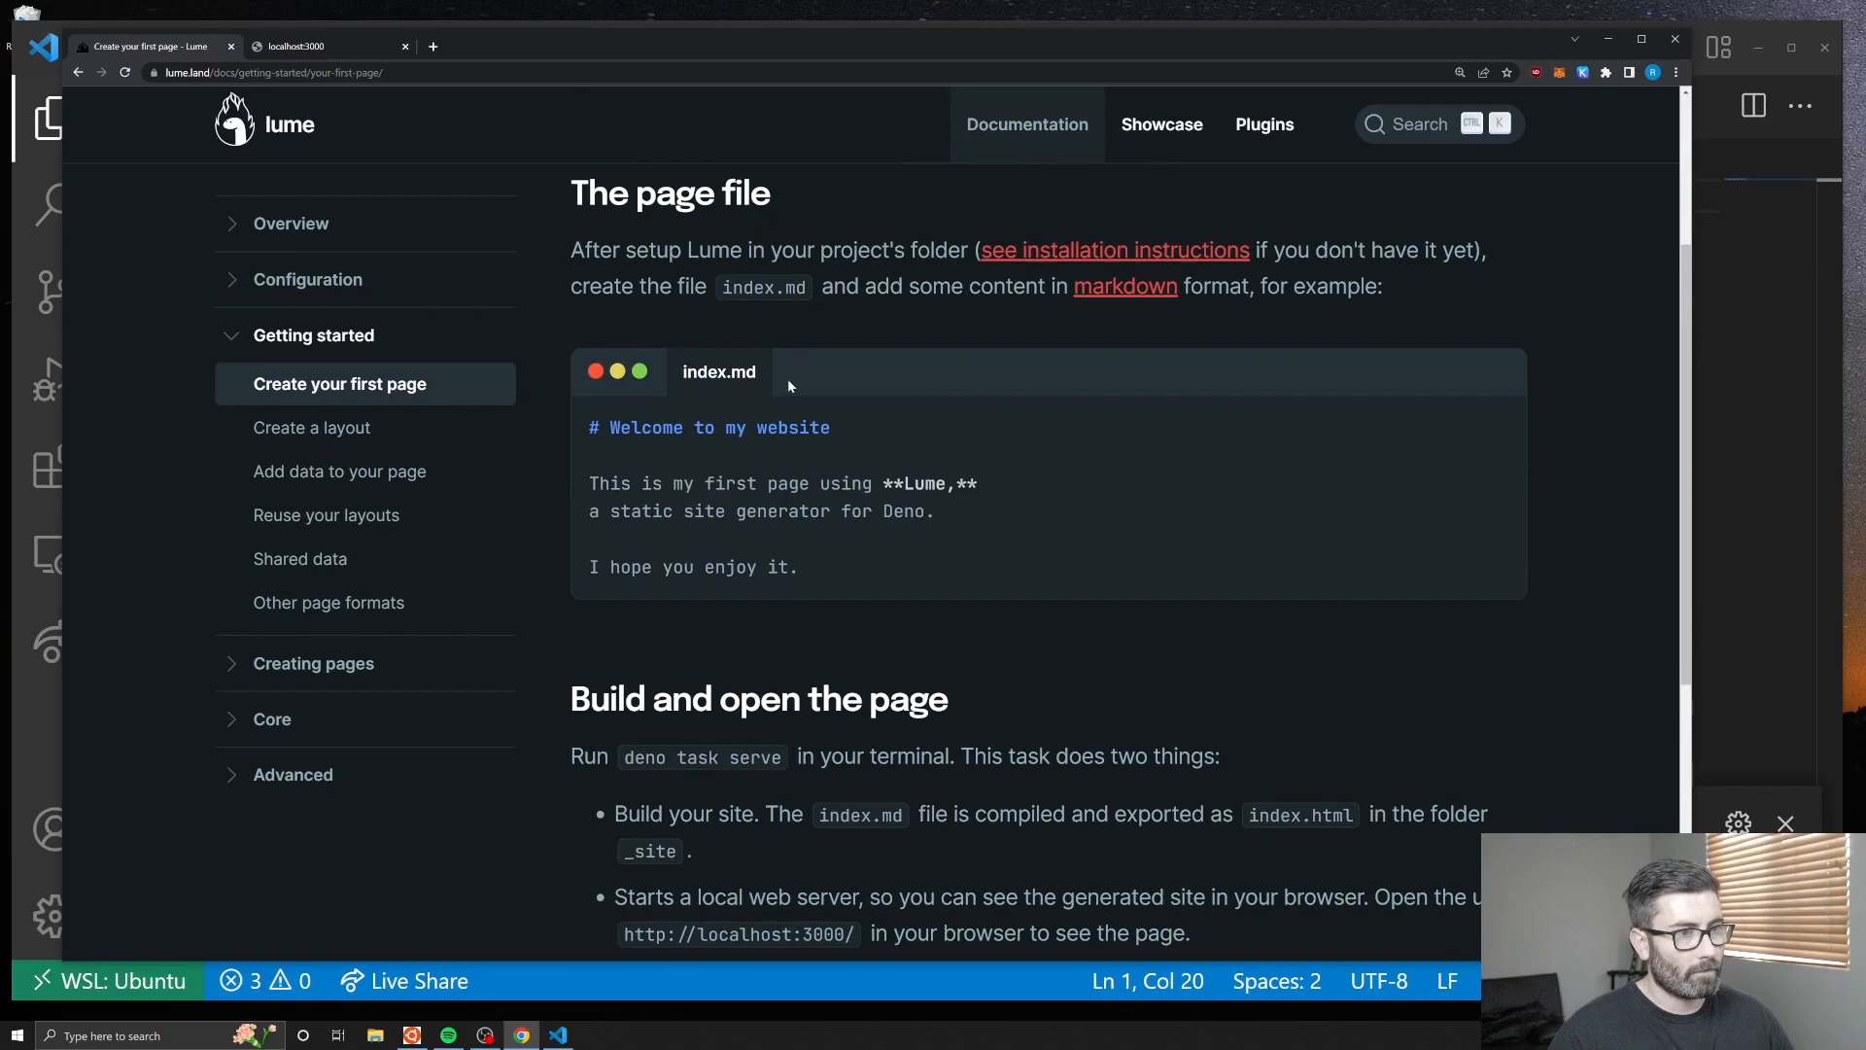
{"action": "left_click", "coordinate": [556, 1035]}
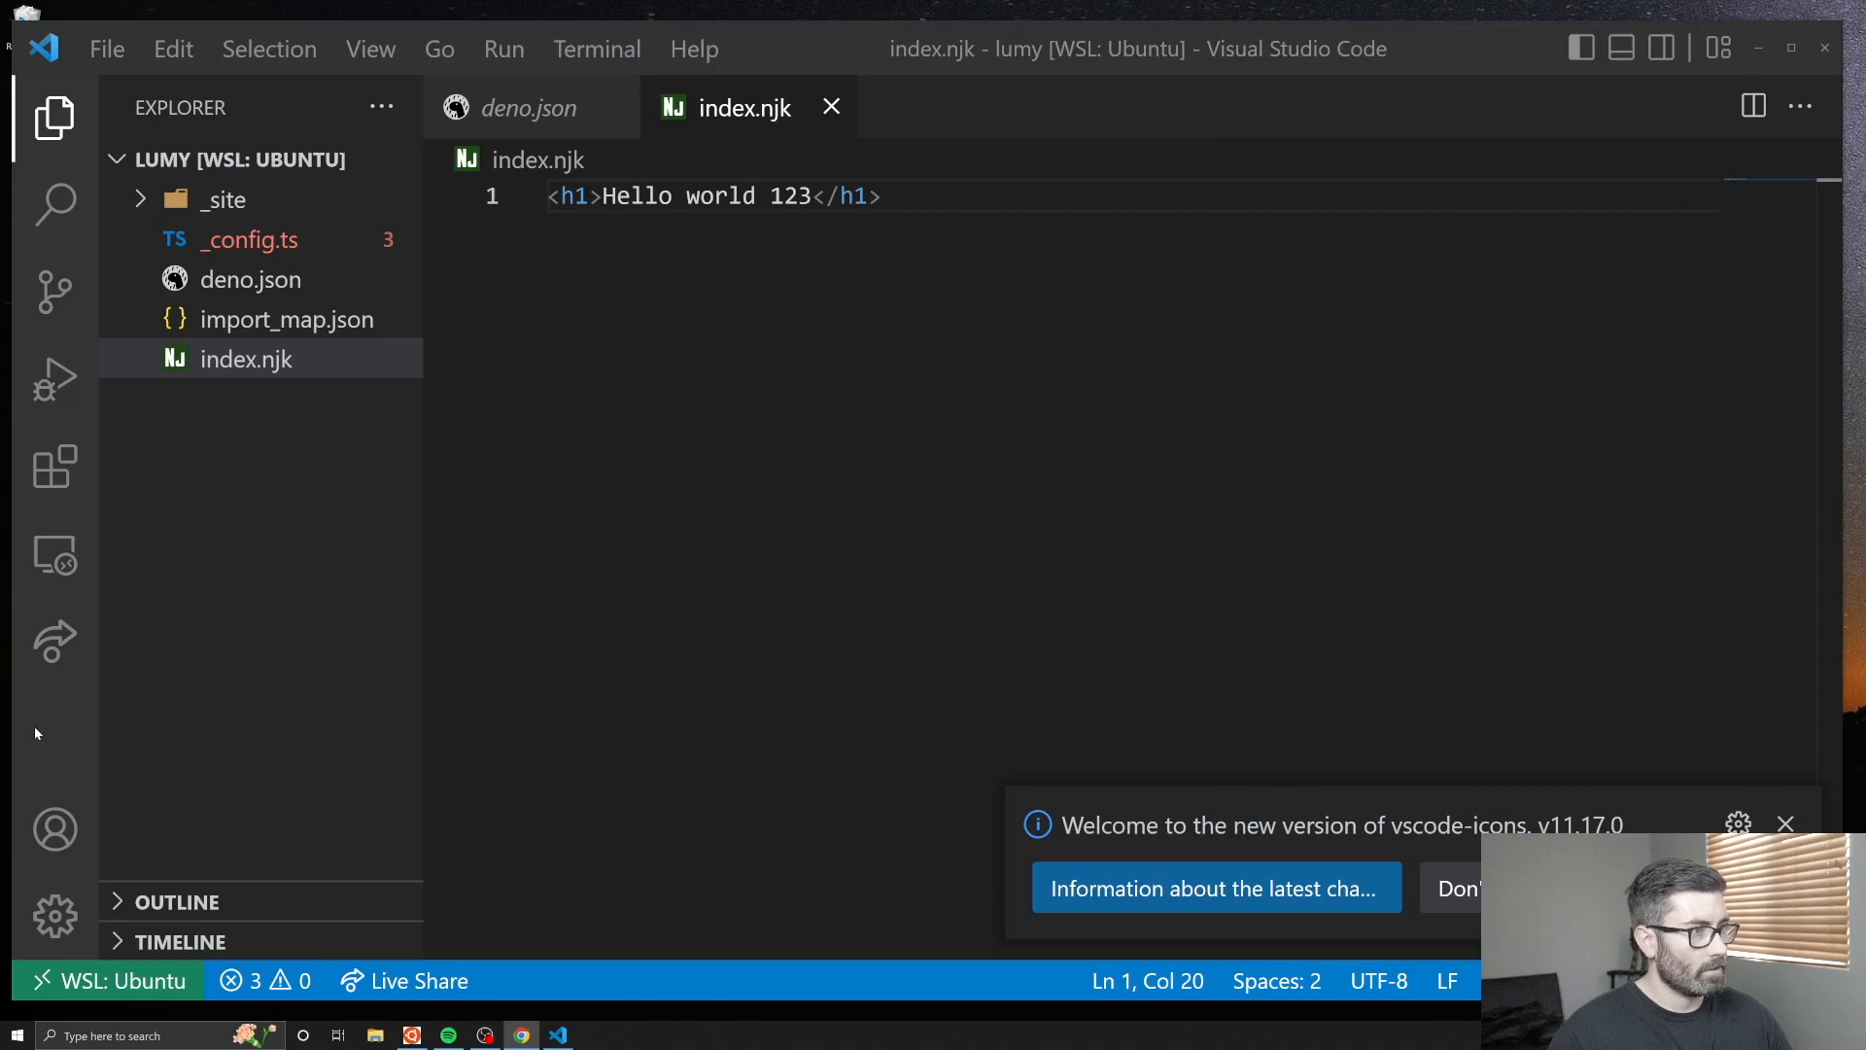
Create _includes/layout.njk with a header <h1> linking Robbyk.com to '/' and save it.
{"action": "left_click", "coordinate": [311, 158]}
{"action": "type", "text": "_includes"}
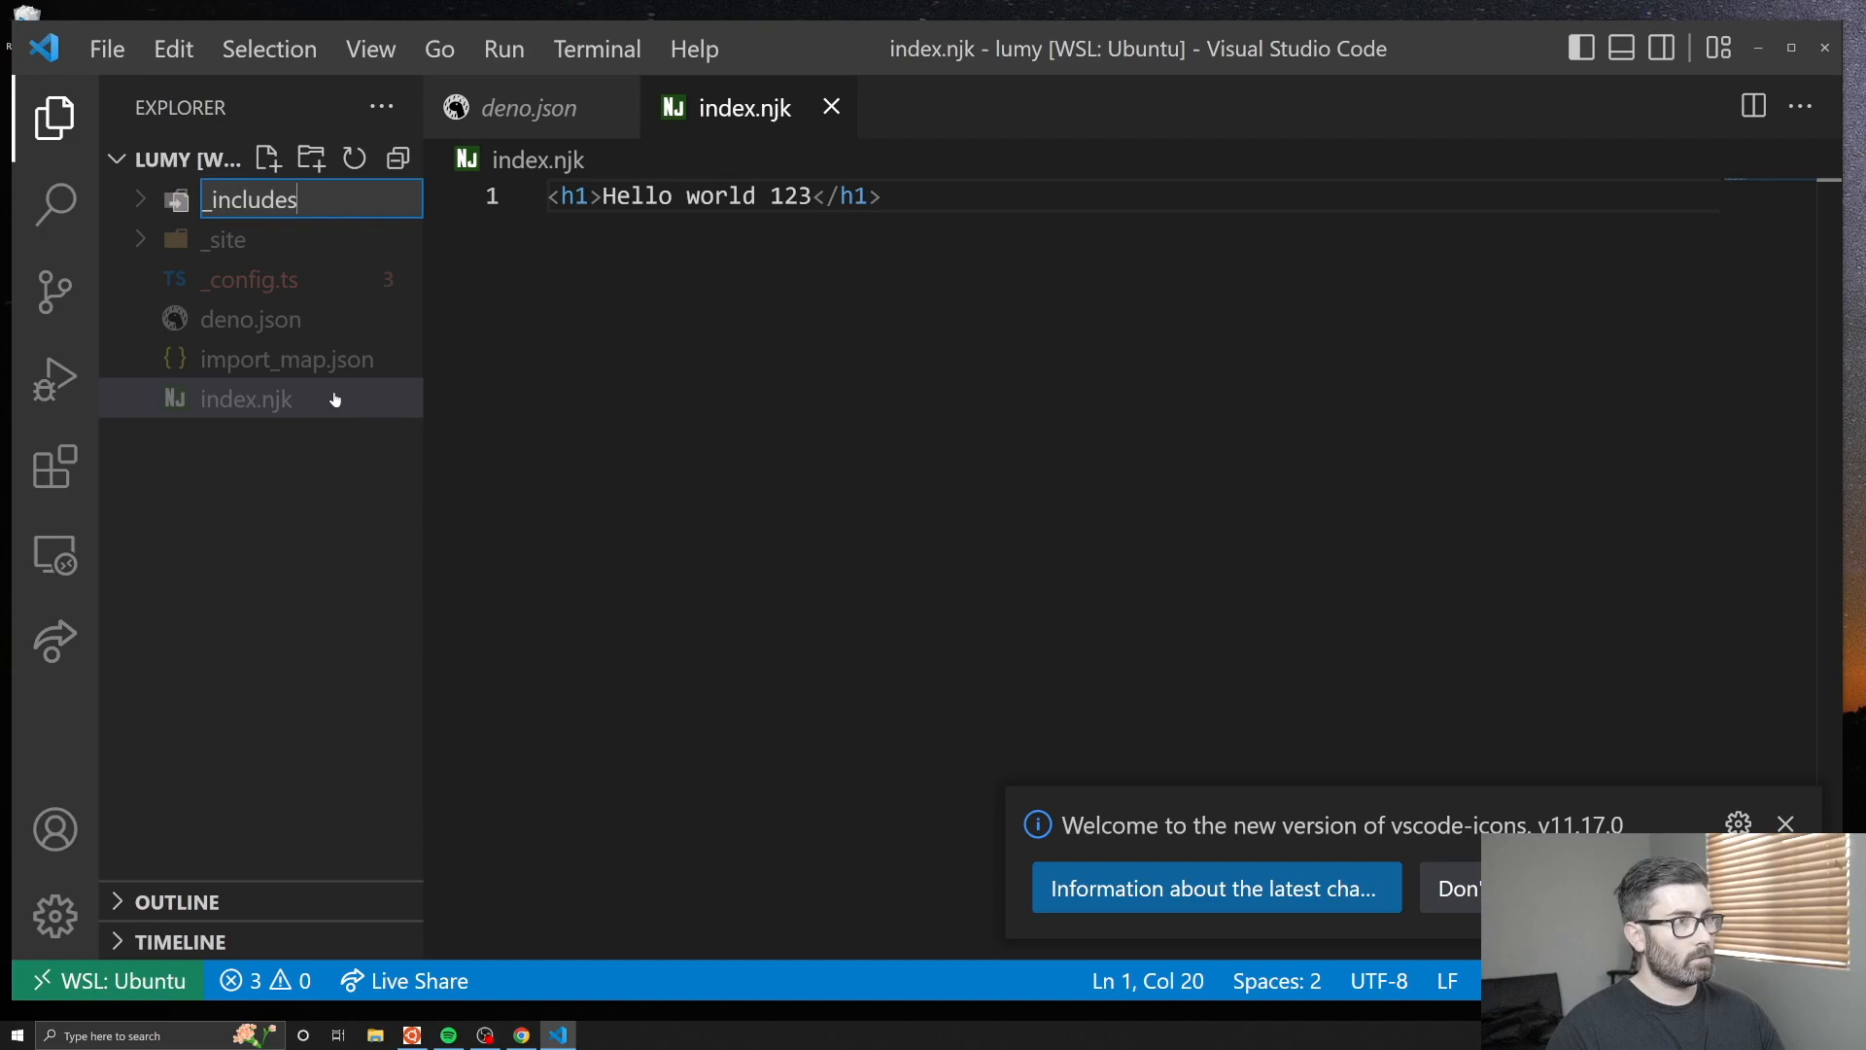
{"action": "left_click", "coordinate": [268, 157]}
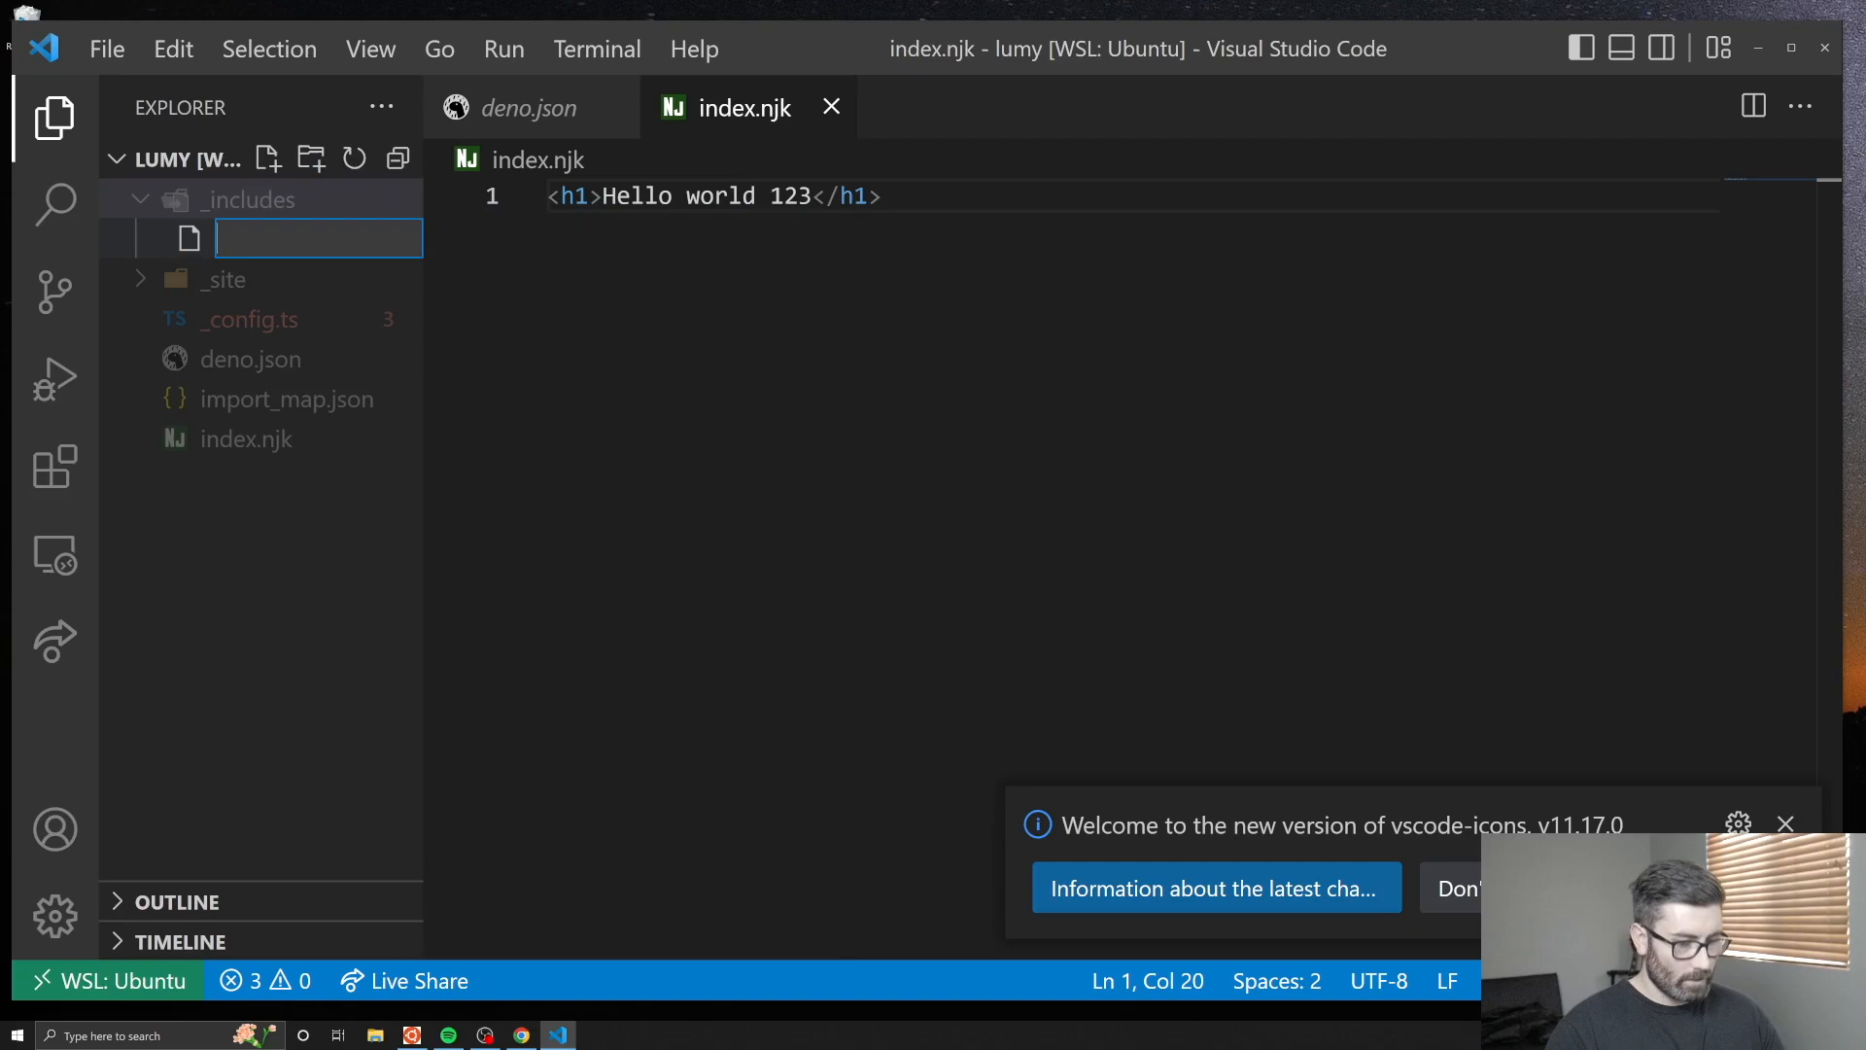
{"action": "type", "text": "layout.njk"}
{"action": "type", "text": "<h1><a"}
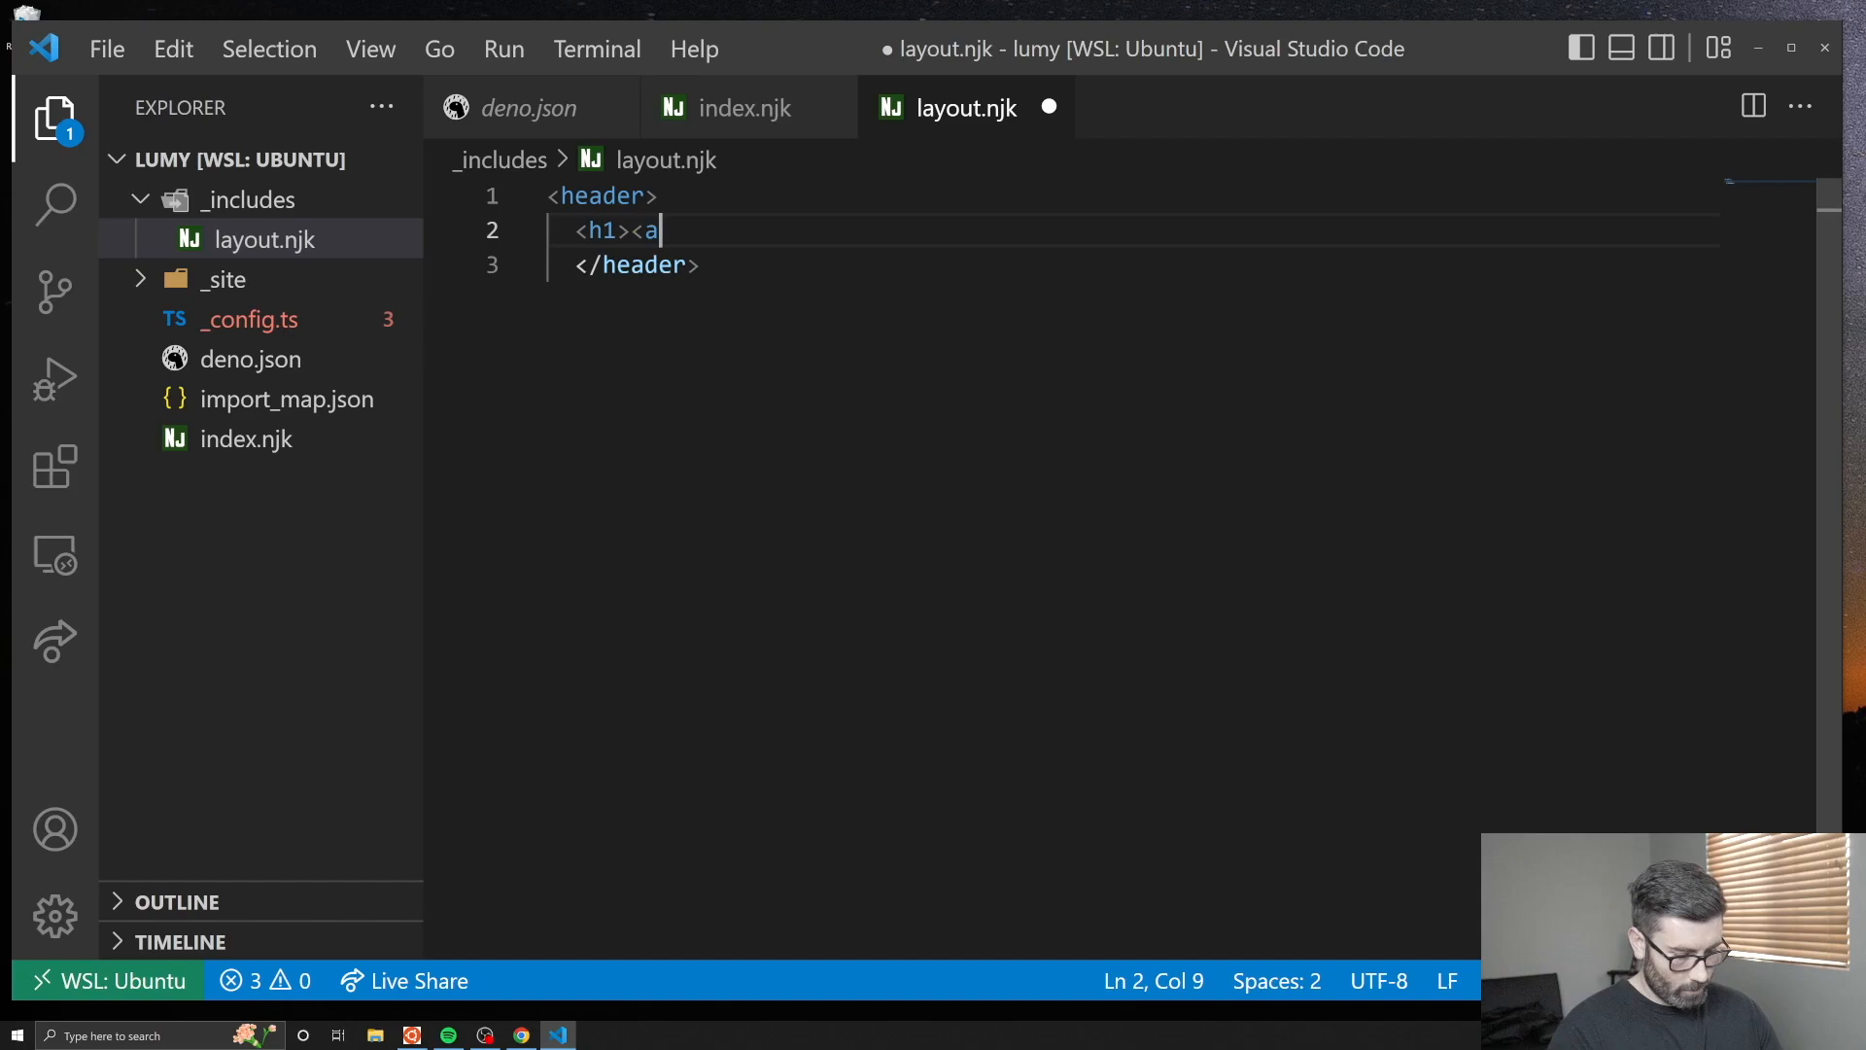
{"action": "type", "text": "href=\"/\">Robbyk.com<"}
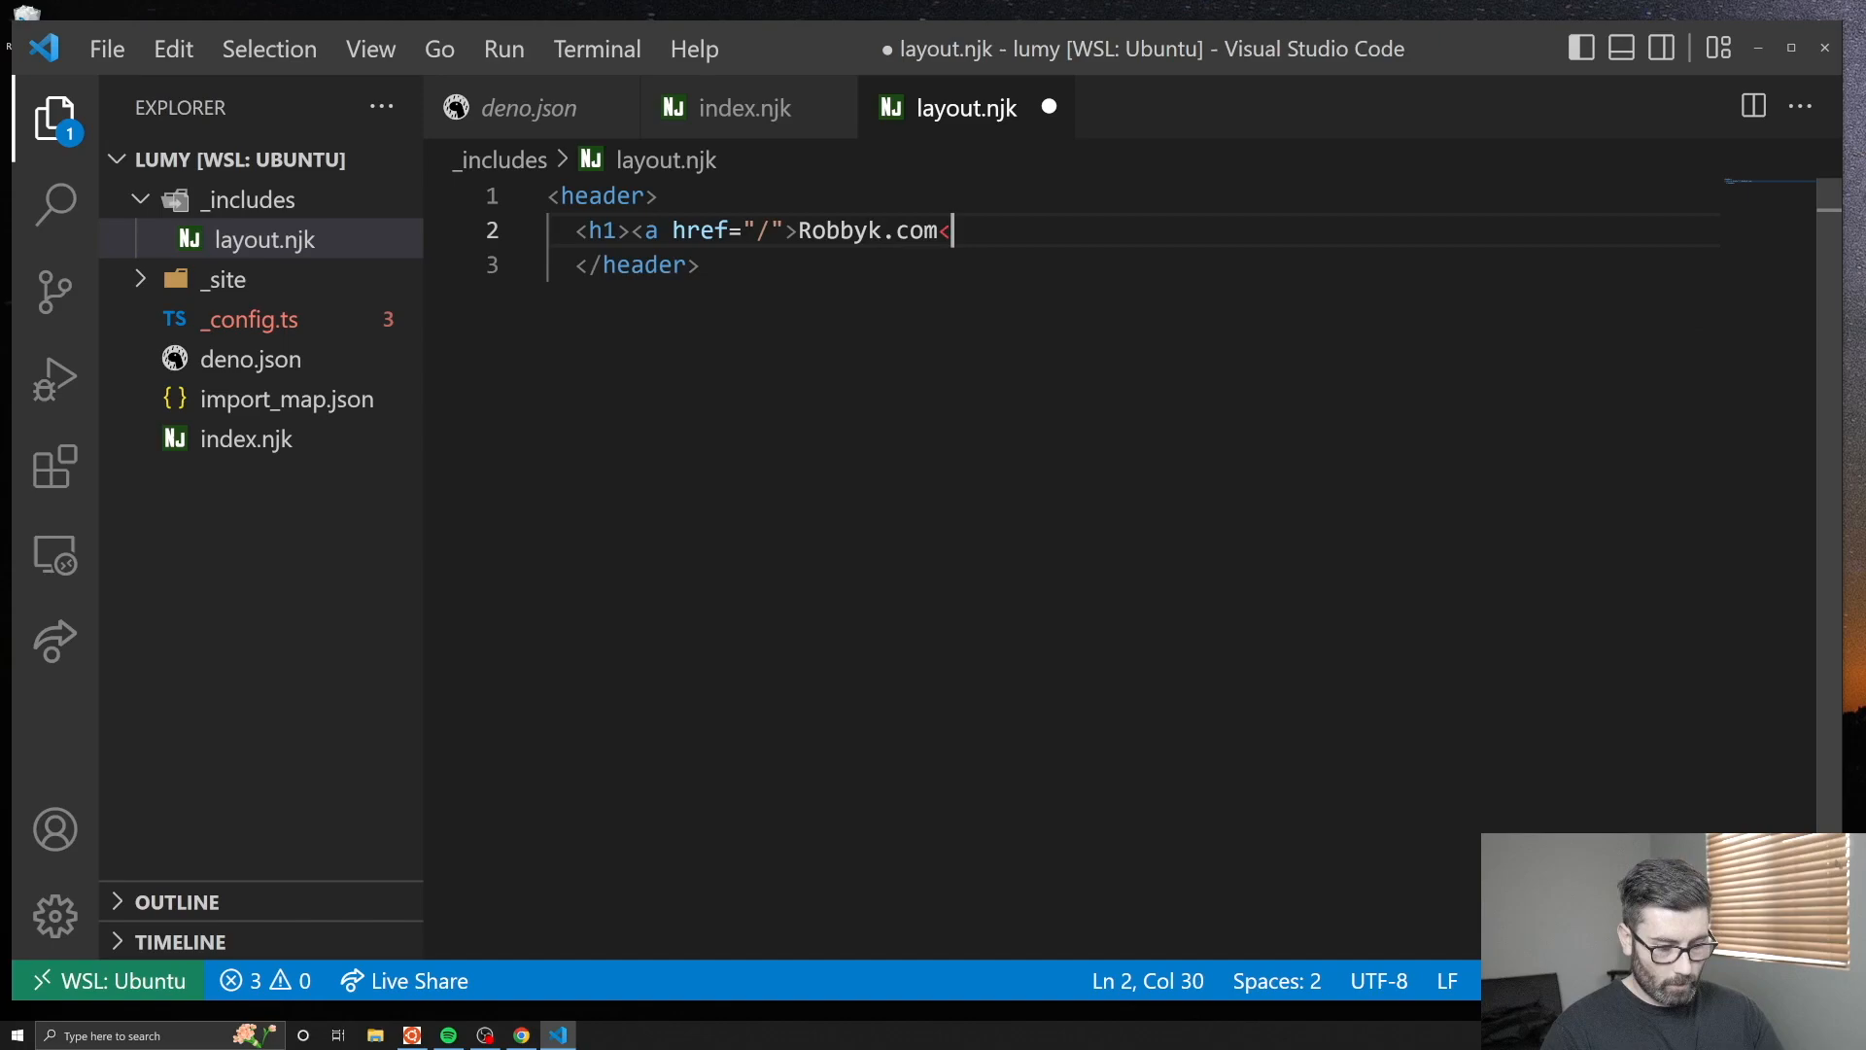
{"action": "type", "text": "</a></h1>"}
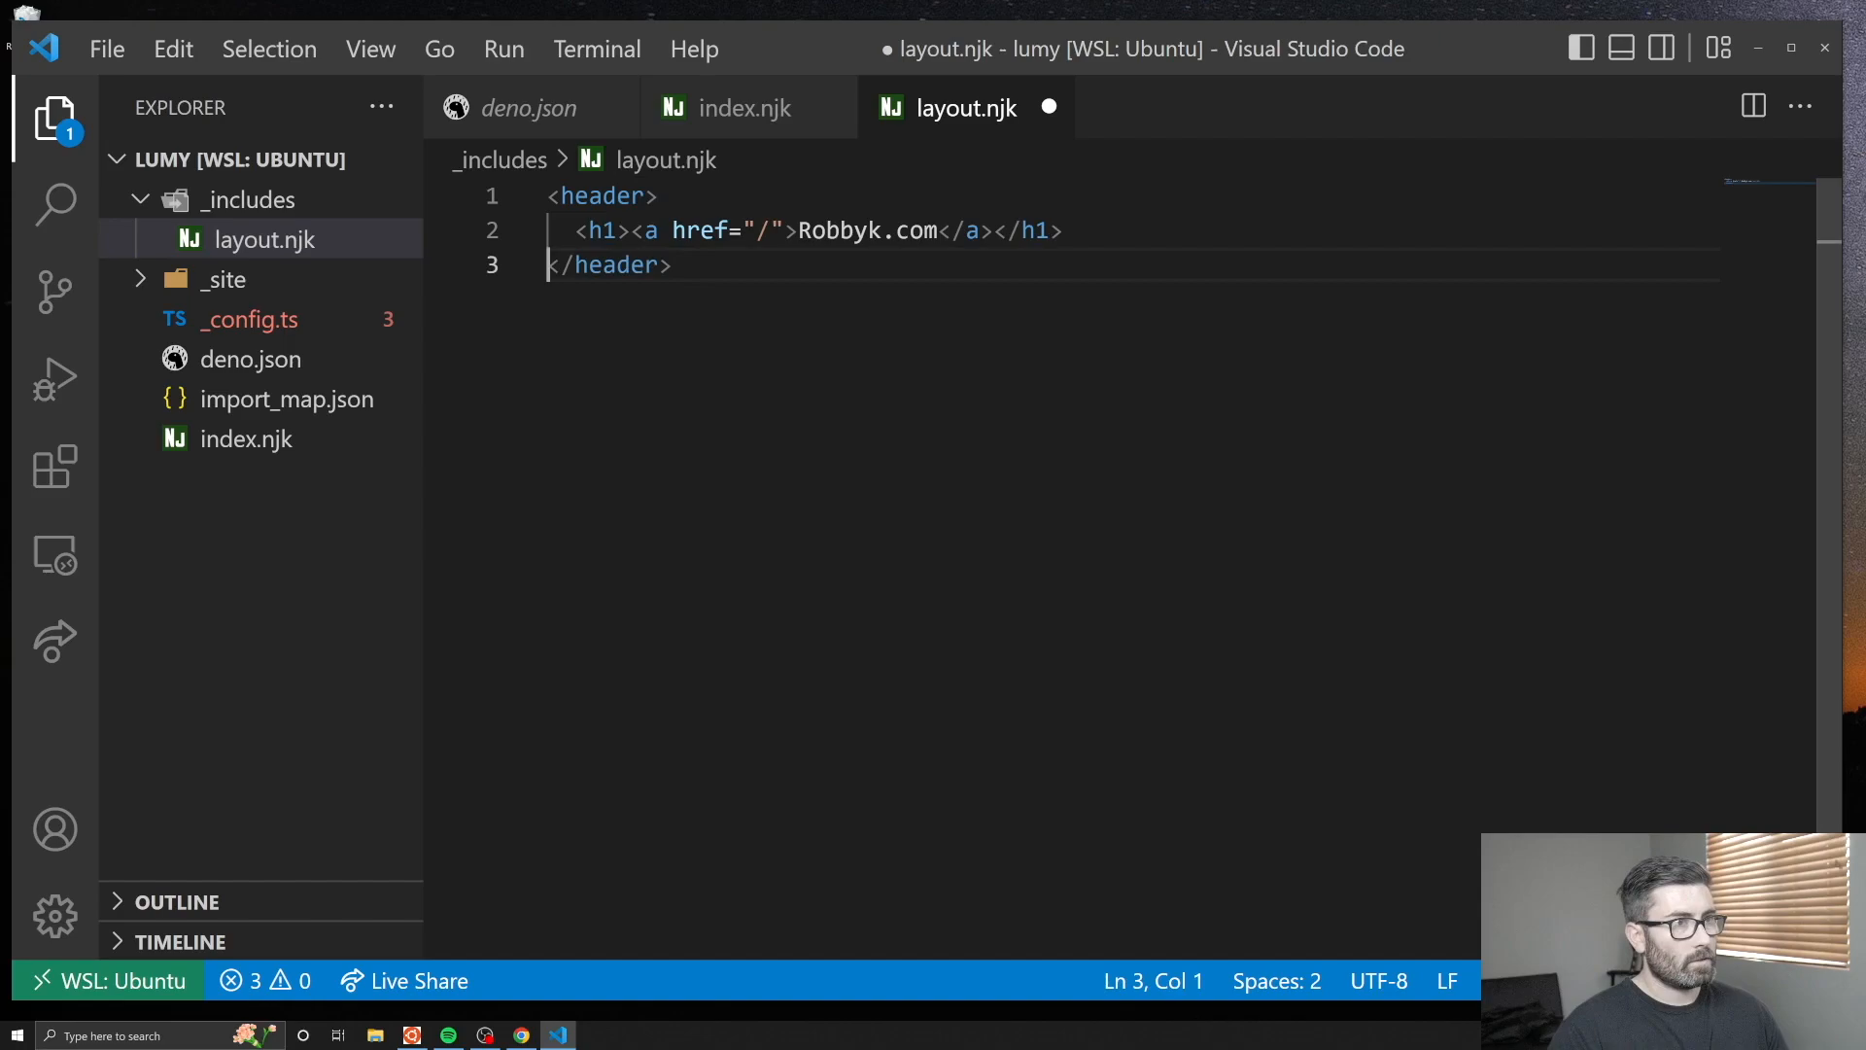
{"action": "key", "text": "ctrl+s"}
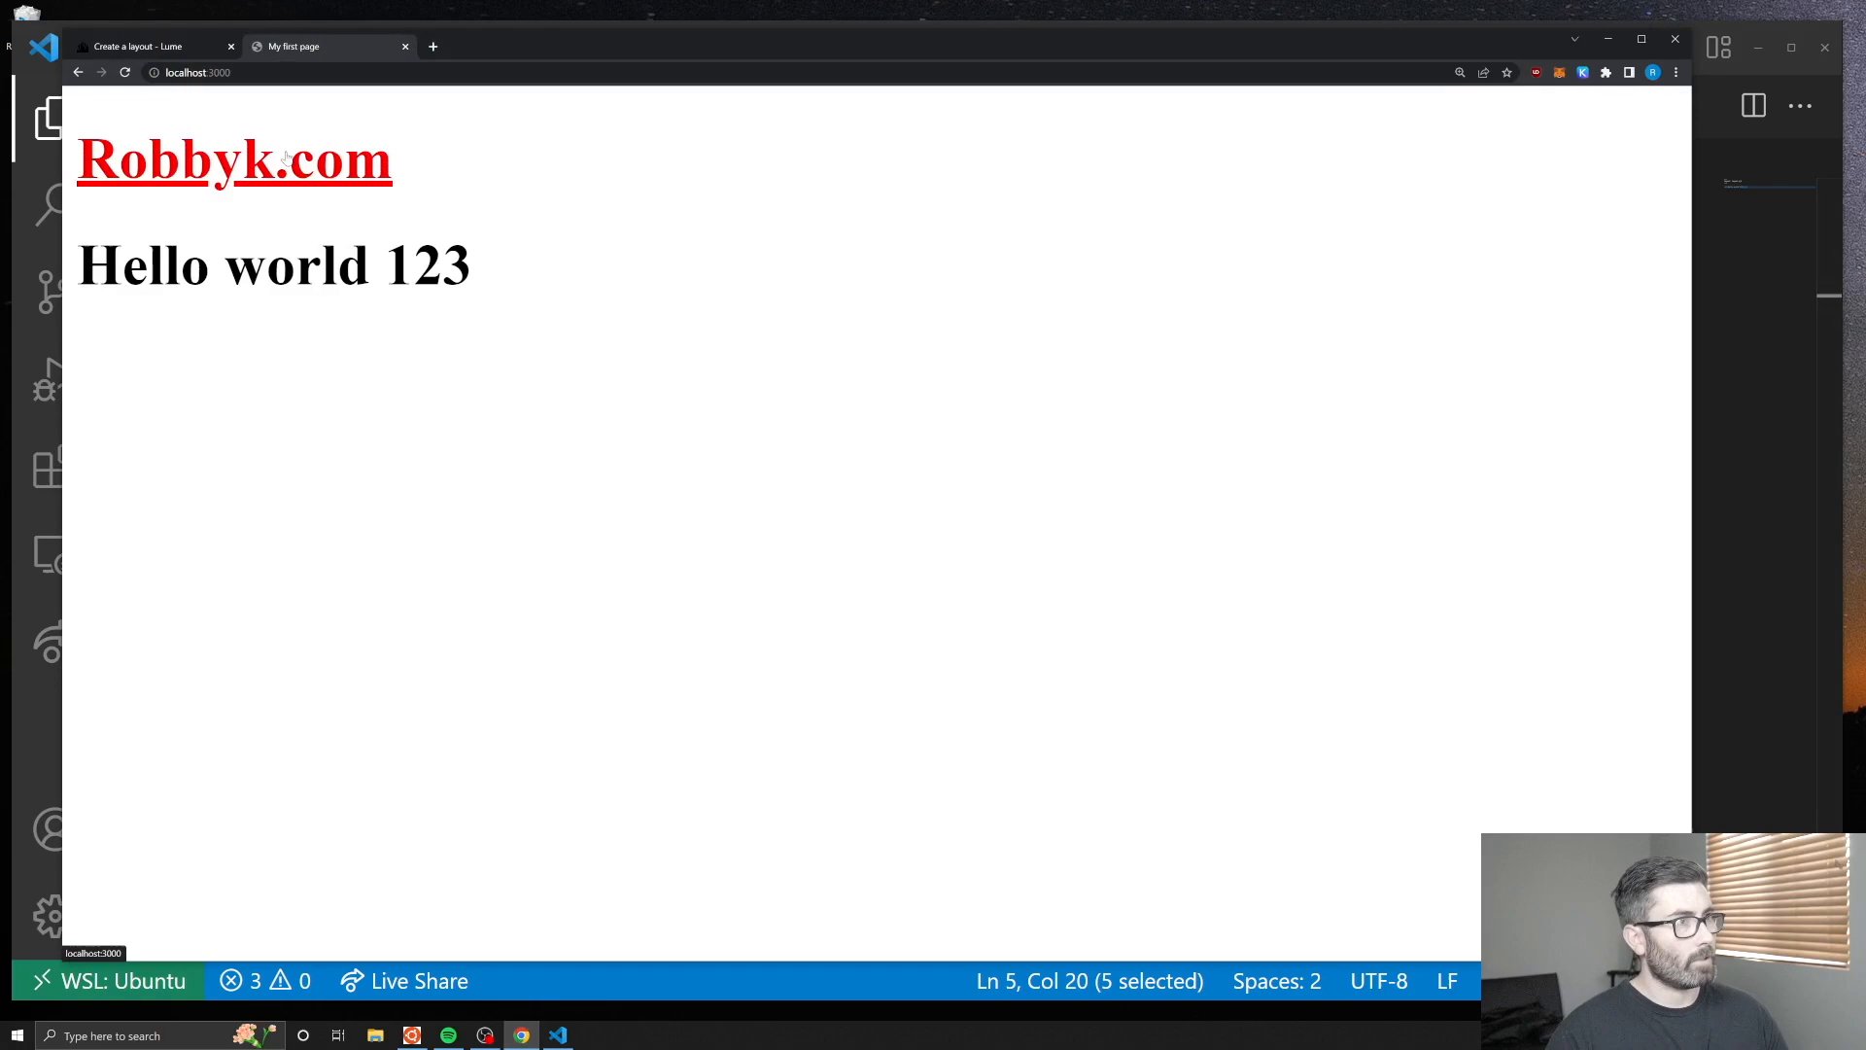
{"action": "left_click", "coordinate": [136, 47]}
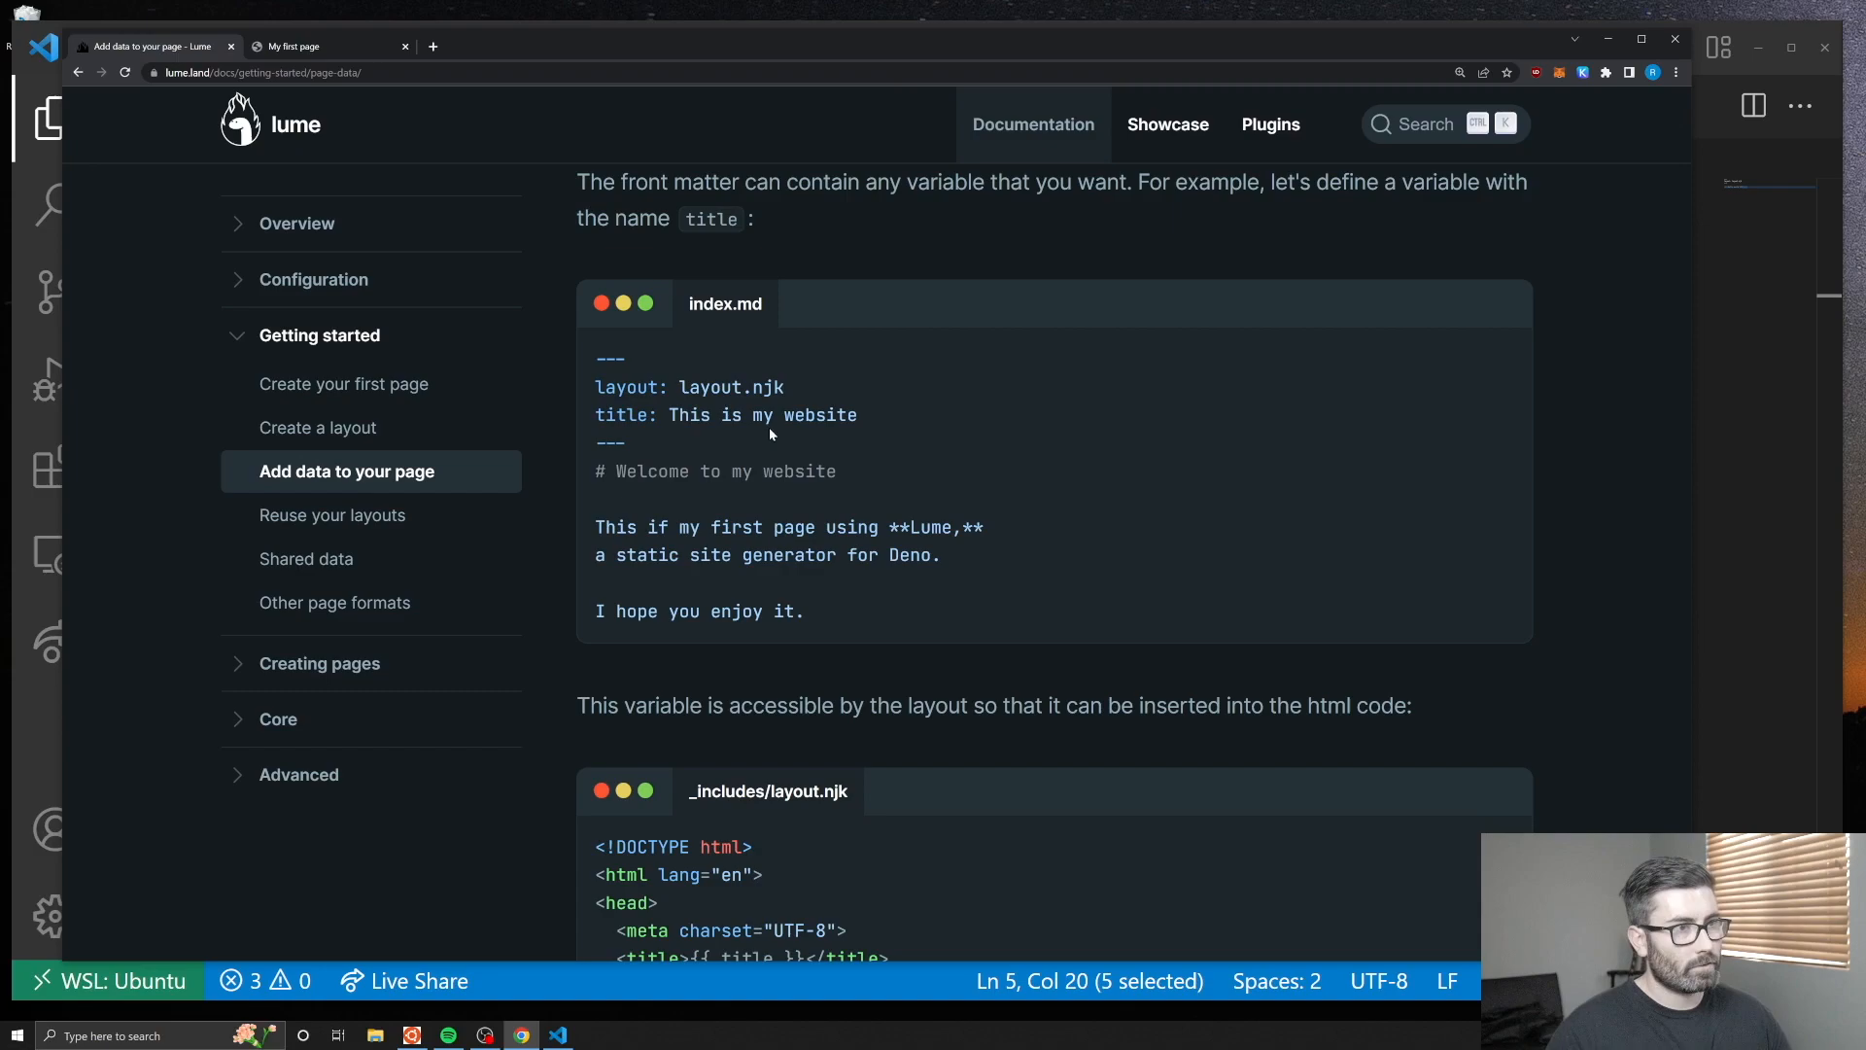
Set index.njk front matter to layout.njk and title Home, with layout.njk's <title> using {{ title }}.
{"action": "left_click", "coordinate": [558, 1035]}
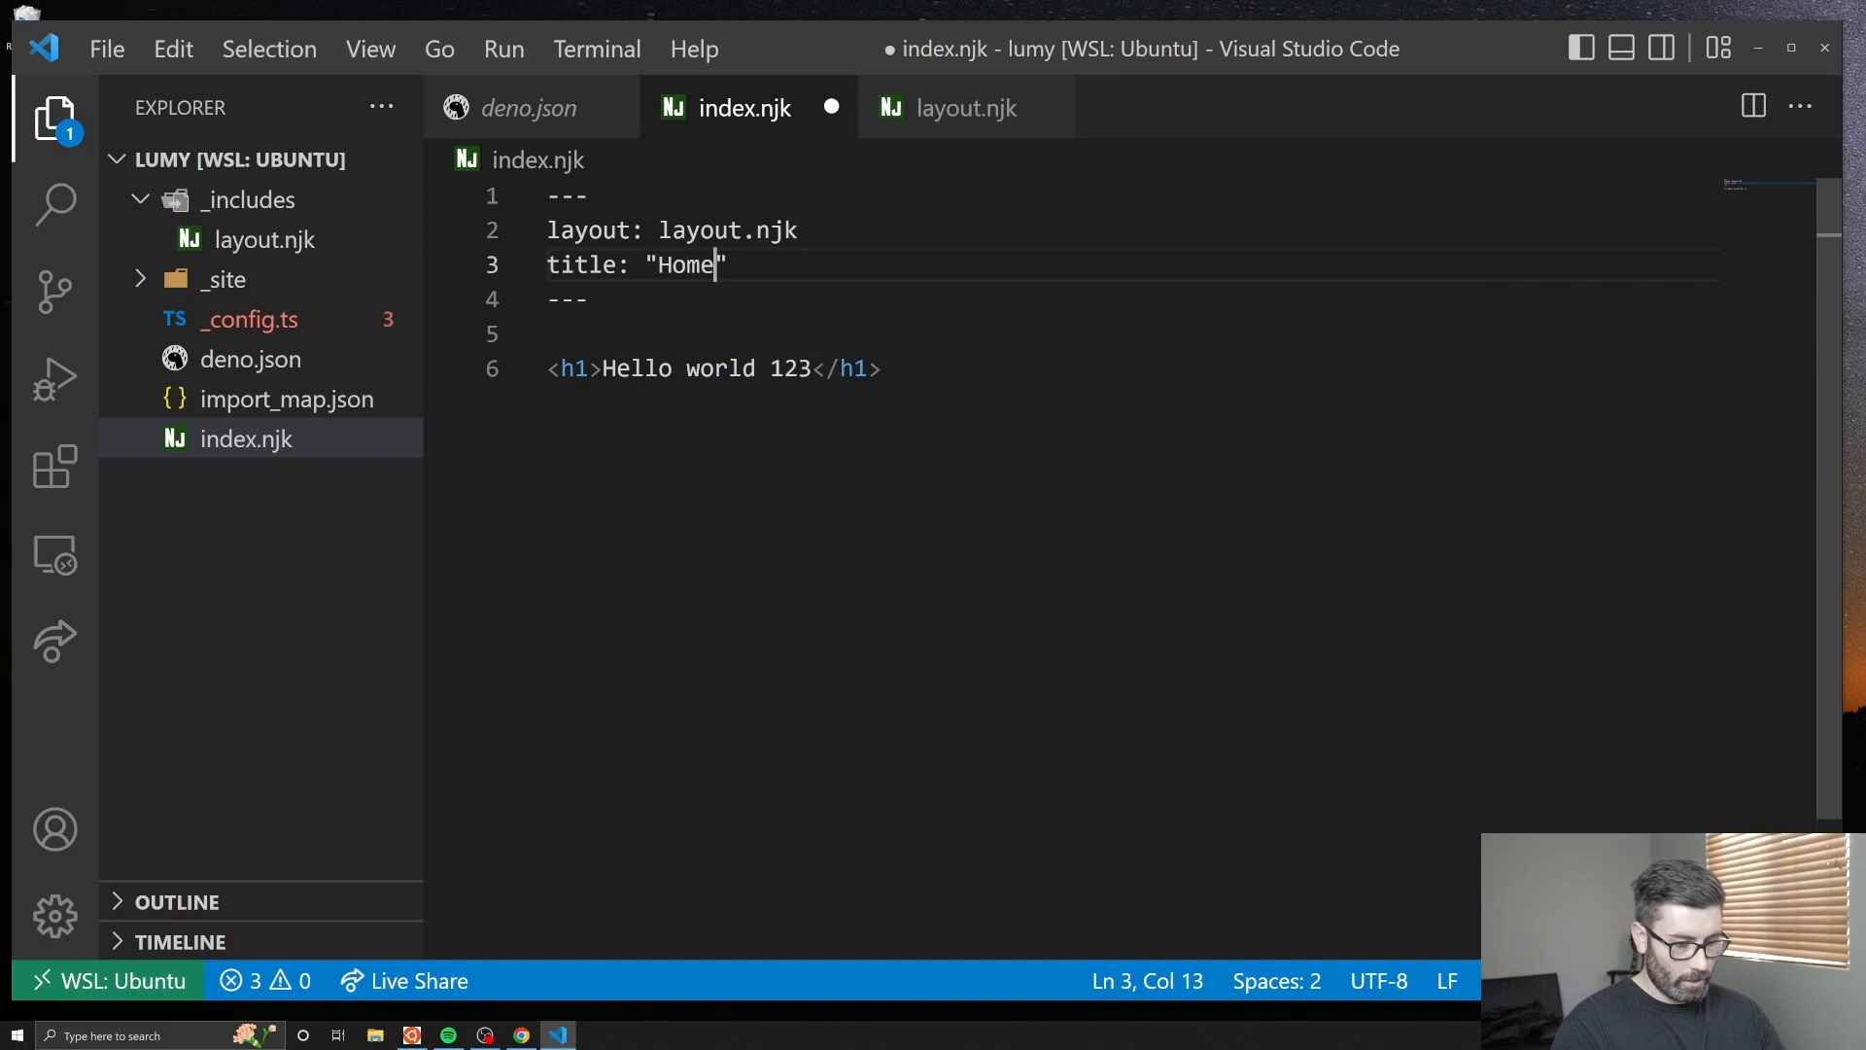
{"action": "left_click", "coordinate": [959, 107]}
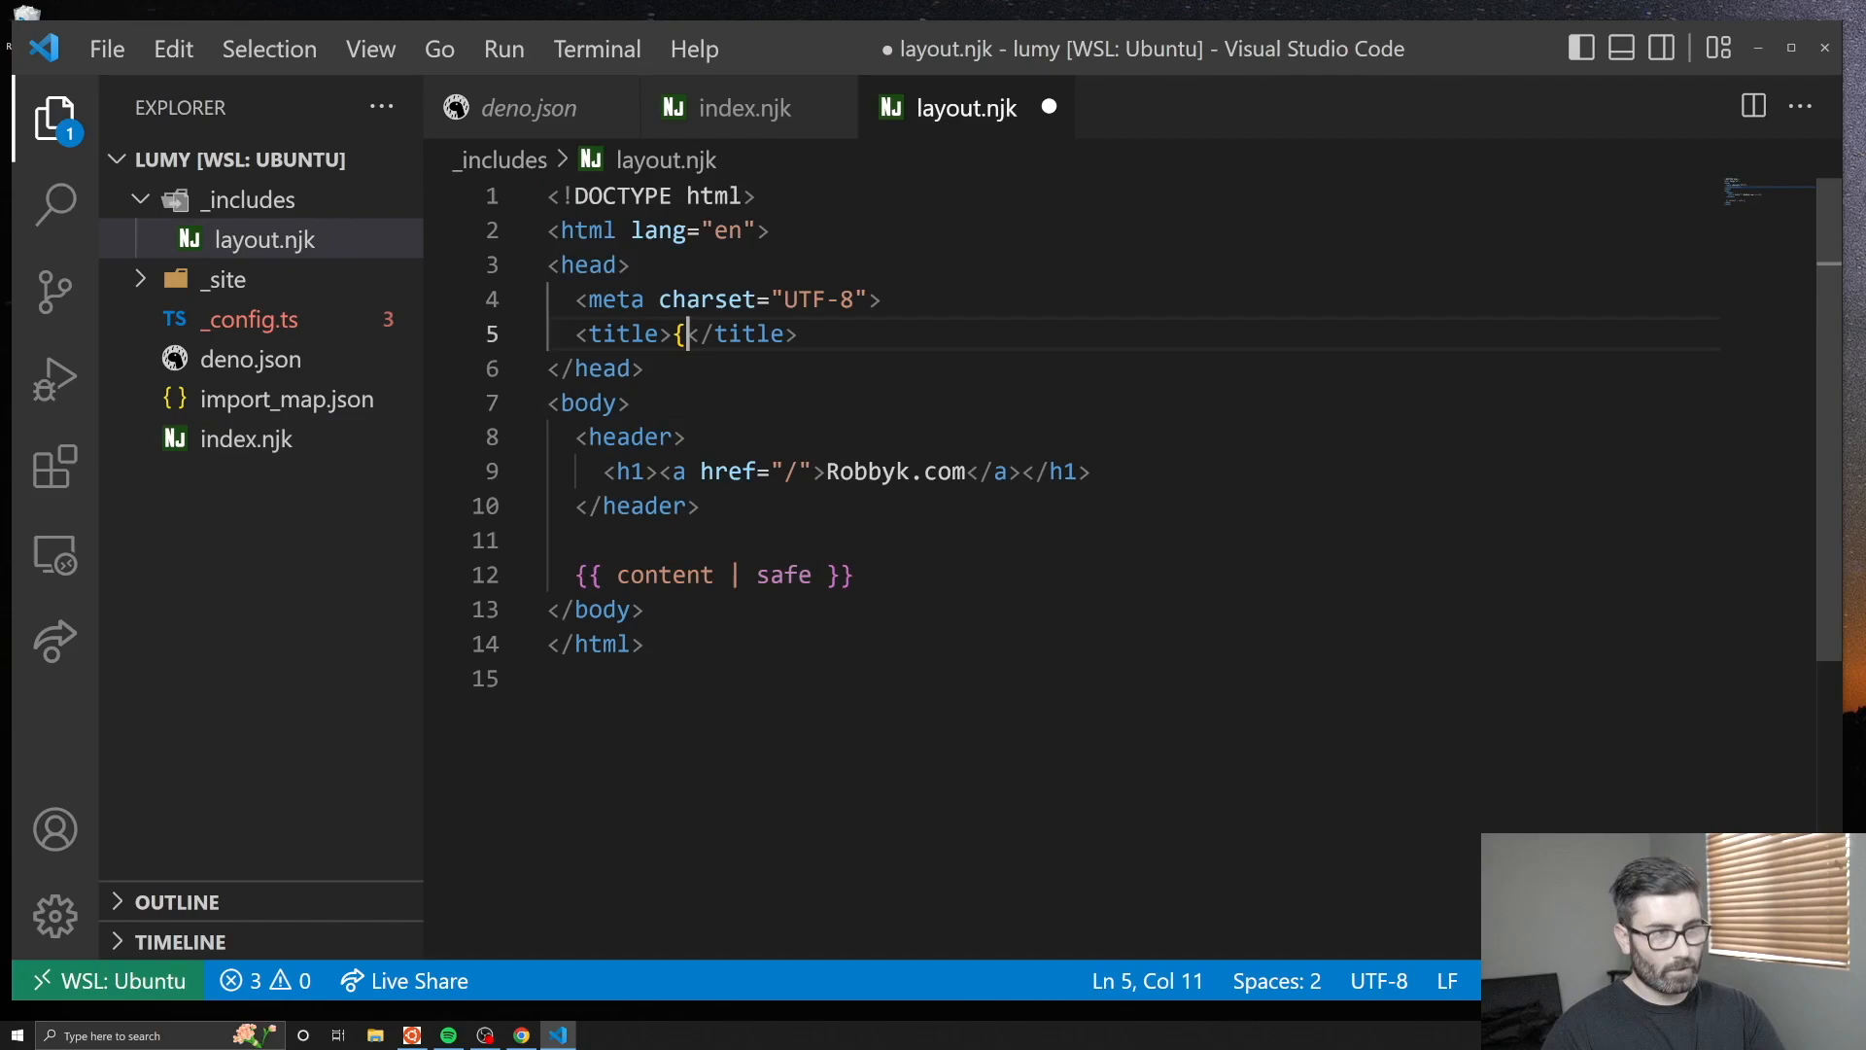
{"action": "type", "text": "Rpbby k{{ title }}"}
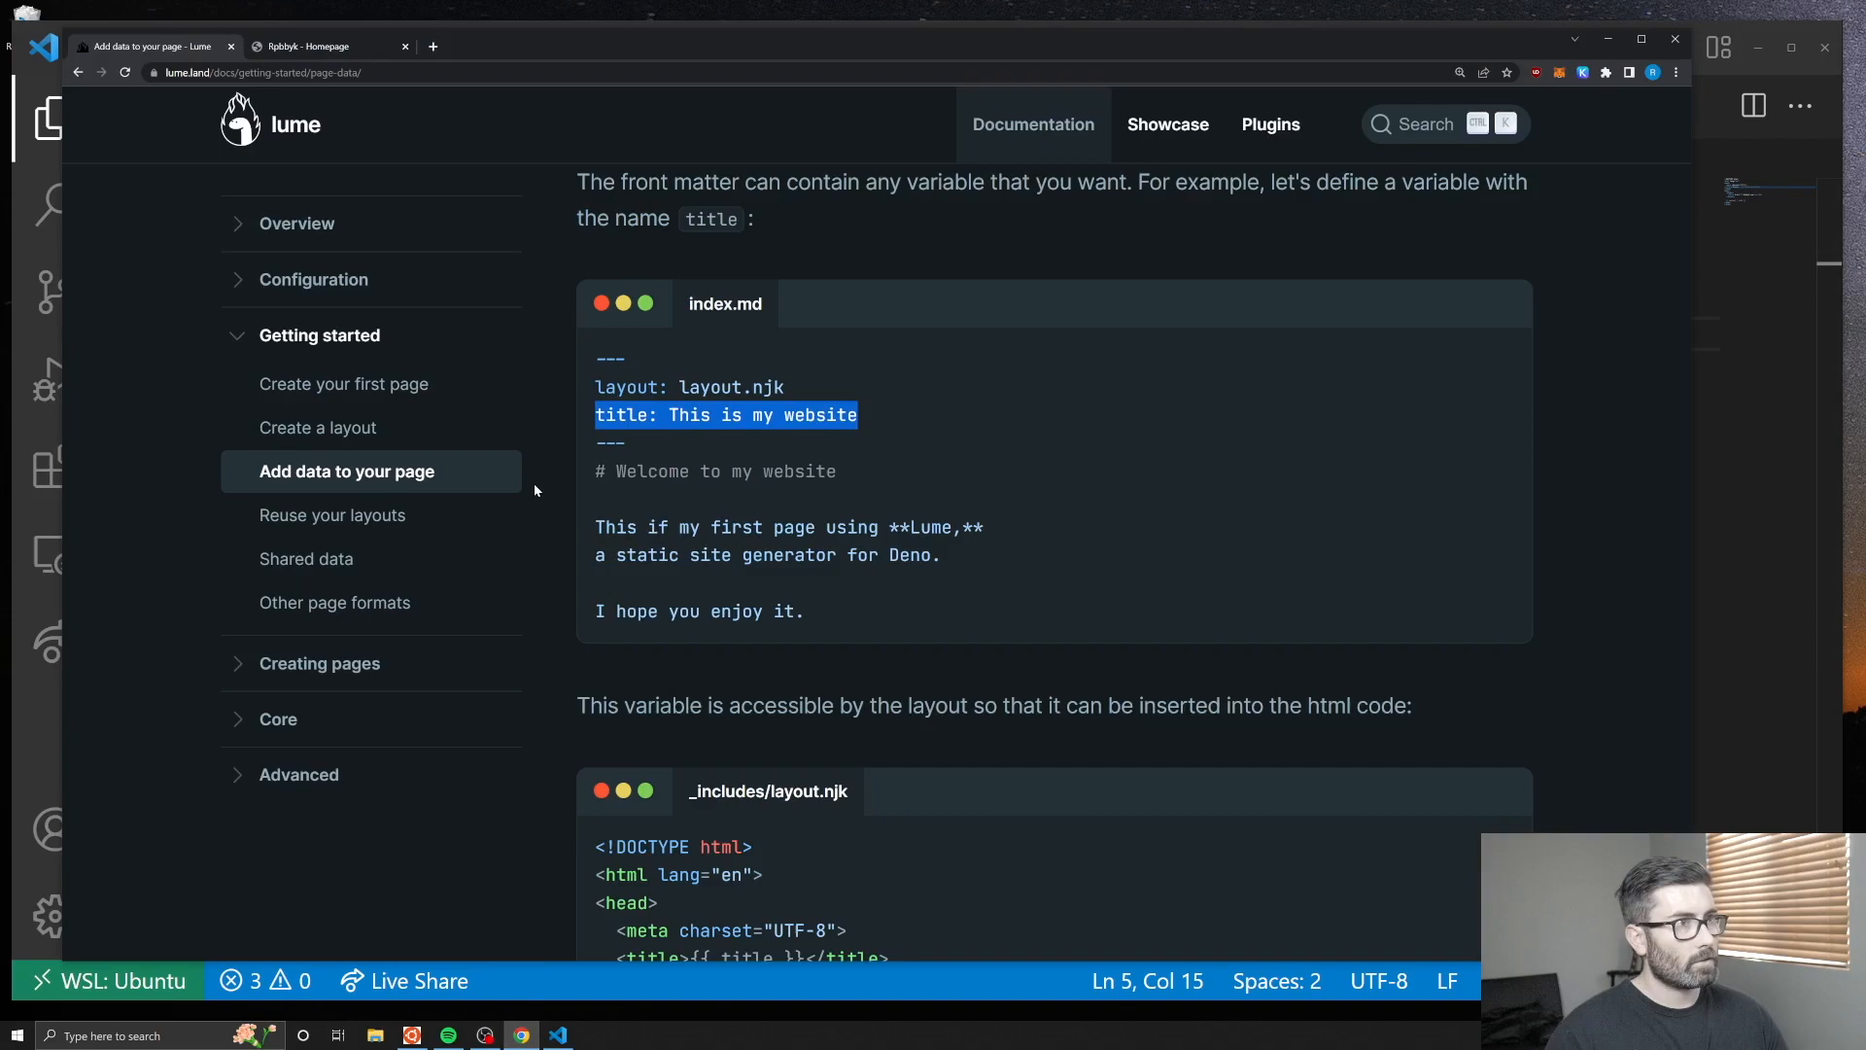
{"action": "left_click", "coordinate": [556, 1034]}
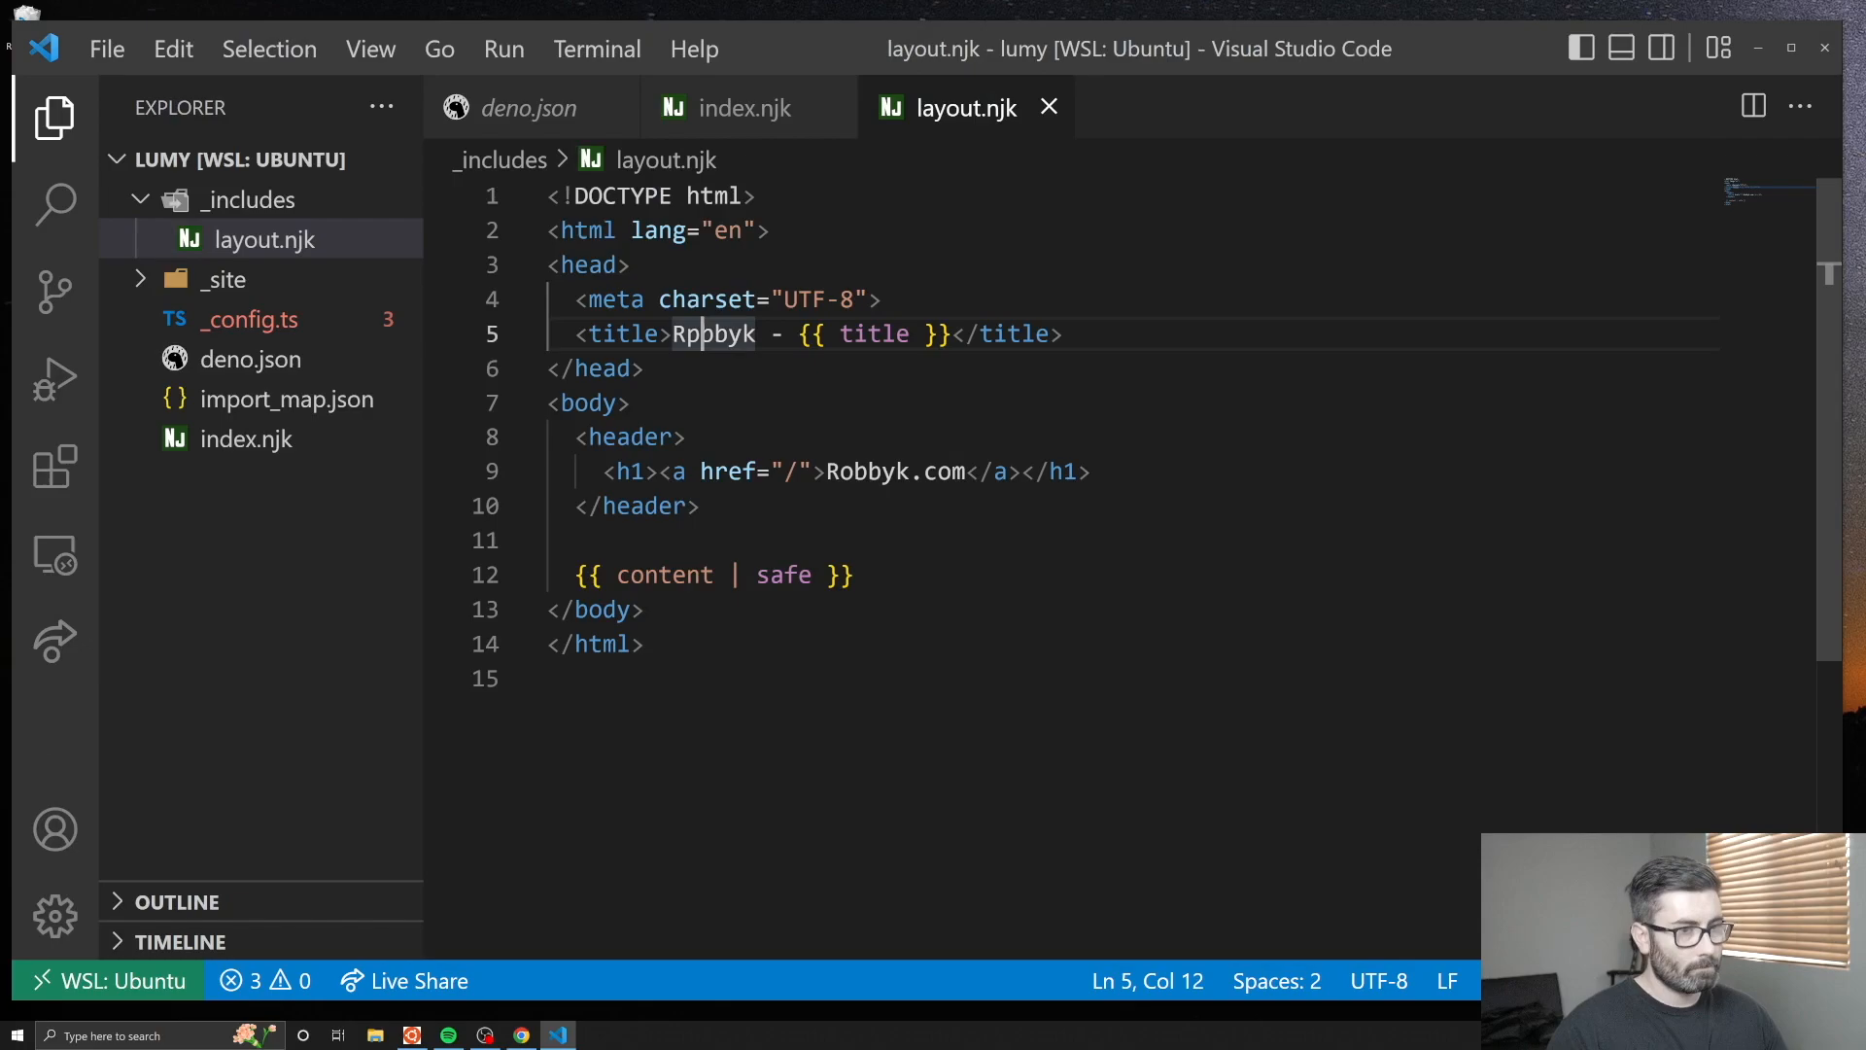
{"action": "left_click", "coordinate": [521, 1035]}
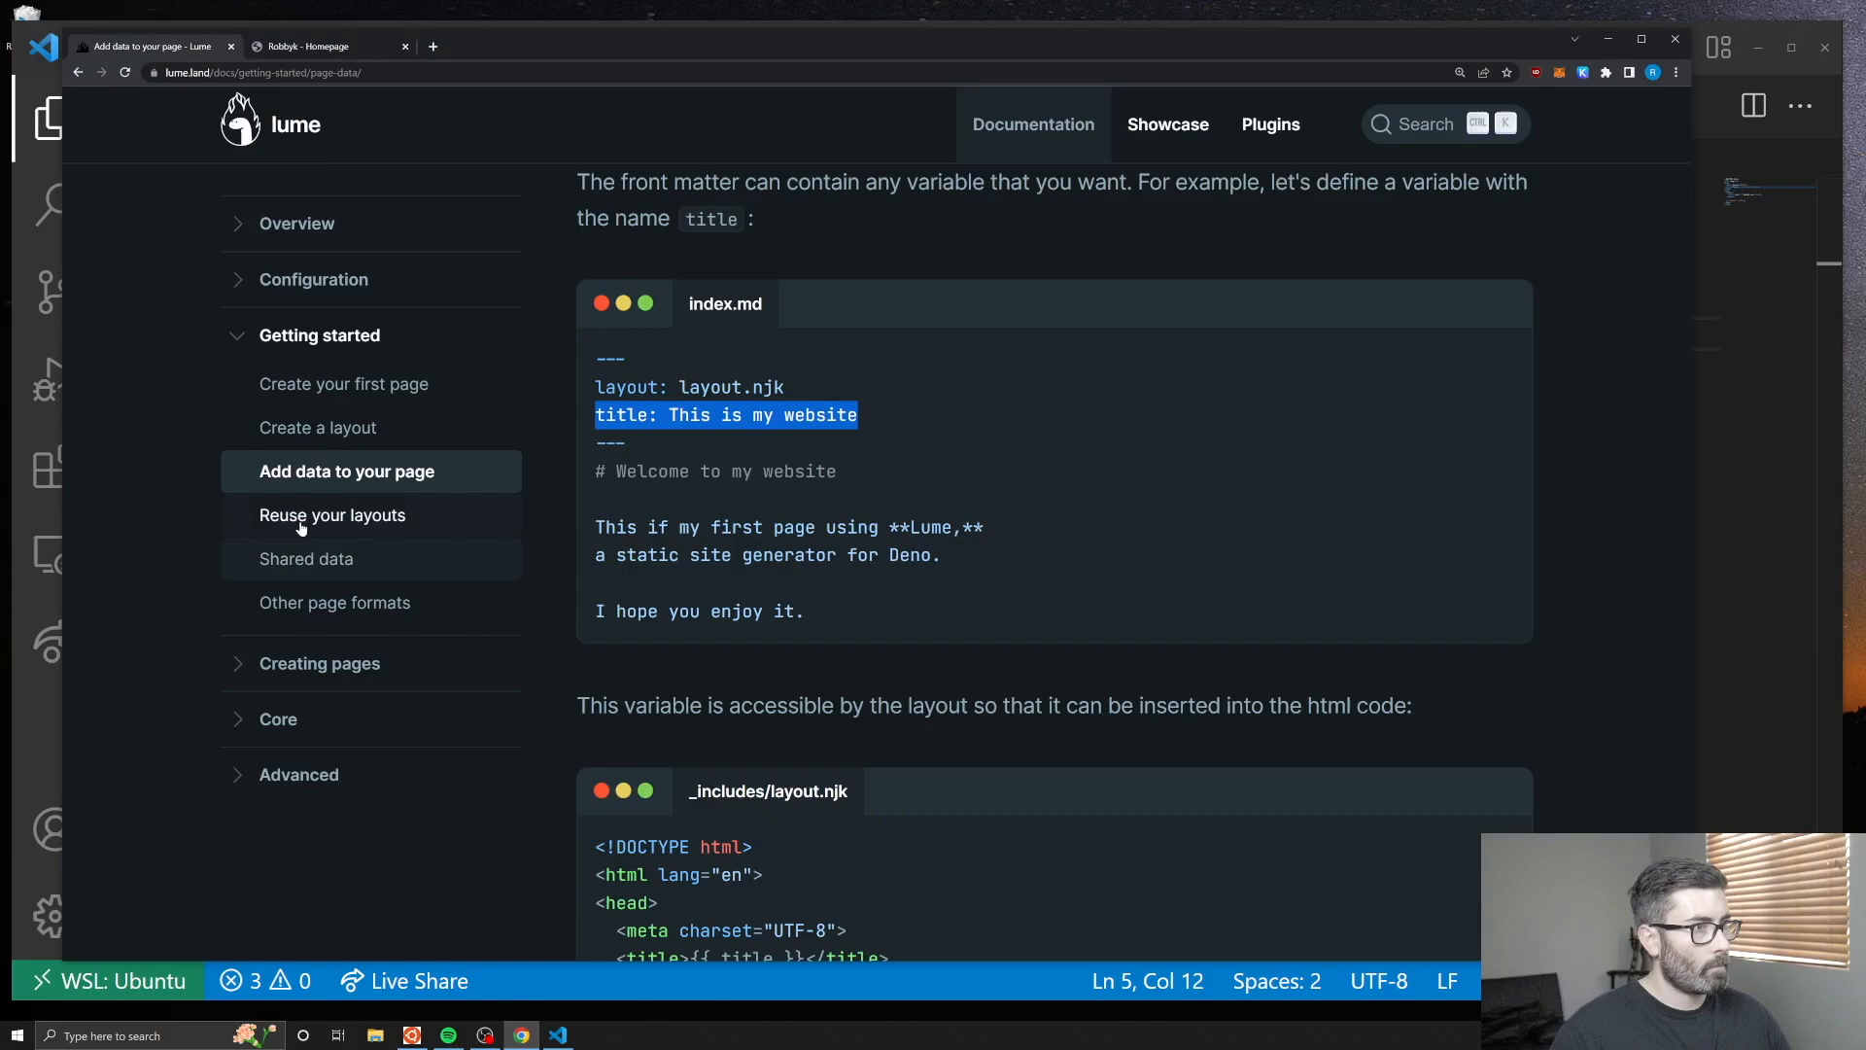
{"action": "left_click", "coordinate": [332, 513]}
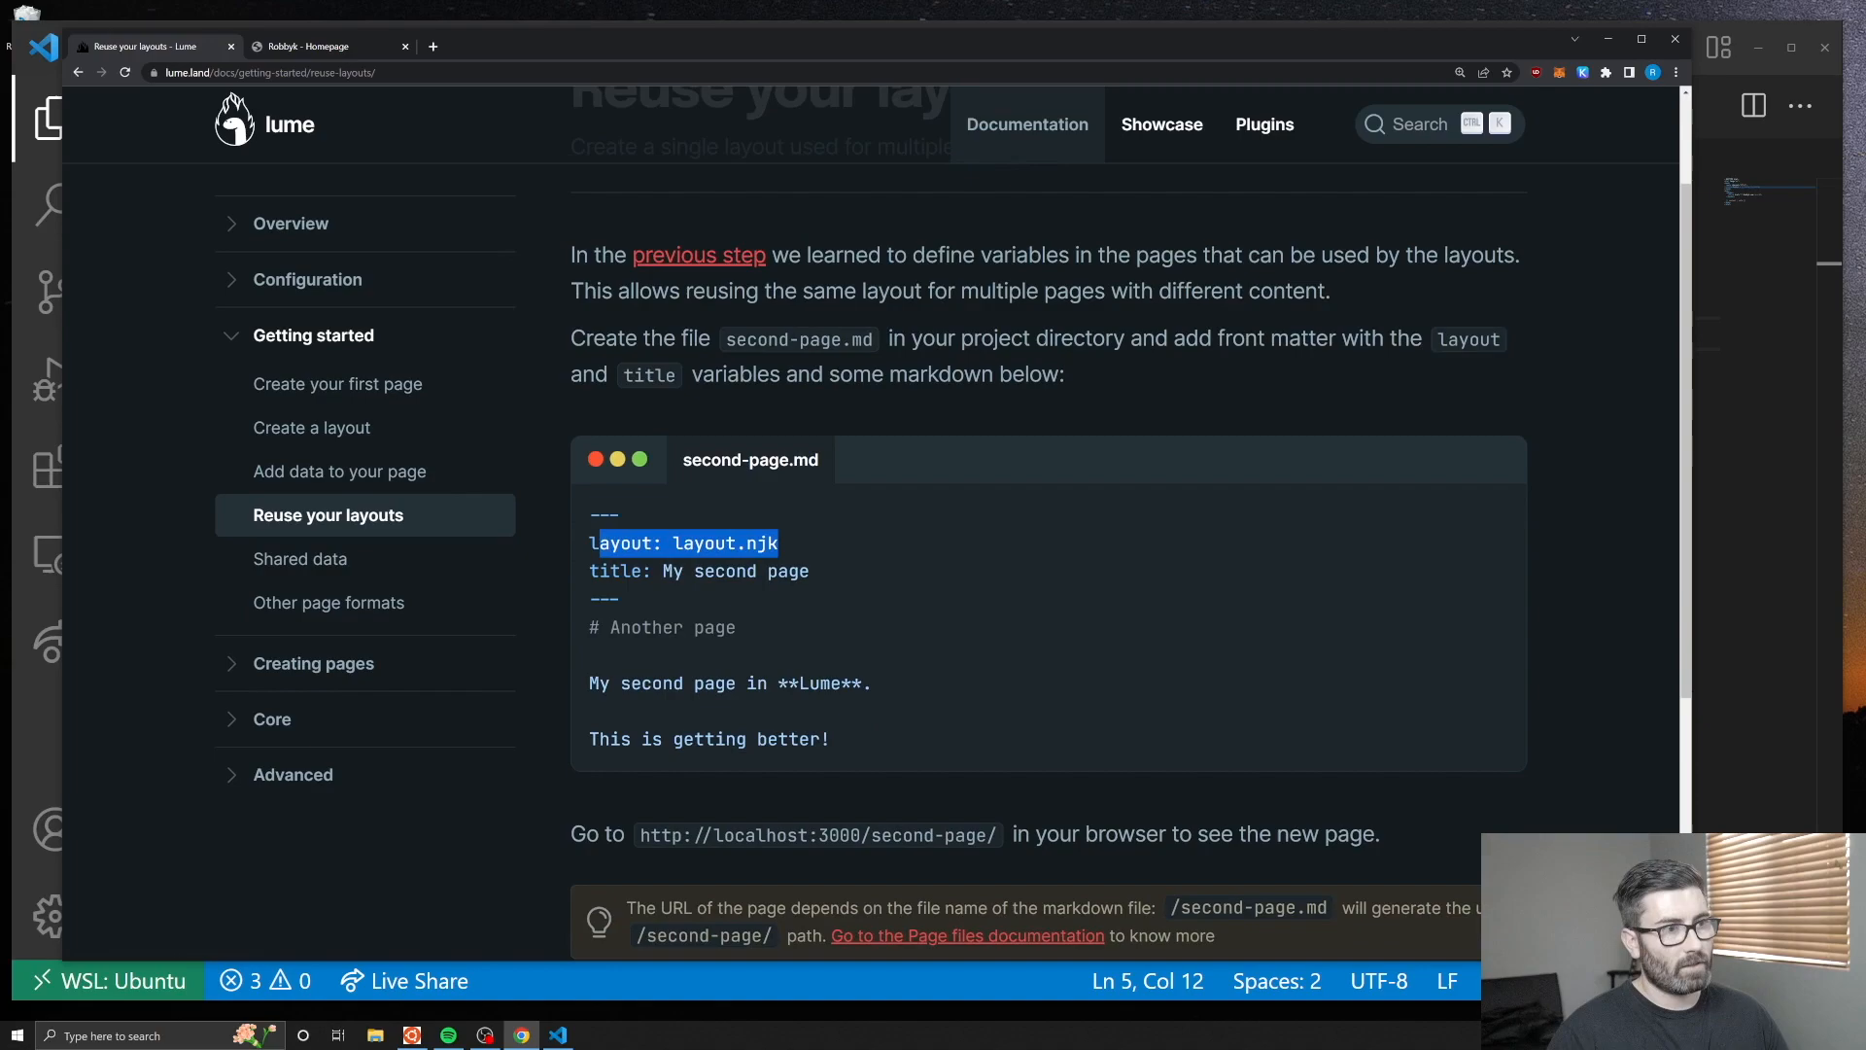
Read Lume's Shared data and Other page formats guides, including the Nunjucks and JavaScript examples.
{"action": "left_click", "coordinate": [299, 570]}
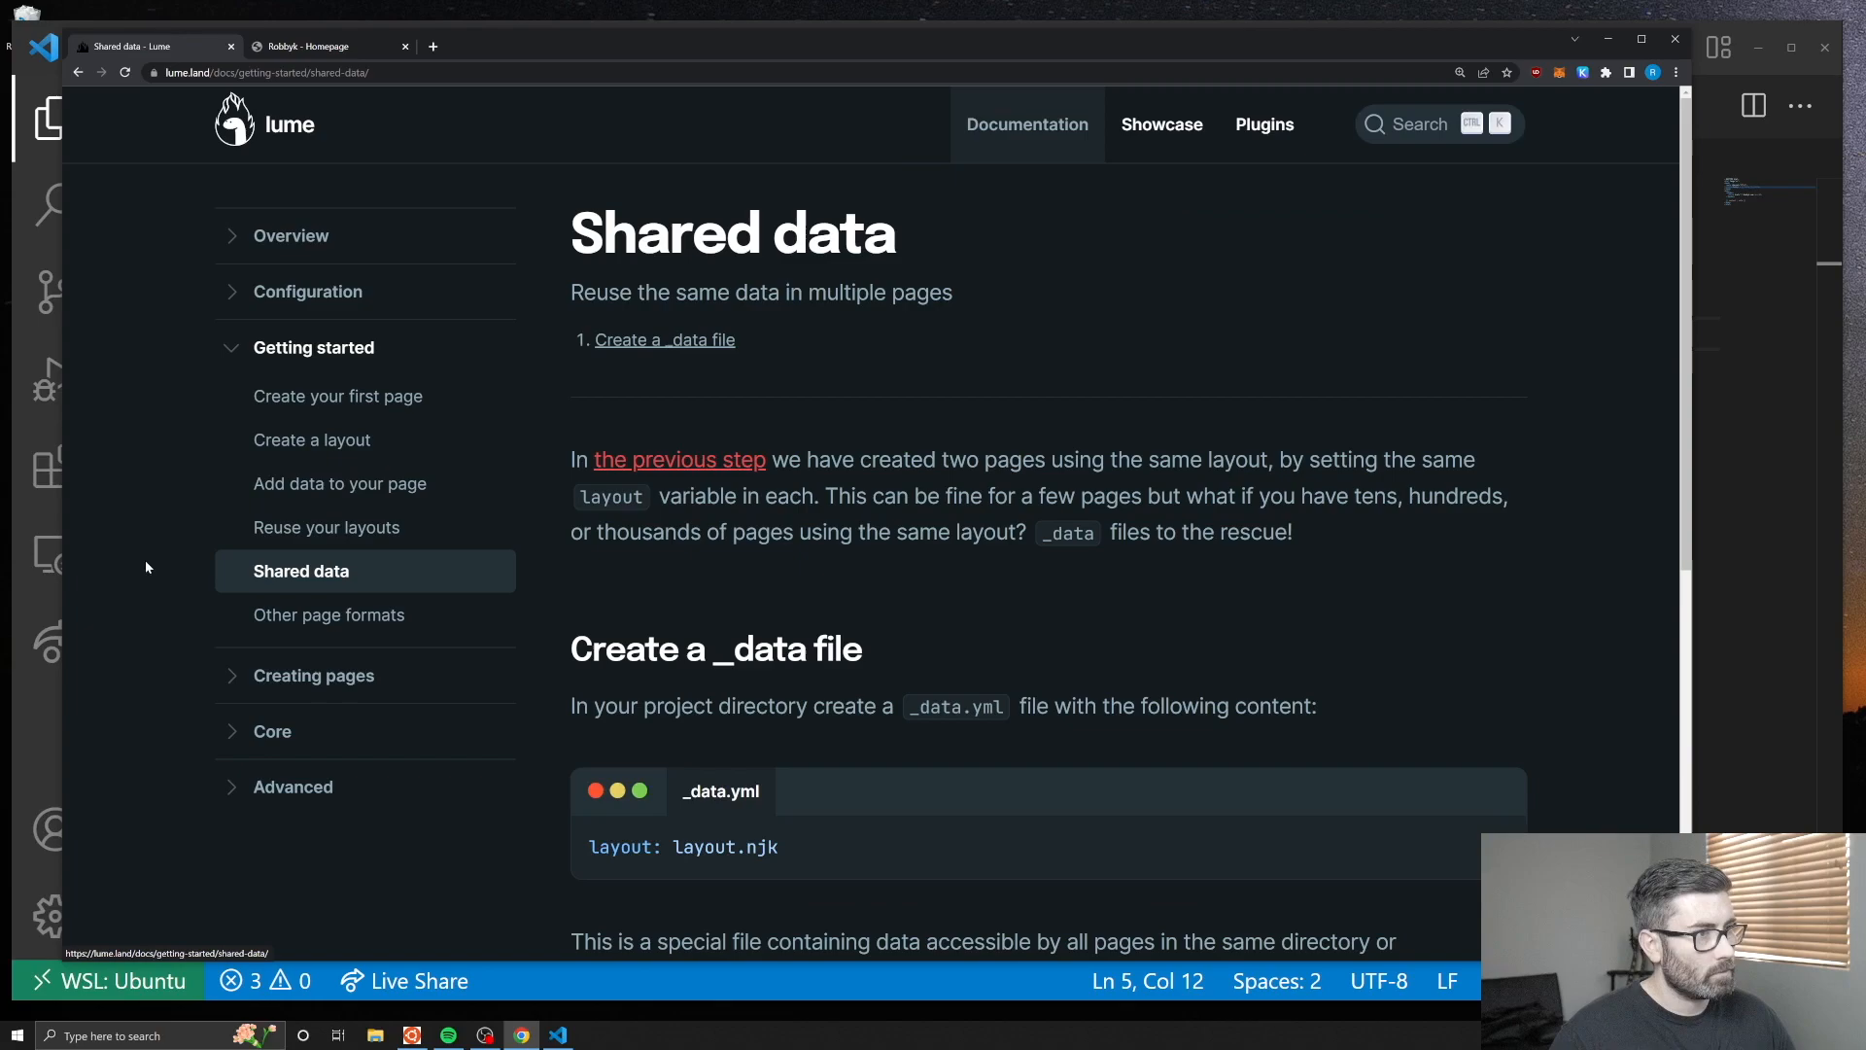
{"action": "left_click", "coordinate": [329, 614]}
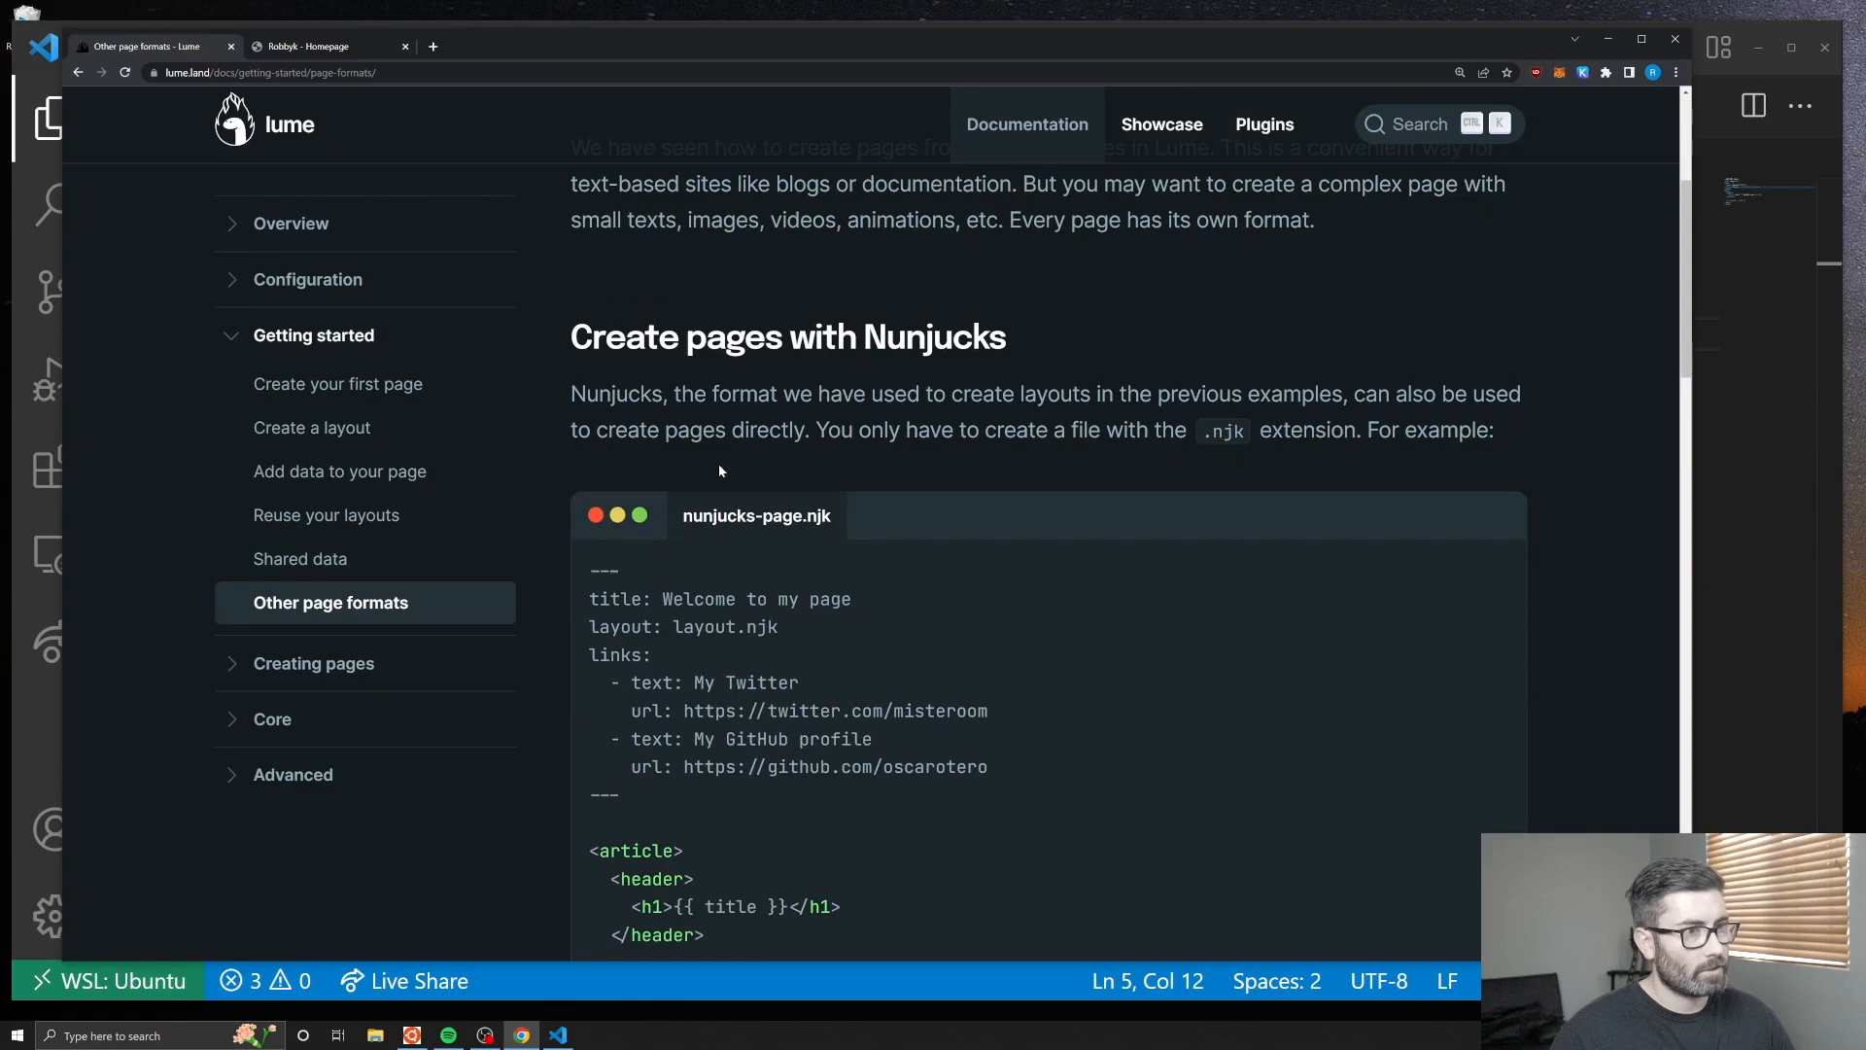
{"action": "scroll", "scroll_direction": "down", "scroll_amount": 3}
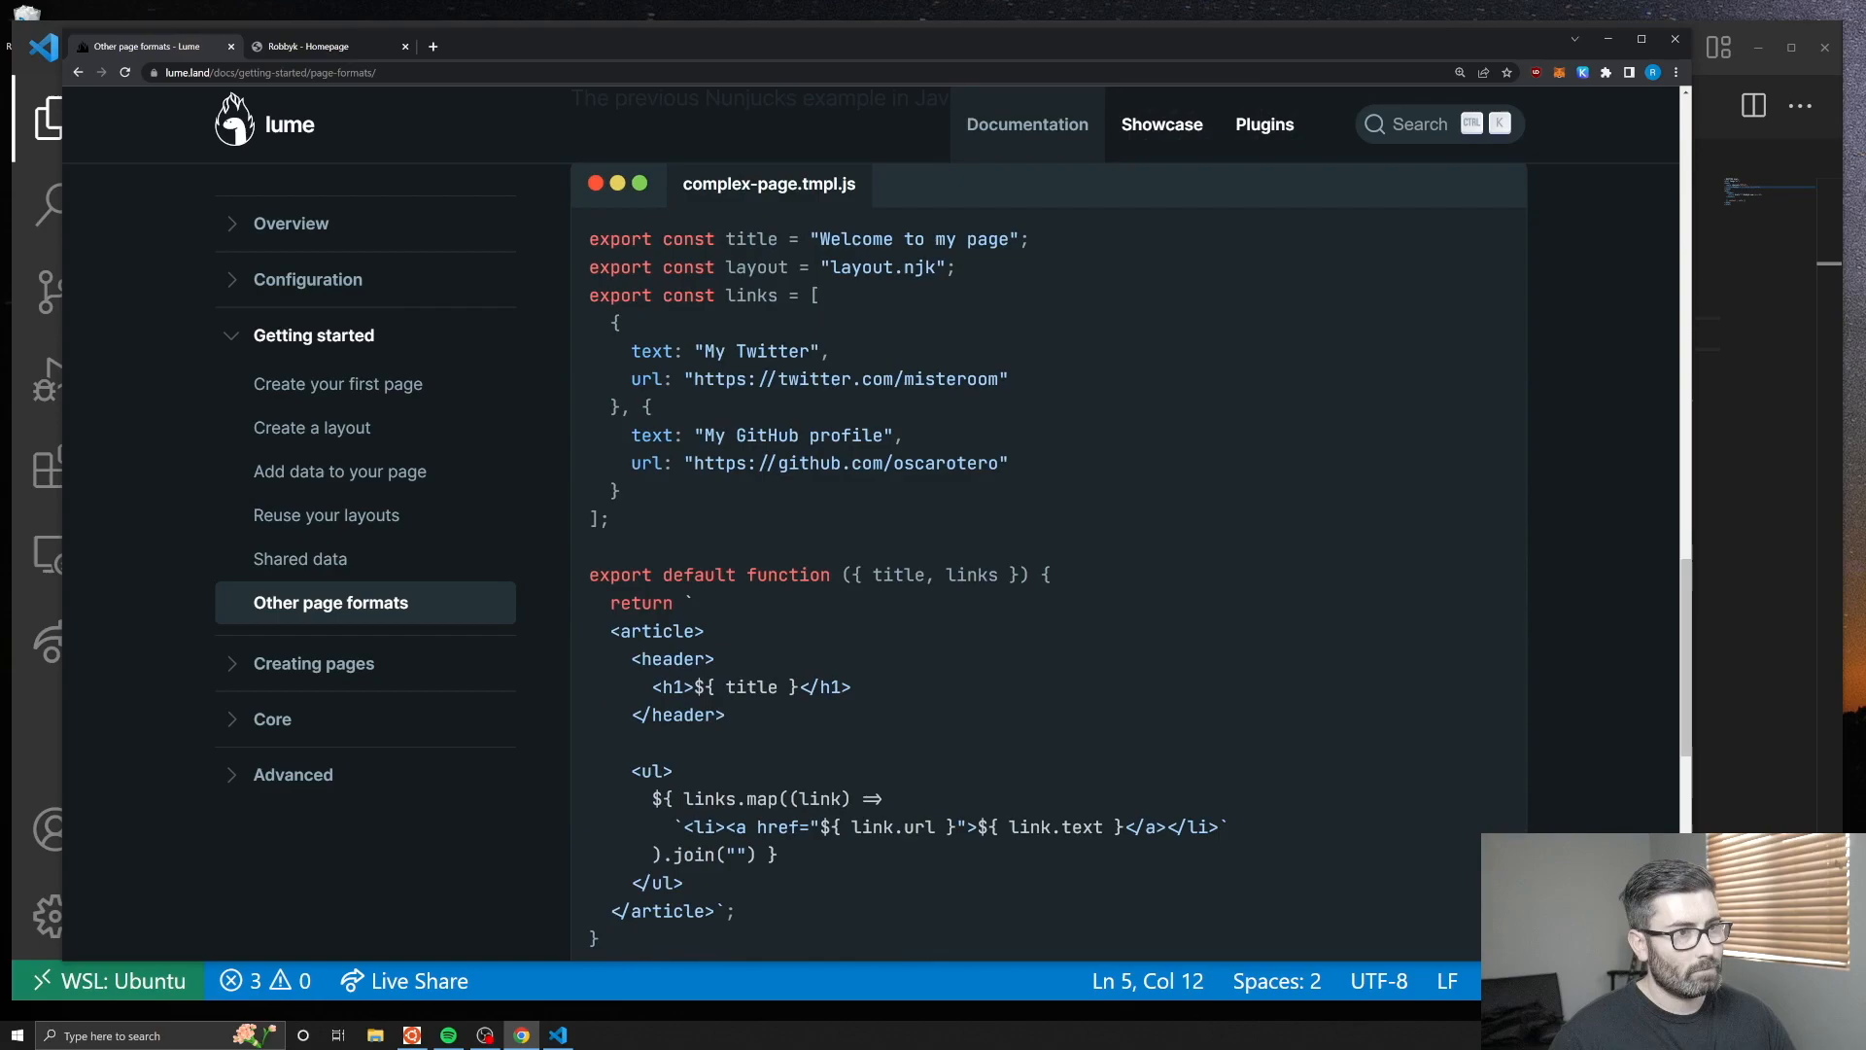
{"action": "scroll", "scroll_direction": "down", "scroll_amount": 3}
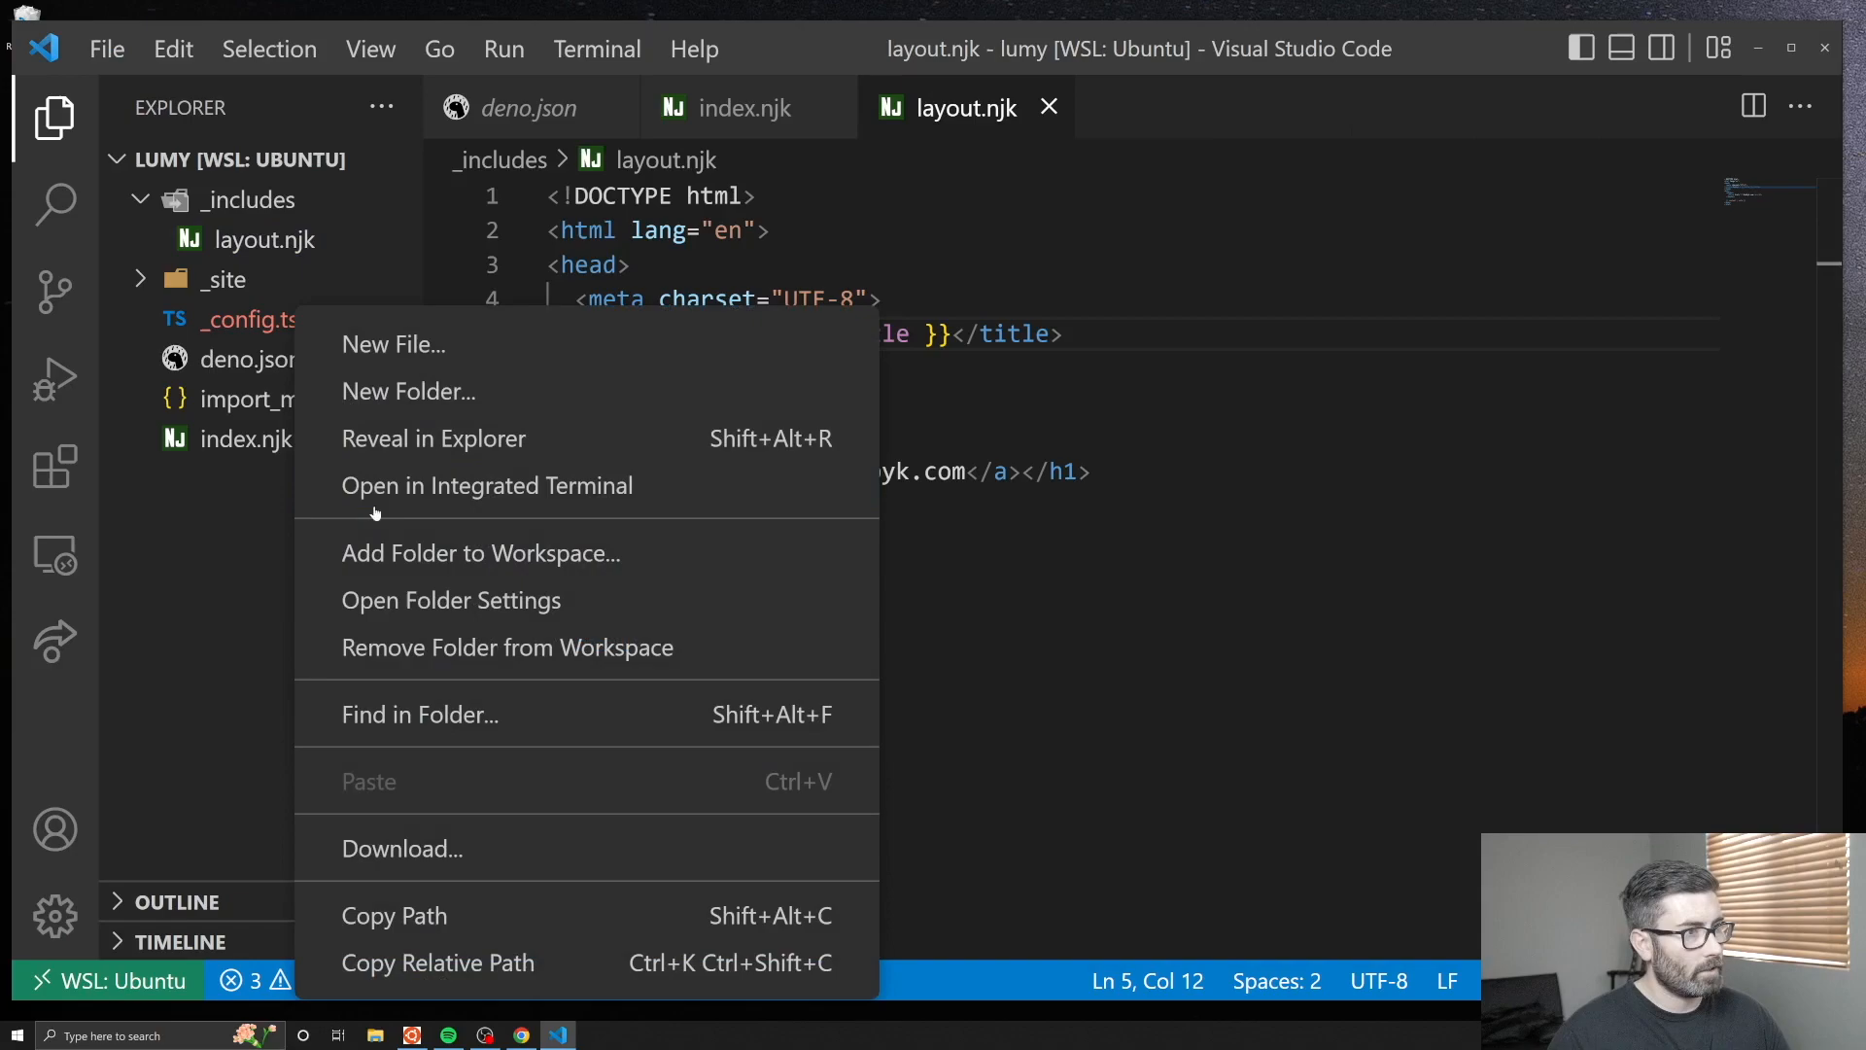
Create posts/first-post.md with layout: layout.njk, a title, and a My first blog post heading.
{"action": "right_click", "coordinate": [230, 319]}
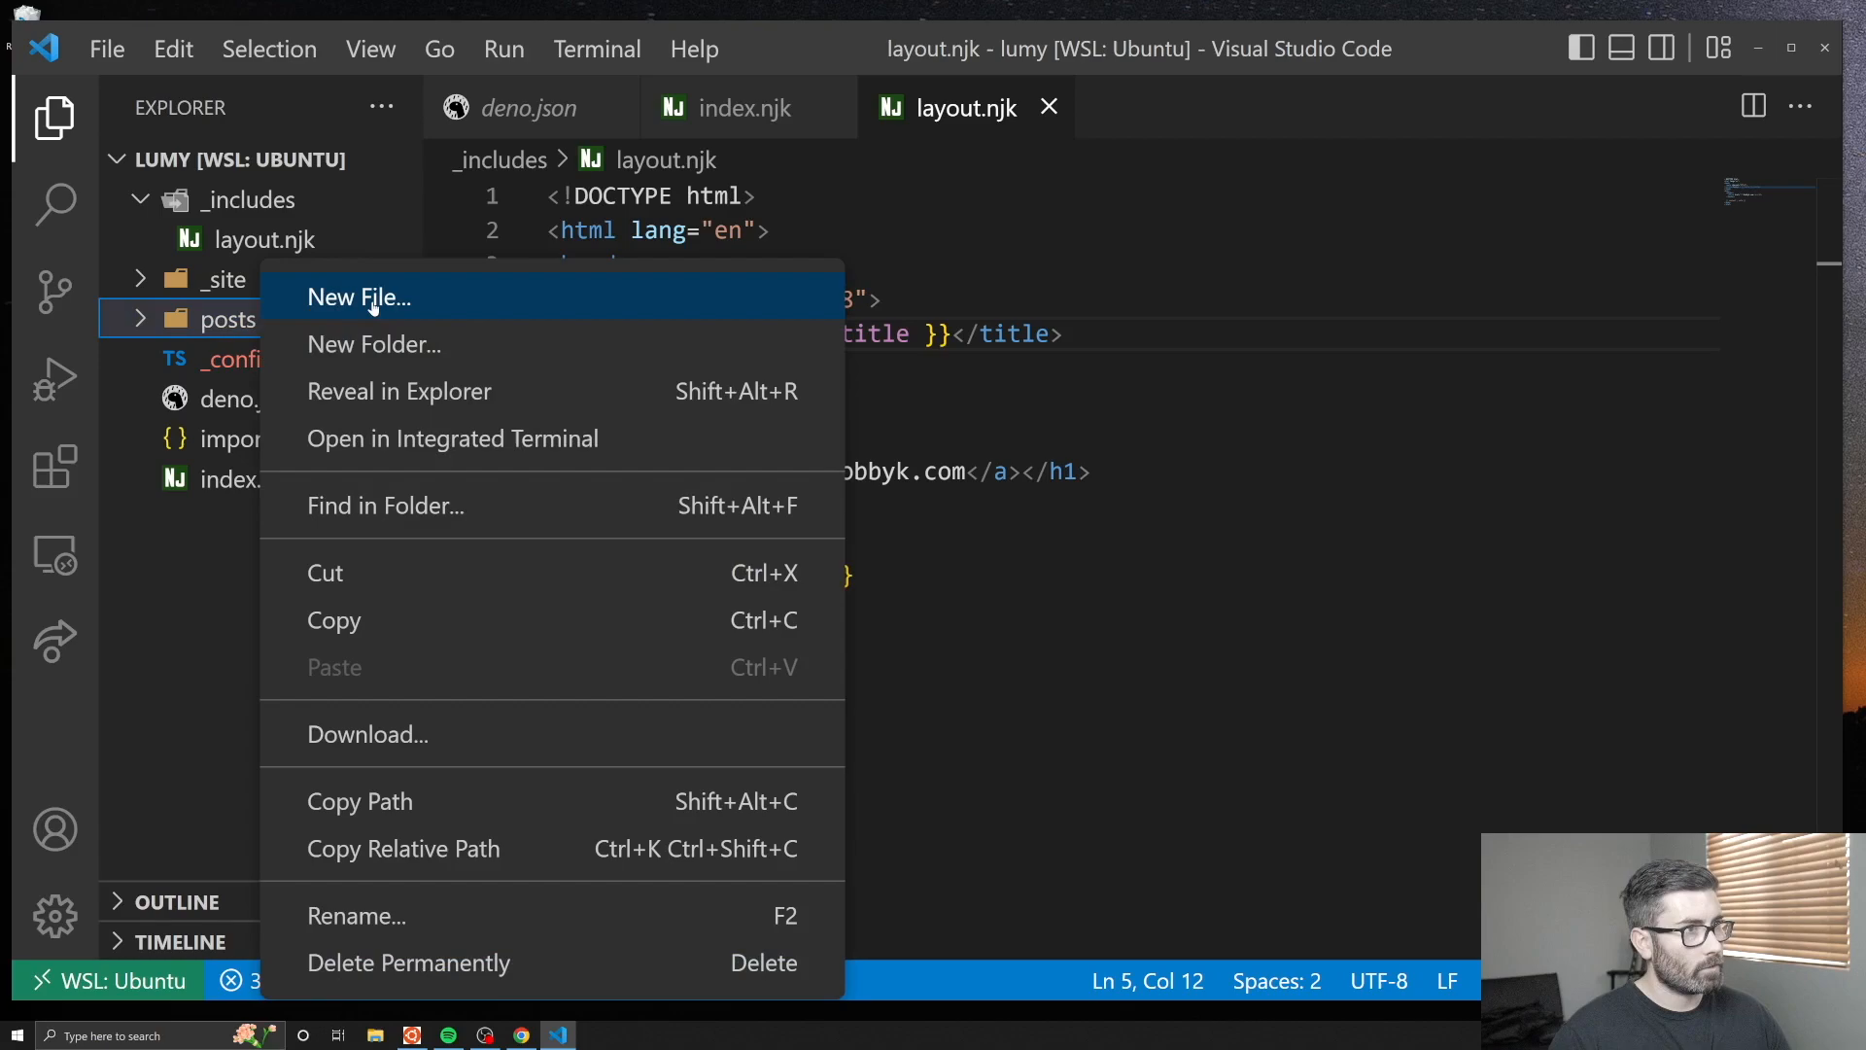
{"action": "left_click", "coordinate": [358, 295]}
{"action": "type", "text": "l"}
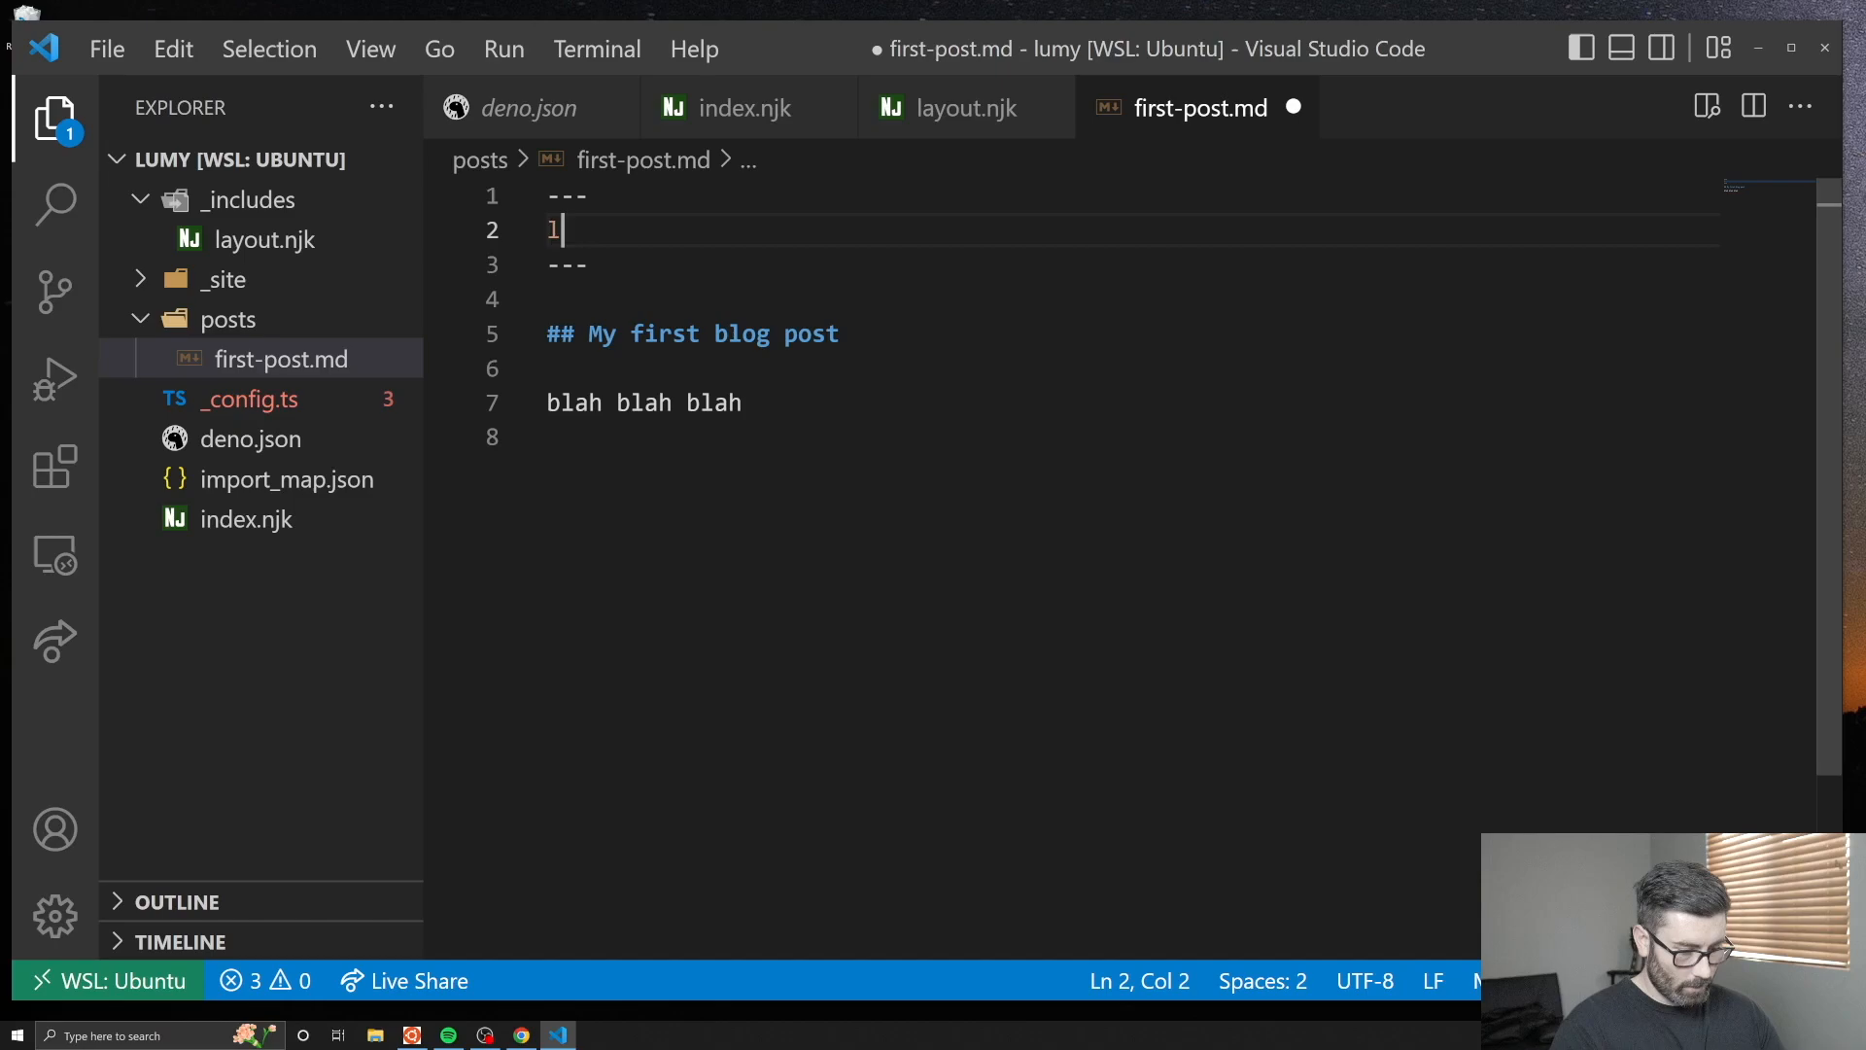
{"action": "type", "text": "ayout: layout"}
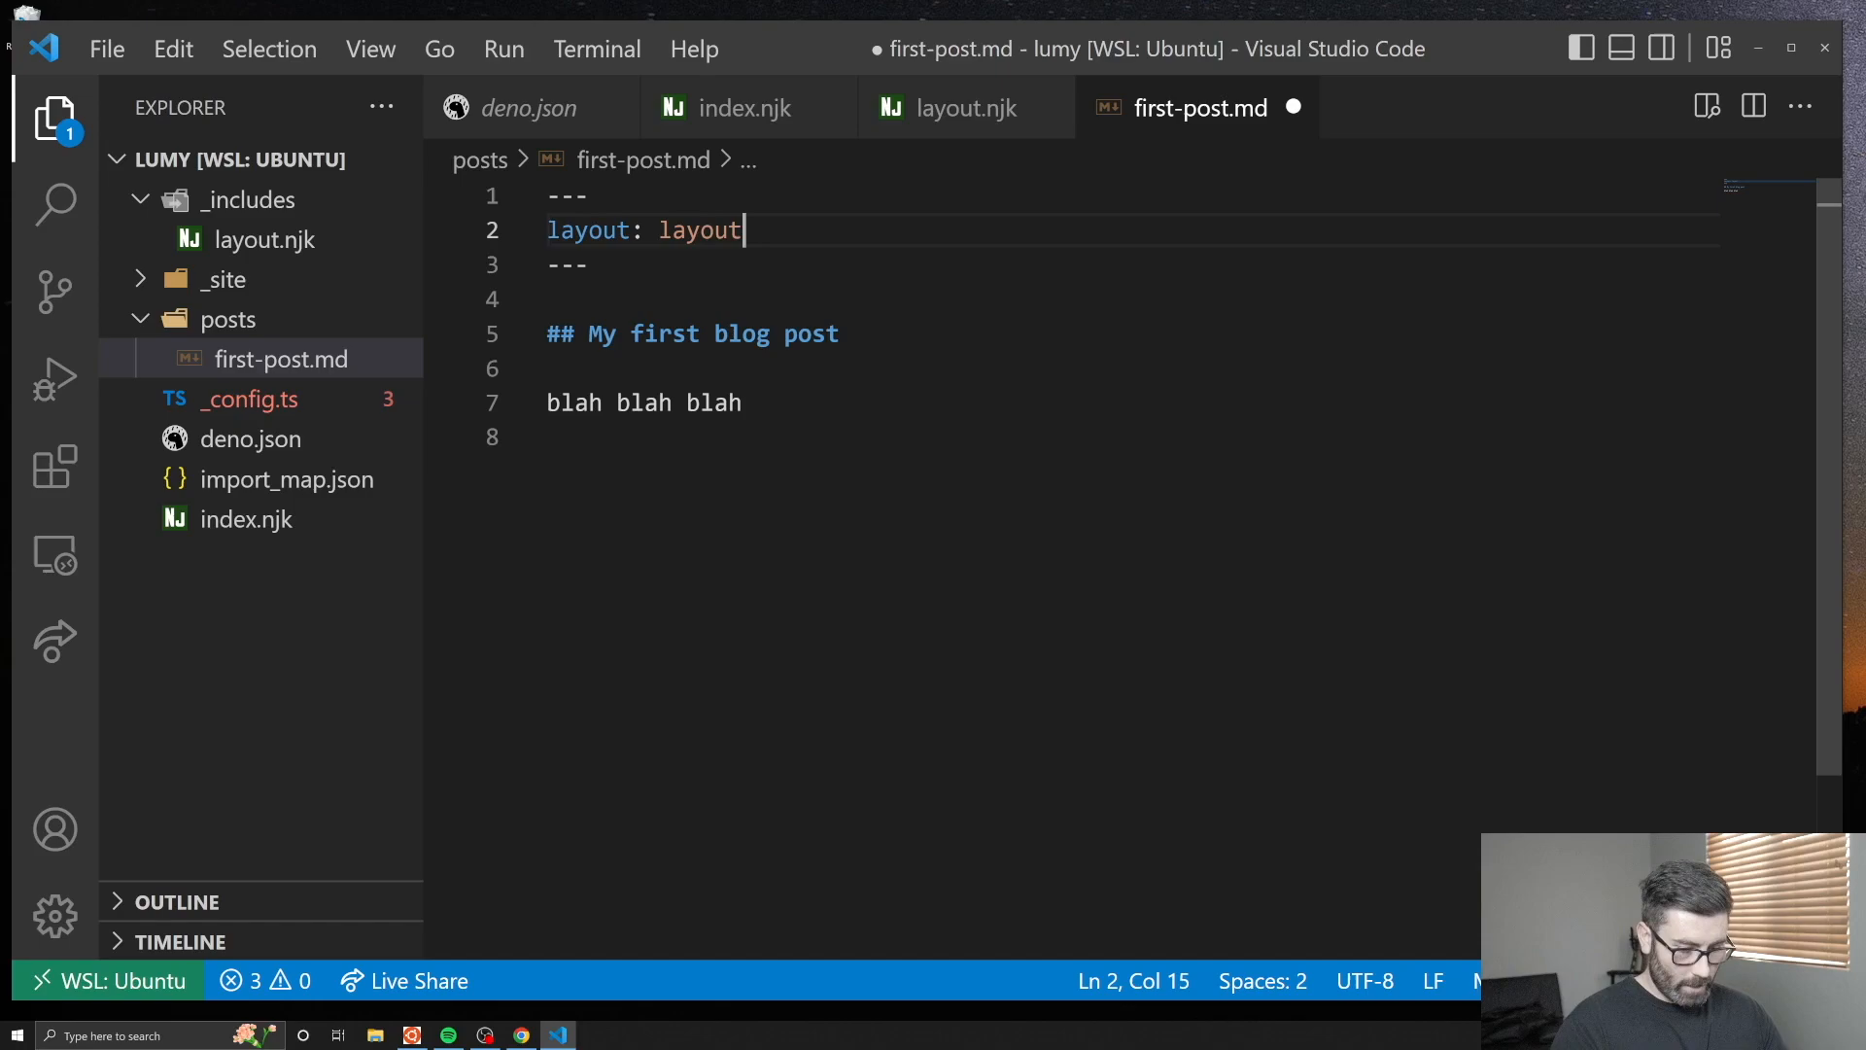
{"action": "type", "text": ".njk"}
{"action": "type", "text": "title:"}
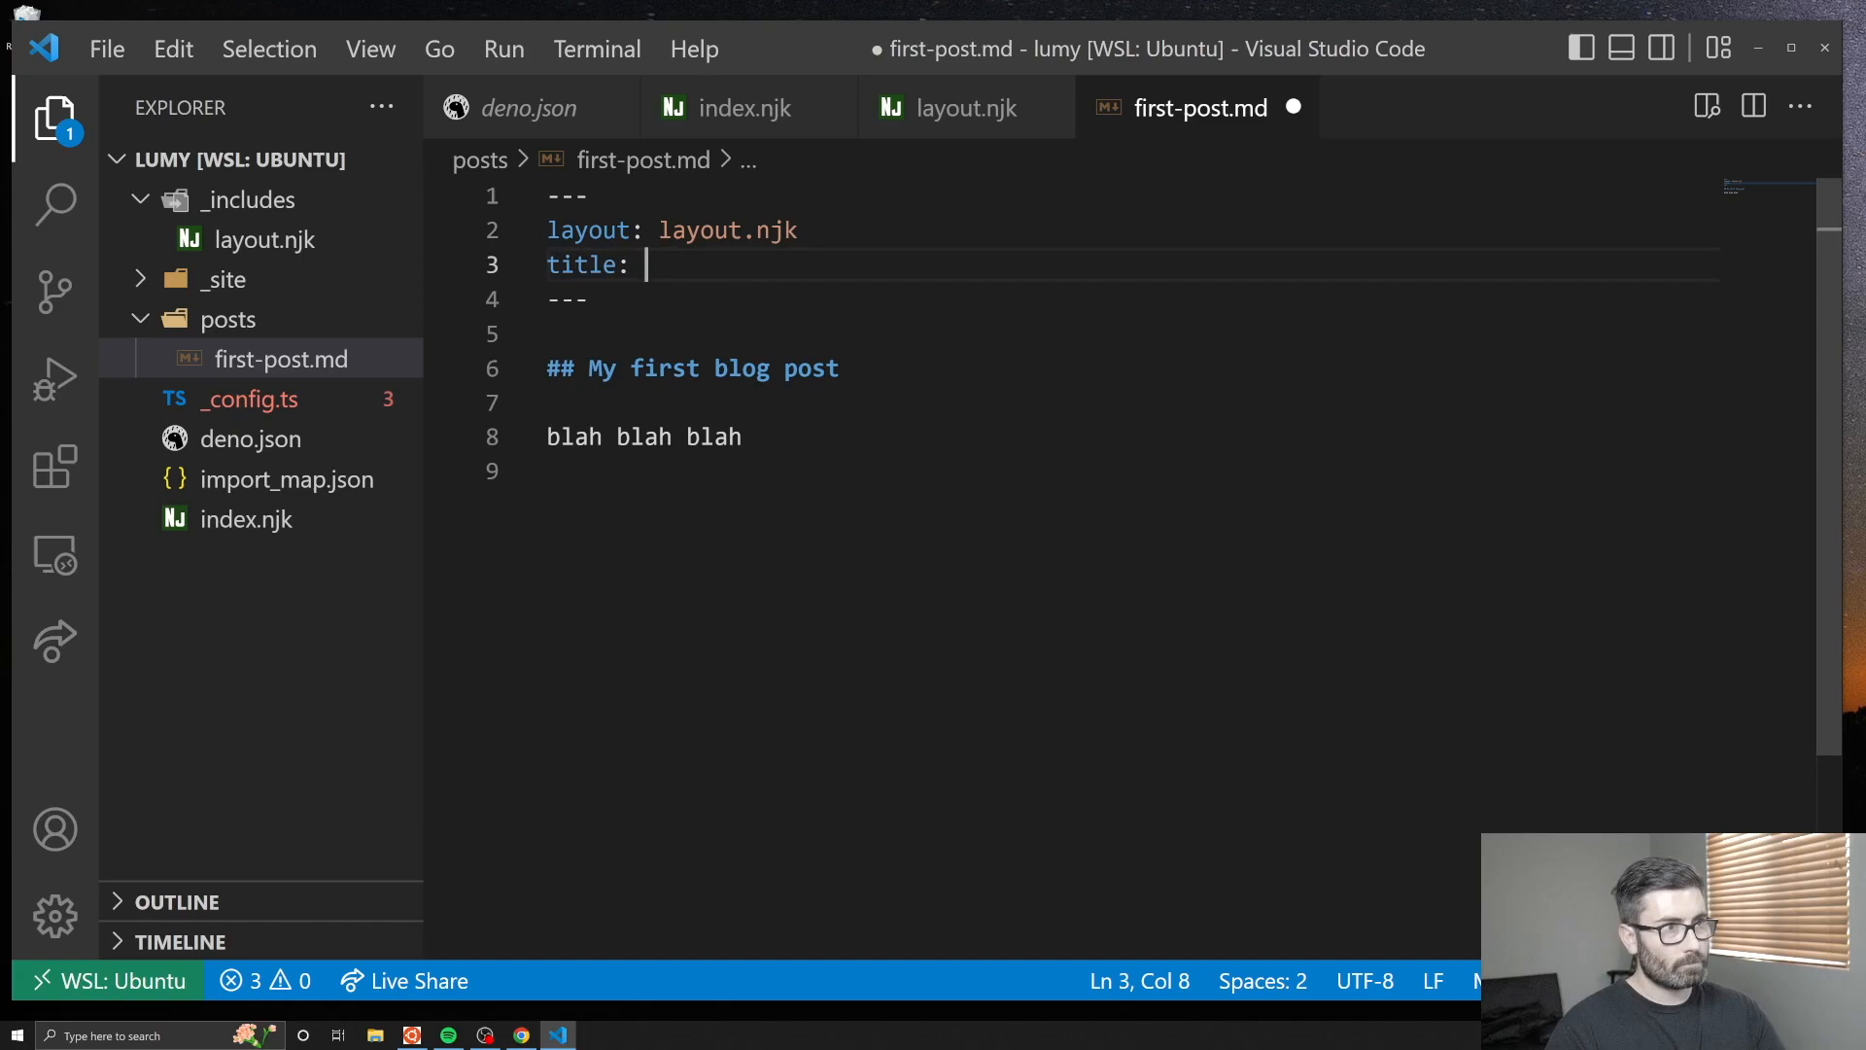
{"action": "type", "text": "My first blog"}
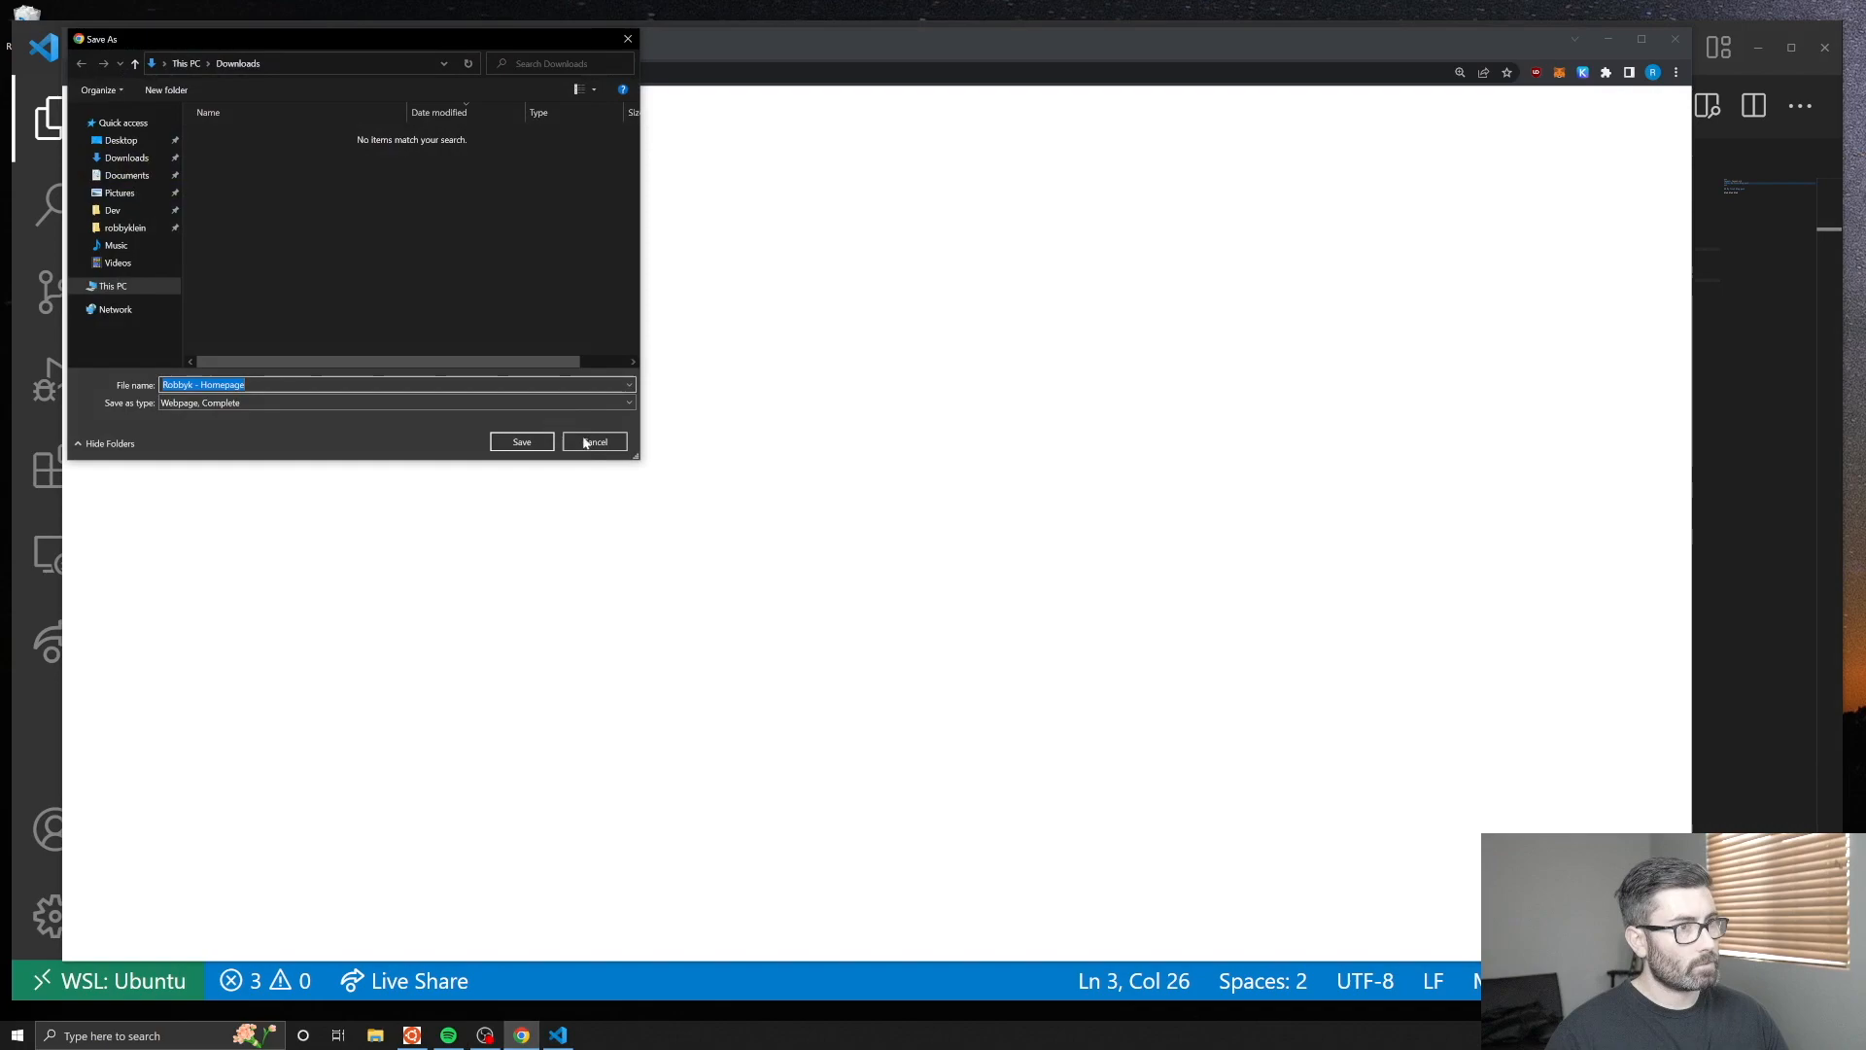
Save a copy as posts/second-post.md titled My second blog post and preview it on the local site.
{"action": "left_click", "coordinate": [595, 441]}
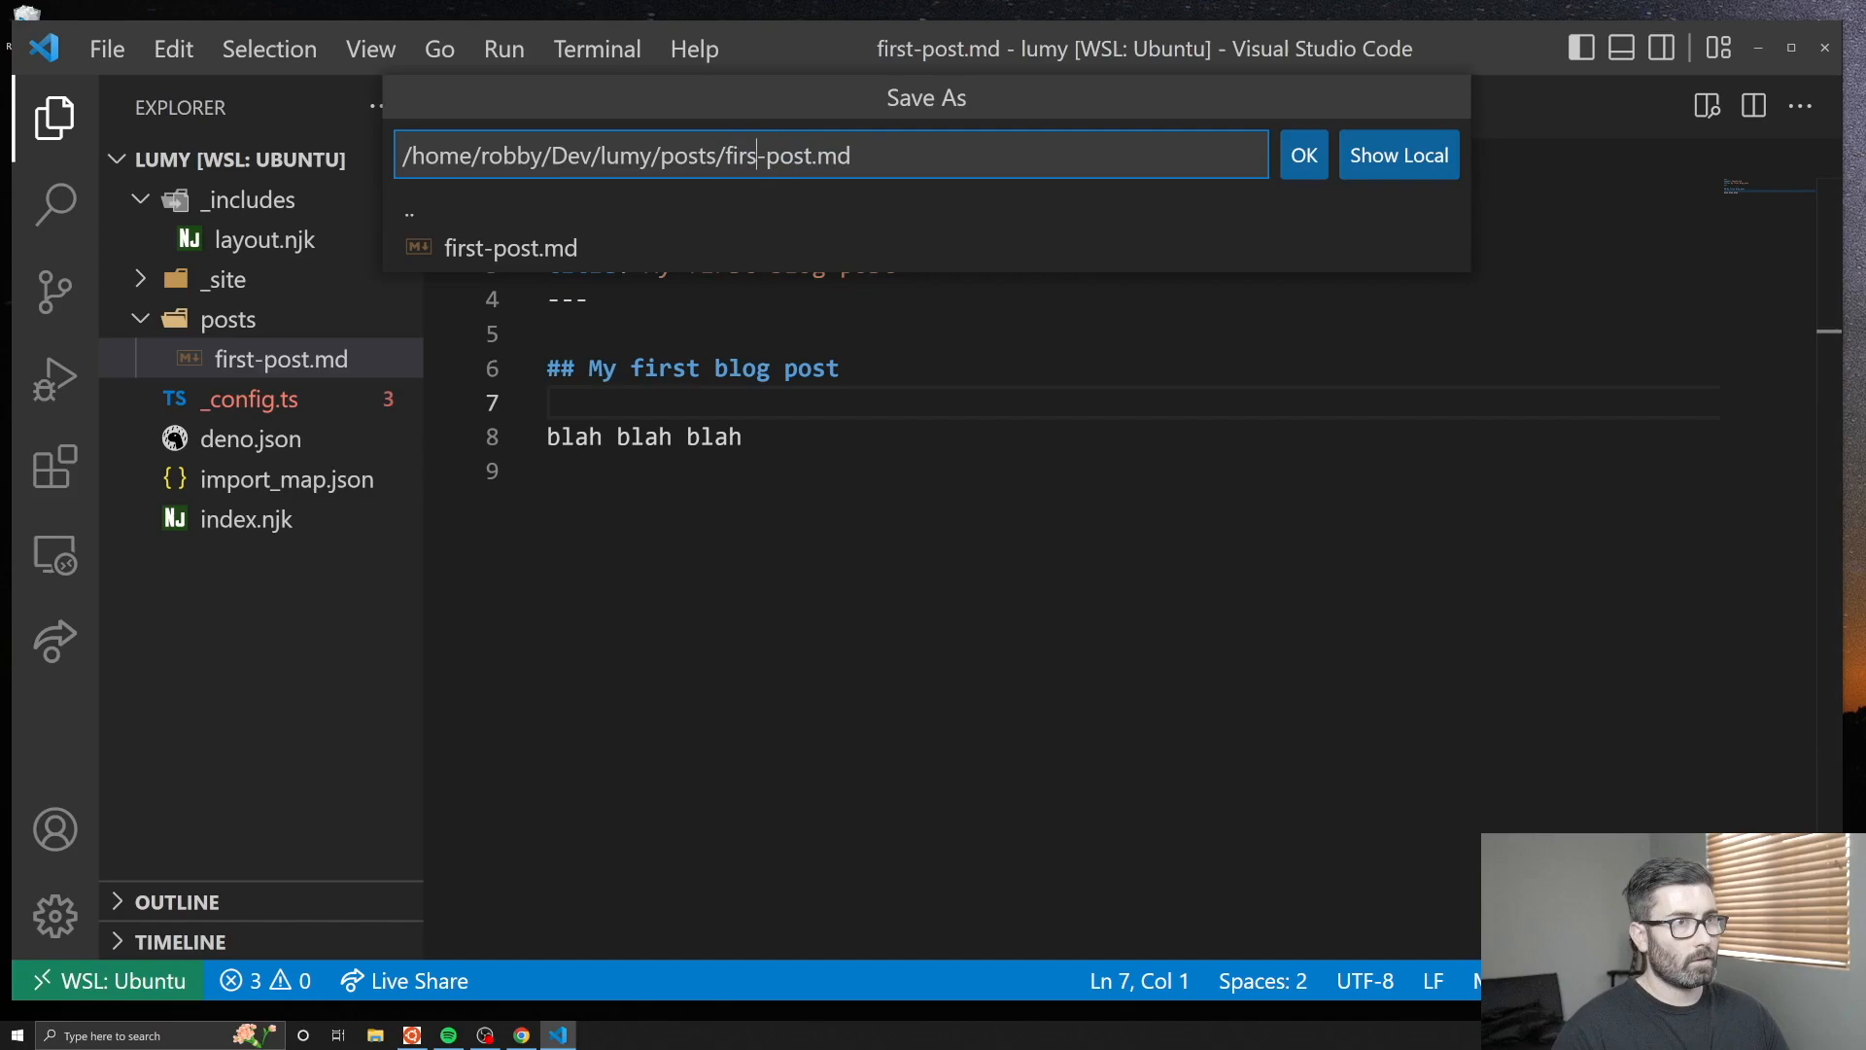
{"action": "left_click", "coordinate": [1303, 156]}
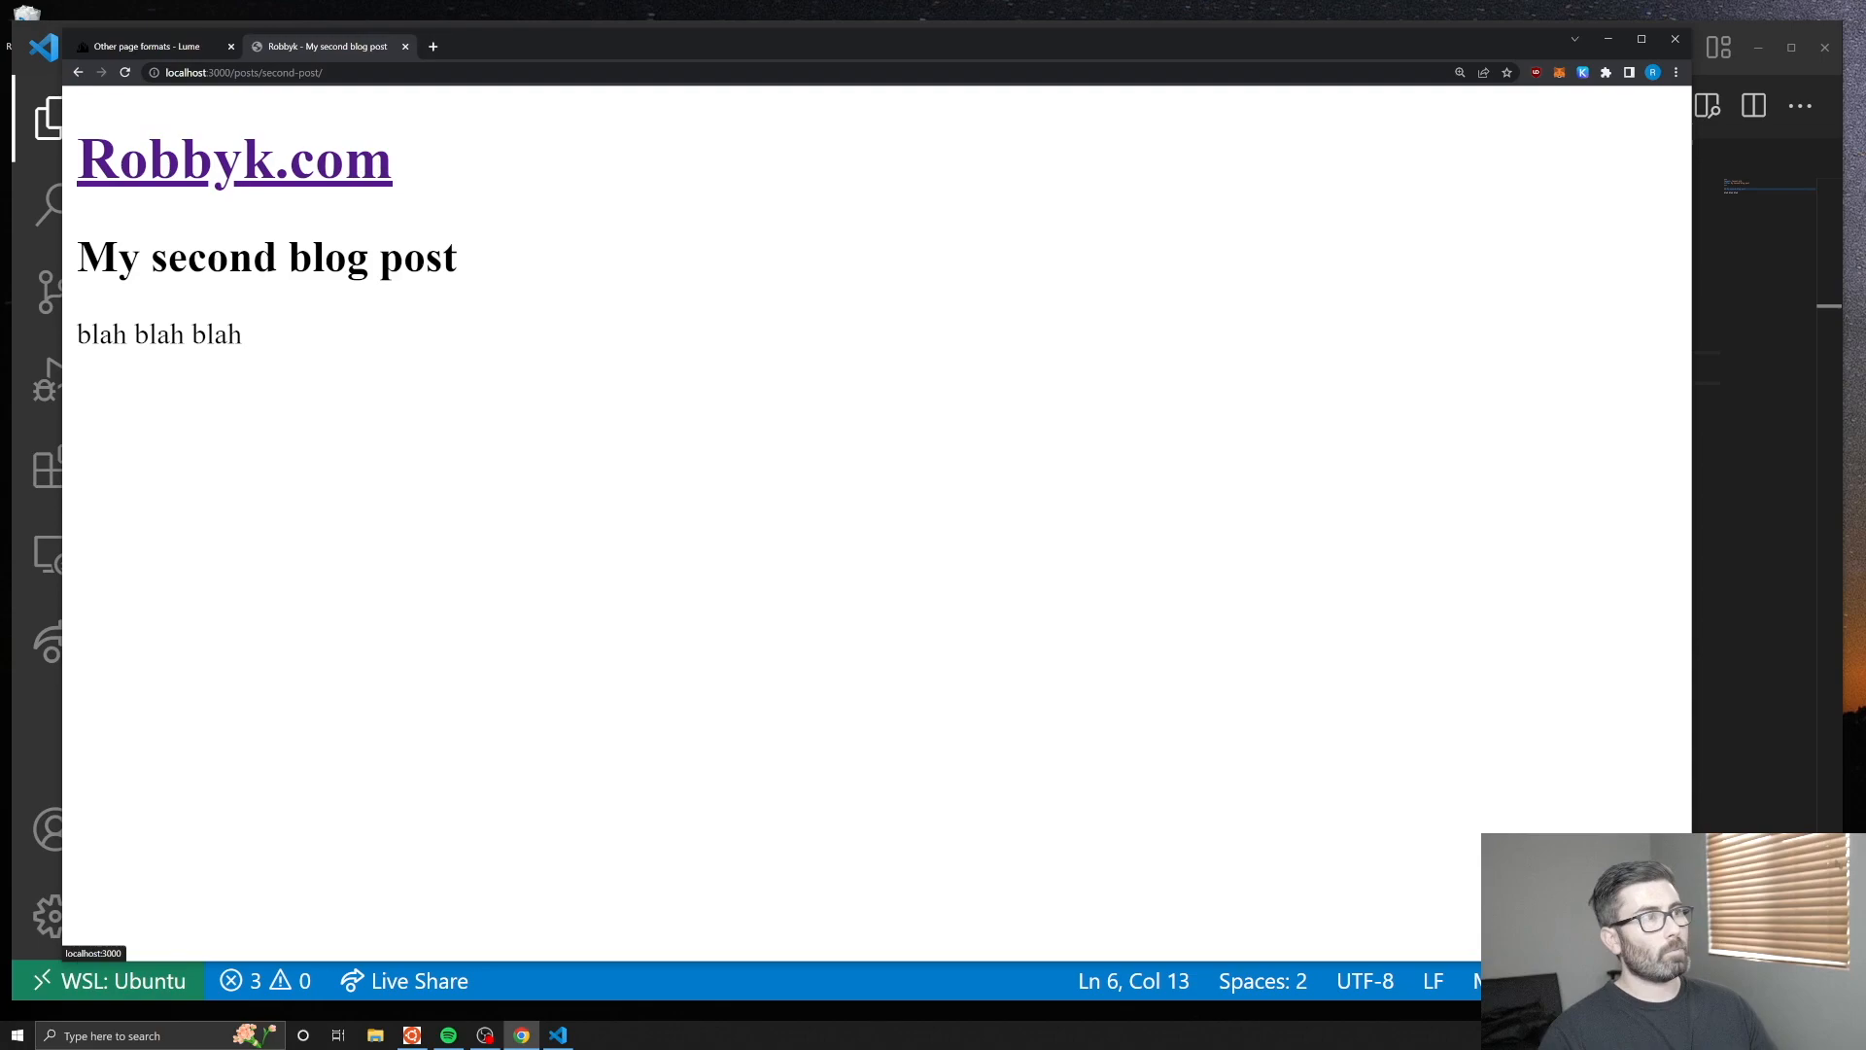
{"action": "left_click", "coordinate": [558, 1034]}
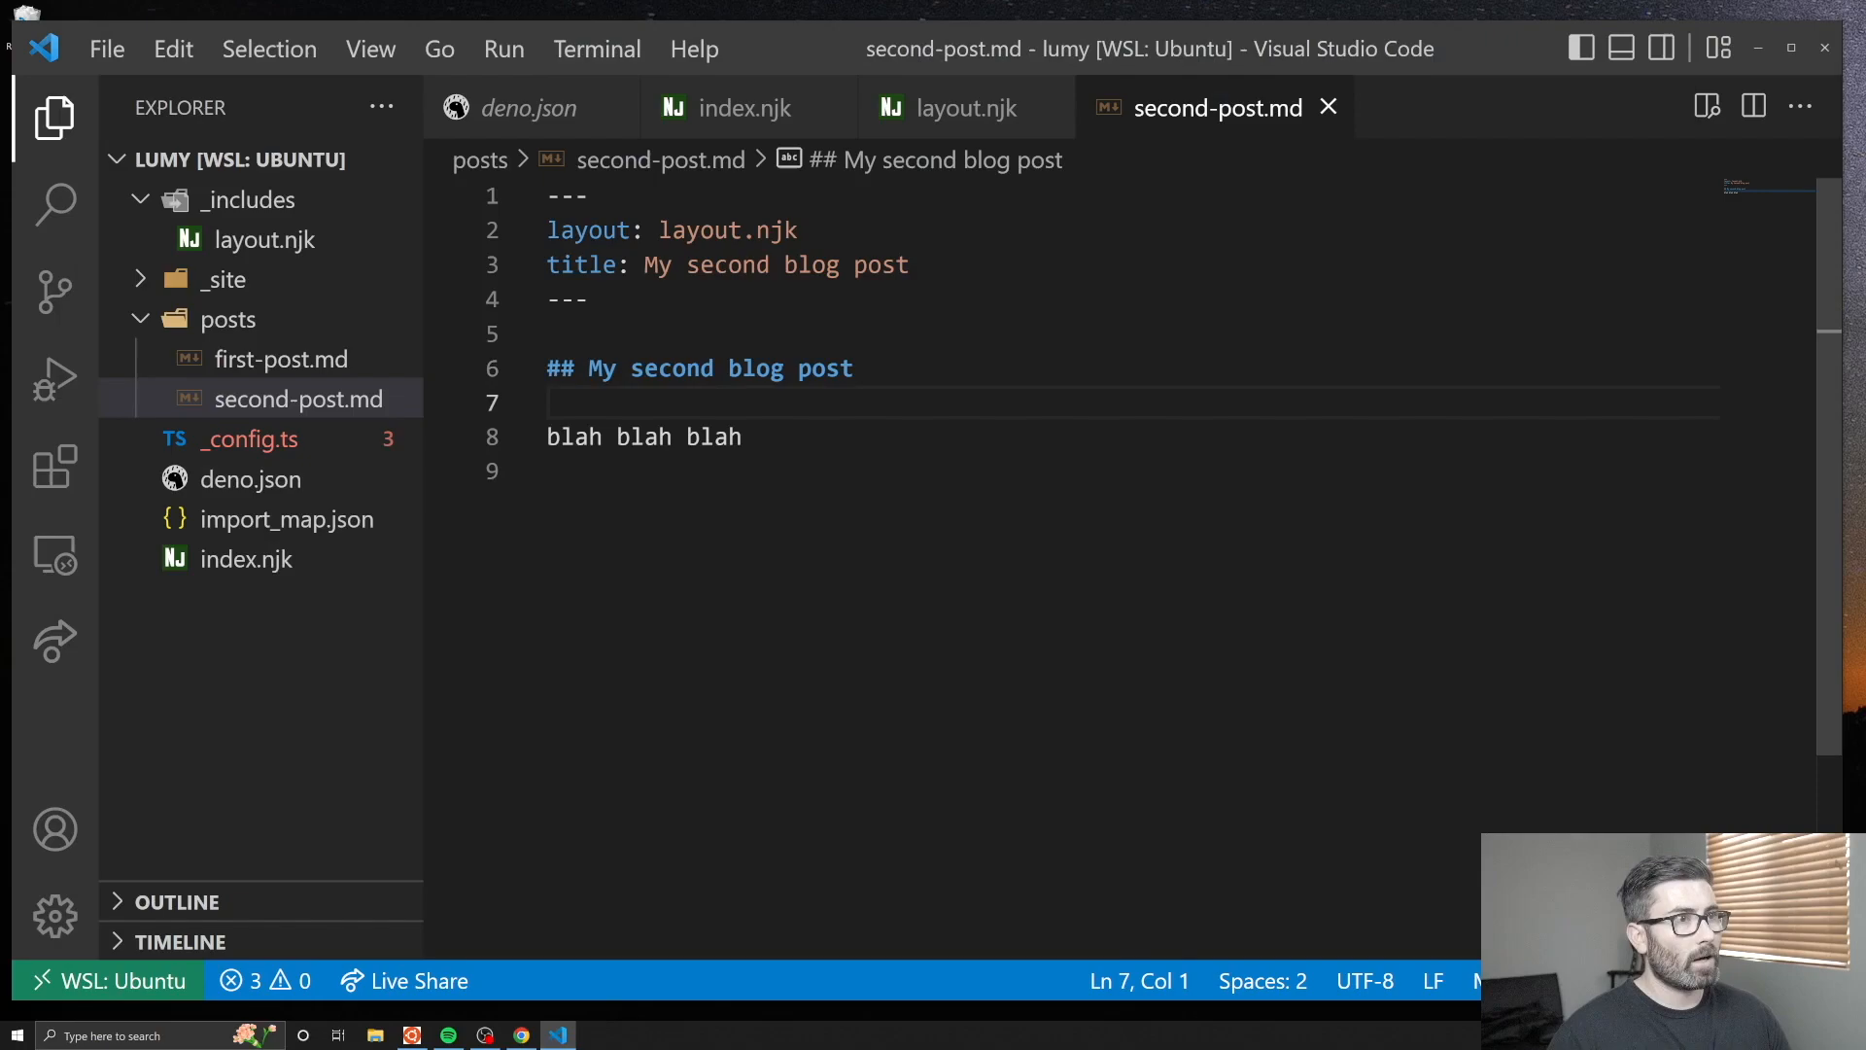
{"action": "left_click", "coordinate": [521, 1035]}
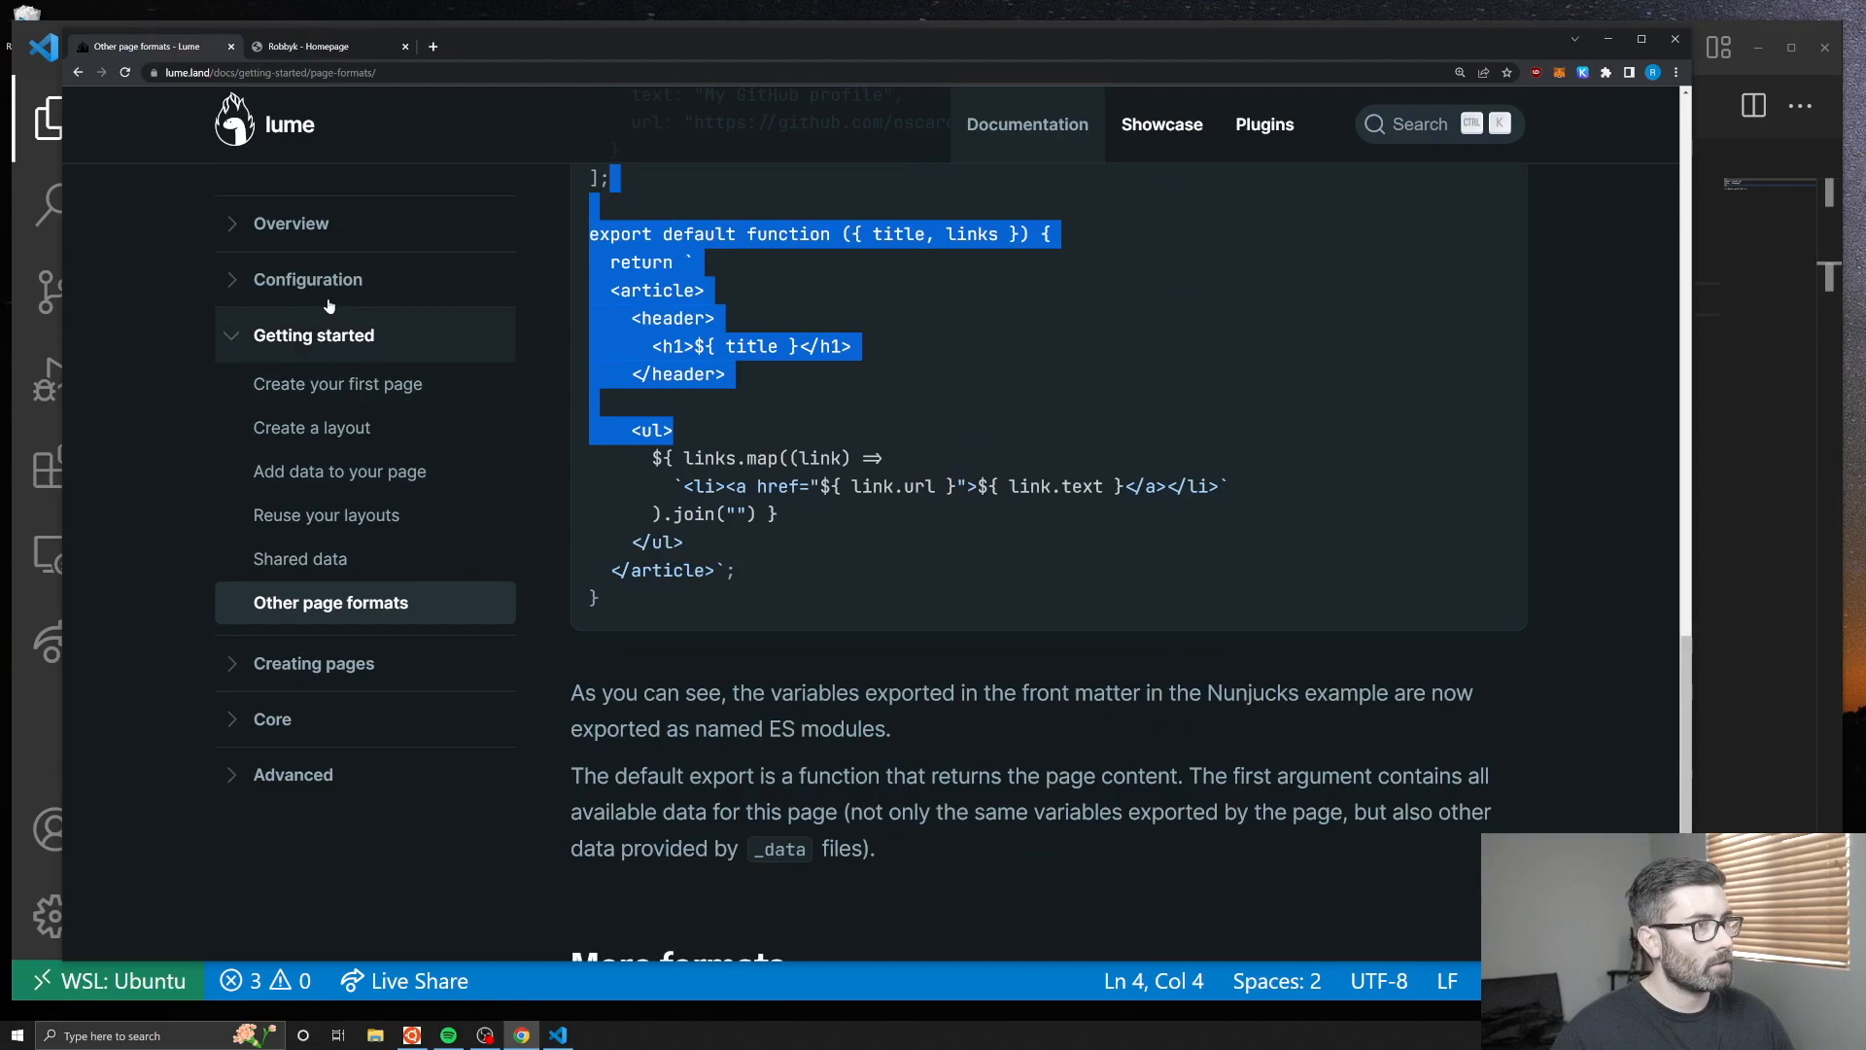
Inspect the base-blog template's index.njk posts-list query on GitHub from Lume's About page.
{"action": "left_click", "coordinate": [290, 221]}
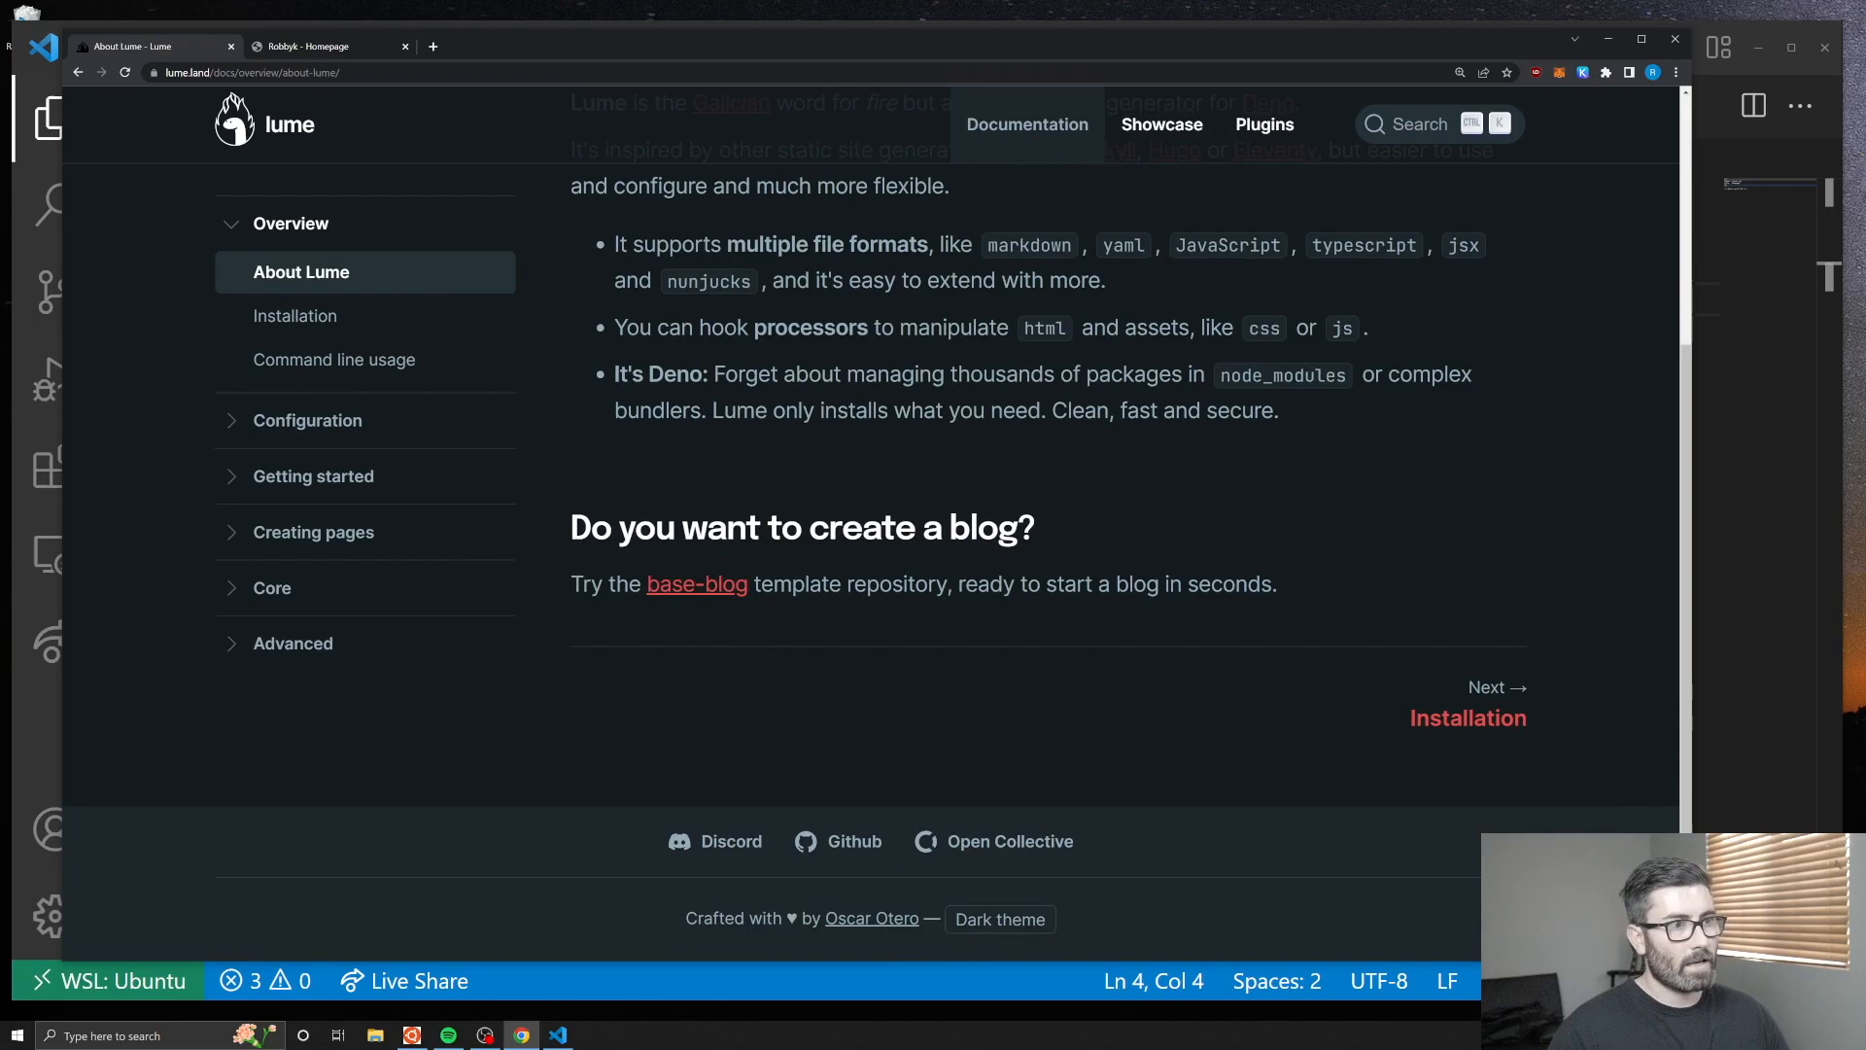
{"action": "left_click", "coordinate": [696, 584]}
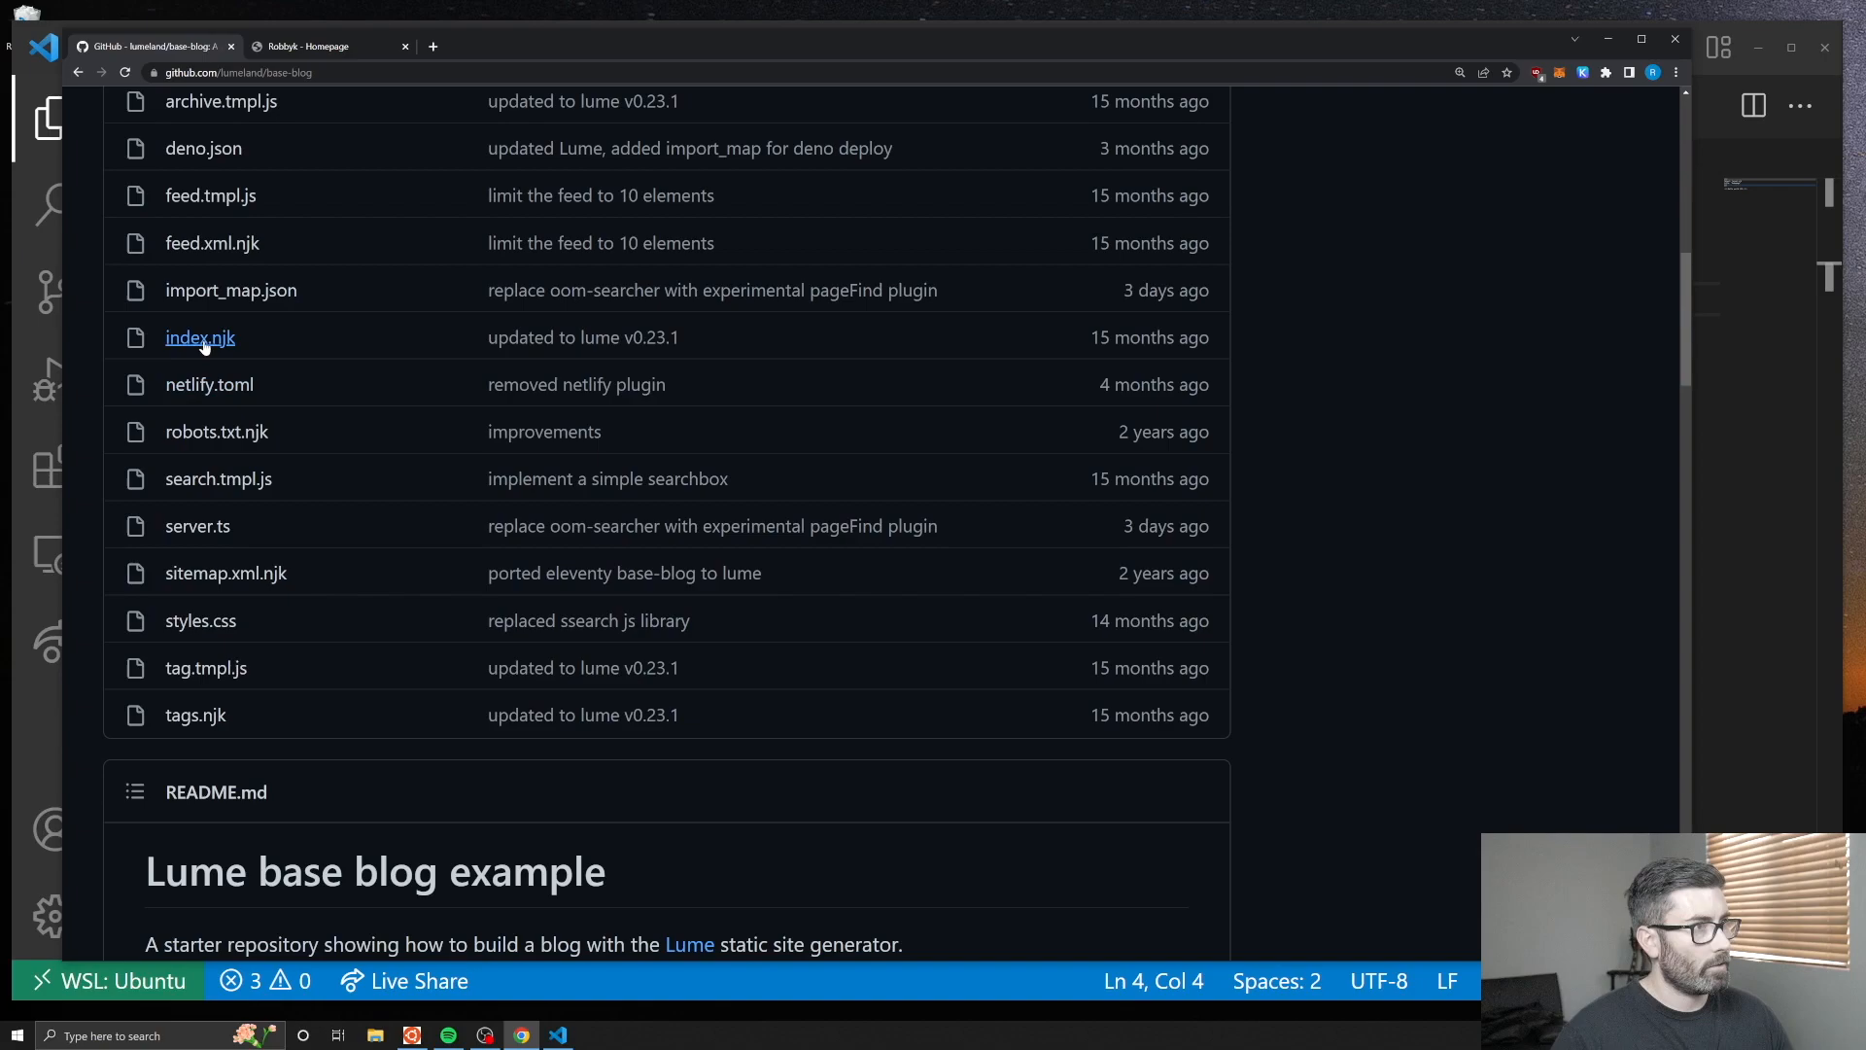
{"action": "left_click", "coordinate": [198, 336]}
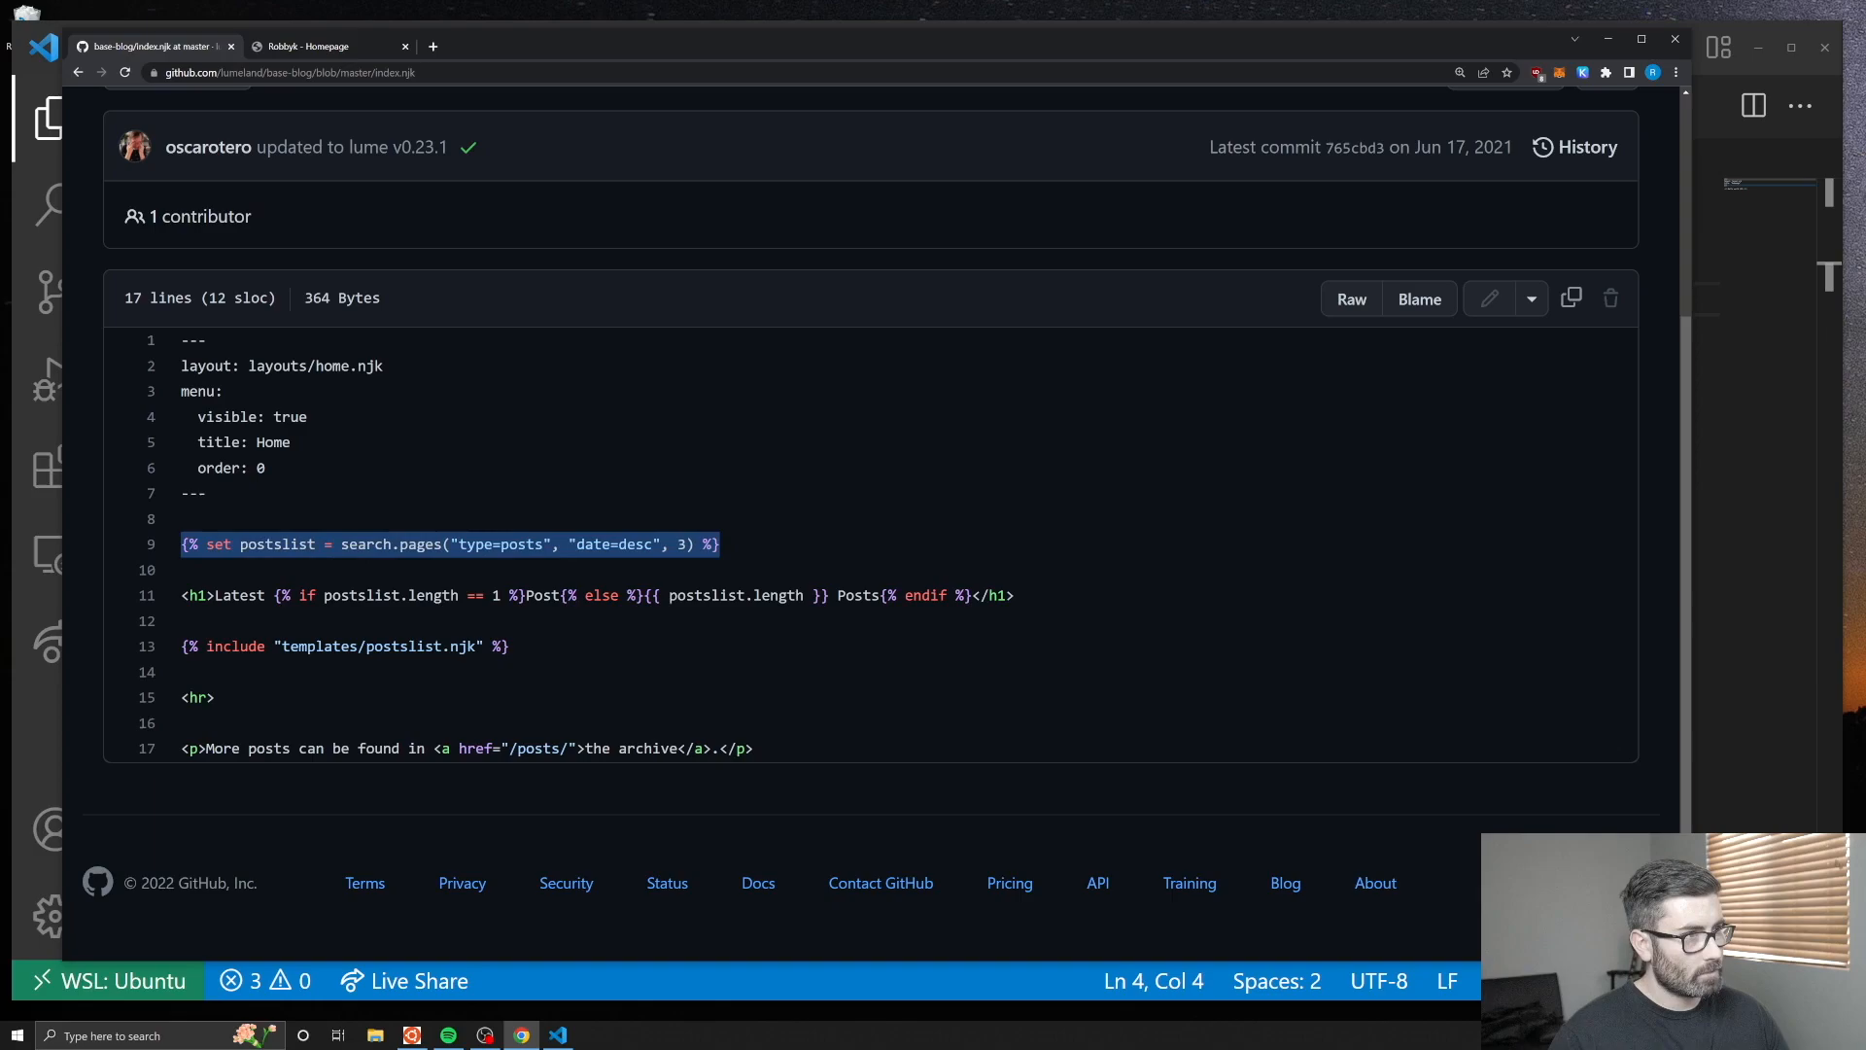
{"action": "left_click", "coordinate": [556, 1034]}
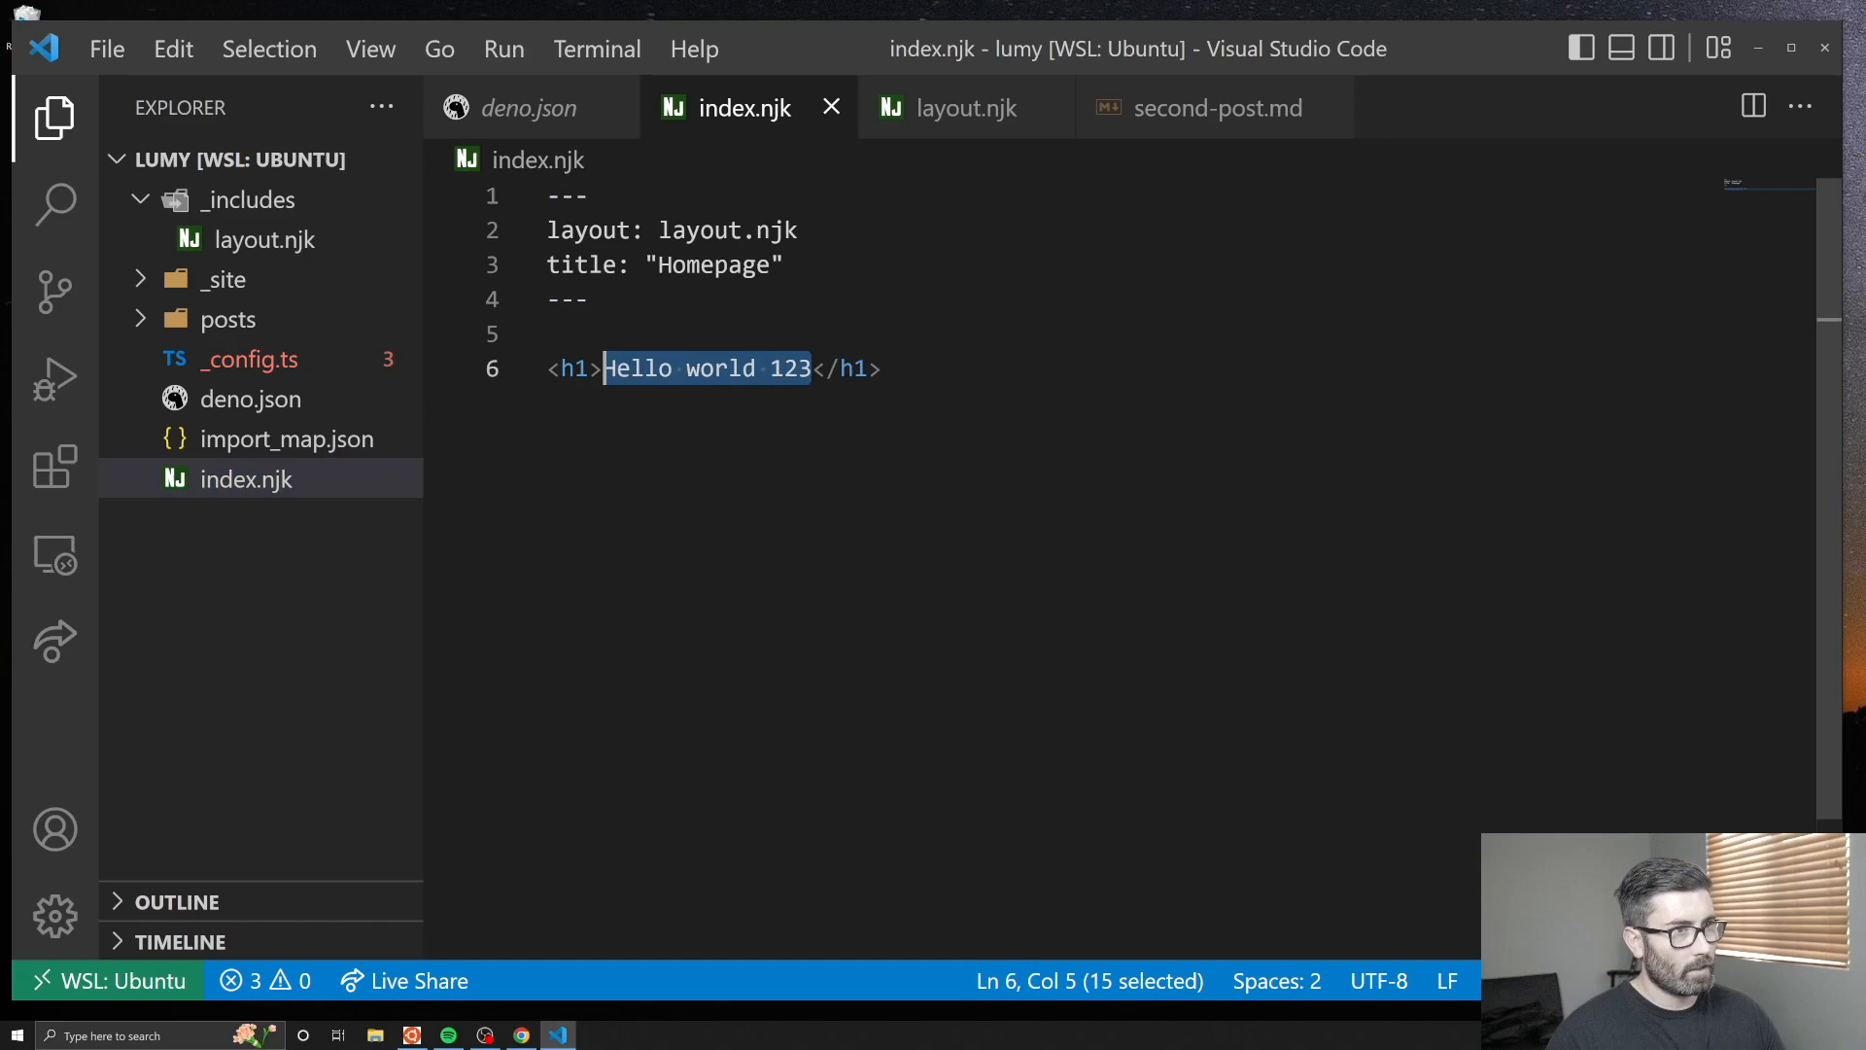
Give index.njk a 'Latest posts' heading and a search.pages("type=posts") query without sort or limit arguments.
{"action": "type", "text": "Latest posts</h2>"}
{"action": "type", "text": "{% set posts = search.pages(\"type=posts\", \"date=desc\", 3) %}"}
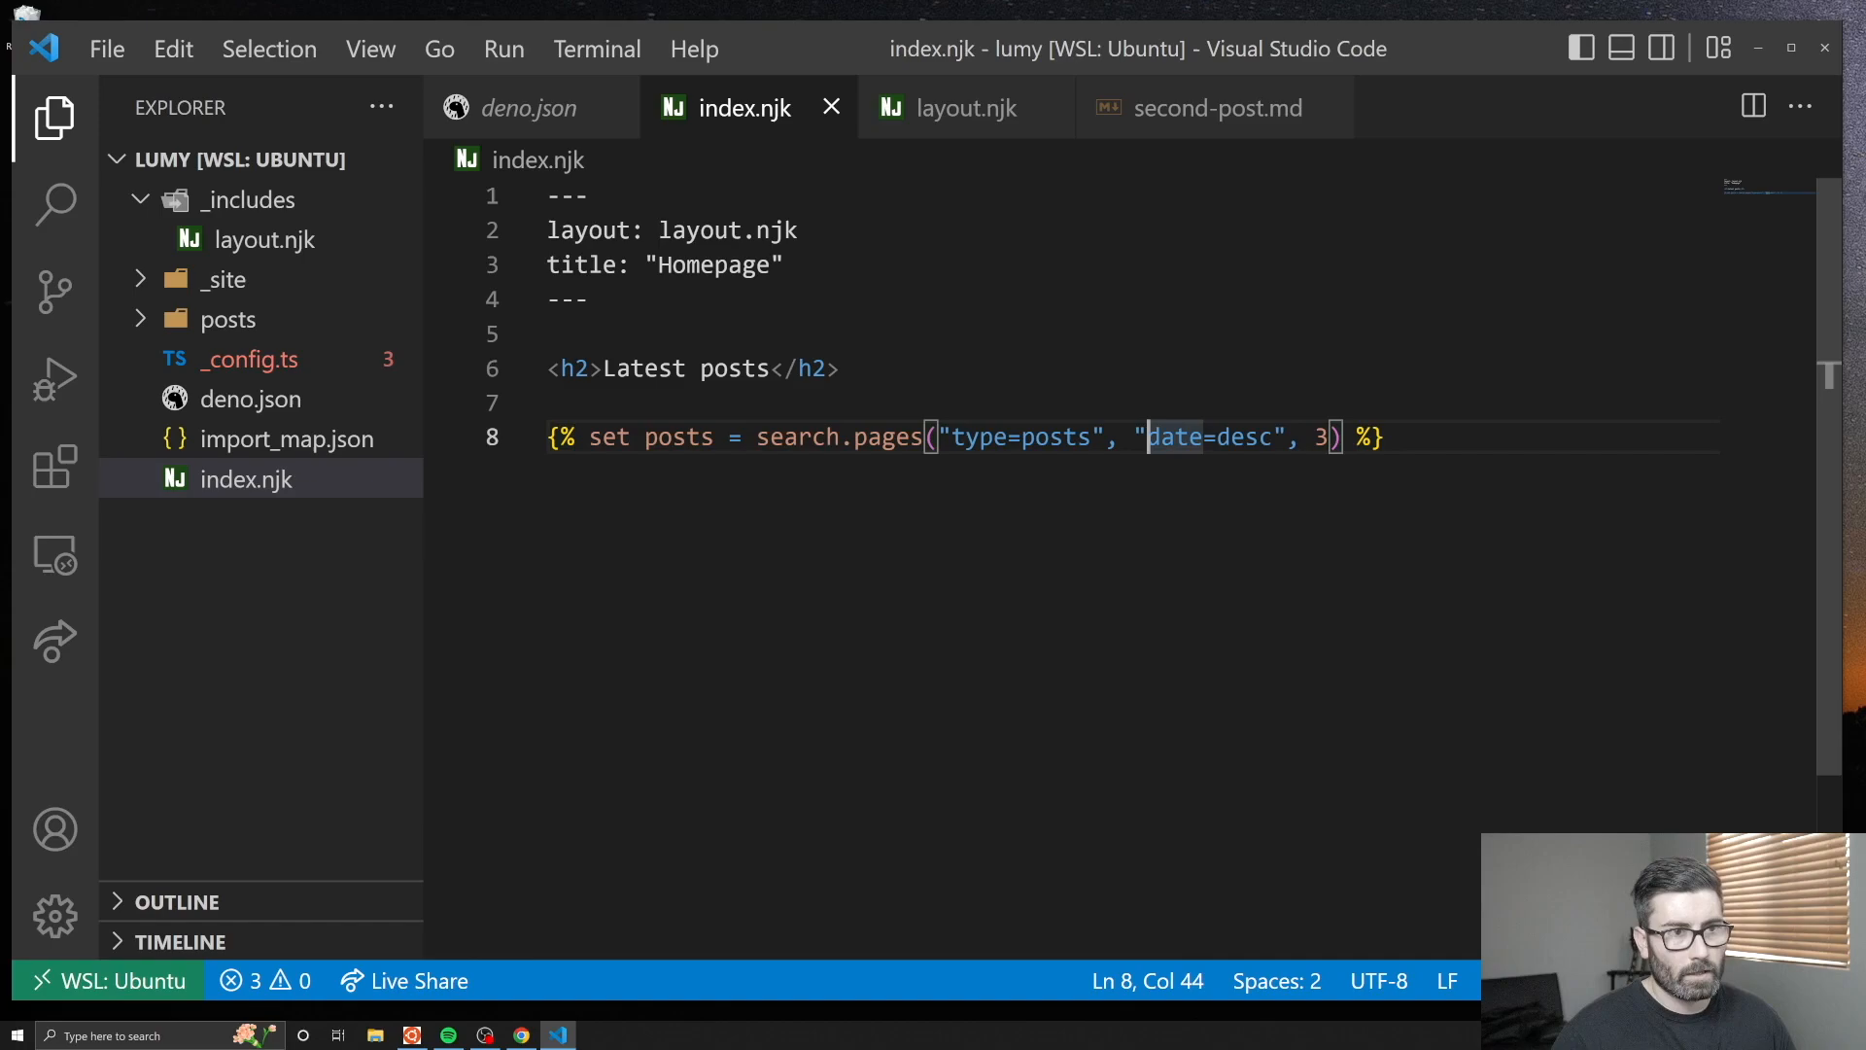
{"action": "key", "text": "Backspace"}
{"action": "type", "text": "type:"}
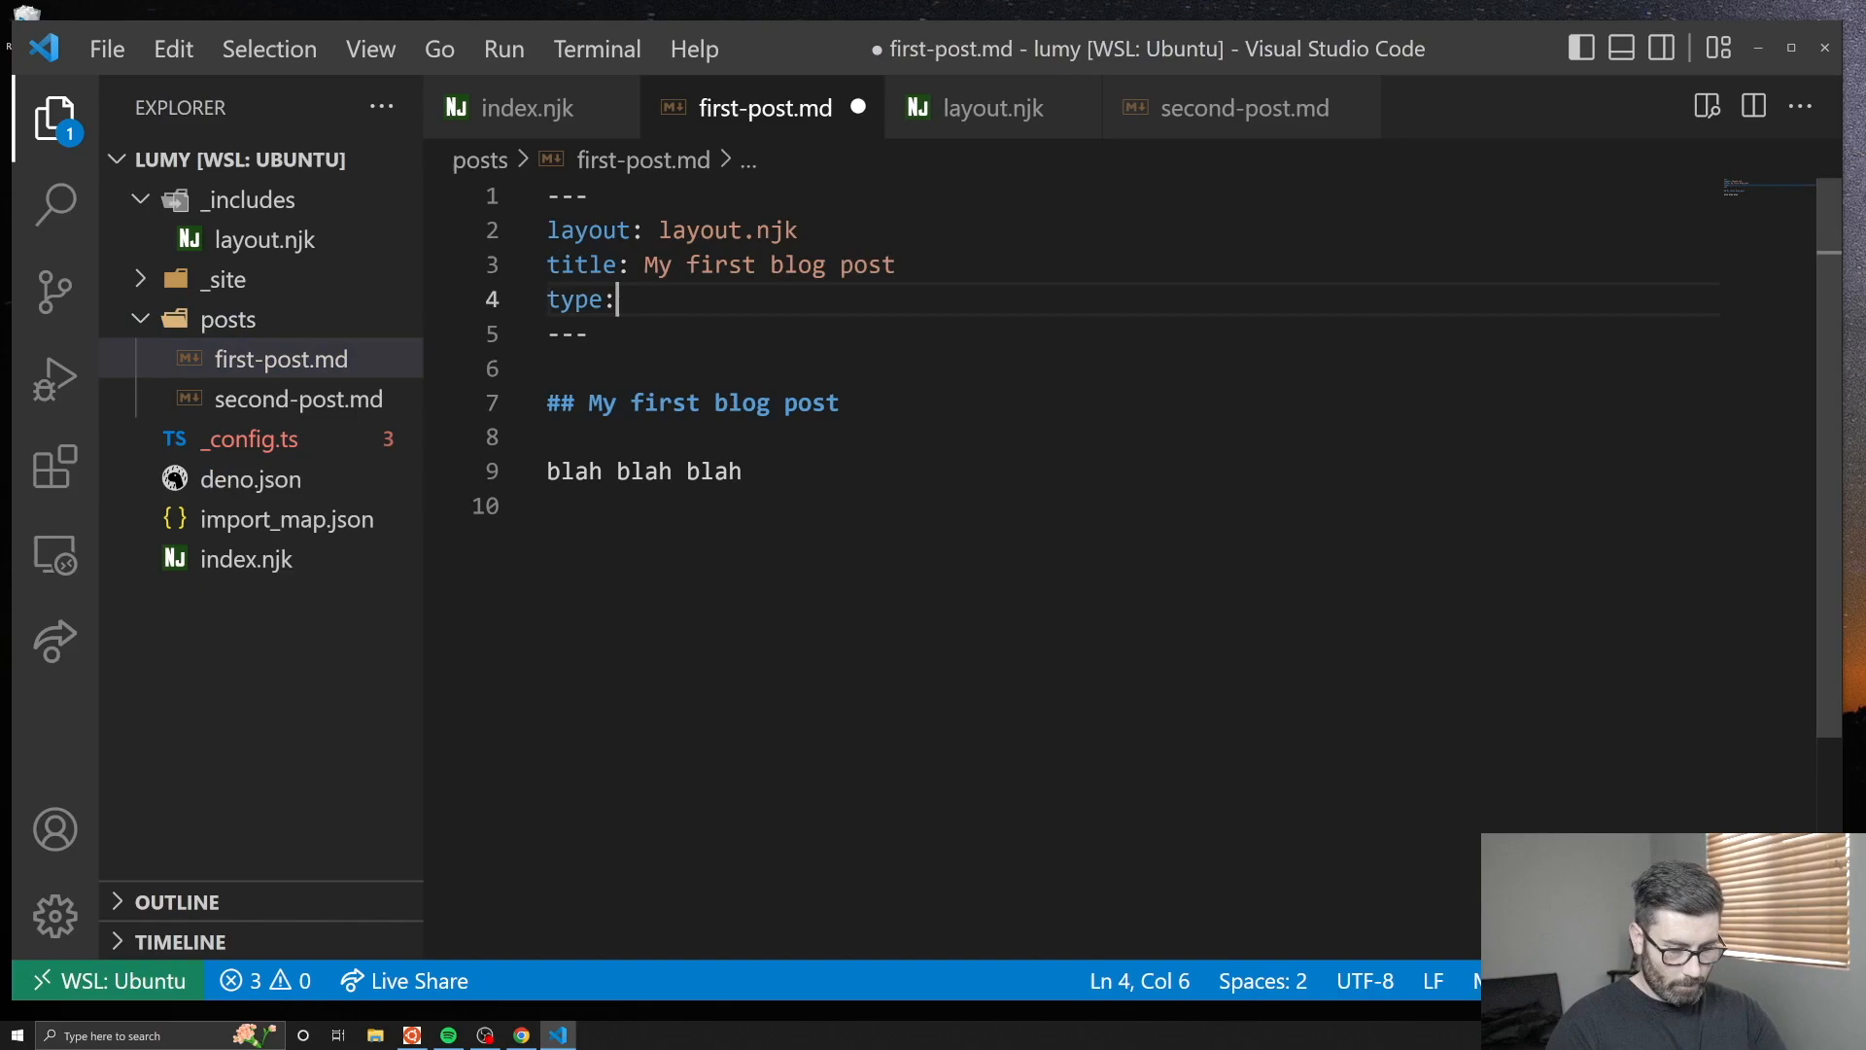
Declare type: posts in second-post.md's front matter, then return to the homepage template.
{"action": "left_click", "coordinate": [1244, 107]}
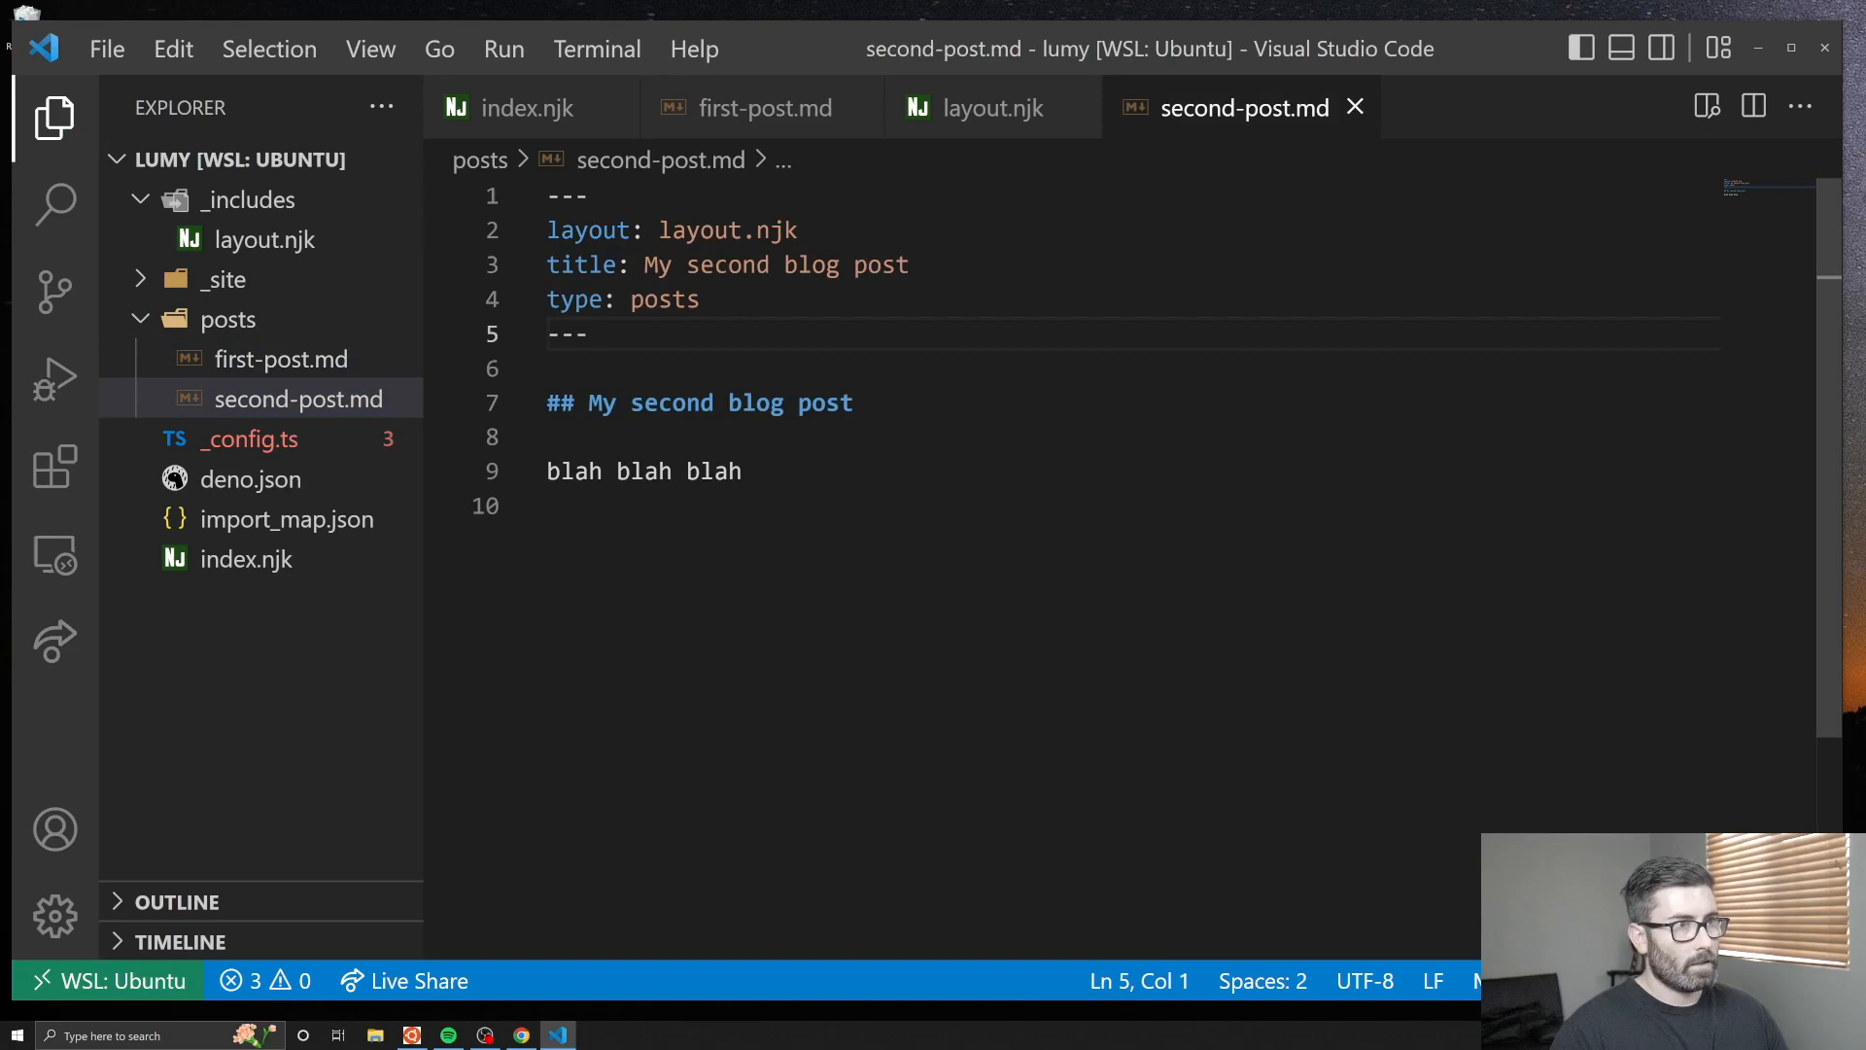
{"action": "left_click", "coordinate": [527, 107]}
{"action": "type", "text": "{% for post in posts %"}
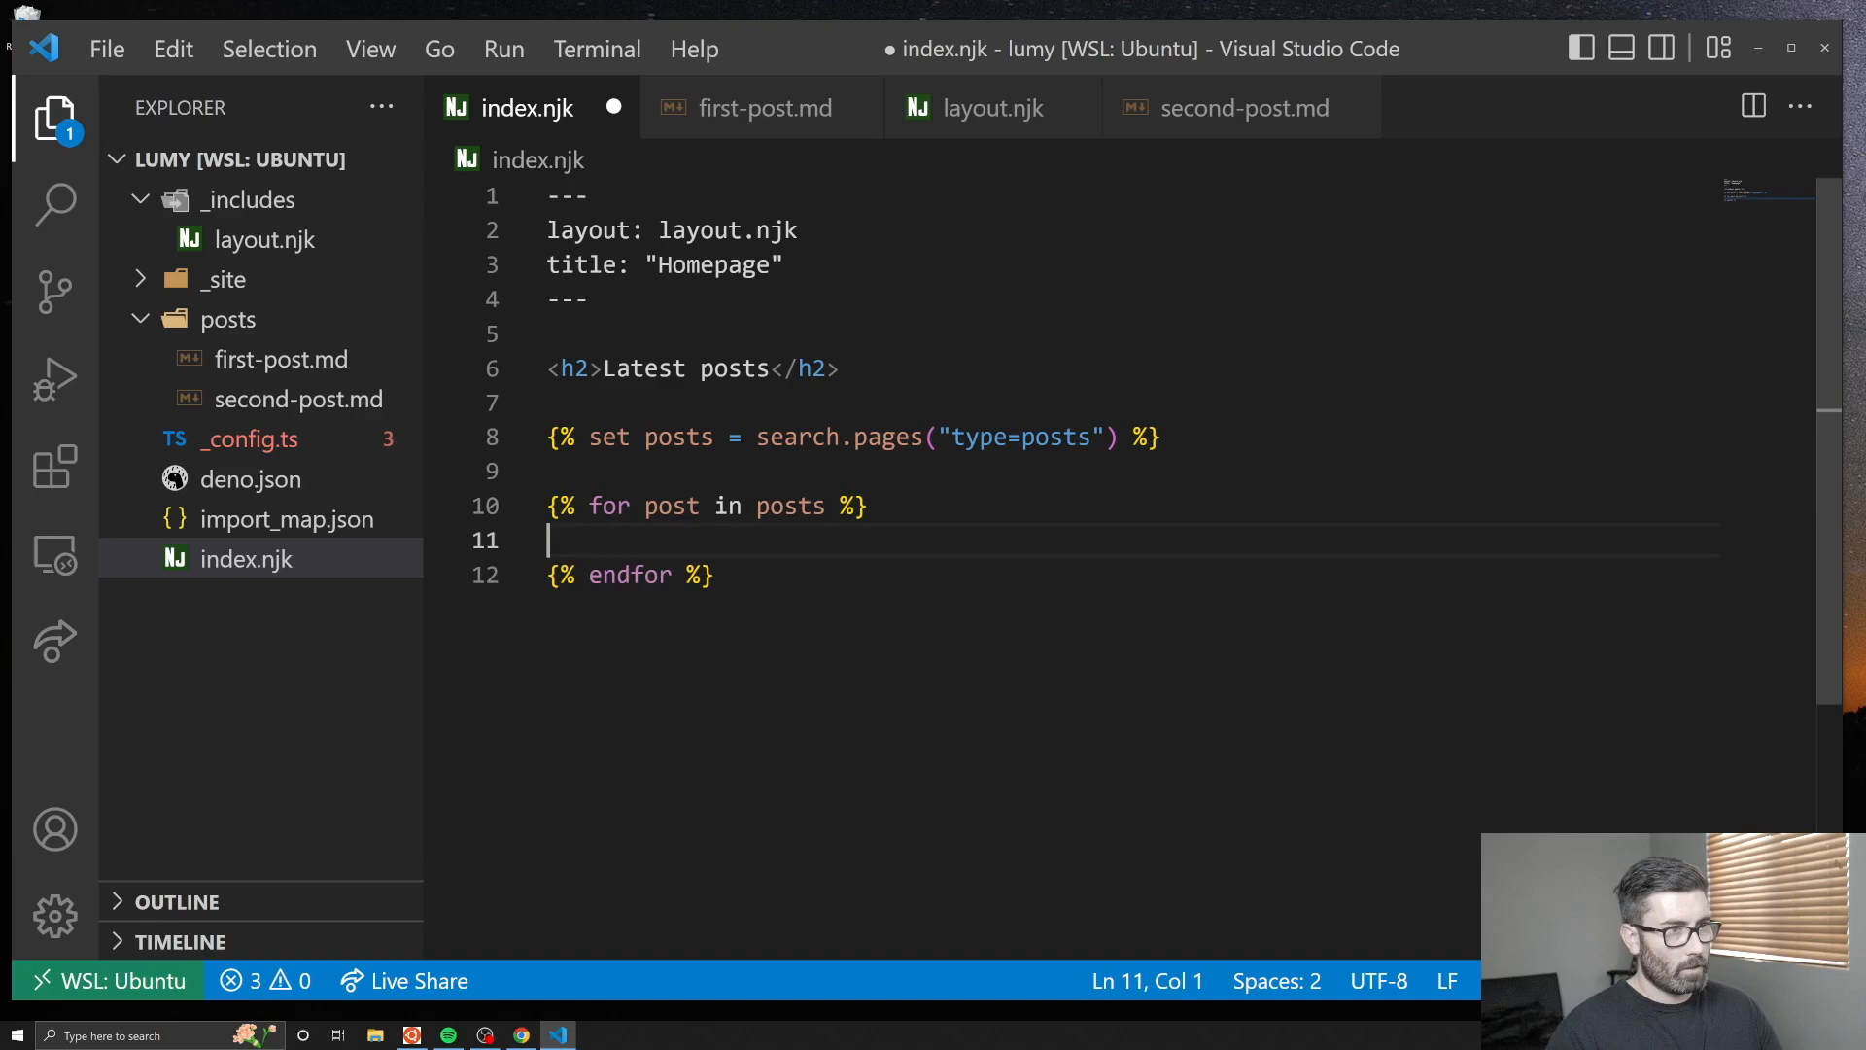
Loop over posts in index.njk into a <ul> of <li> links using post.data.url and post.data.title.
{"action": "type", "text": "<ul>"}
{"action": "type", "text": "</ul>"}
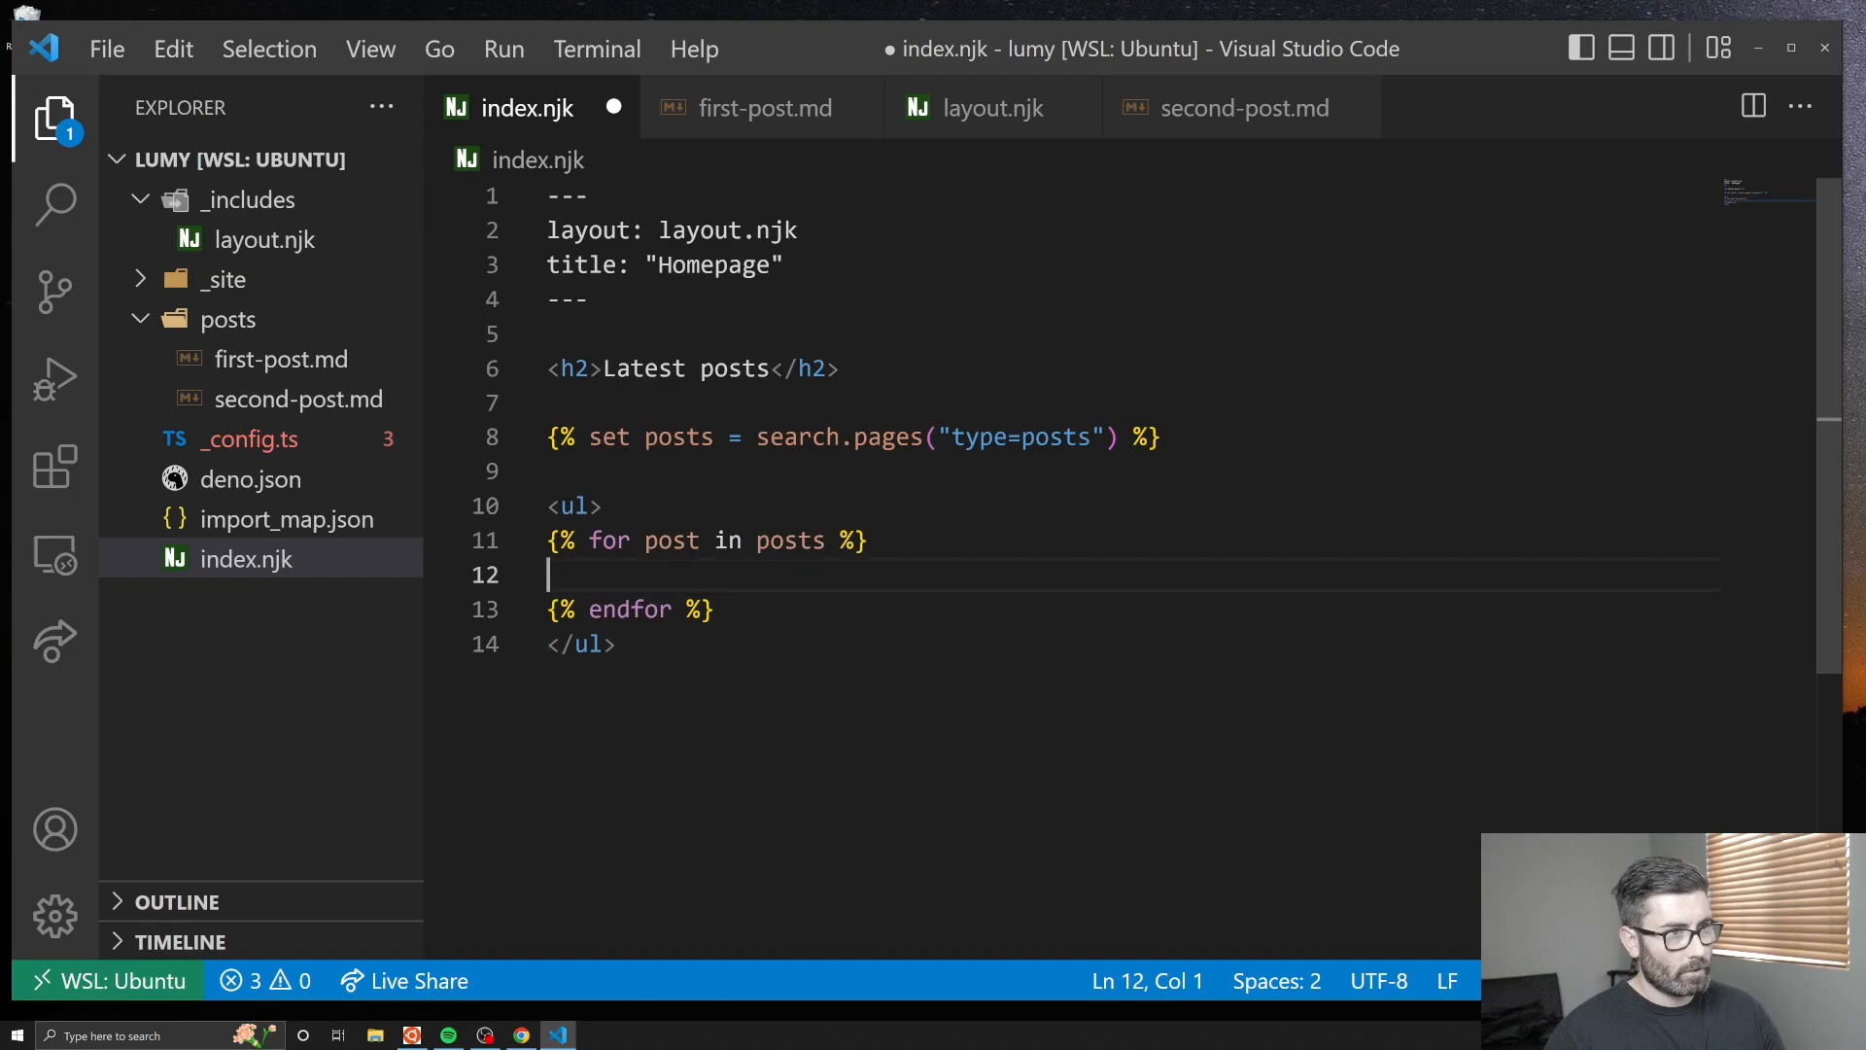
{"action": "type", "text": "<li><a href=\"\">{{}}</a><li>"}
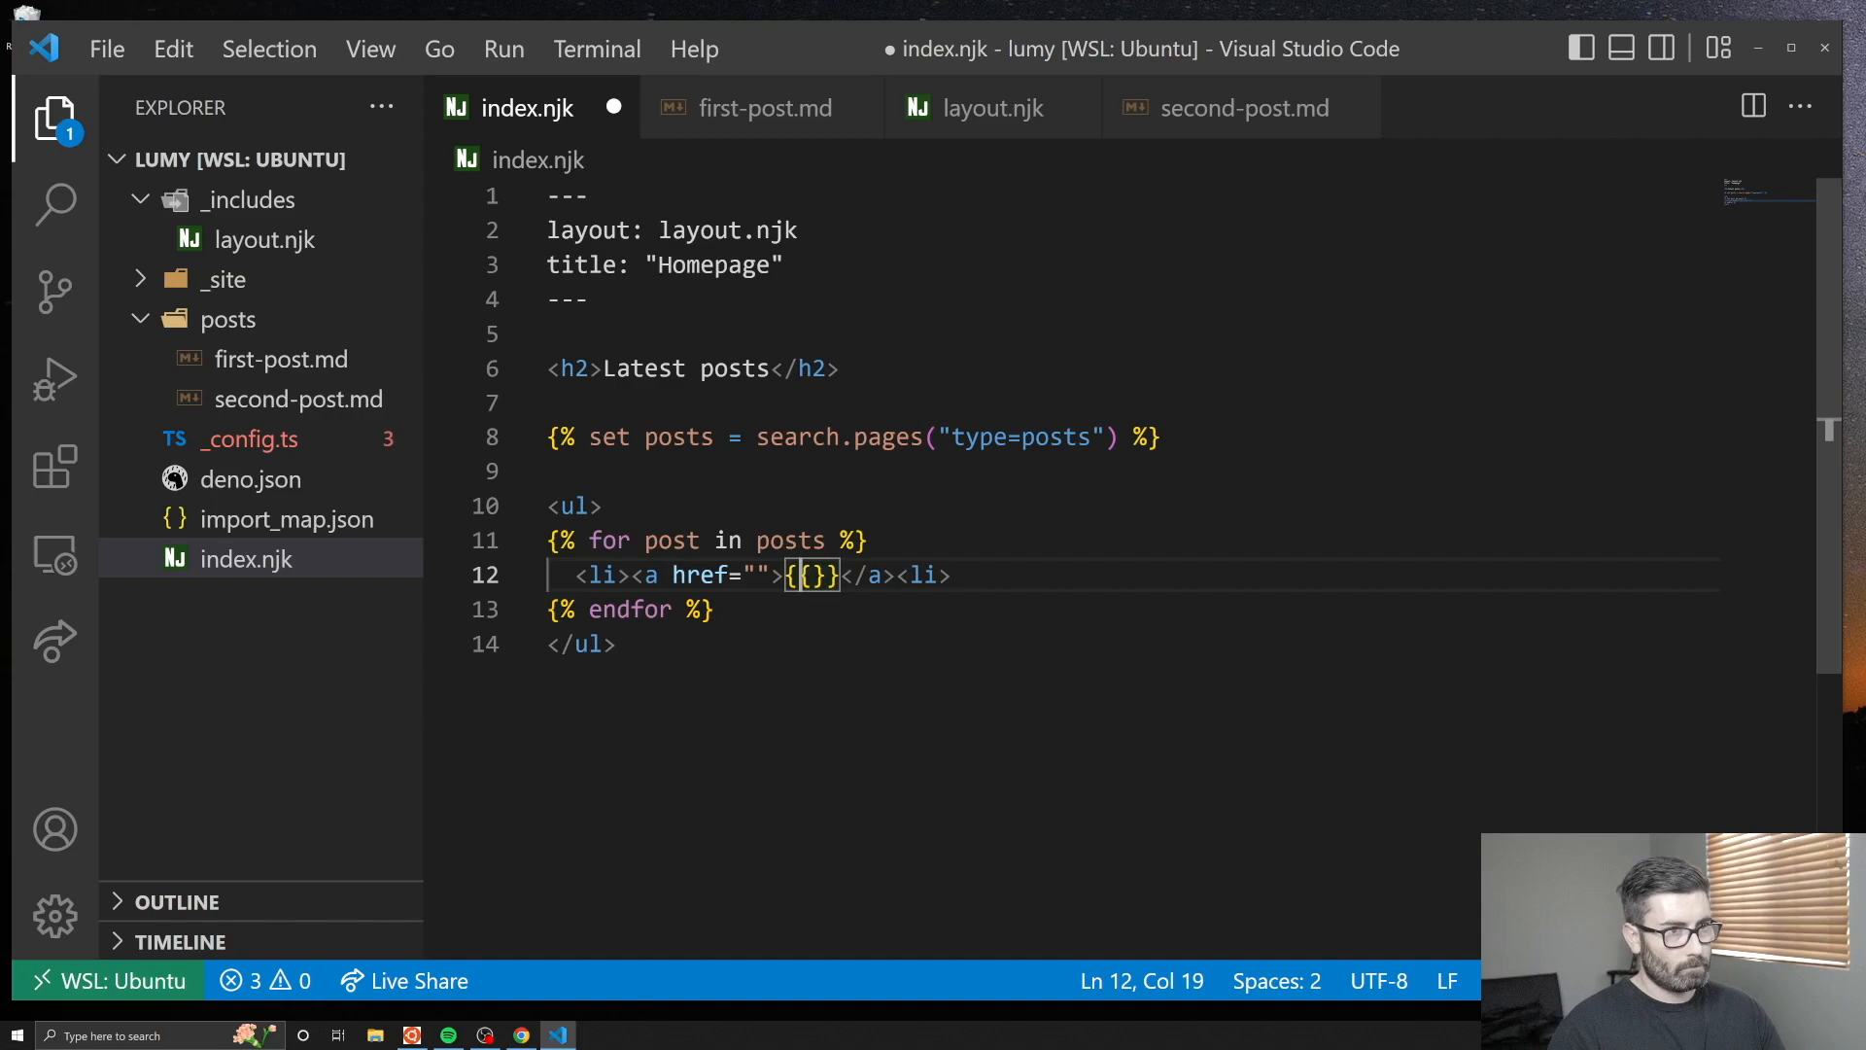
{"action": "type", "text": "post.data."}
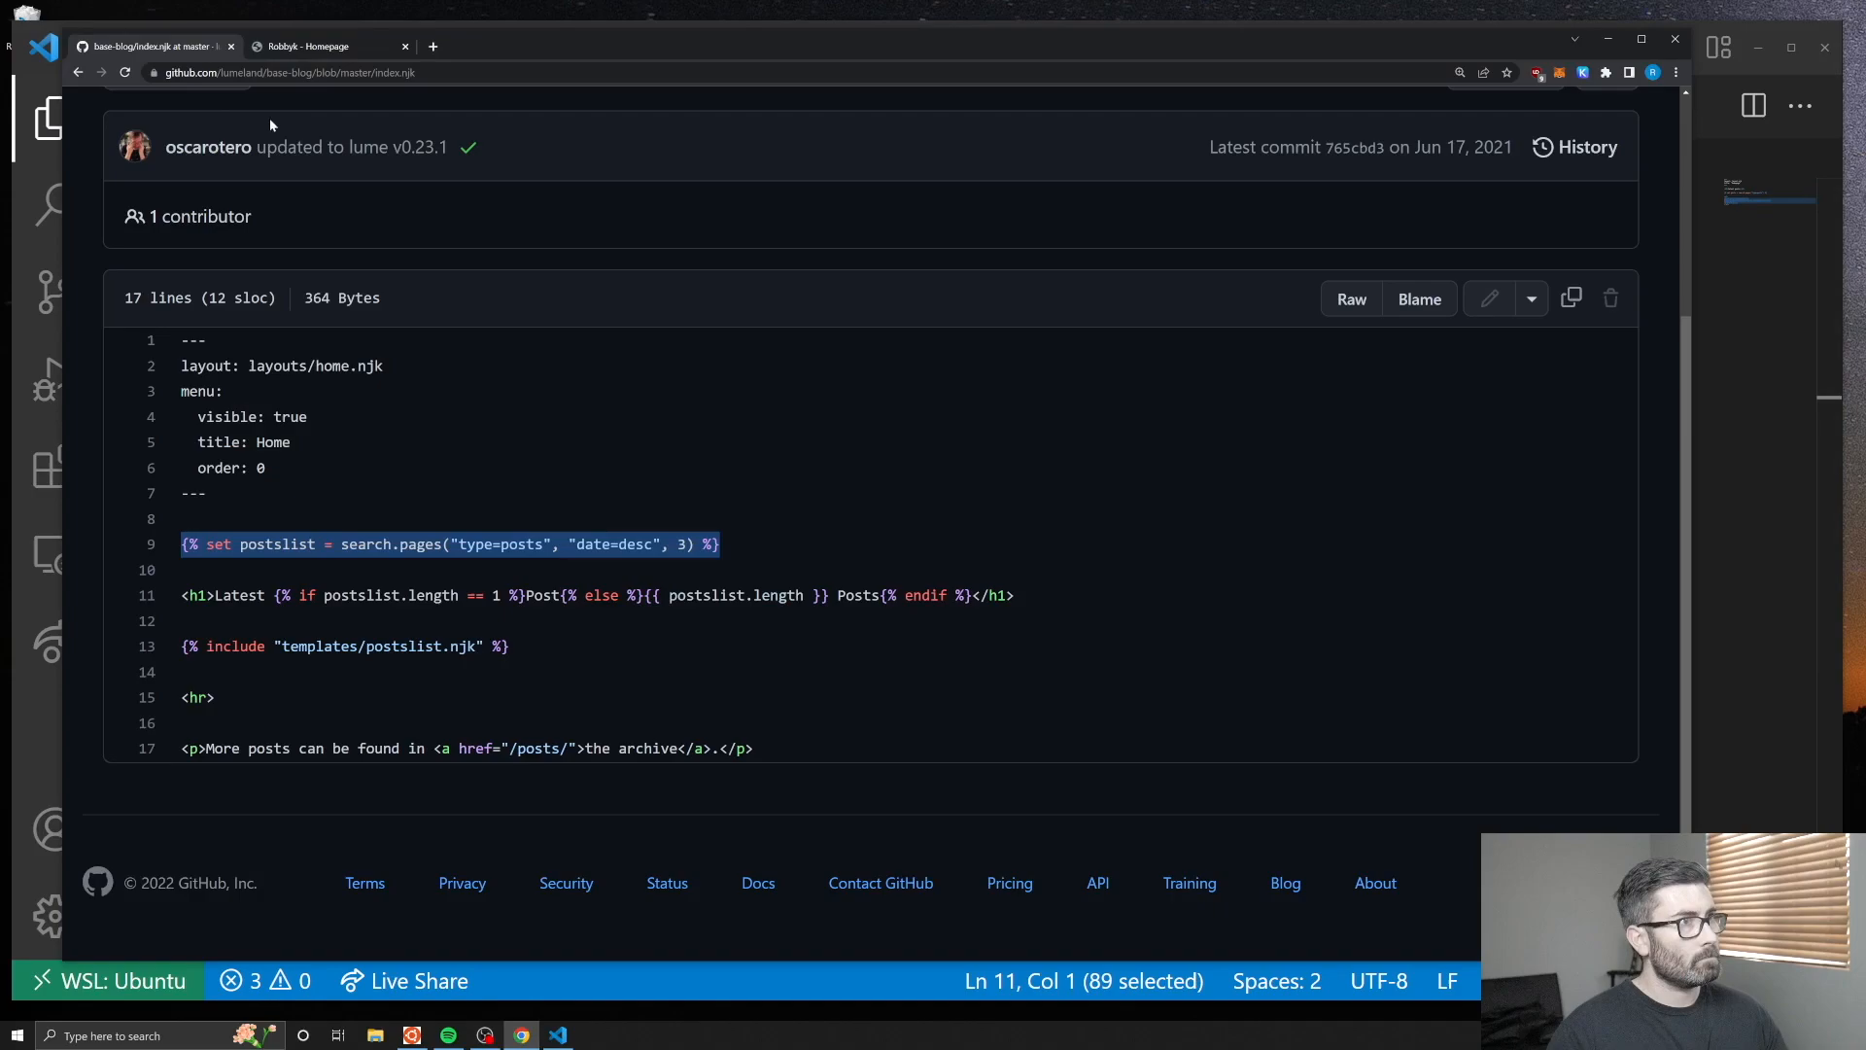
Check the homepage lists both posts in Chrome, then start adding inside the _includes folder.
{"action": "left_click", "coordinate": [321, 45]}
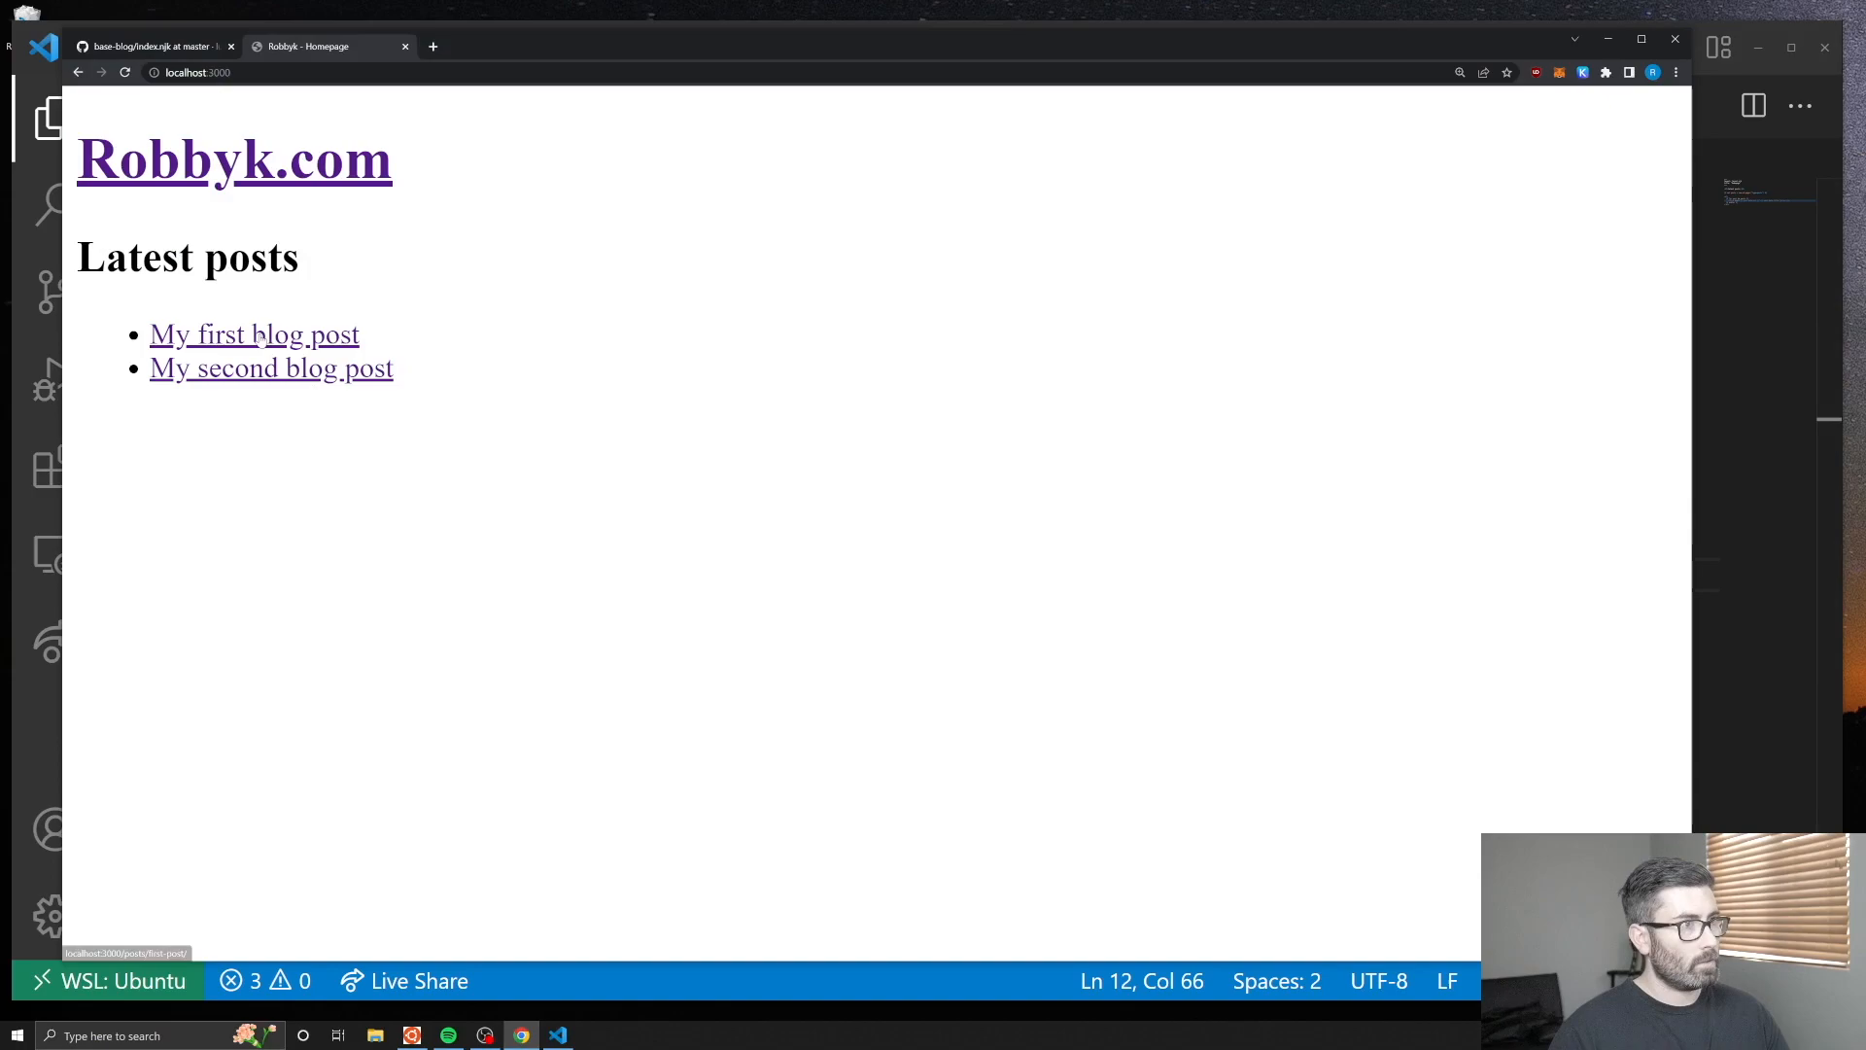
{"action": "left_click", "coordinate": [558, 1034]}
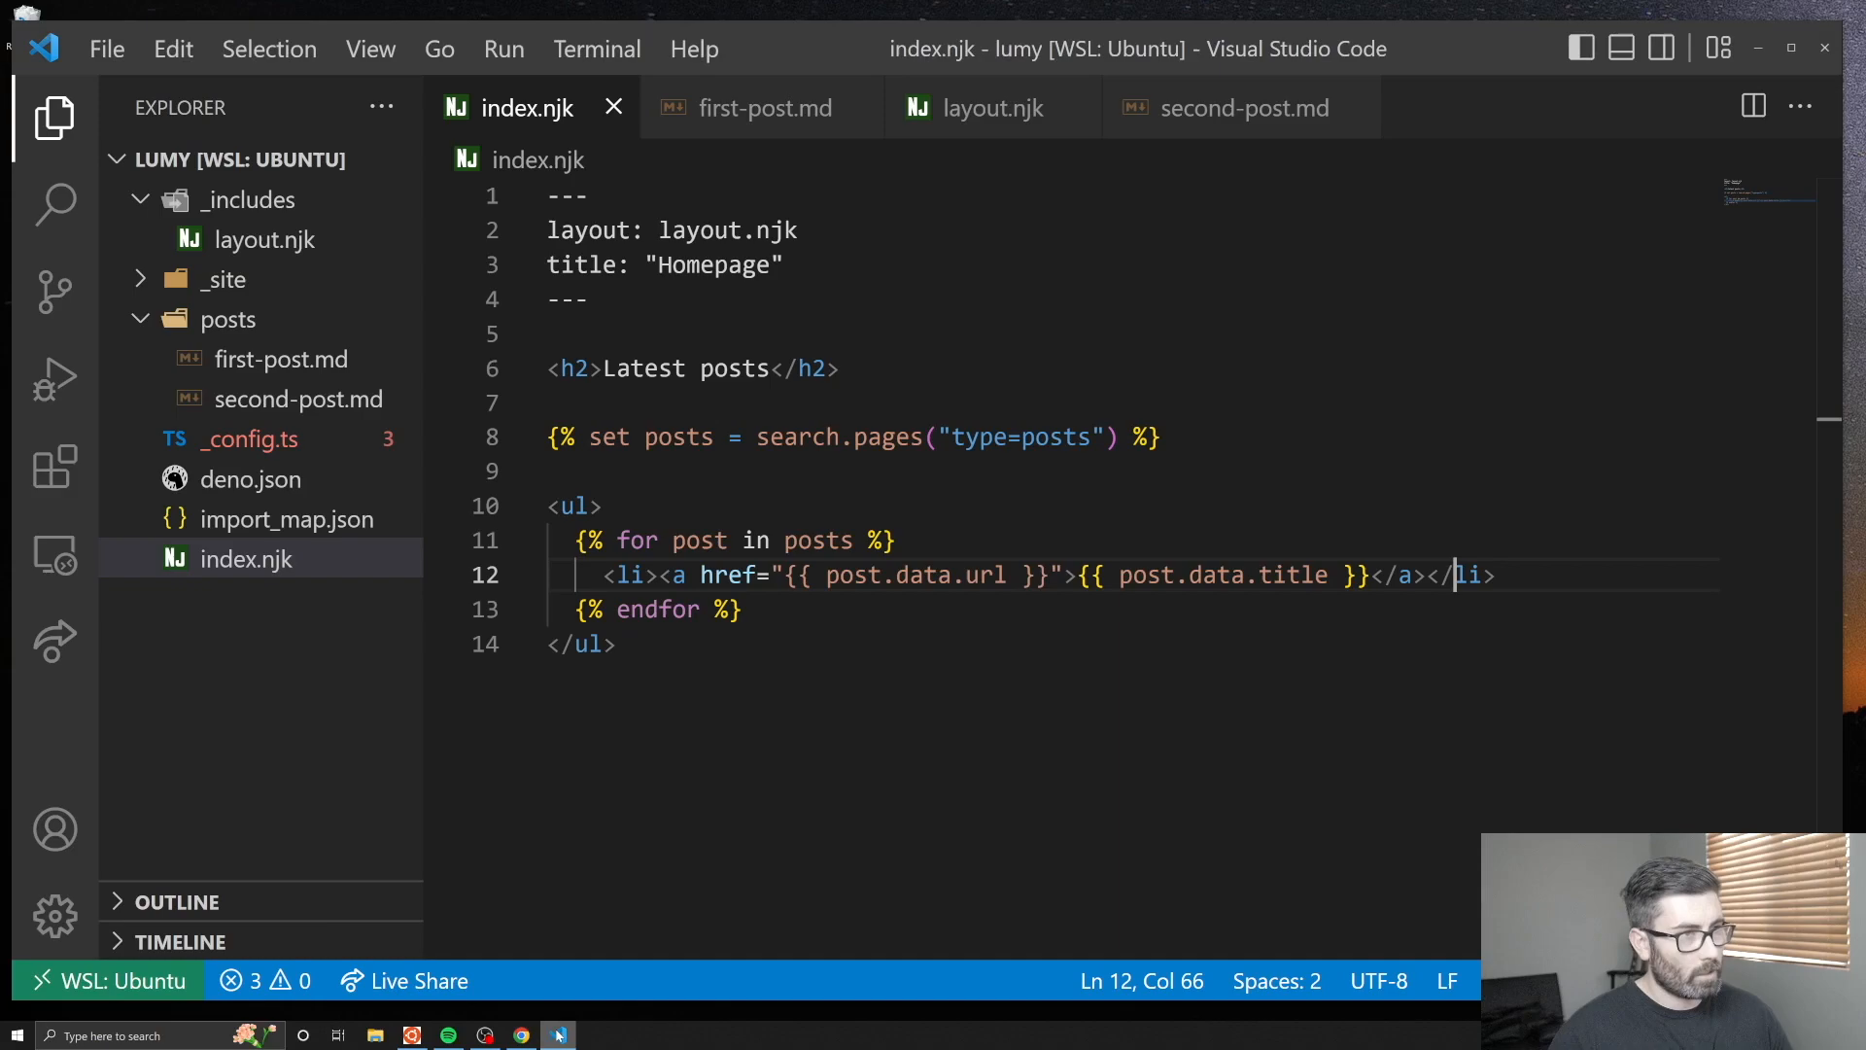
{"action": "right_click", "coordinate": [247, 199]}
{"action": "type", "text": "templates"}
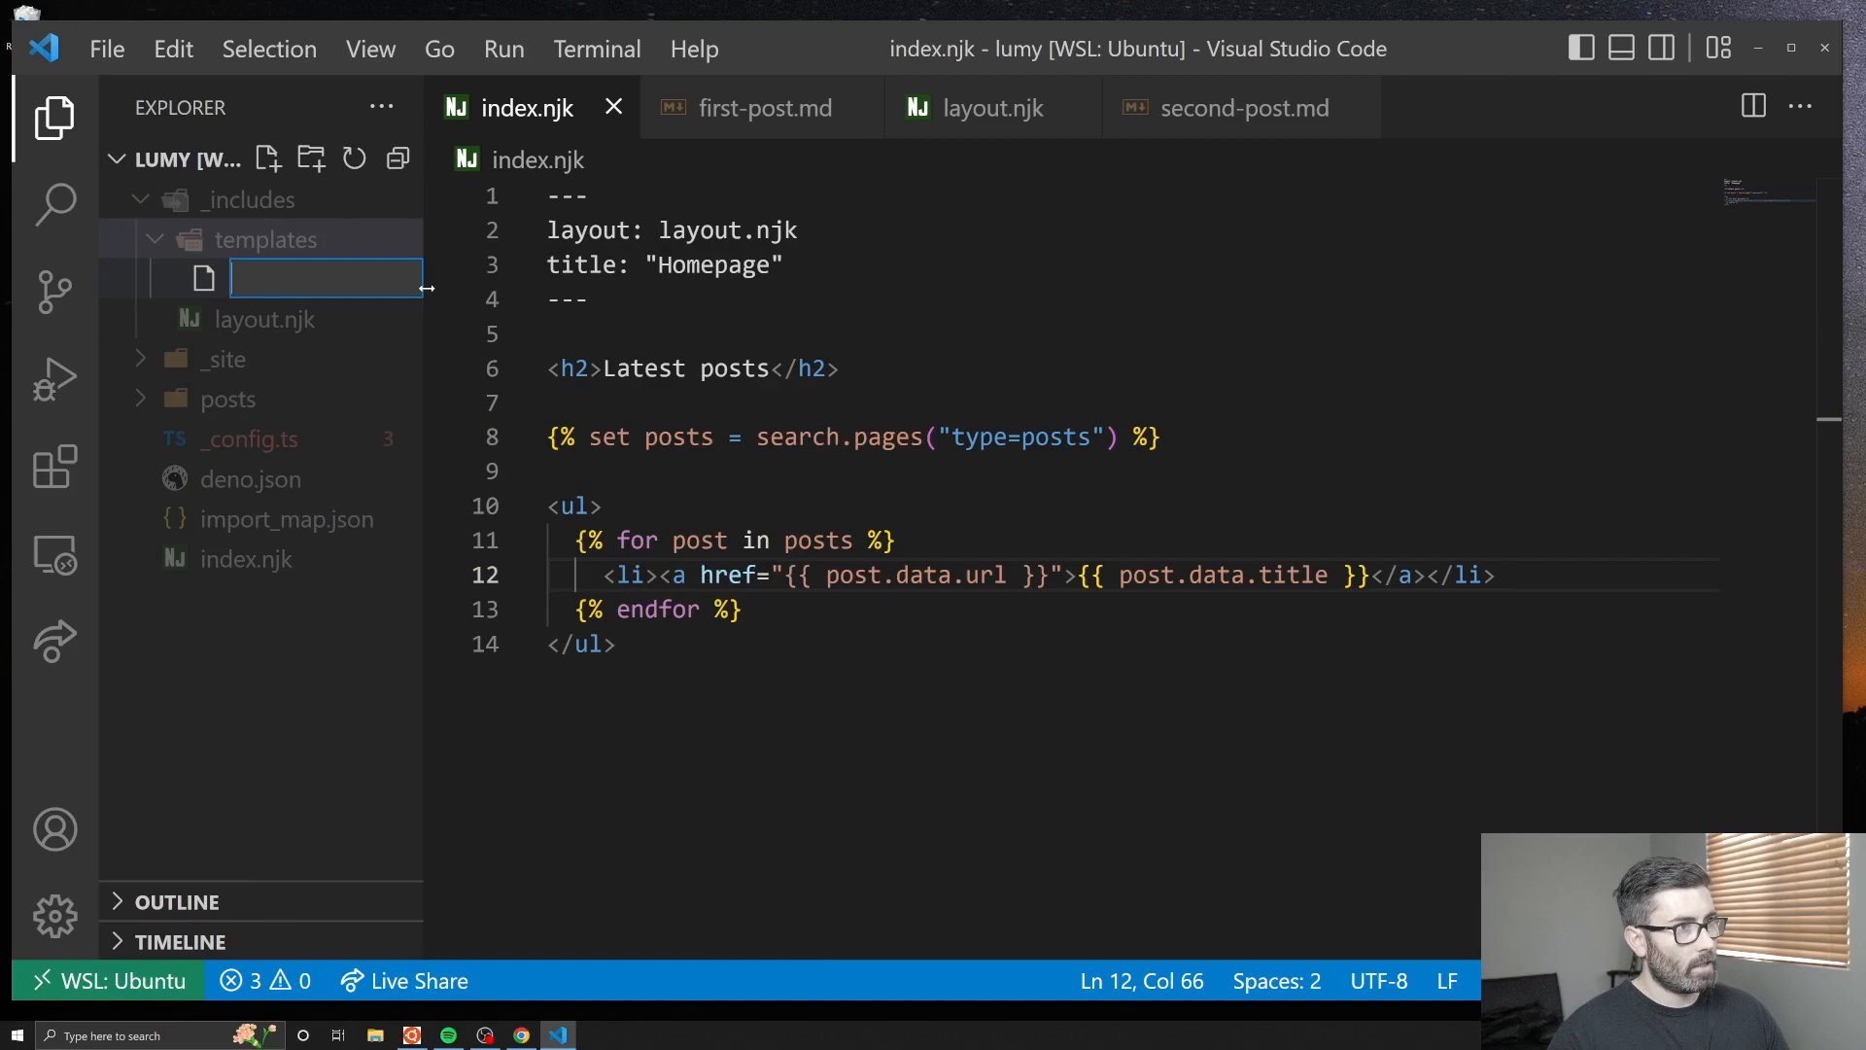
Create _includes/templates/post.njk holding the <li><a href="{{ post.data.url }}">{{ post.data.title }}</a></li> item.
{"action": "type", "text": "post.njk"}
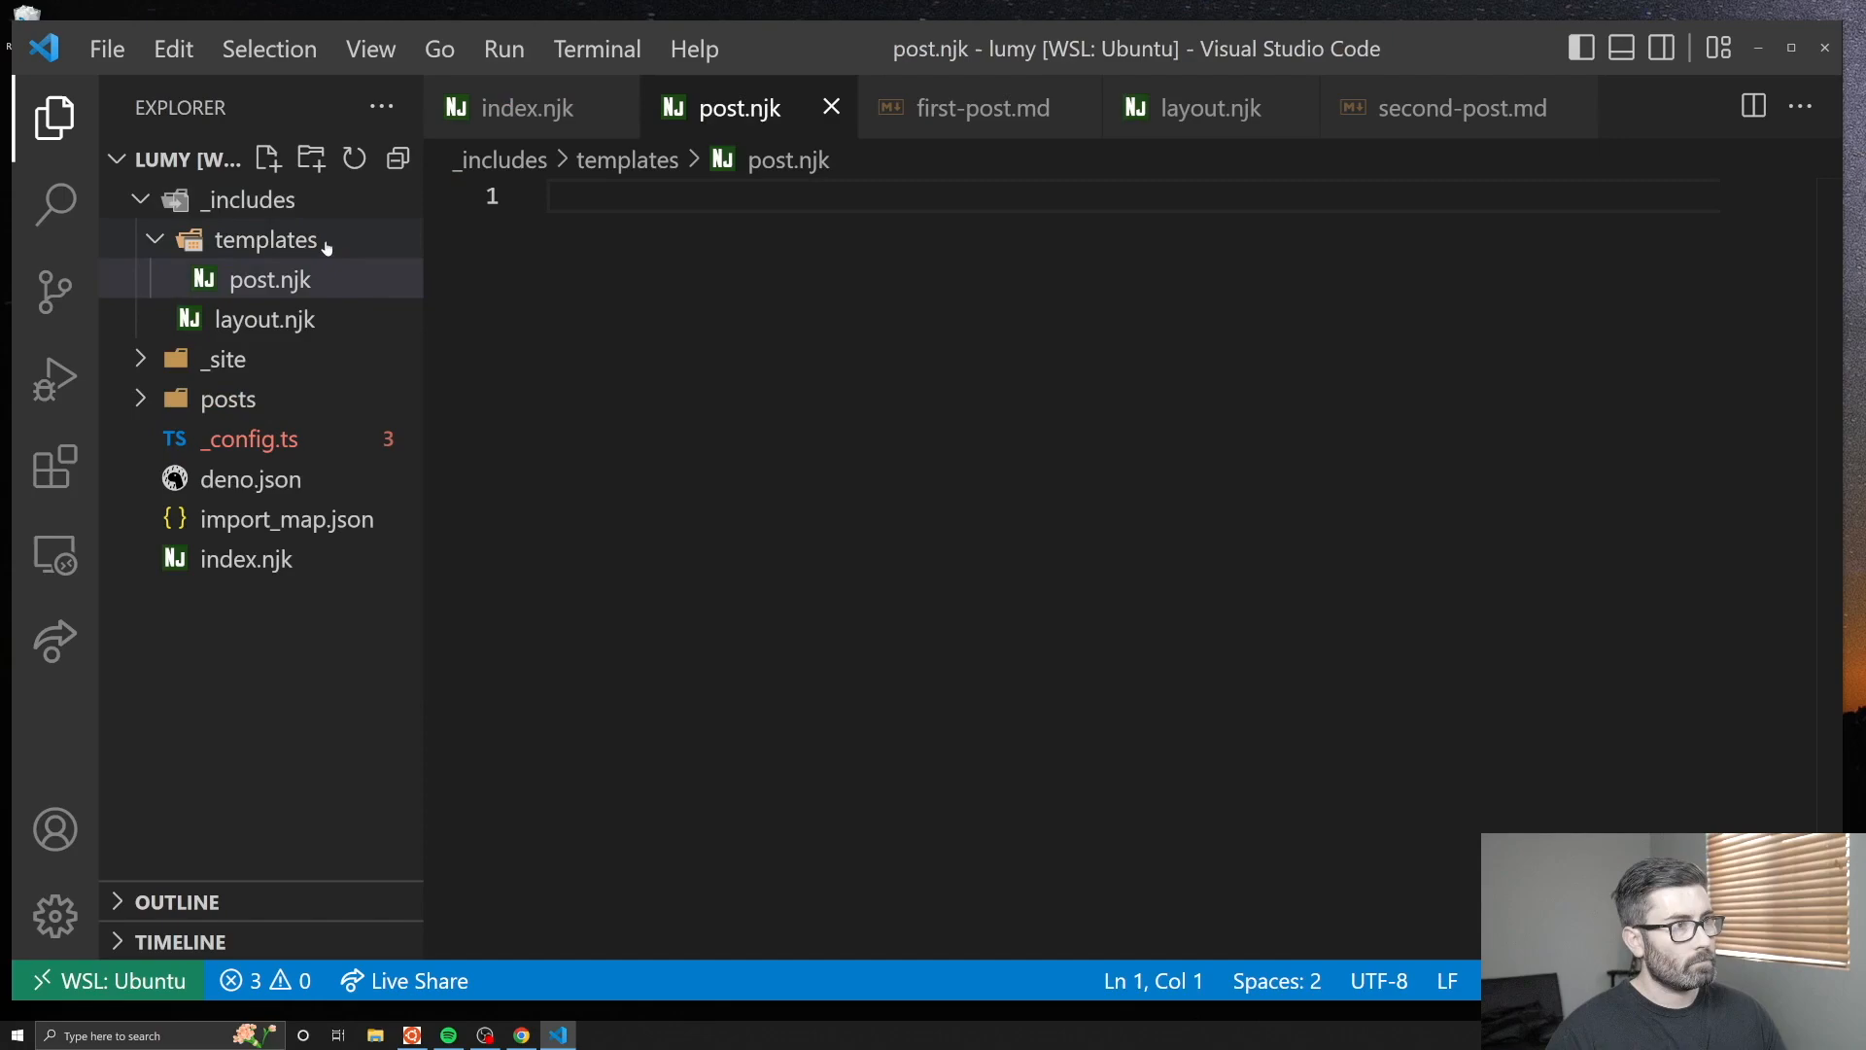
{"action": "type", "text": "<li><a href=\"{{ post.data.url }}\">{{ post.data.title }}</a></li>"}
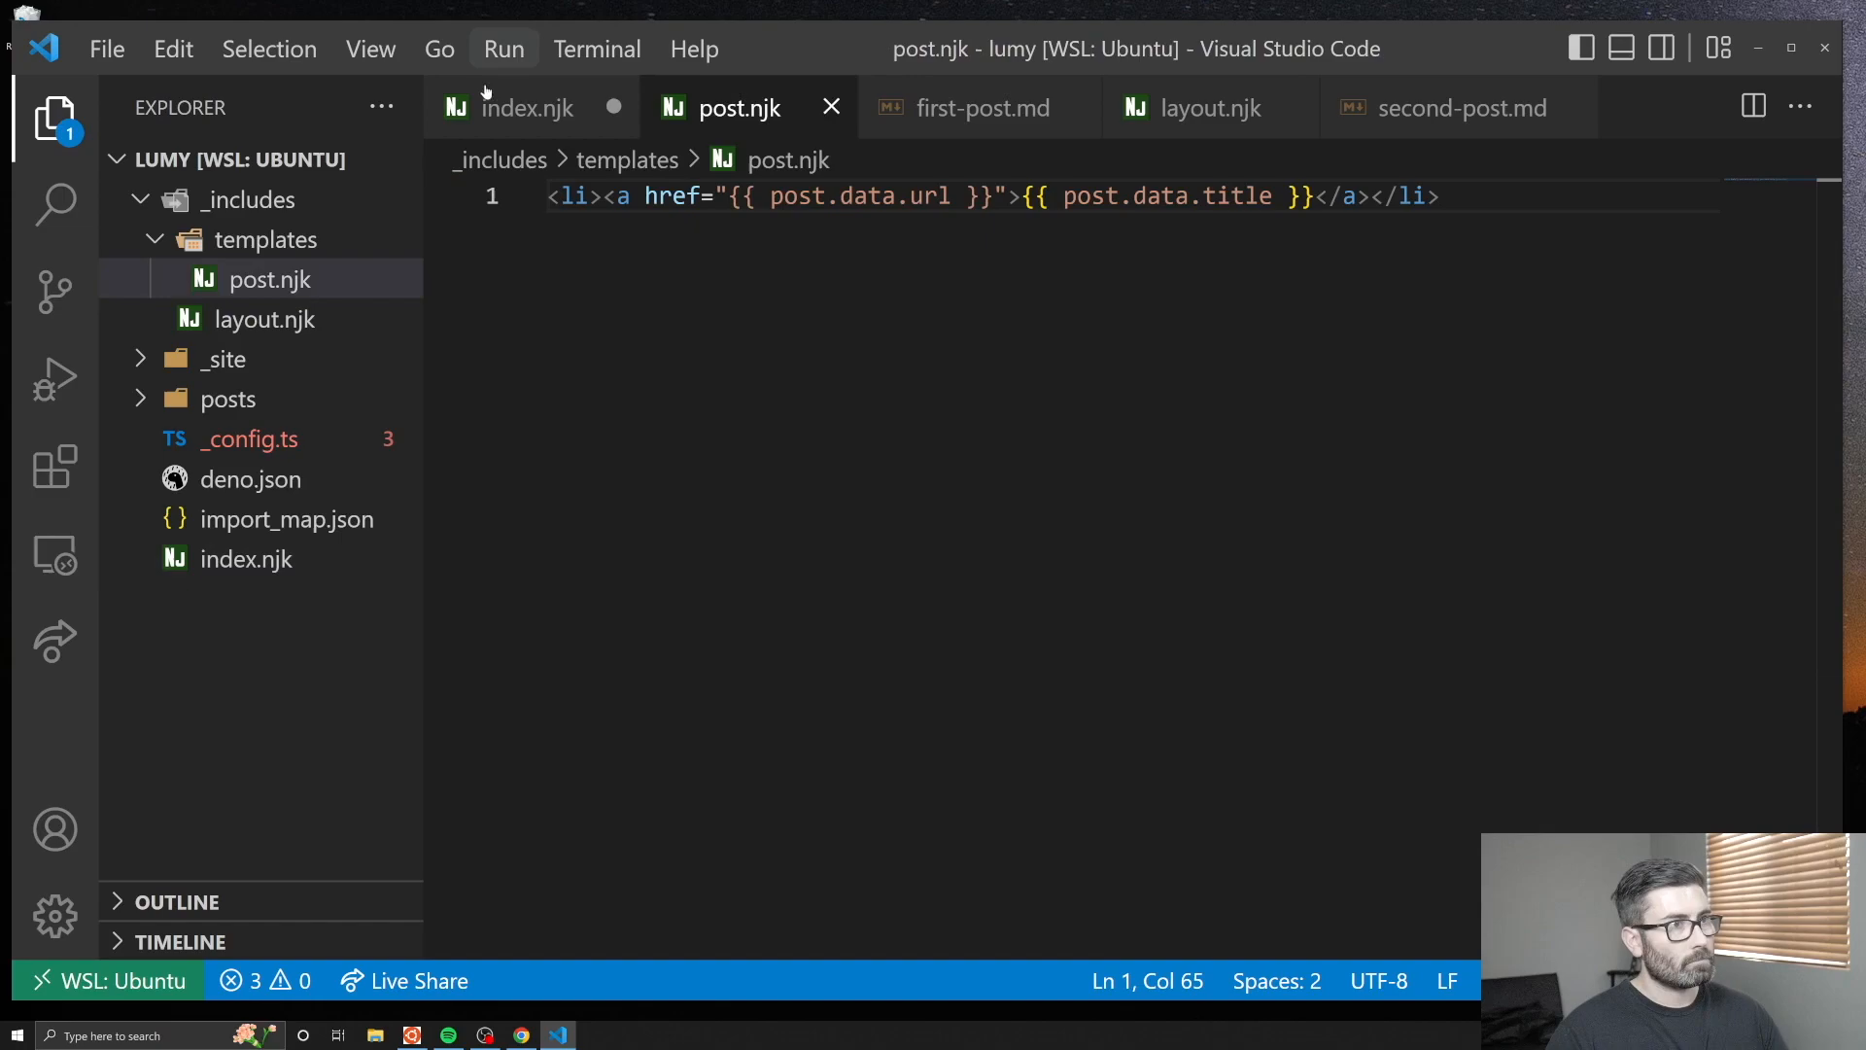
Include templates/post.njk inside the posts loop of index.njk.
{"action": "left_click", "coordinate": [529, 106]}
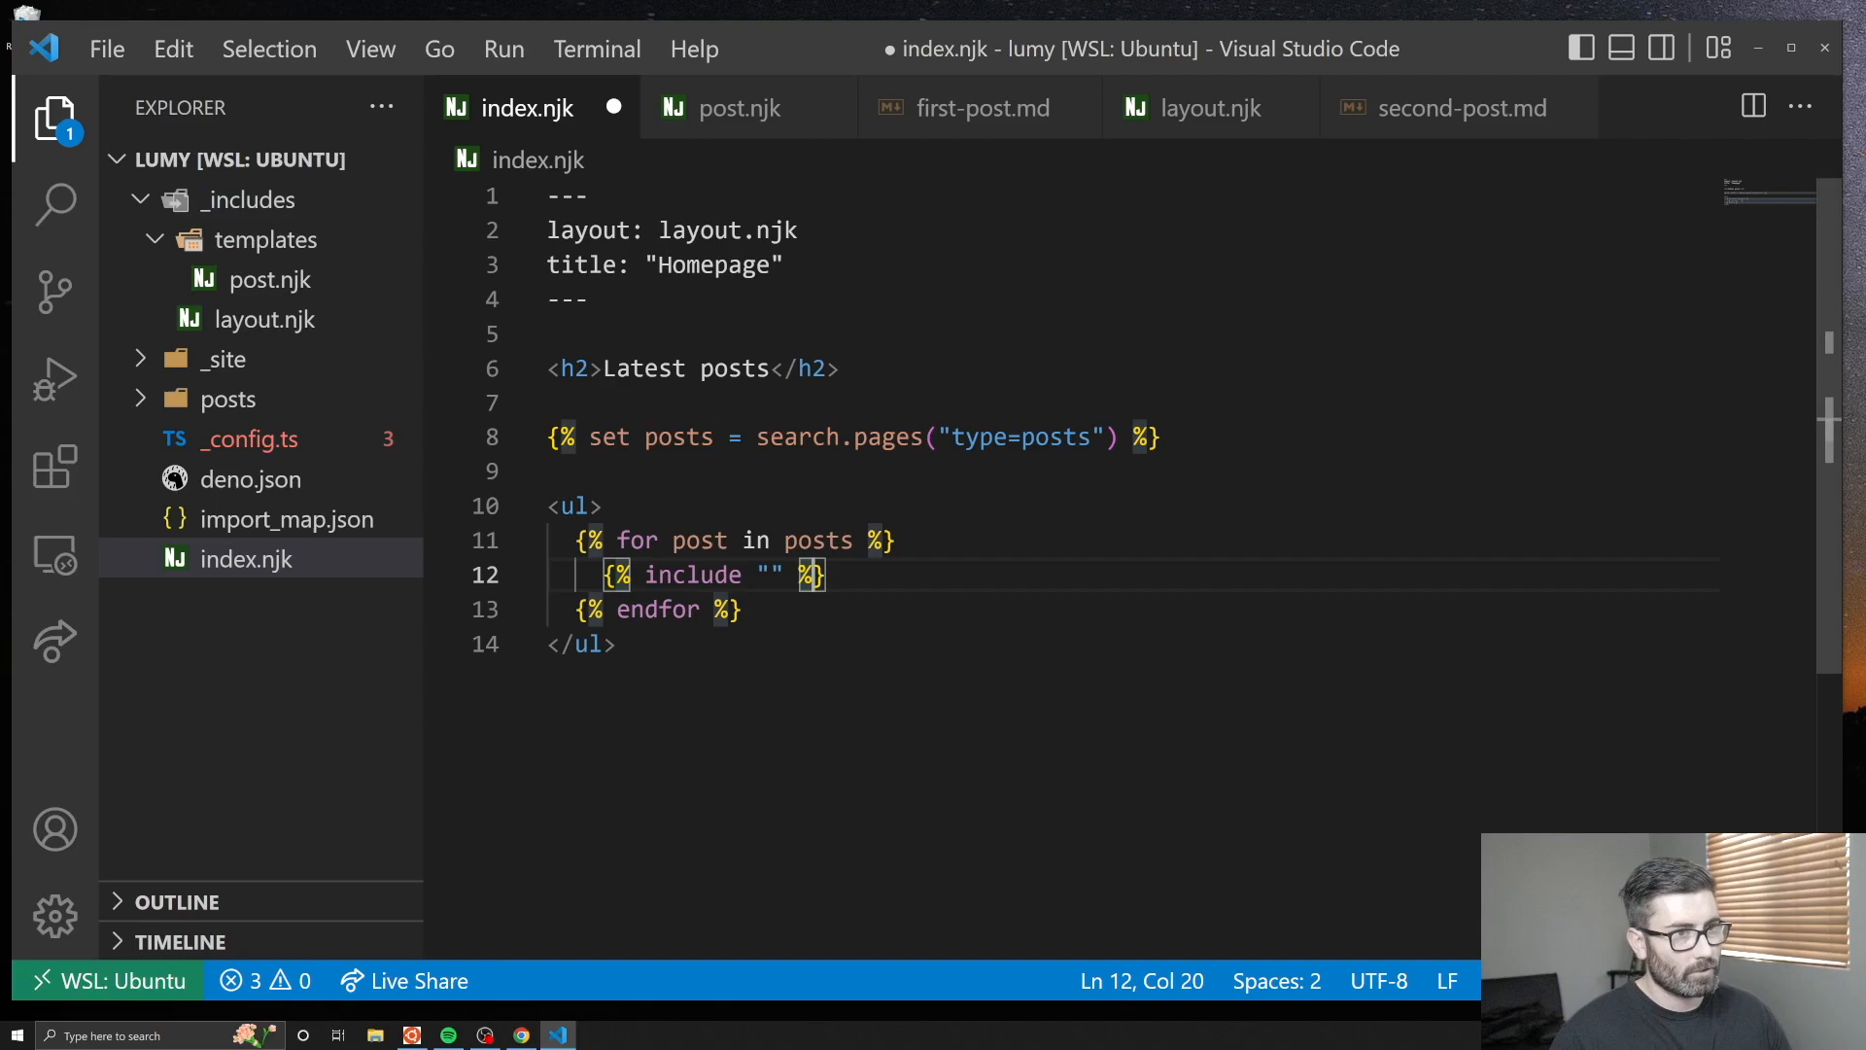
{"action": "type", "text": "templates/post.njk"}
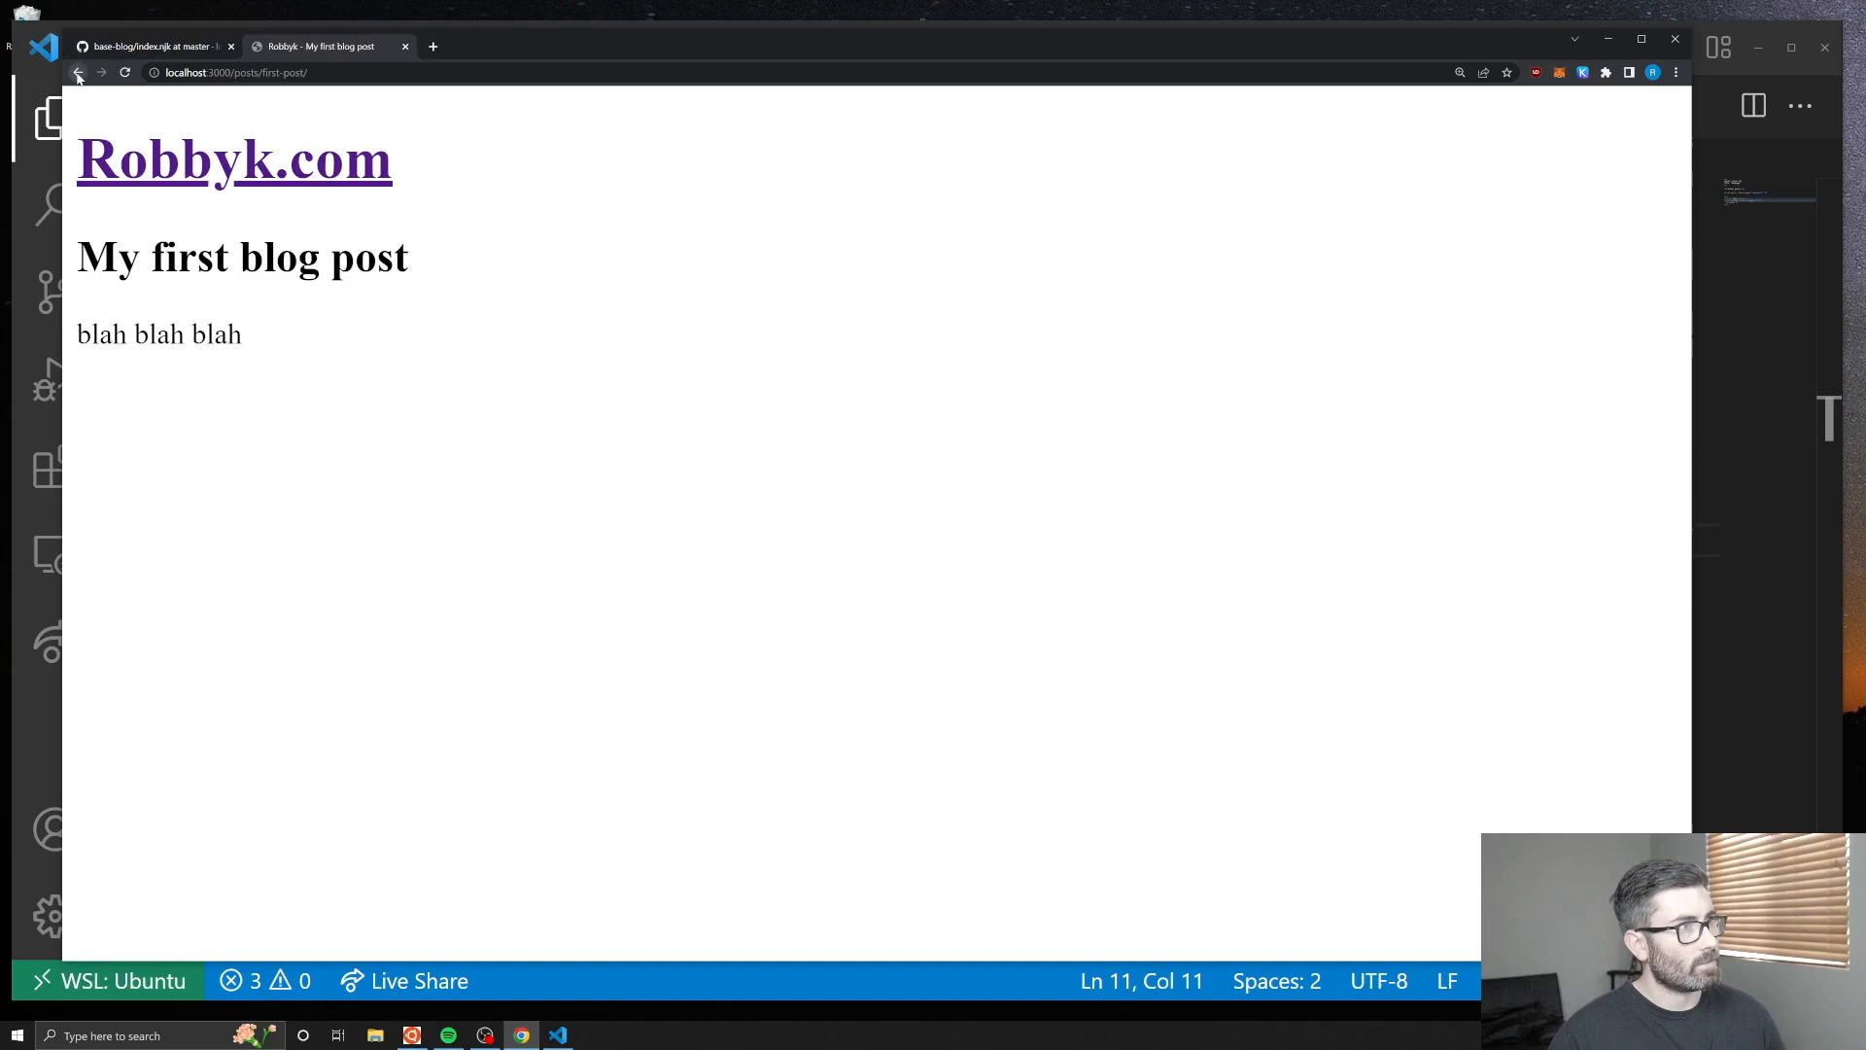
Go back from the My first blog post page to the homepage.
{"action": "left_click", "coordinate": [556, 1034]}
{"action": "type", "text": "ass"}
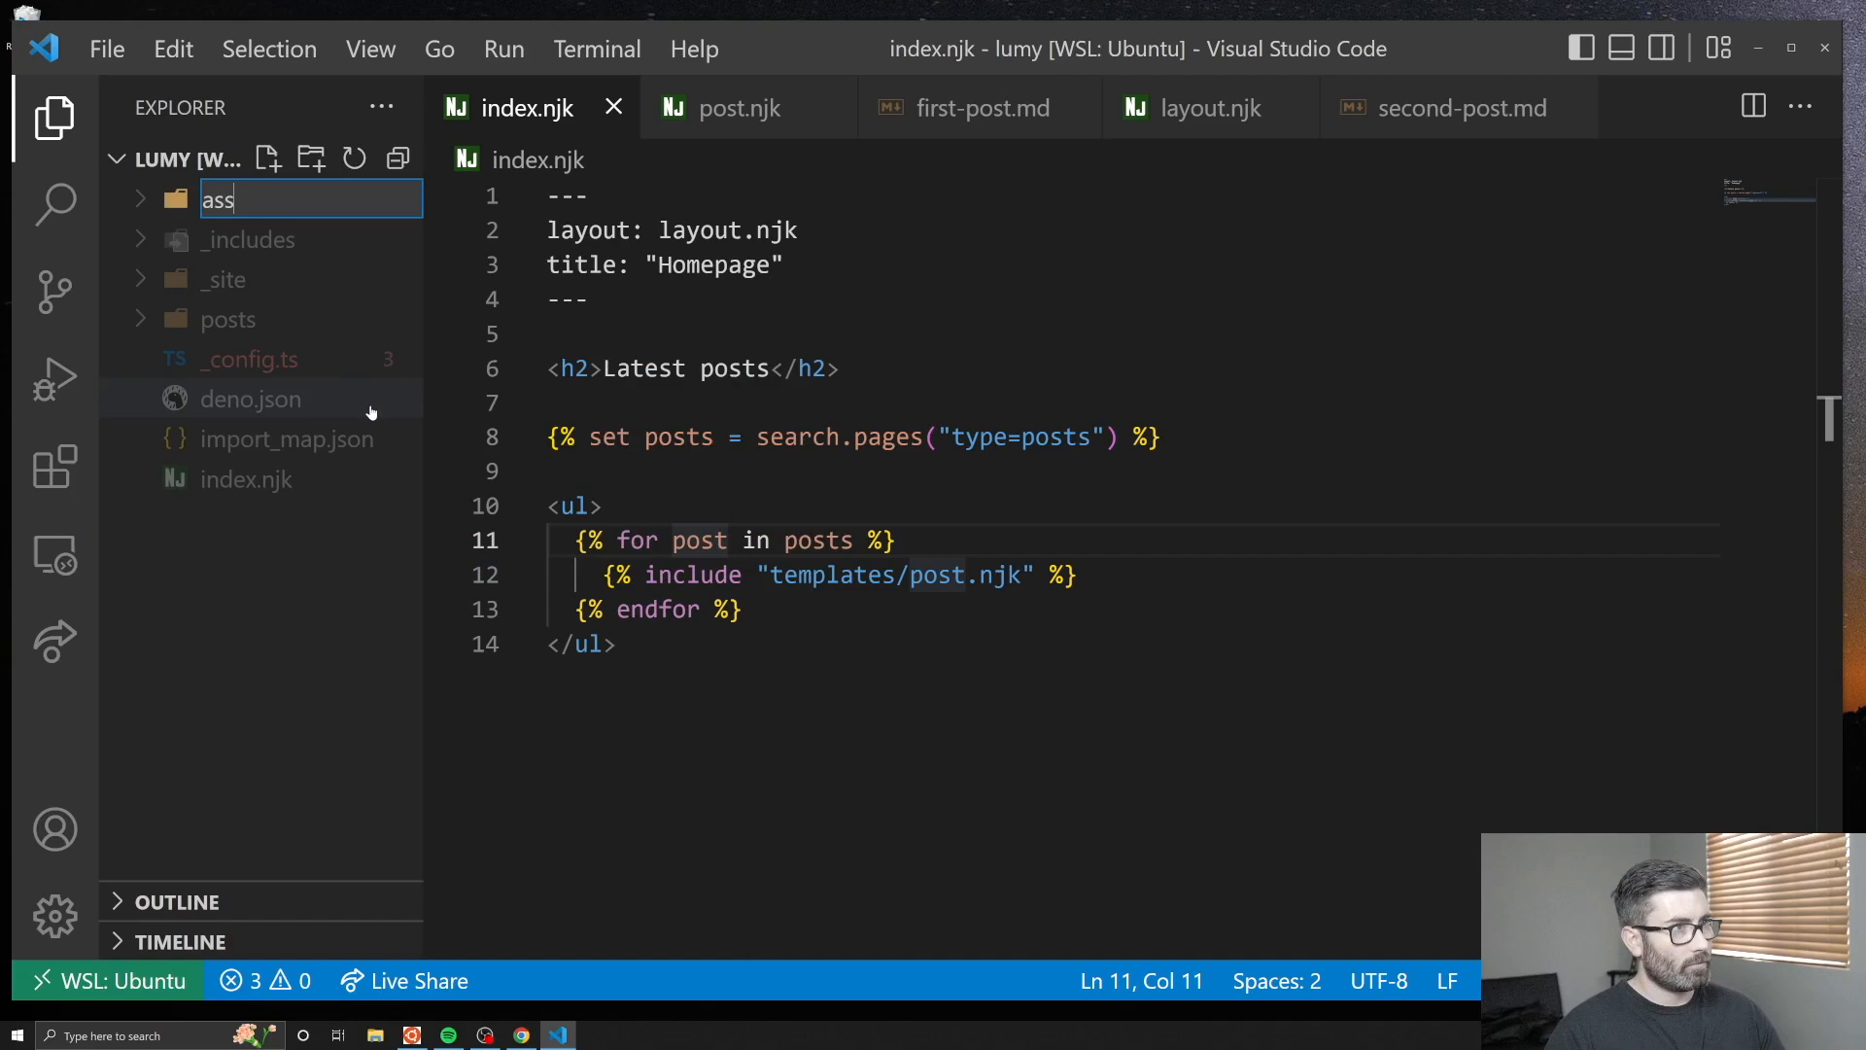
Create assets/style.scss with the margin/padding reset and h1 at 20px, and check the compiled _site/assets/style.css.
{"action": "left_click", "coordinate": [225, 239]}
{"action": "type", "text": "padding: 0;"}
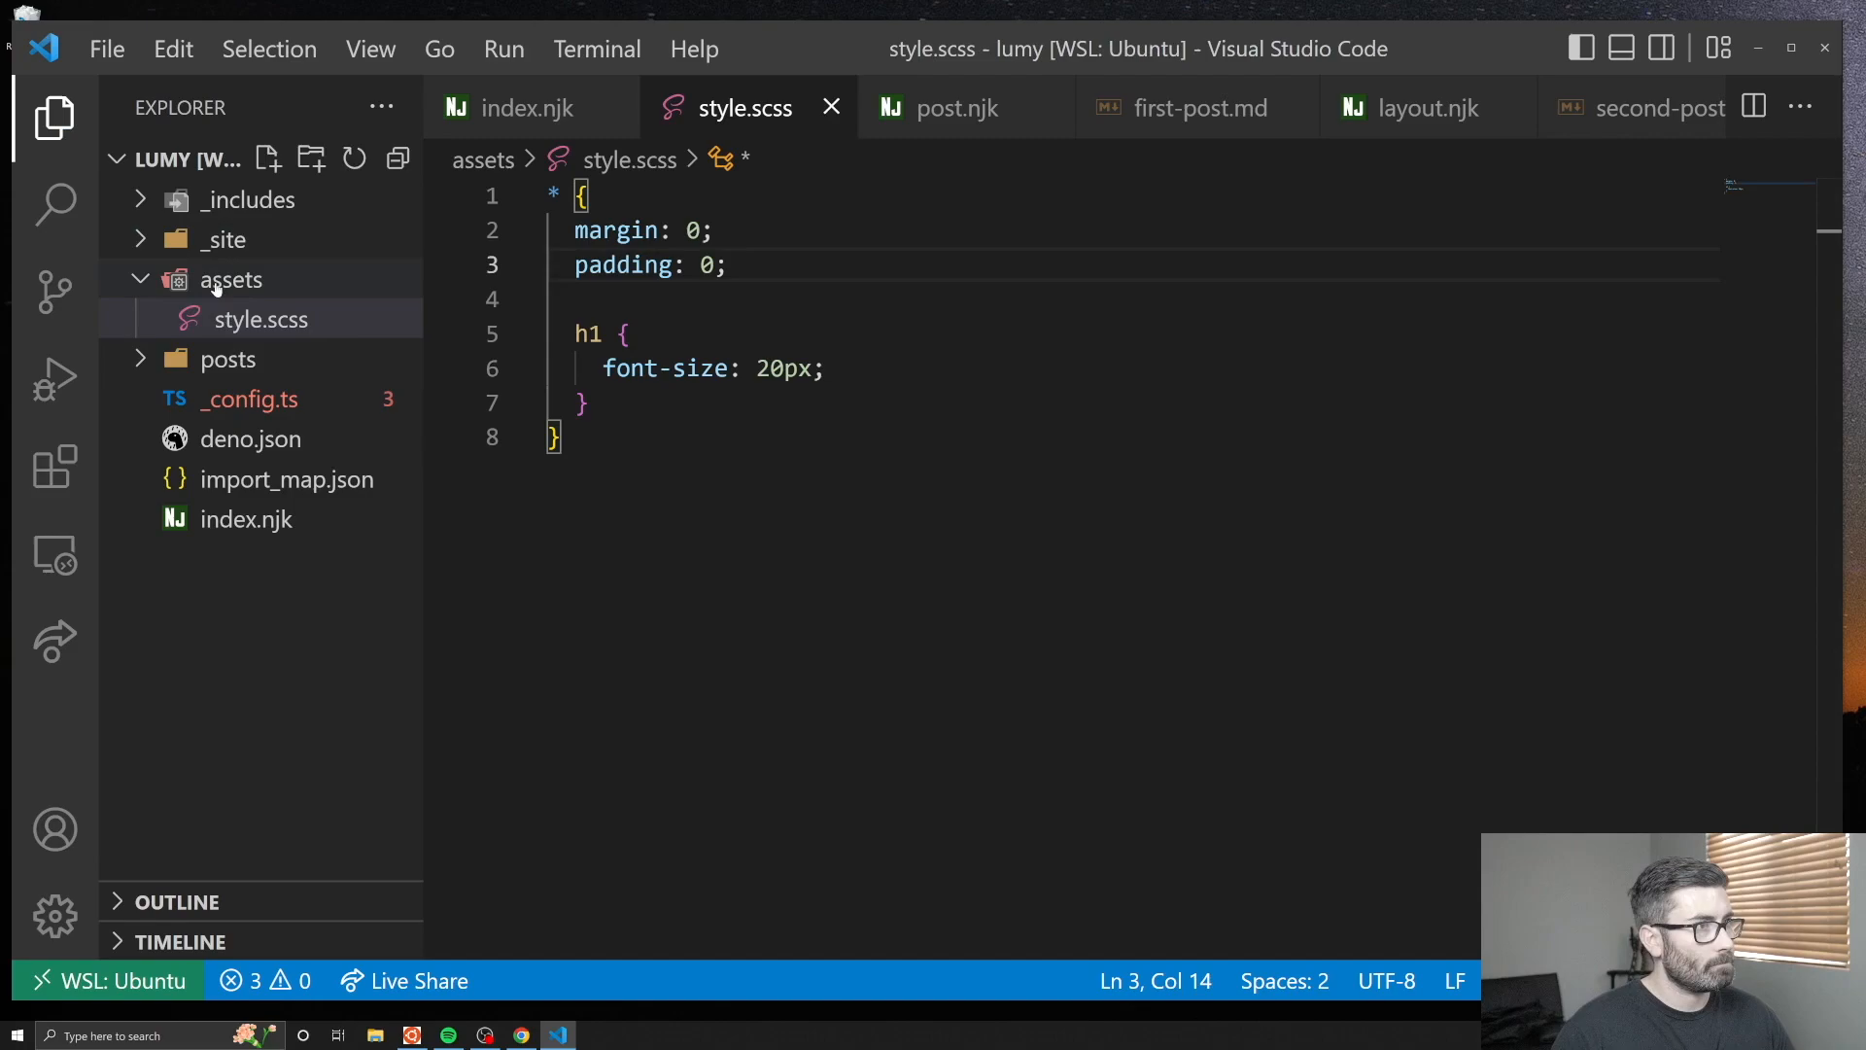
{"action": "left_click", "coordinate": [268, 319]}
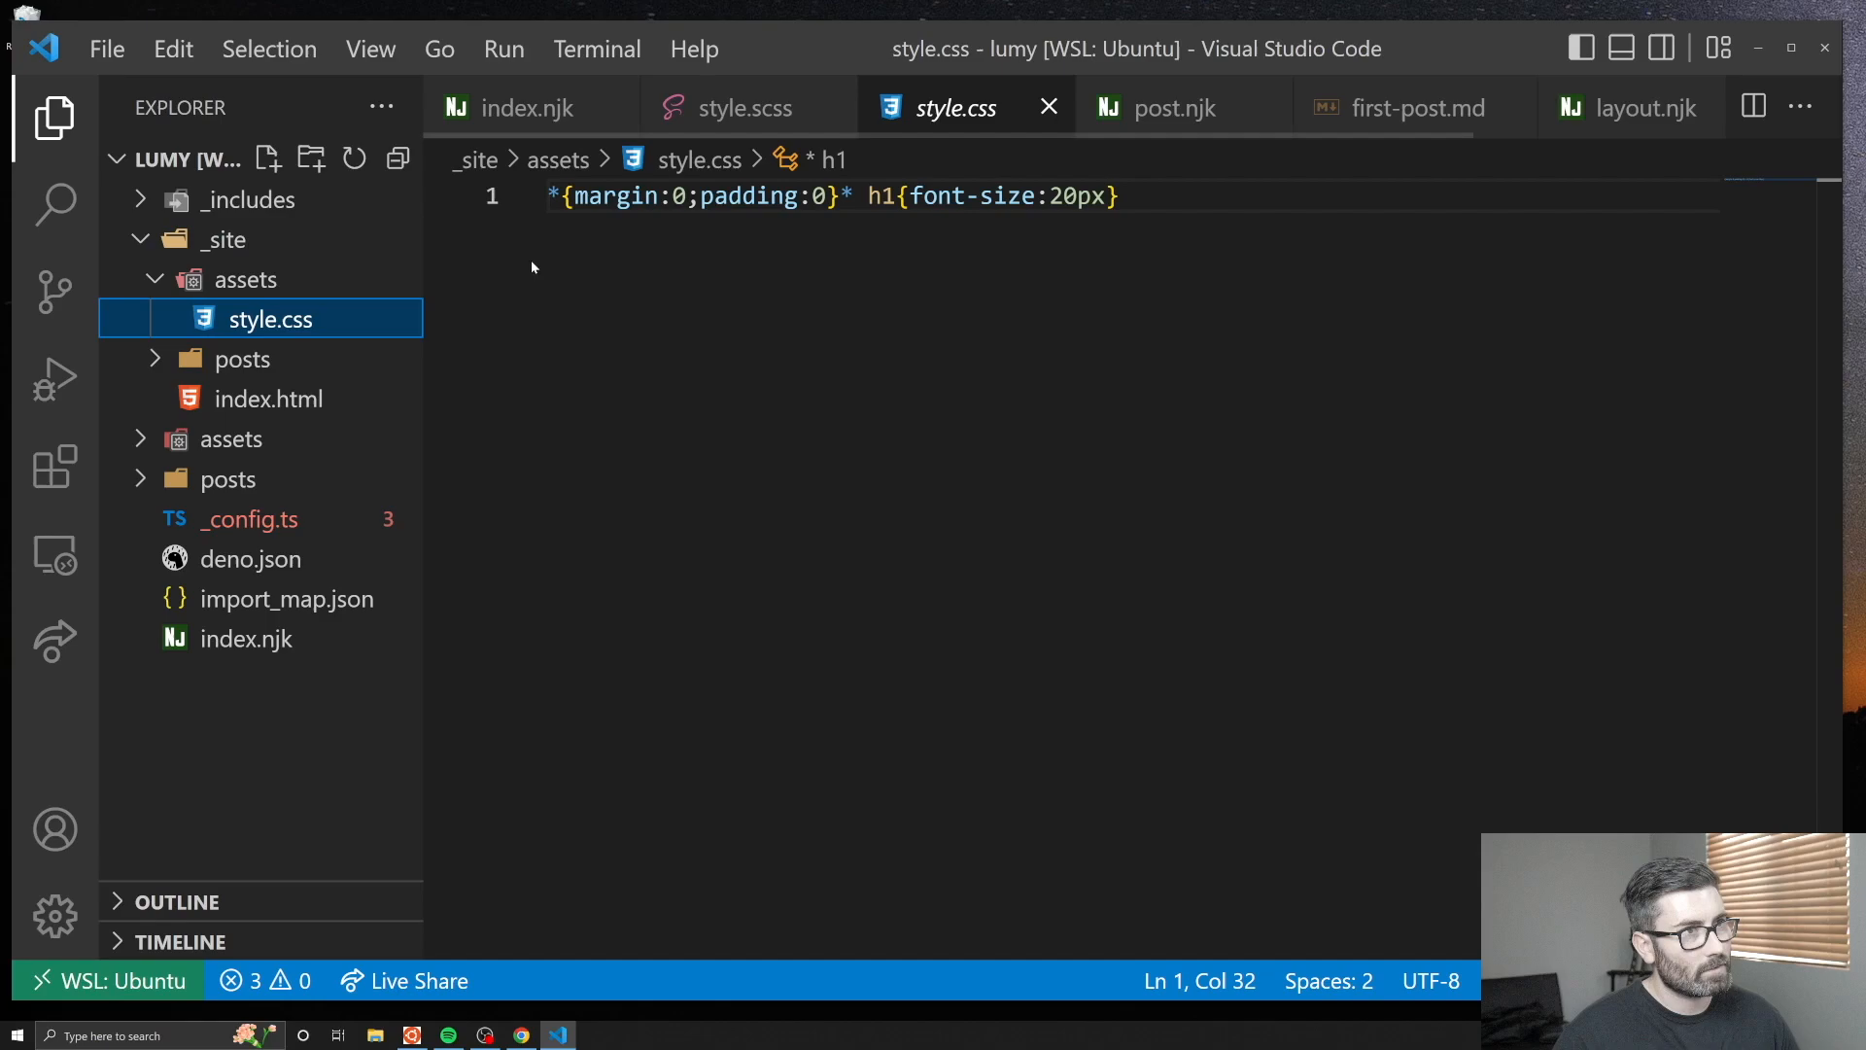
{"action": "left_click", "coordinate": [231, 438]}
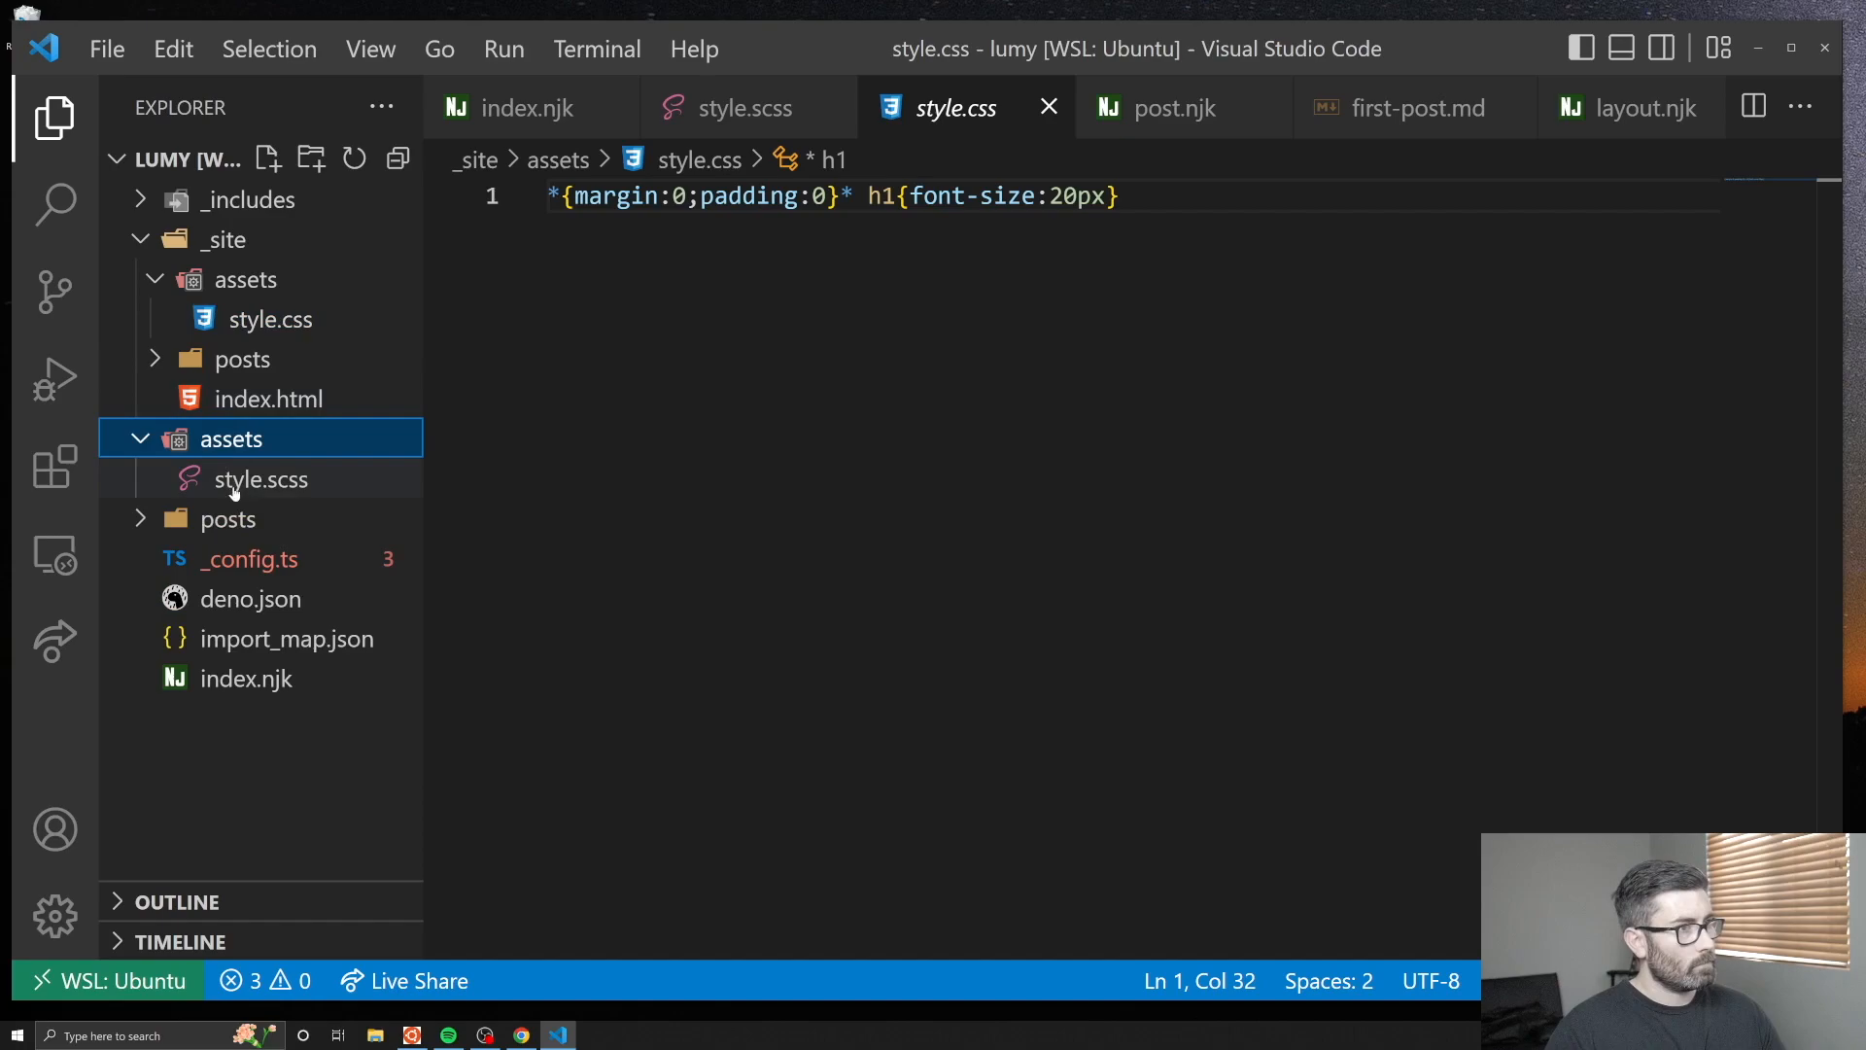
Link /assets/style.css as a stylesheet in the head of layout.njk.
{"action": "left_click", "coordinate": [1615, 107]}
{"action": "type", "text": "<link rel=\"stylesheet"}
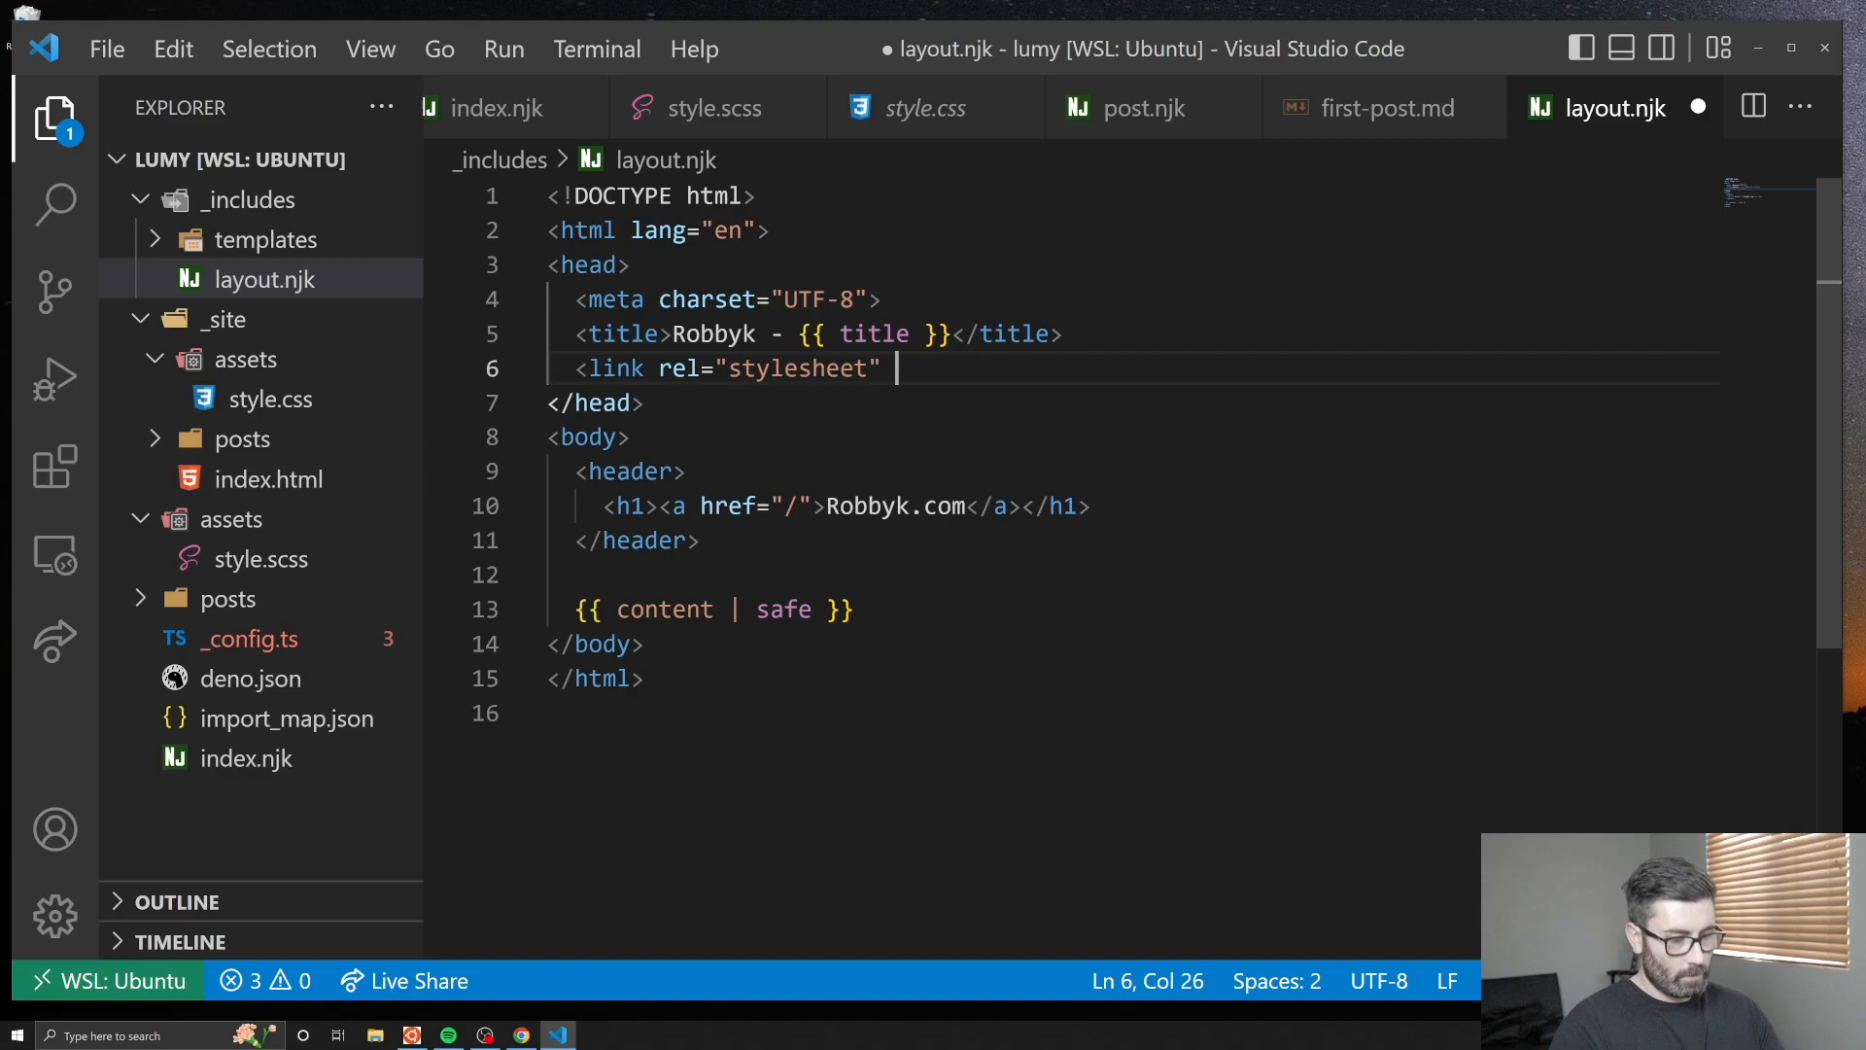
{"action": "type", "text": "href=\"/assets/style.css\""}
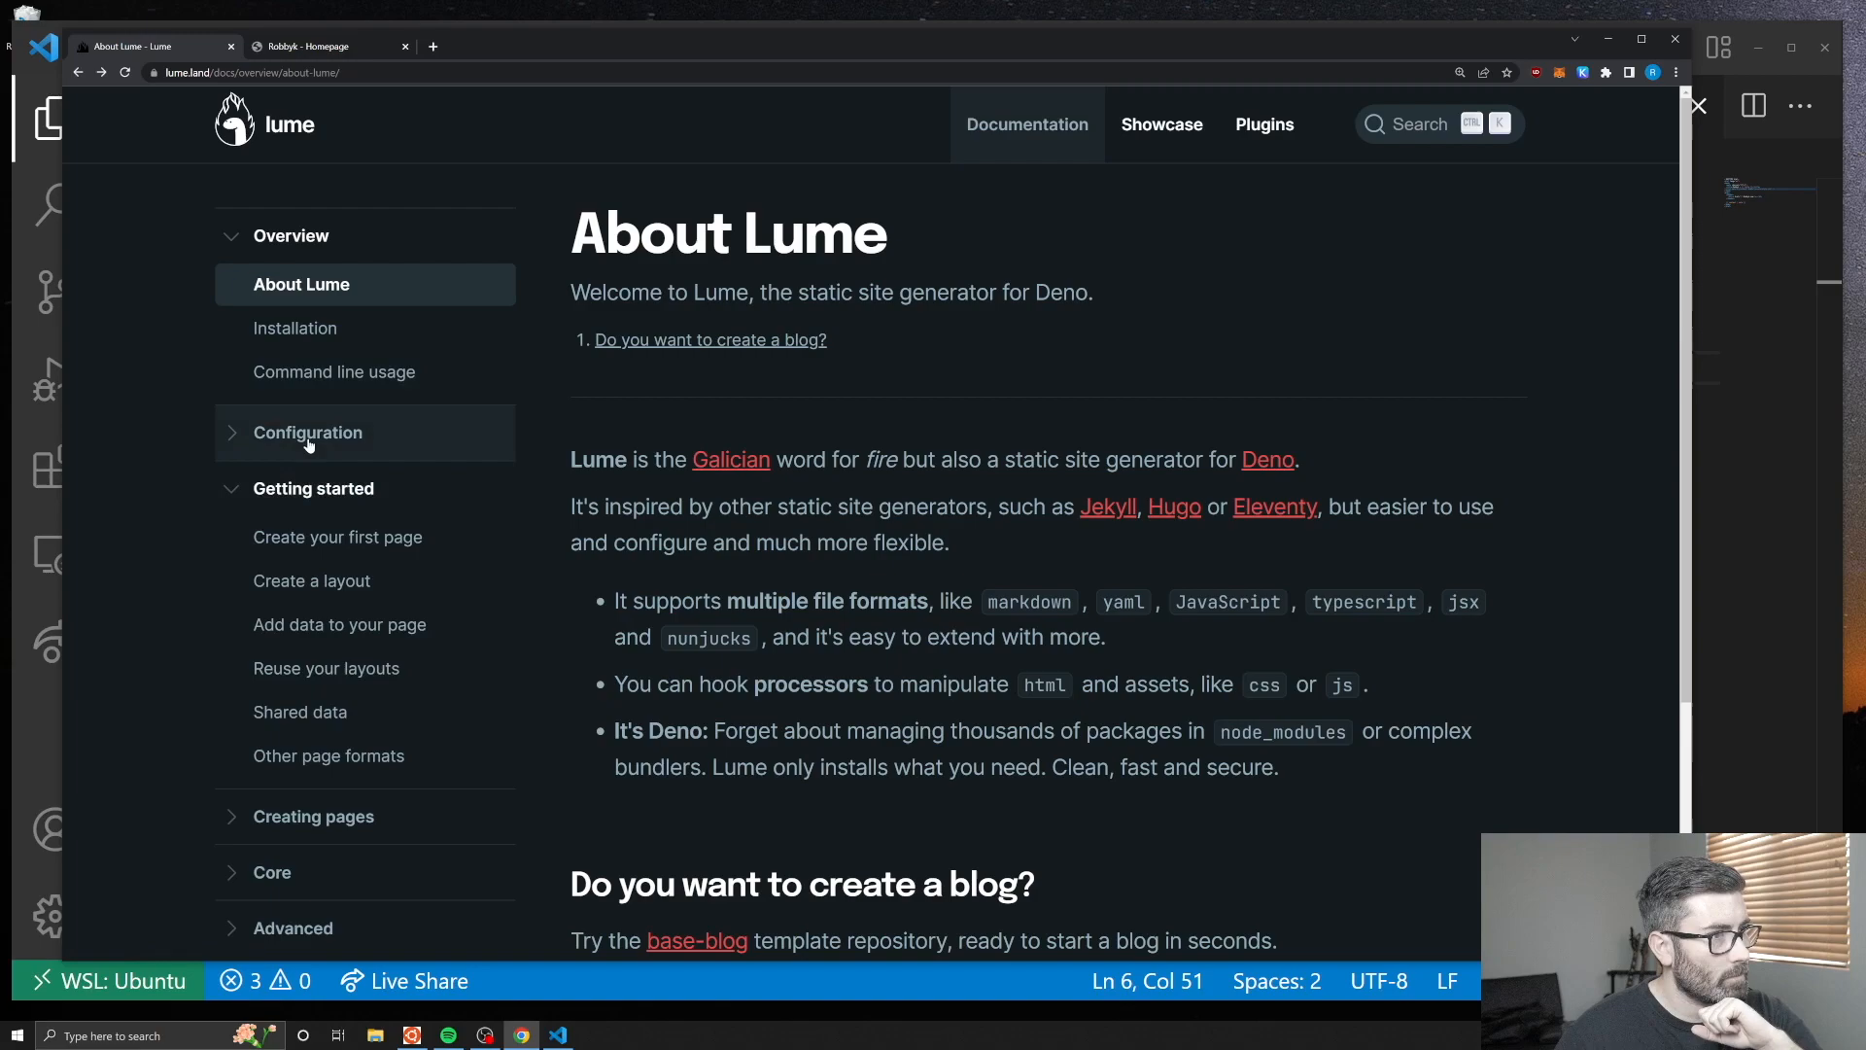
Read Lume's Shared data guide and show its index.md example.
{"action": "left_click", "coordinate": [299, 711]}
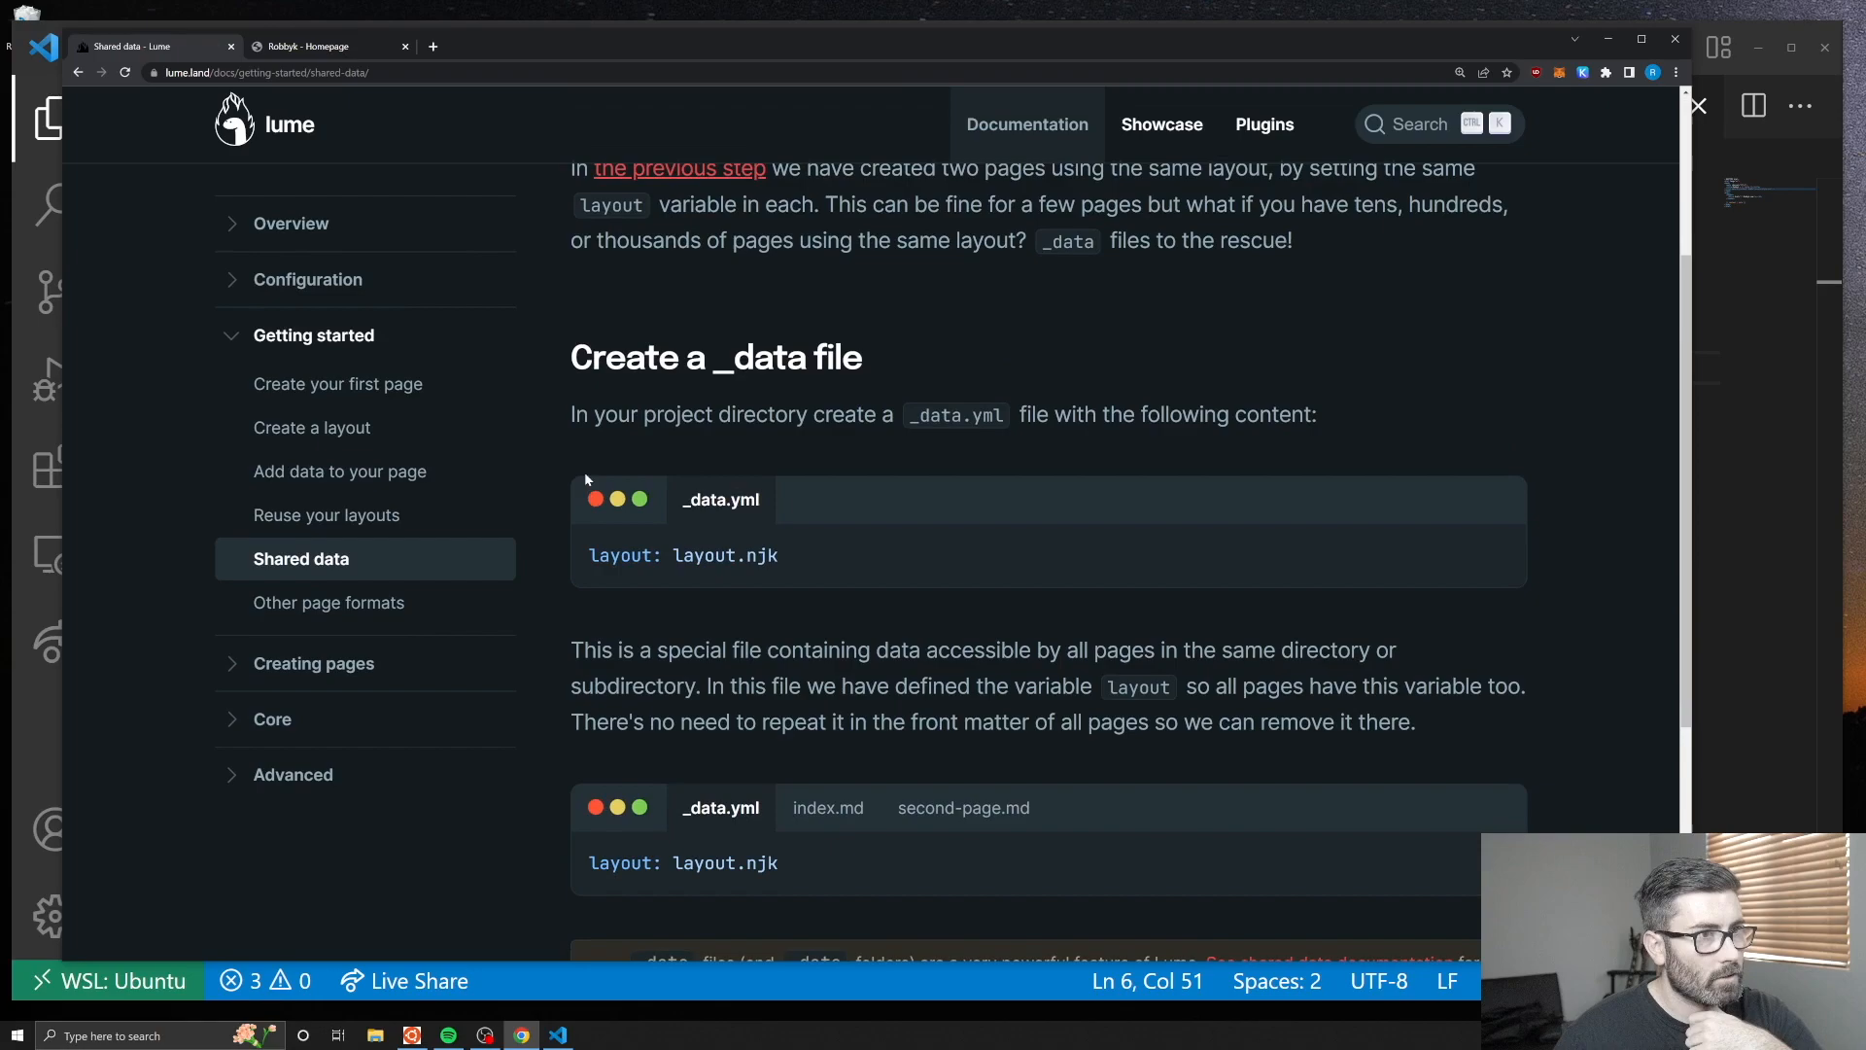
{"action": "scroll", "scroll_direction": "up", "scroll_amount": 3}
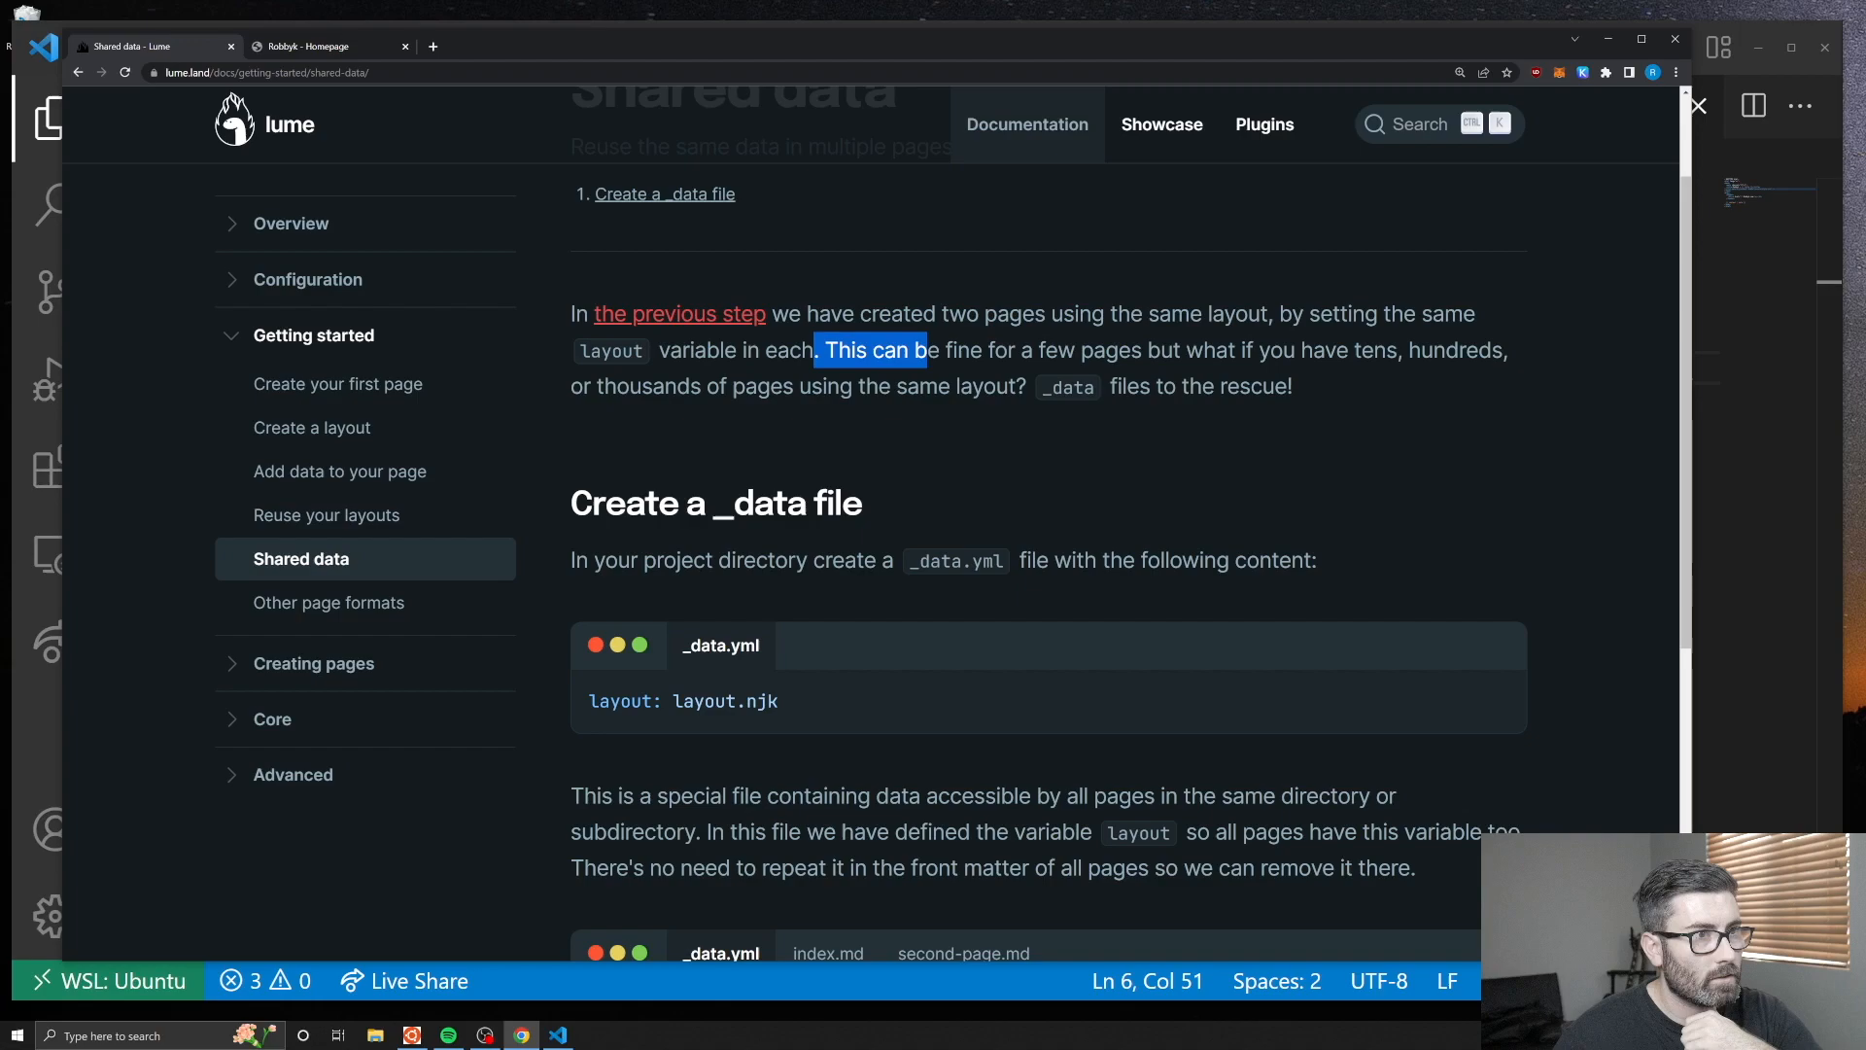
{"action": "scroll", "scroll_direction": "down", "scroll_amount": 3}
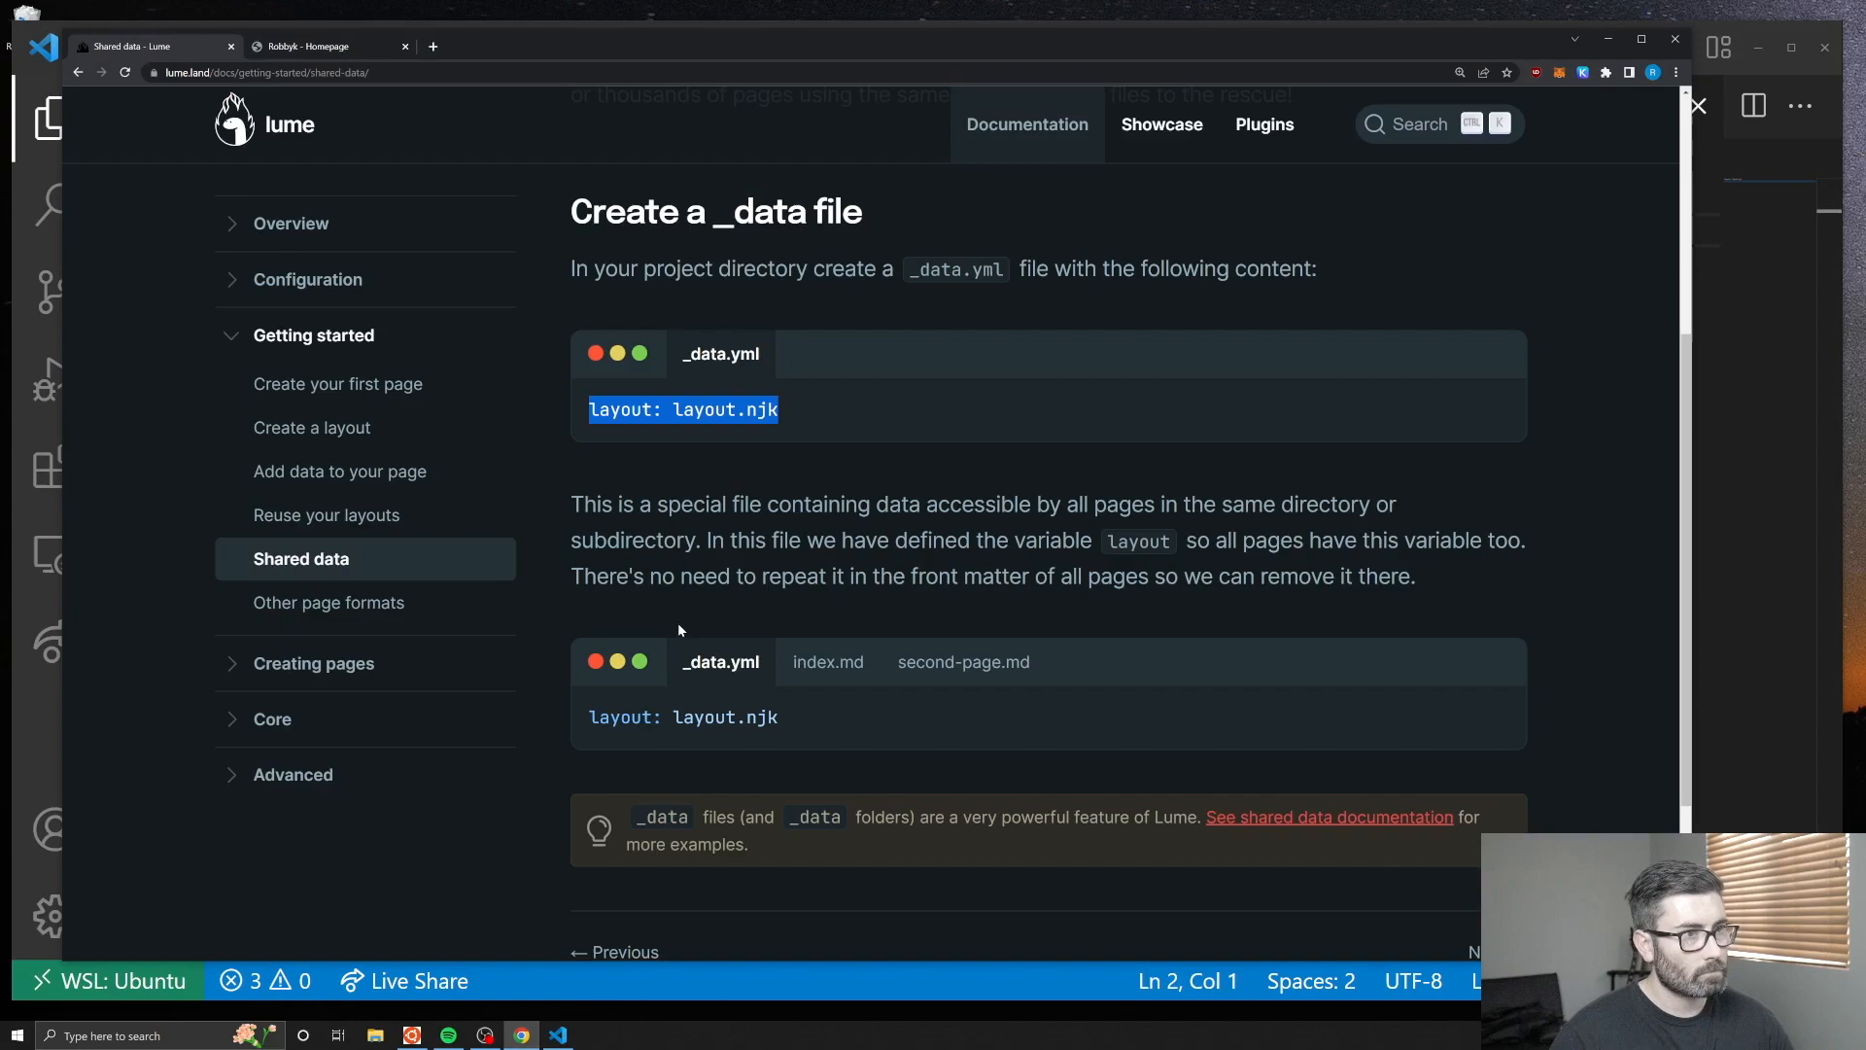
{"action": "scroll", "scroll_direction": "down", "scroll_amount": 3}
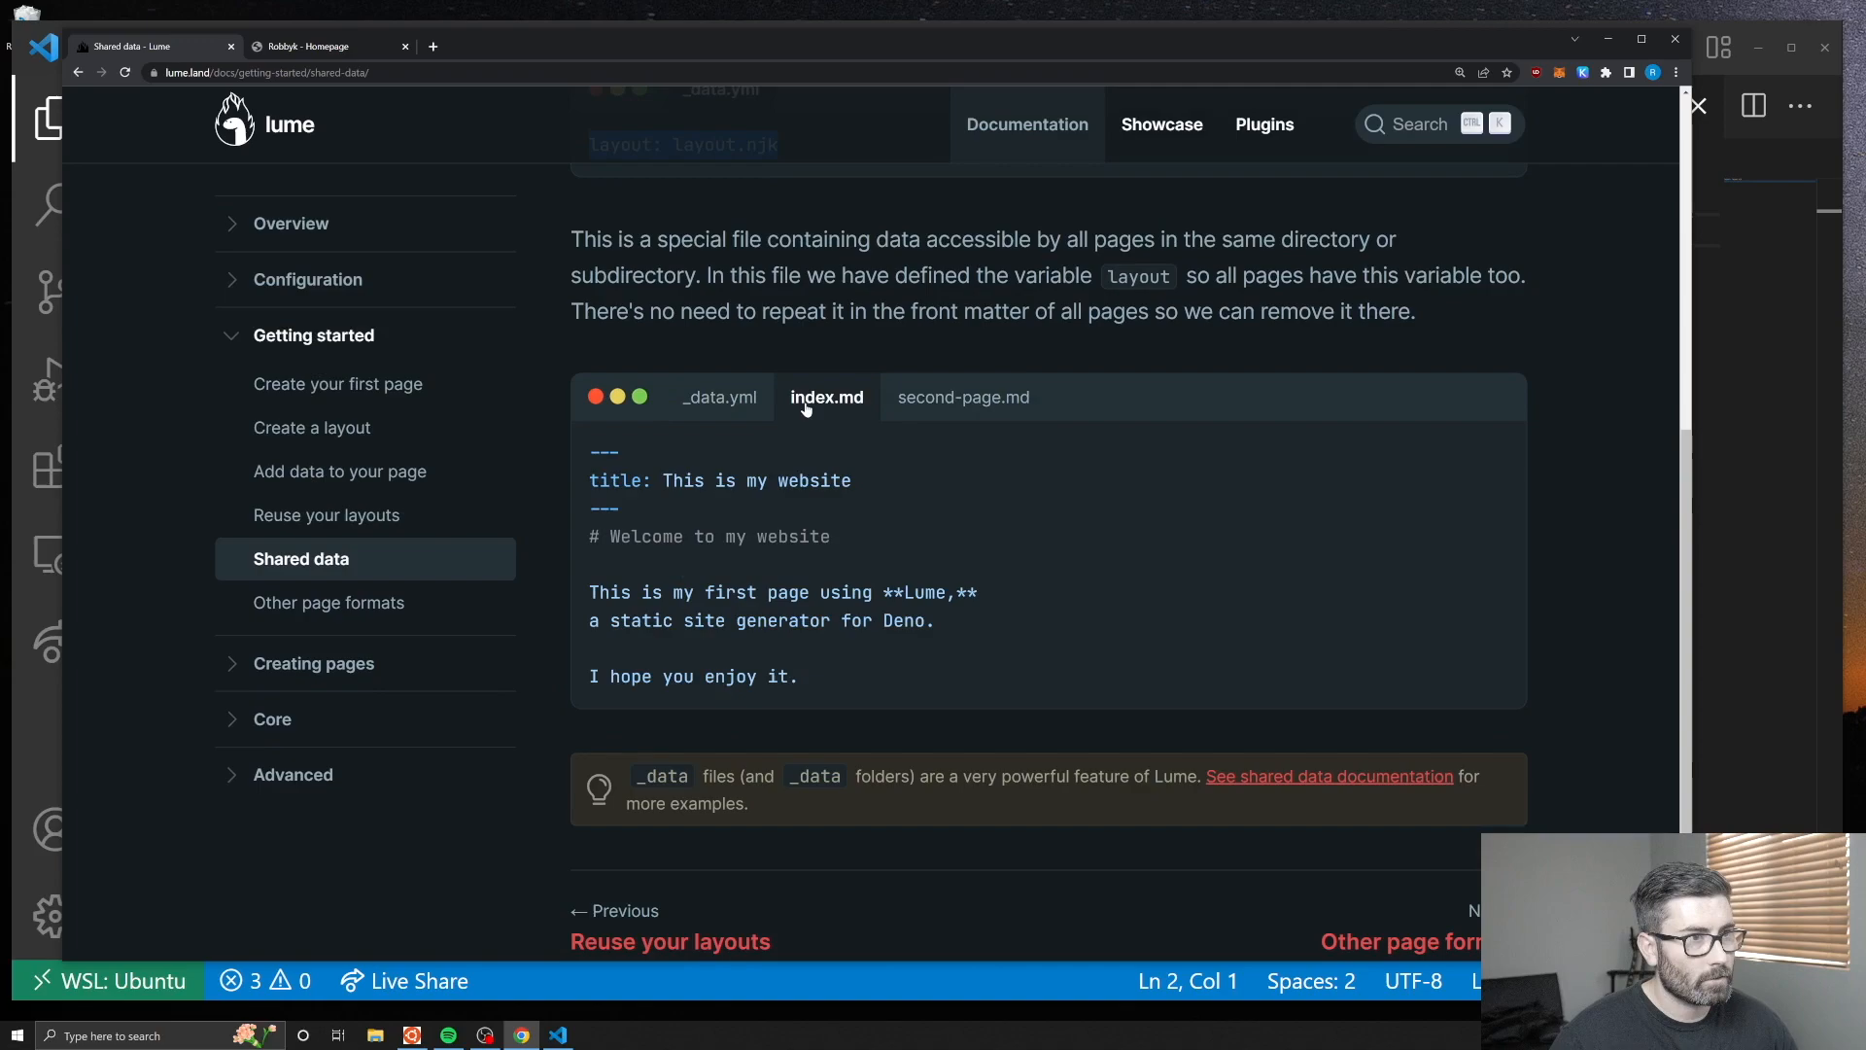
{"action": "left_click", "coordinate": [556, 1034]}
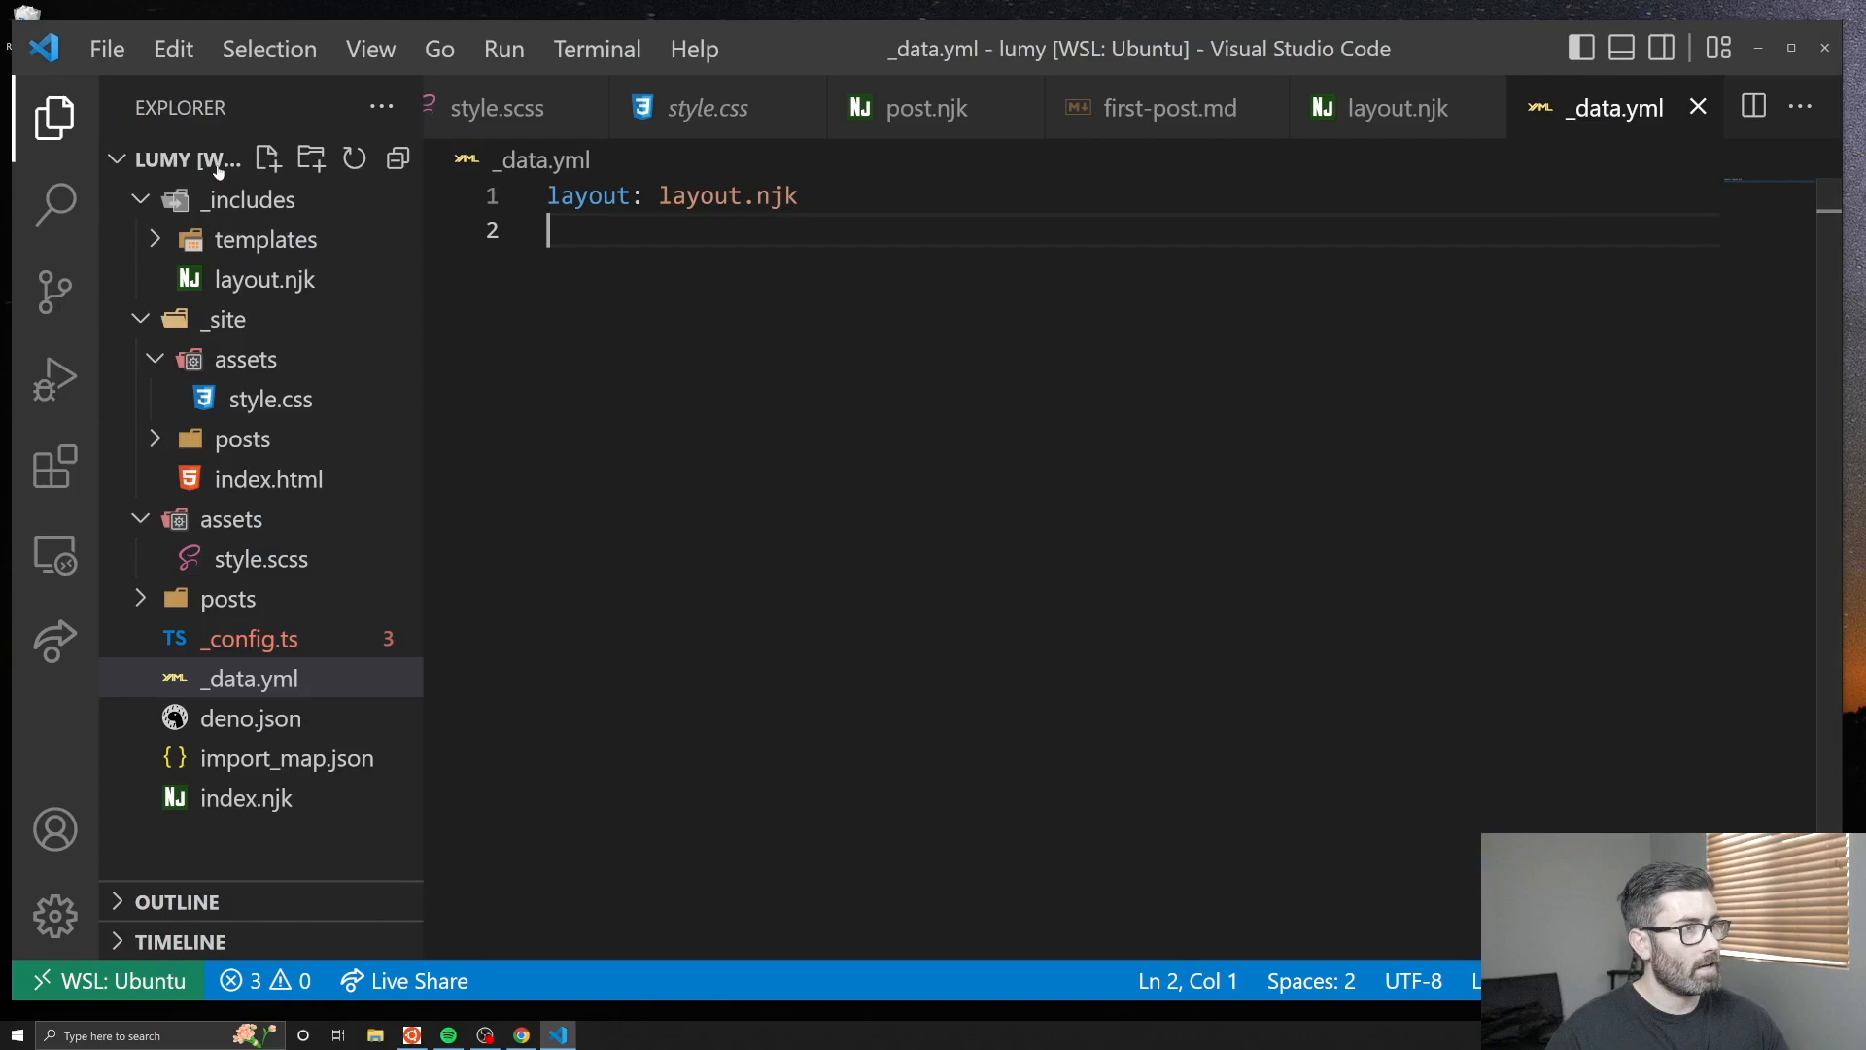
Remove the layout front-matter line from first-post.md and index.njk, relying on _data.yml, and check the rendered homepage.
{"action": "left_click", "coordinate": [1168, 107]}
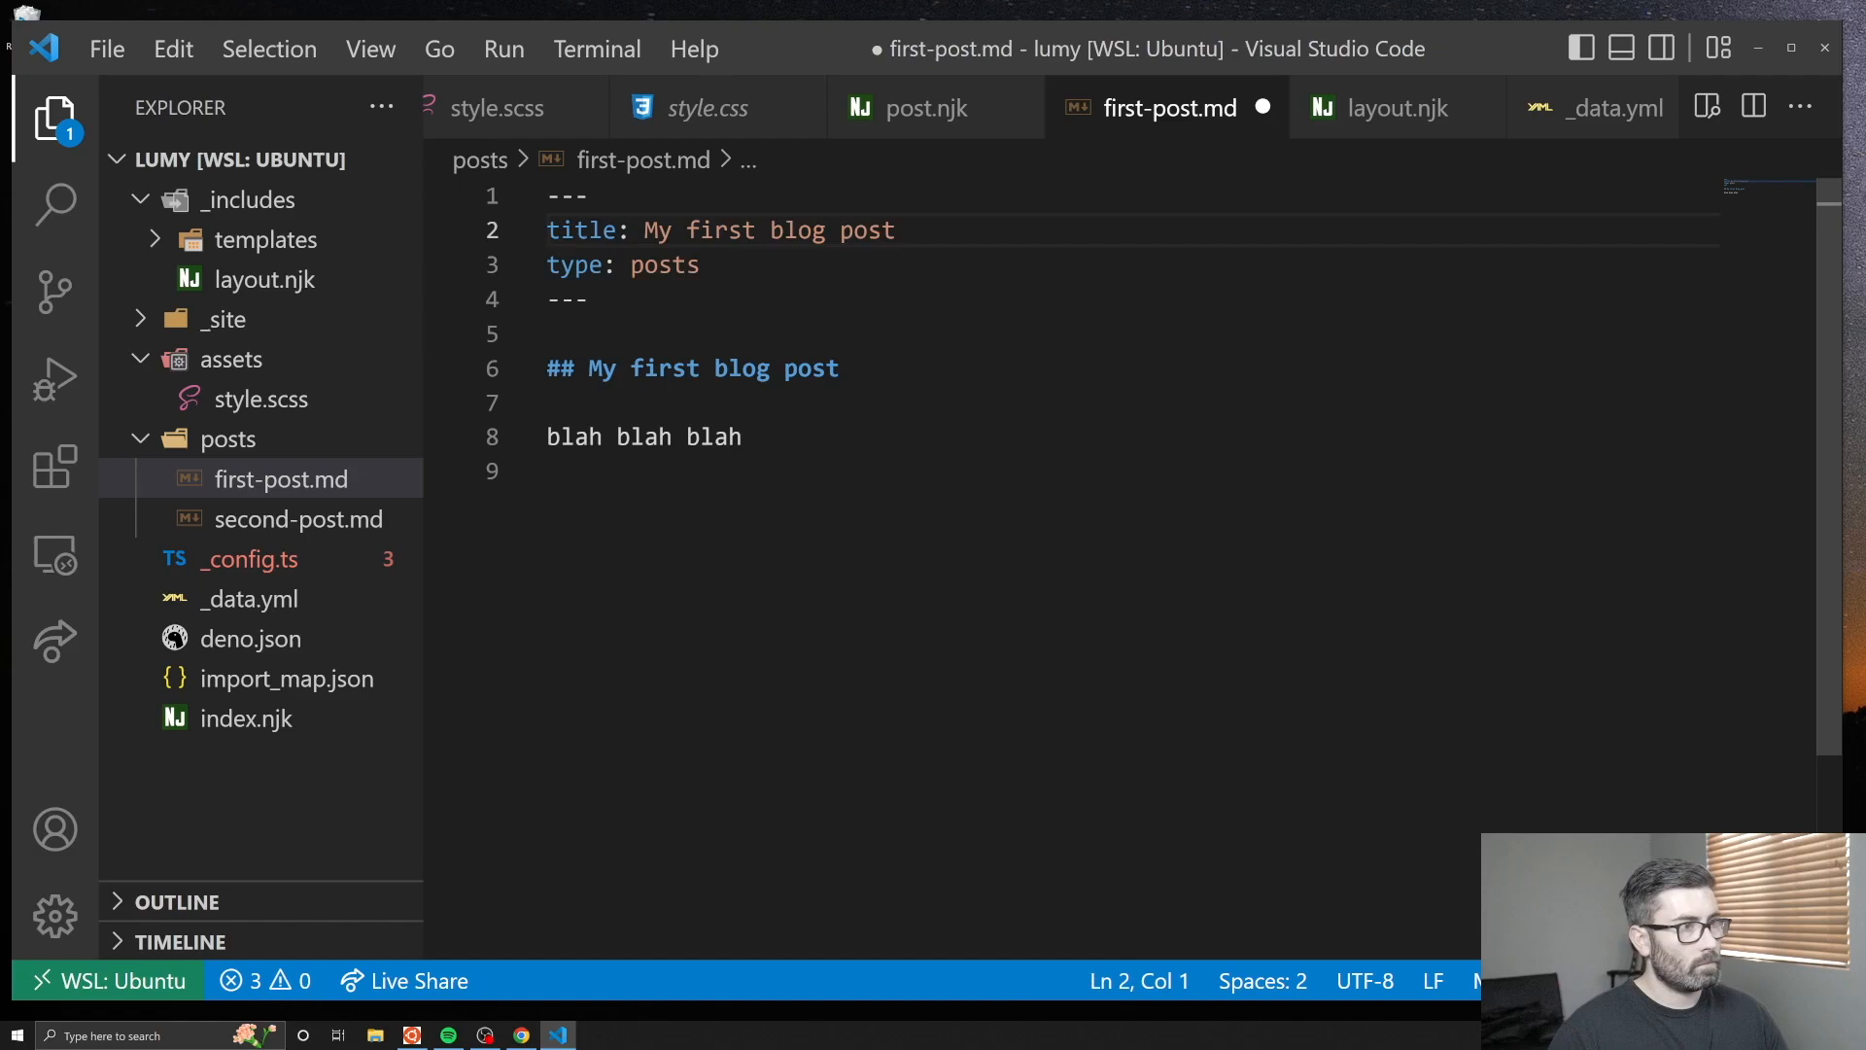
{"action": "left_click", "coordinate": [247, 717]}
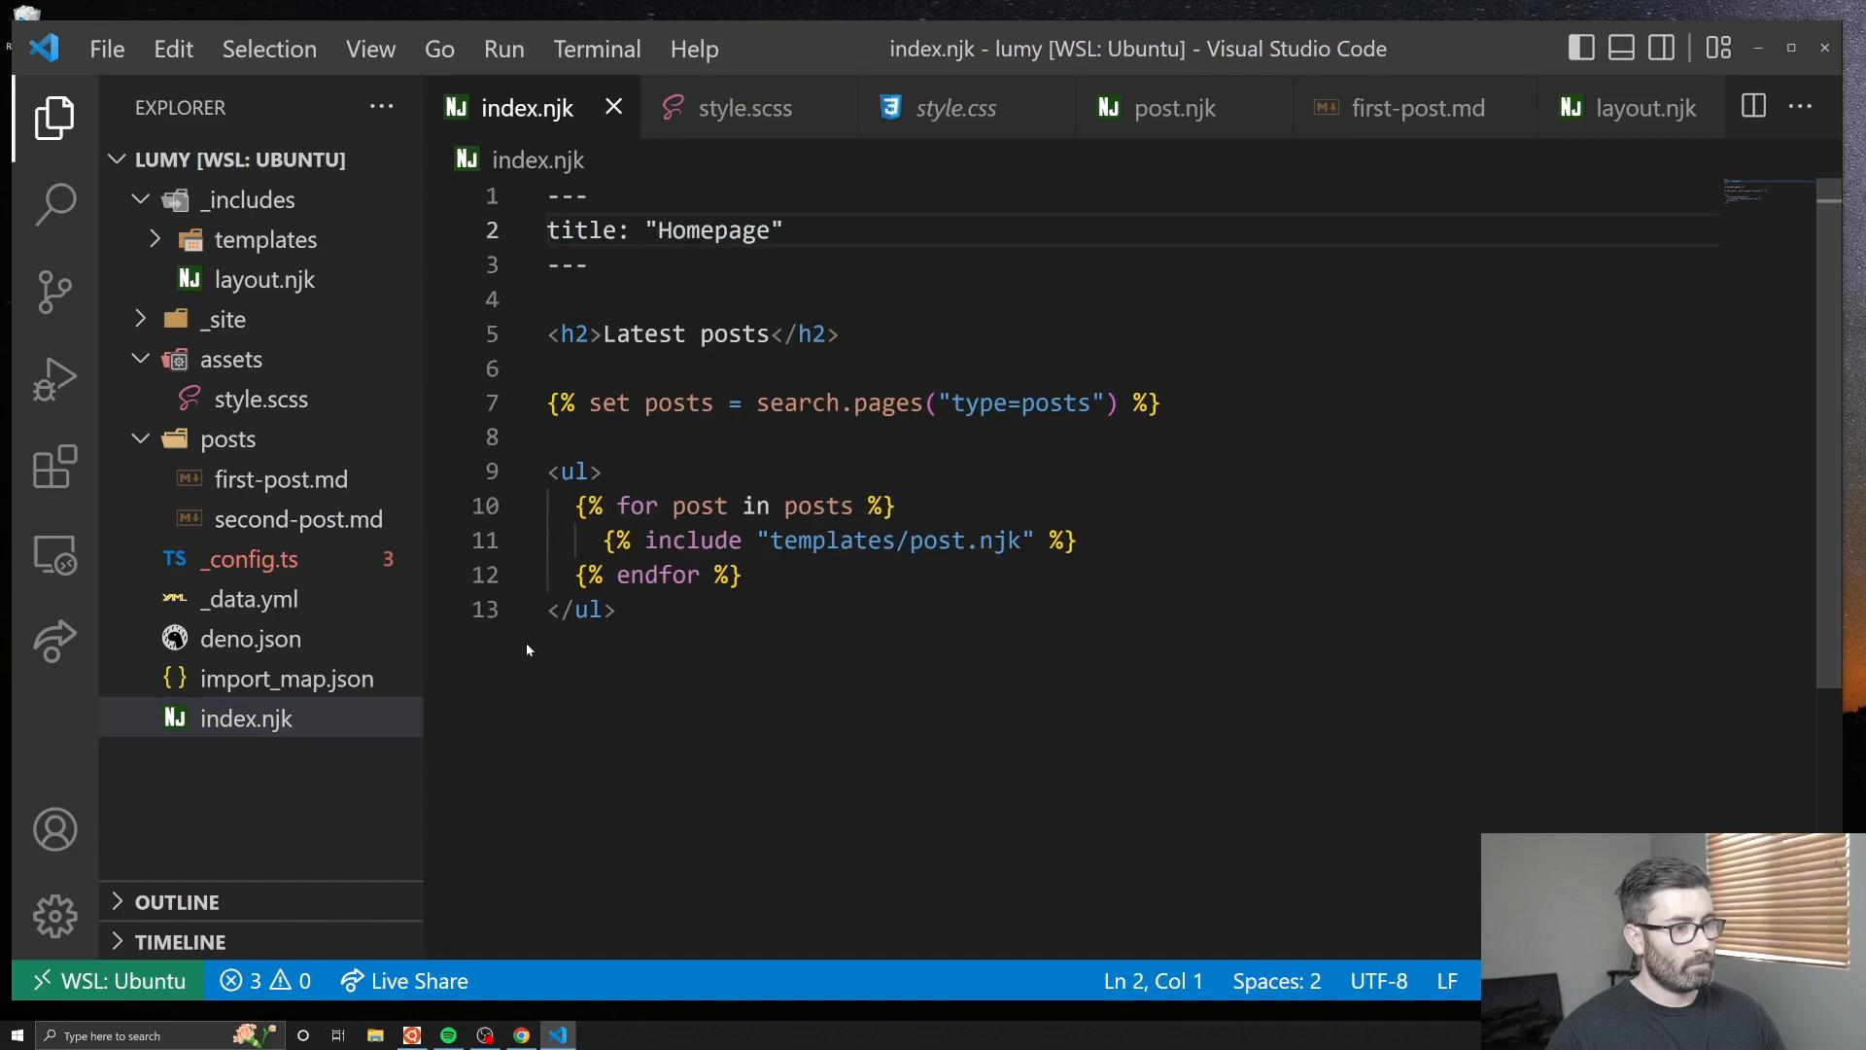
{"action": "left_click", "coordinate": [521, 1034]}
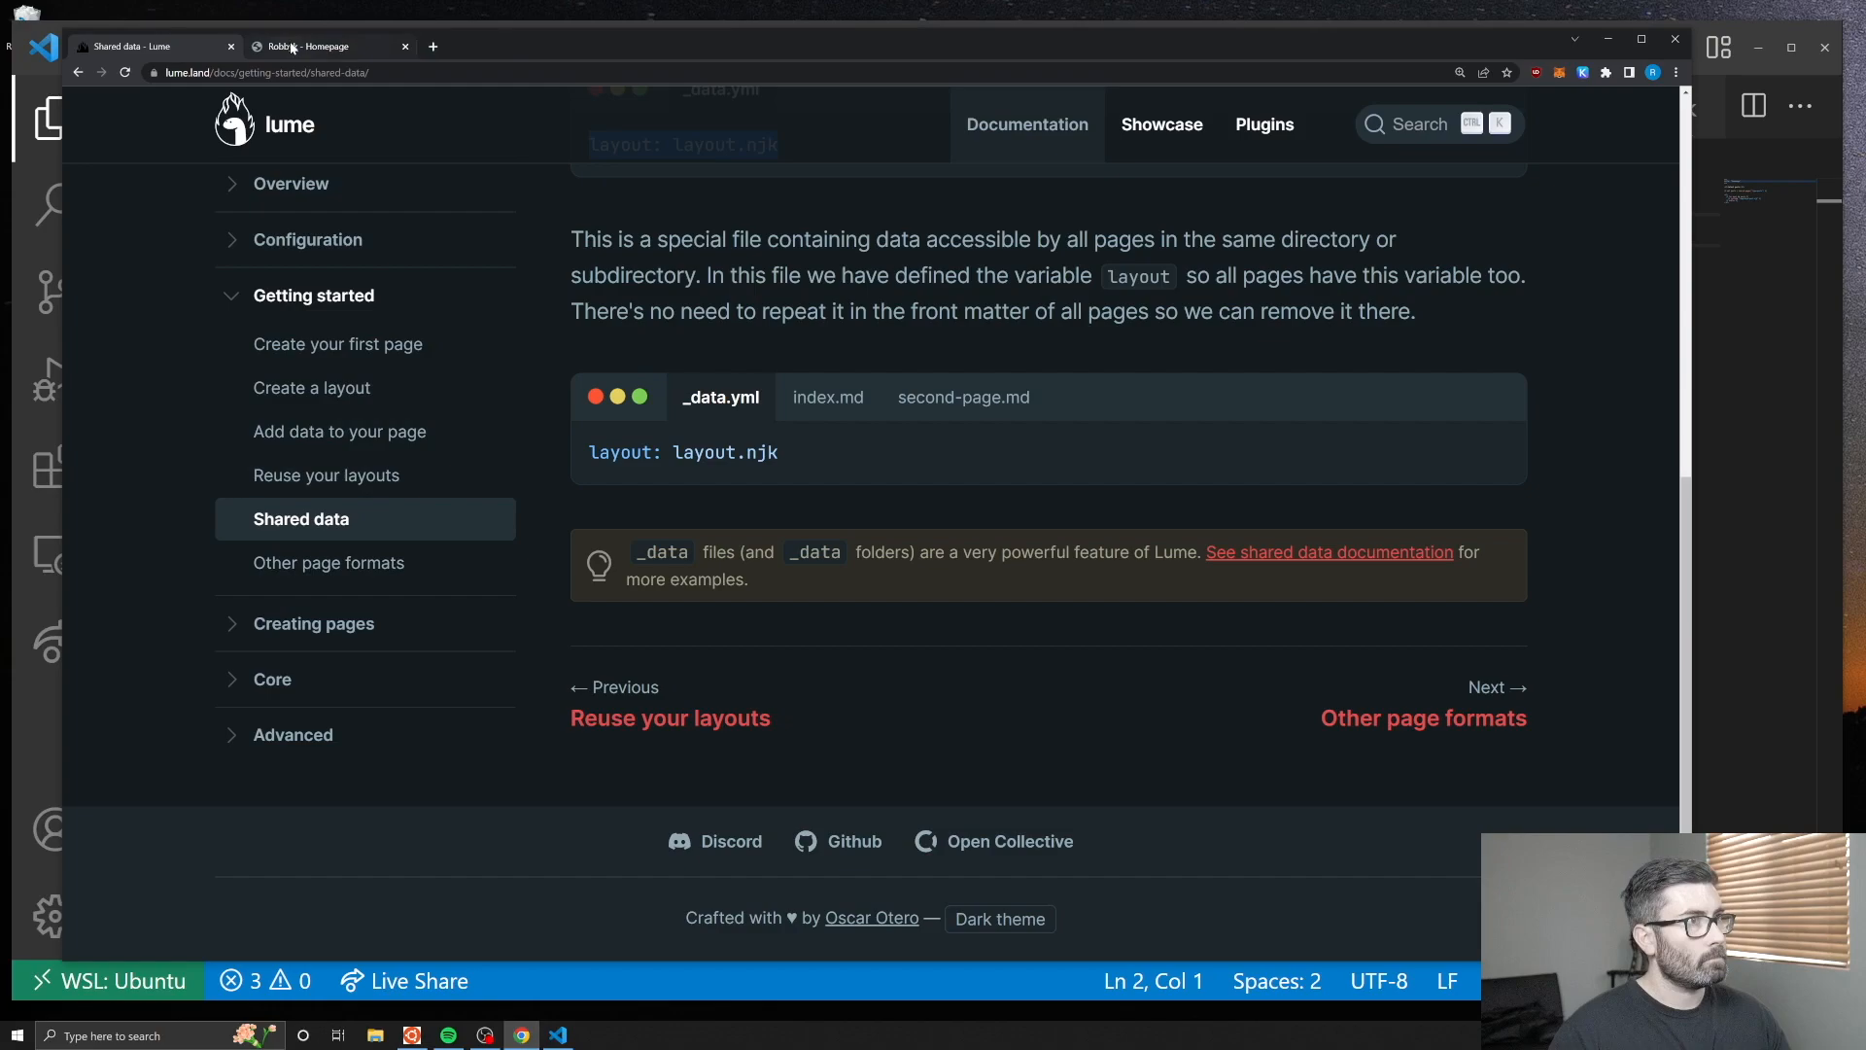
{"action": "left_click", "coordinate": [556, 1034]}
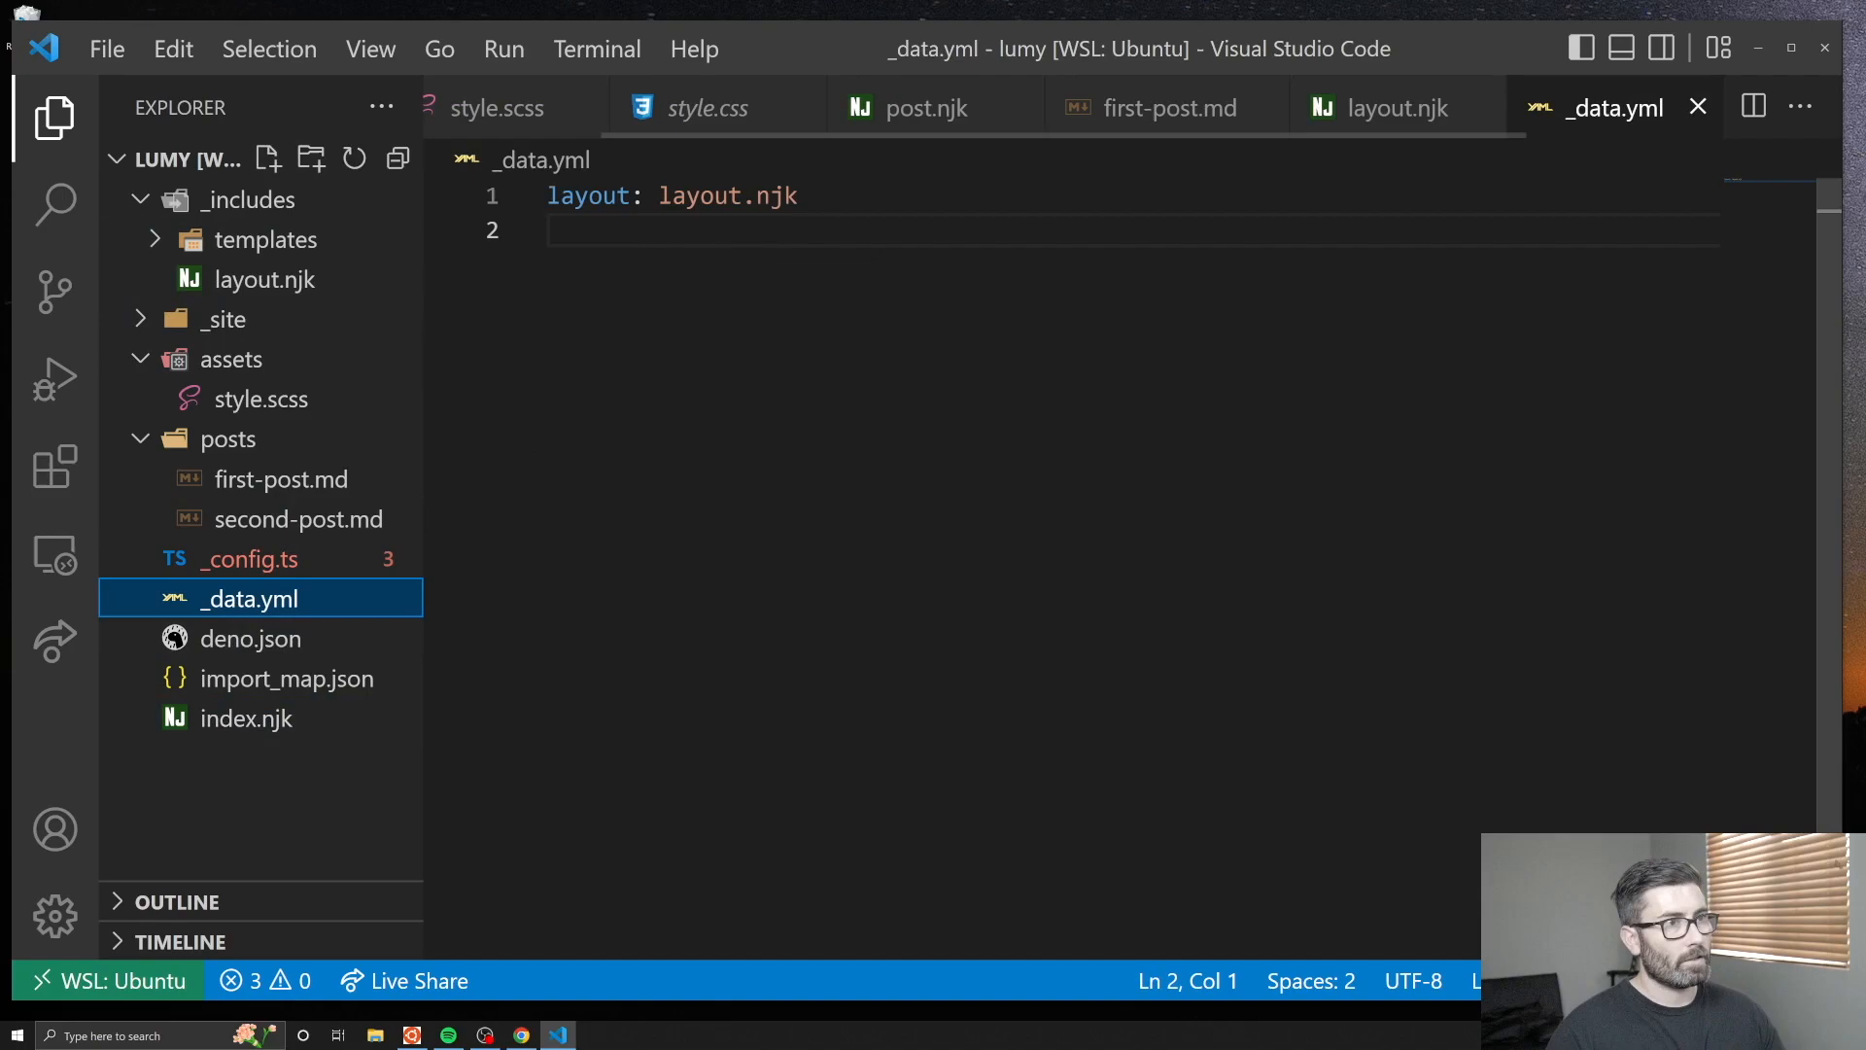
Add a twitter key to _data.yml and output {{ twitter }} at the end of index.njk.
{"action": "type", "text": "twe"}
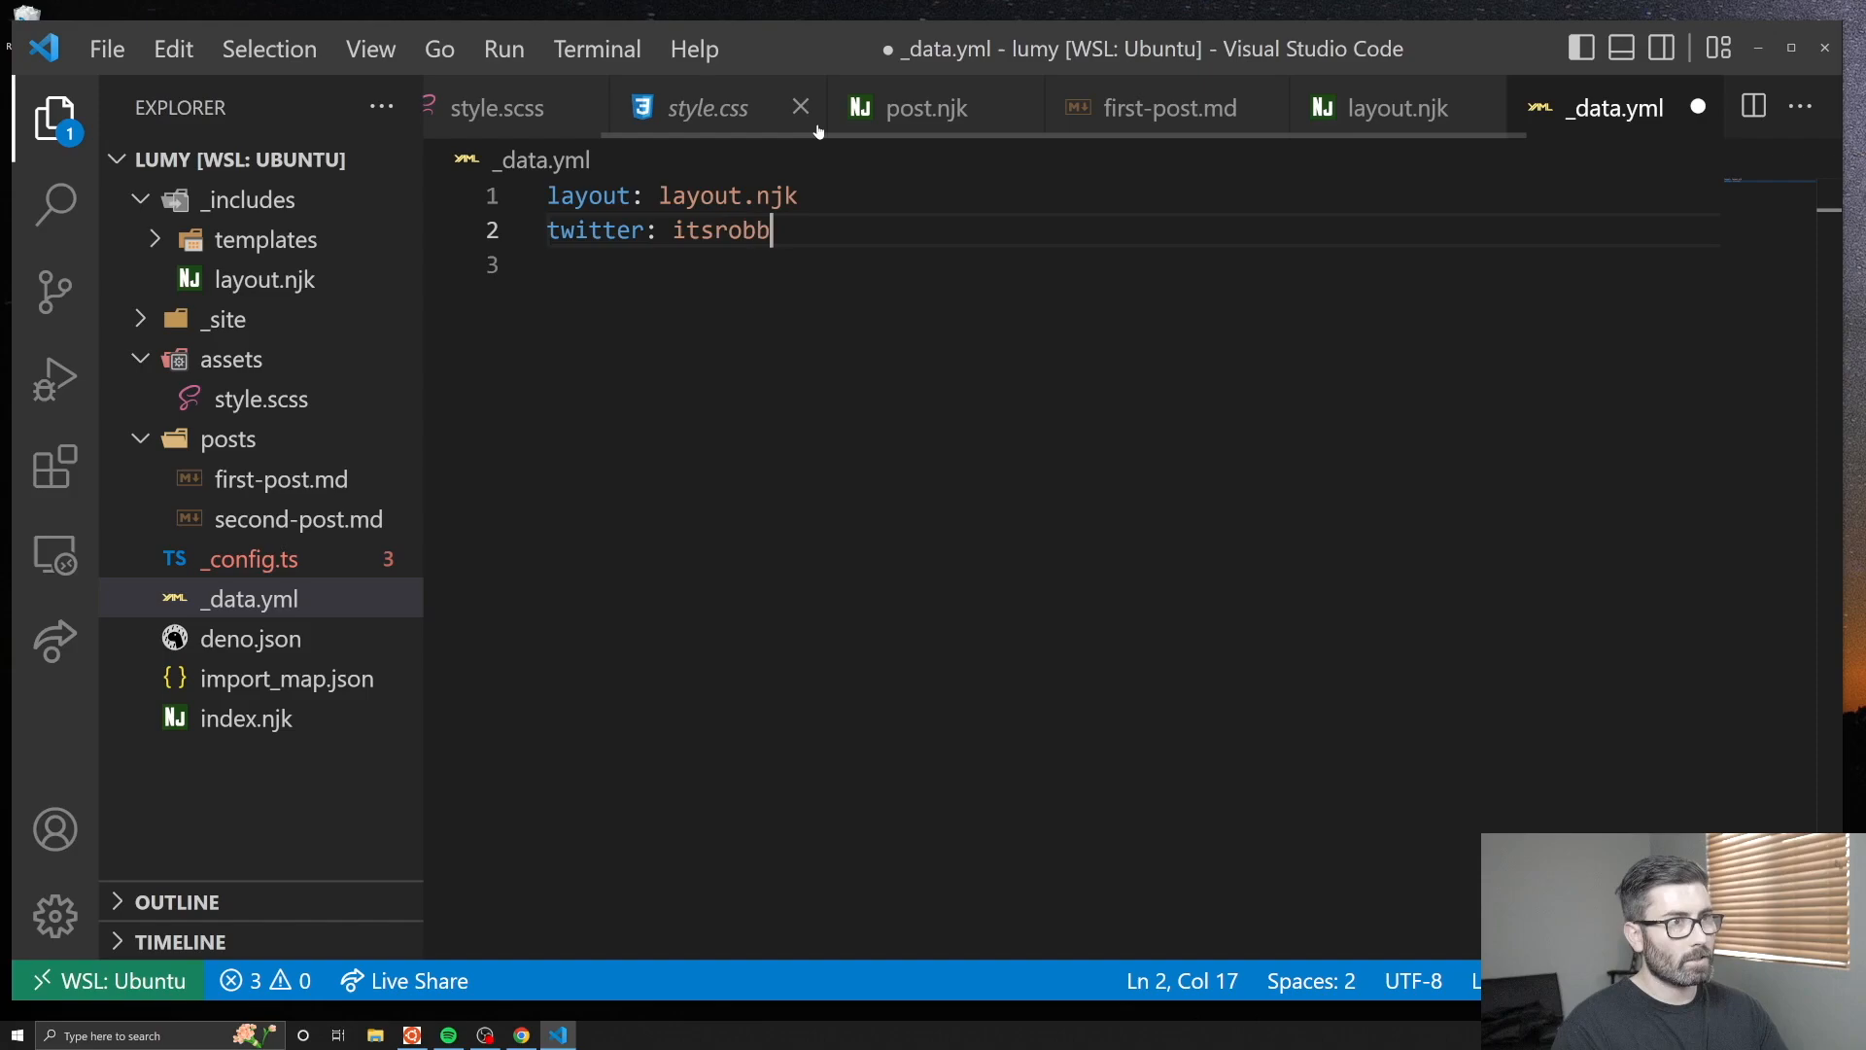
{"action": "left_click", "coordinate": [247, 718]}
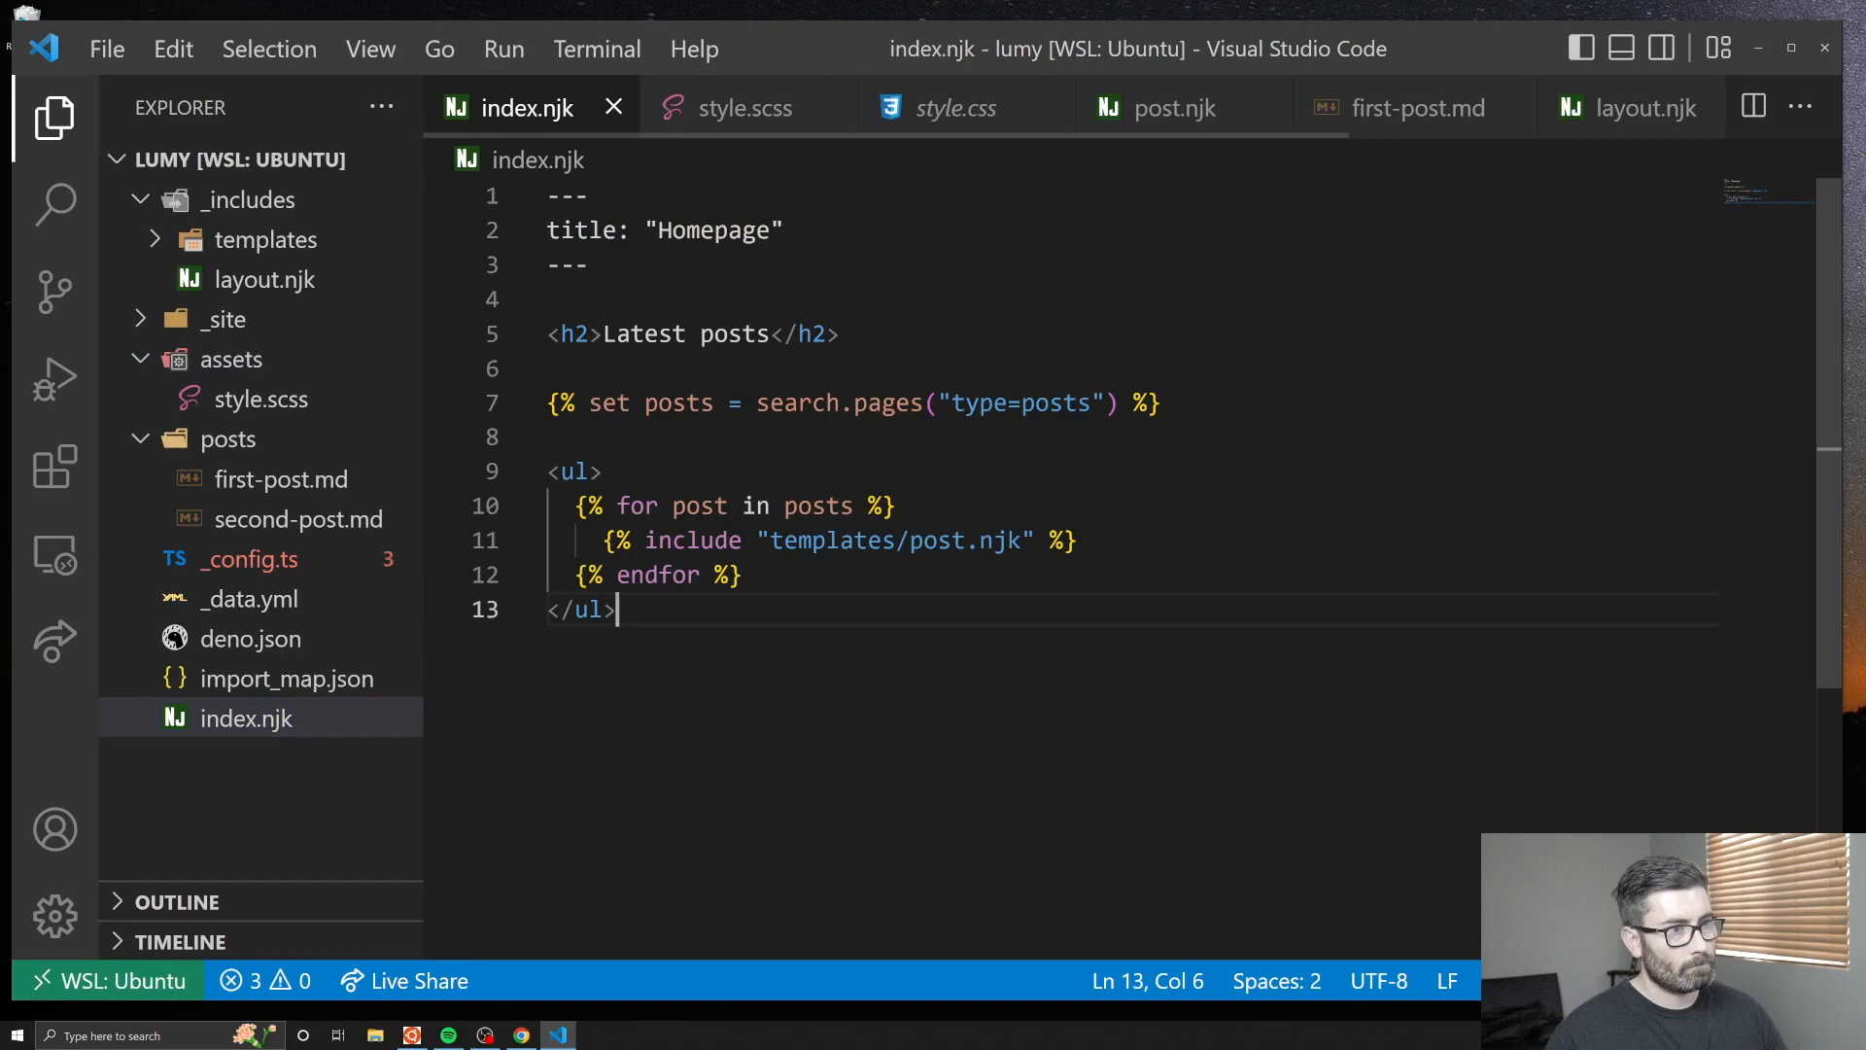
{"action": "type", "text": "{{ twitter}}"}
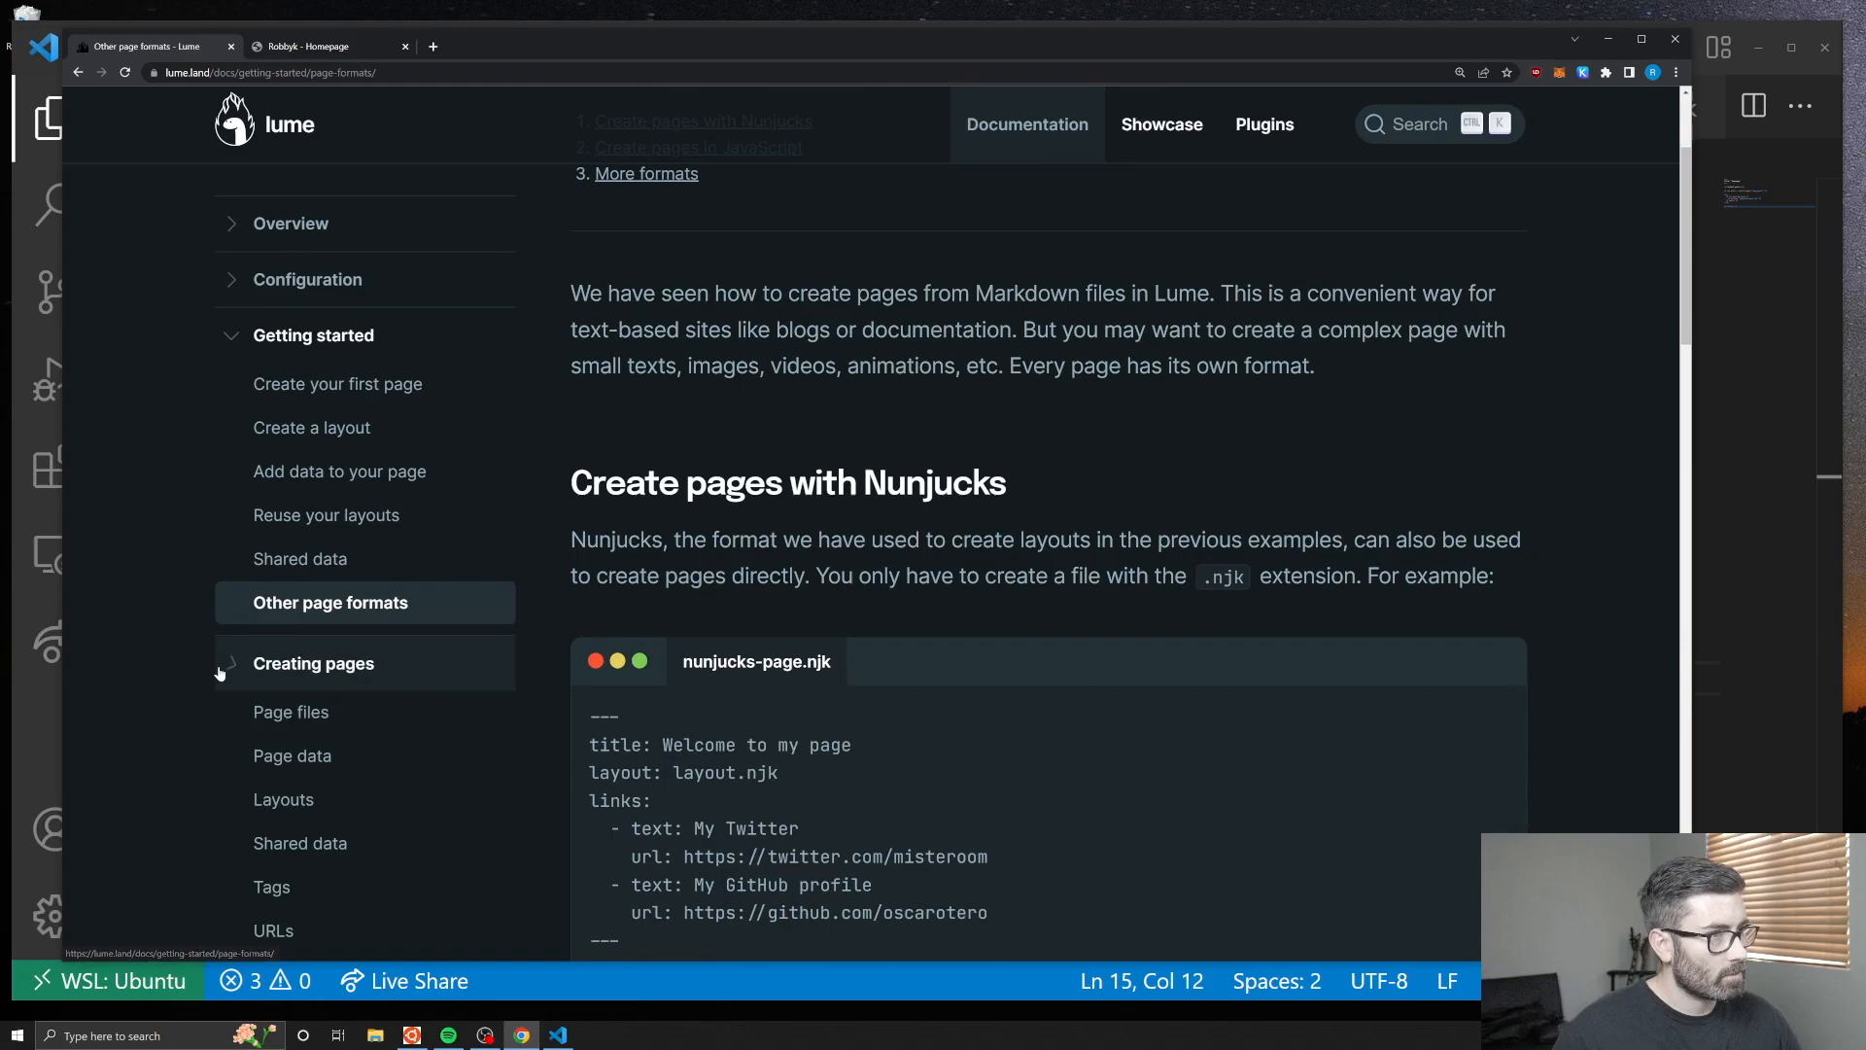
Browse the Lume plugins catalogue to the Code Highlight page, then return to first-post.md.
{"action": "left_click", "coordinate": [1263, 125]}
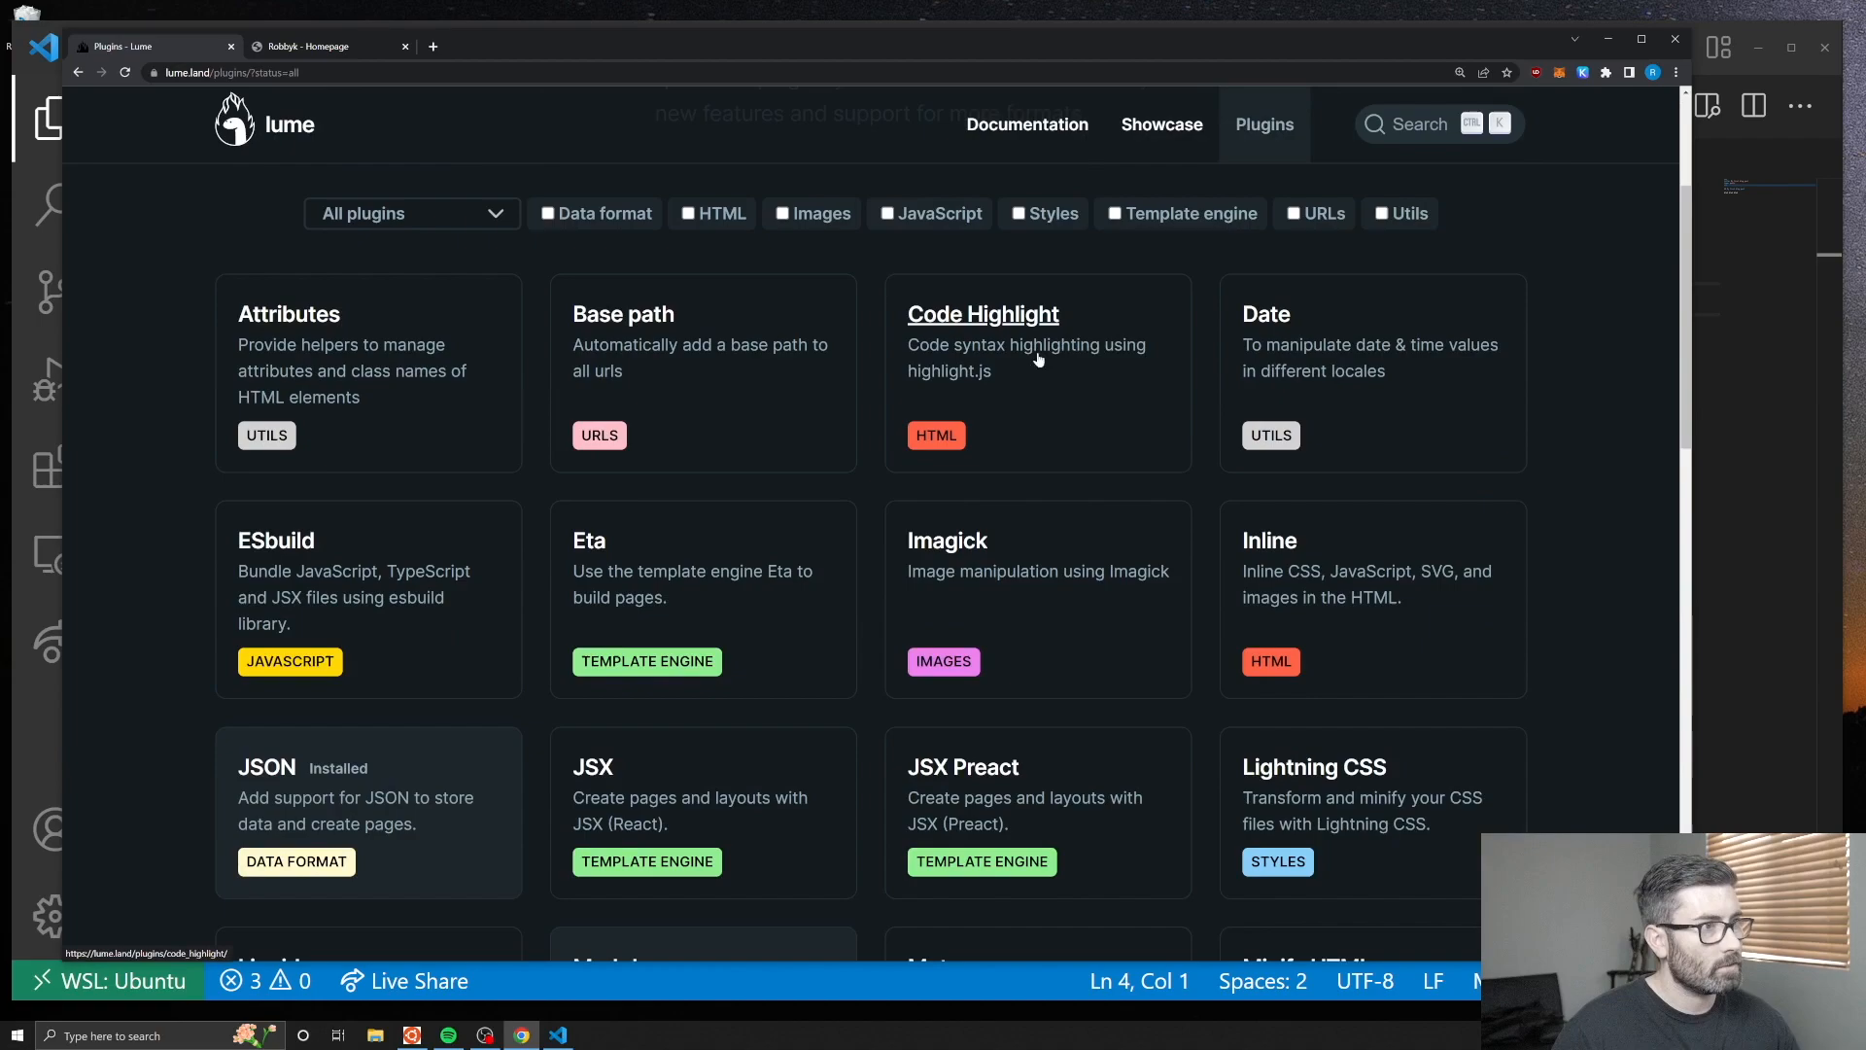
{"action": "left_click", "coordinate": [982, 313]}
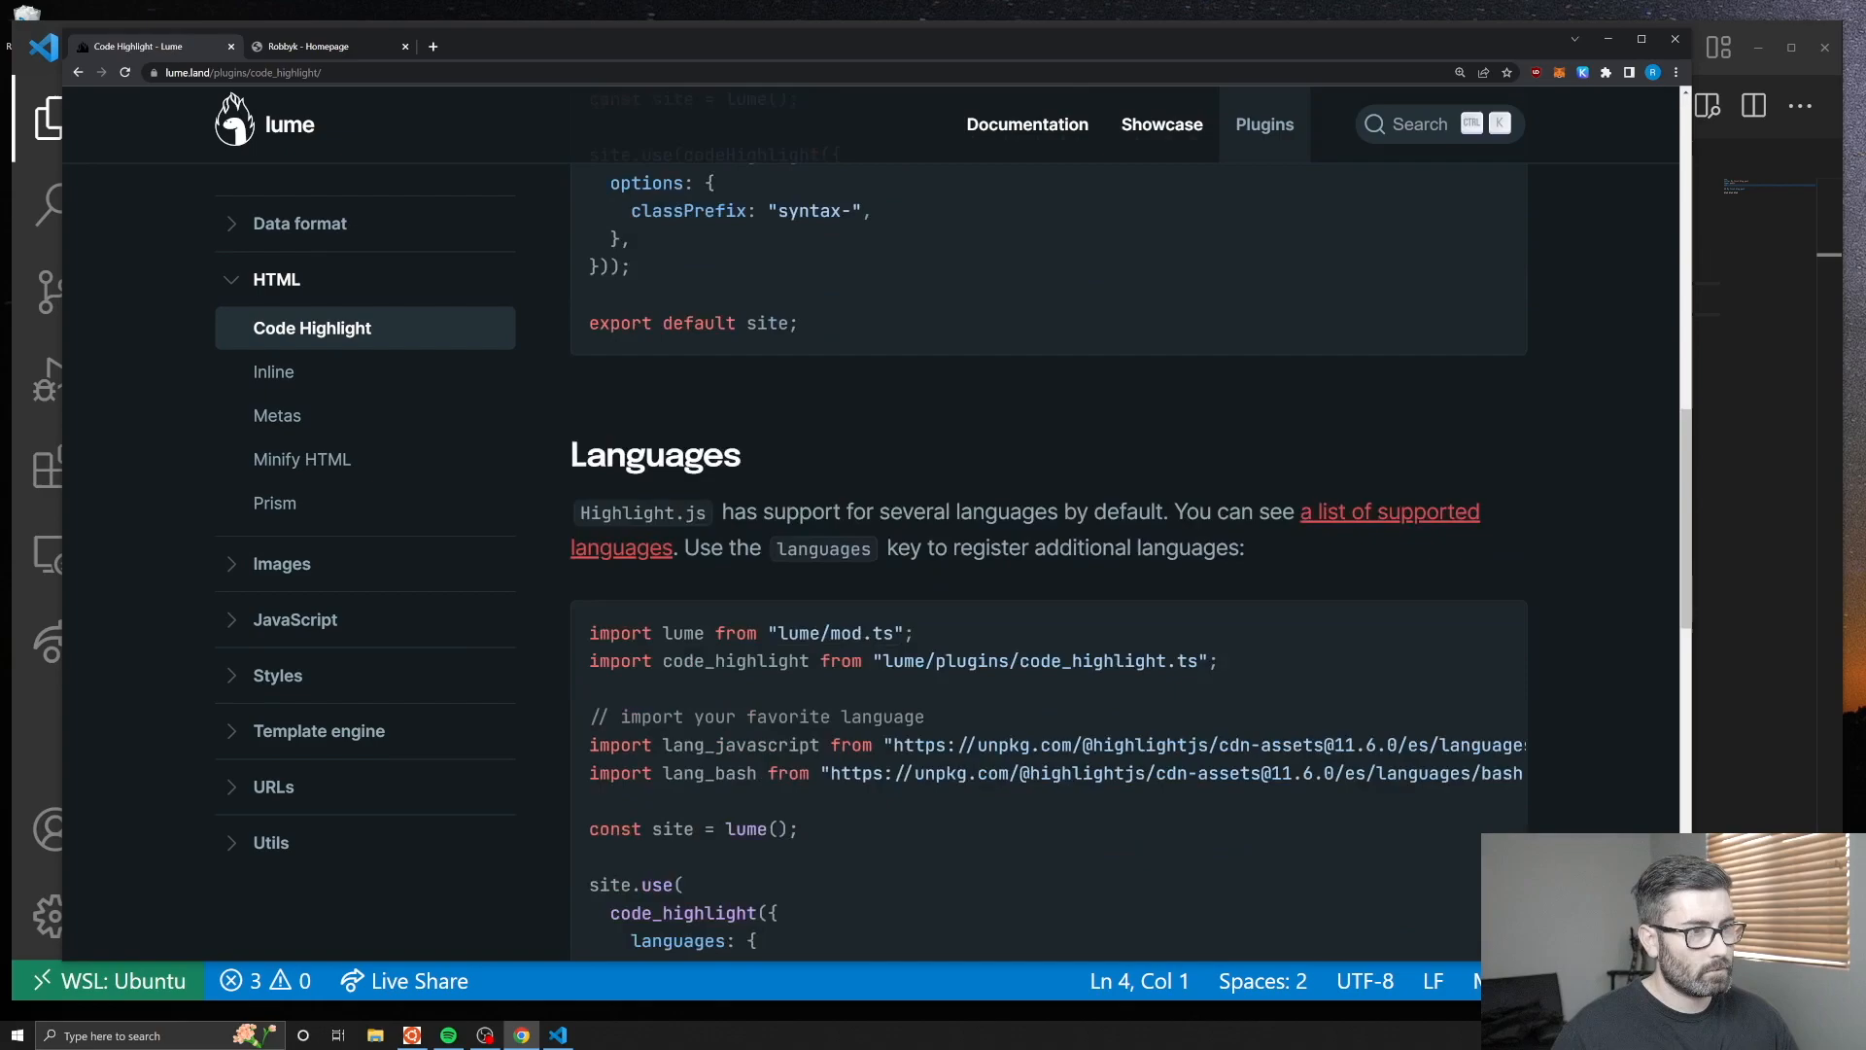
{"action": "left_click", "coordinate": [558, 1034]}
{"action": "type", "text": "```"}
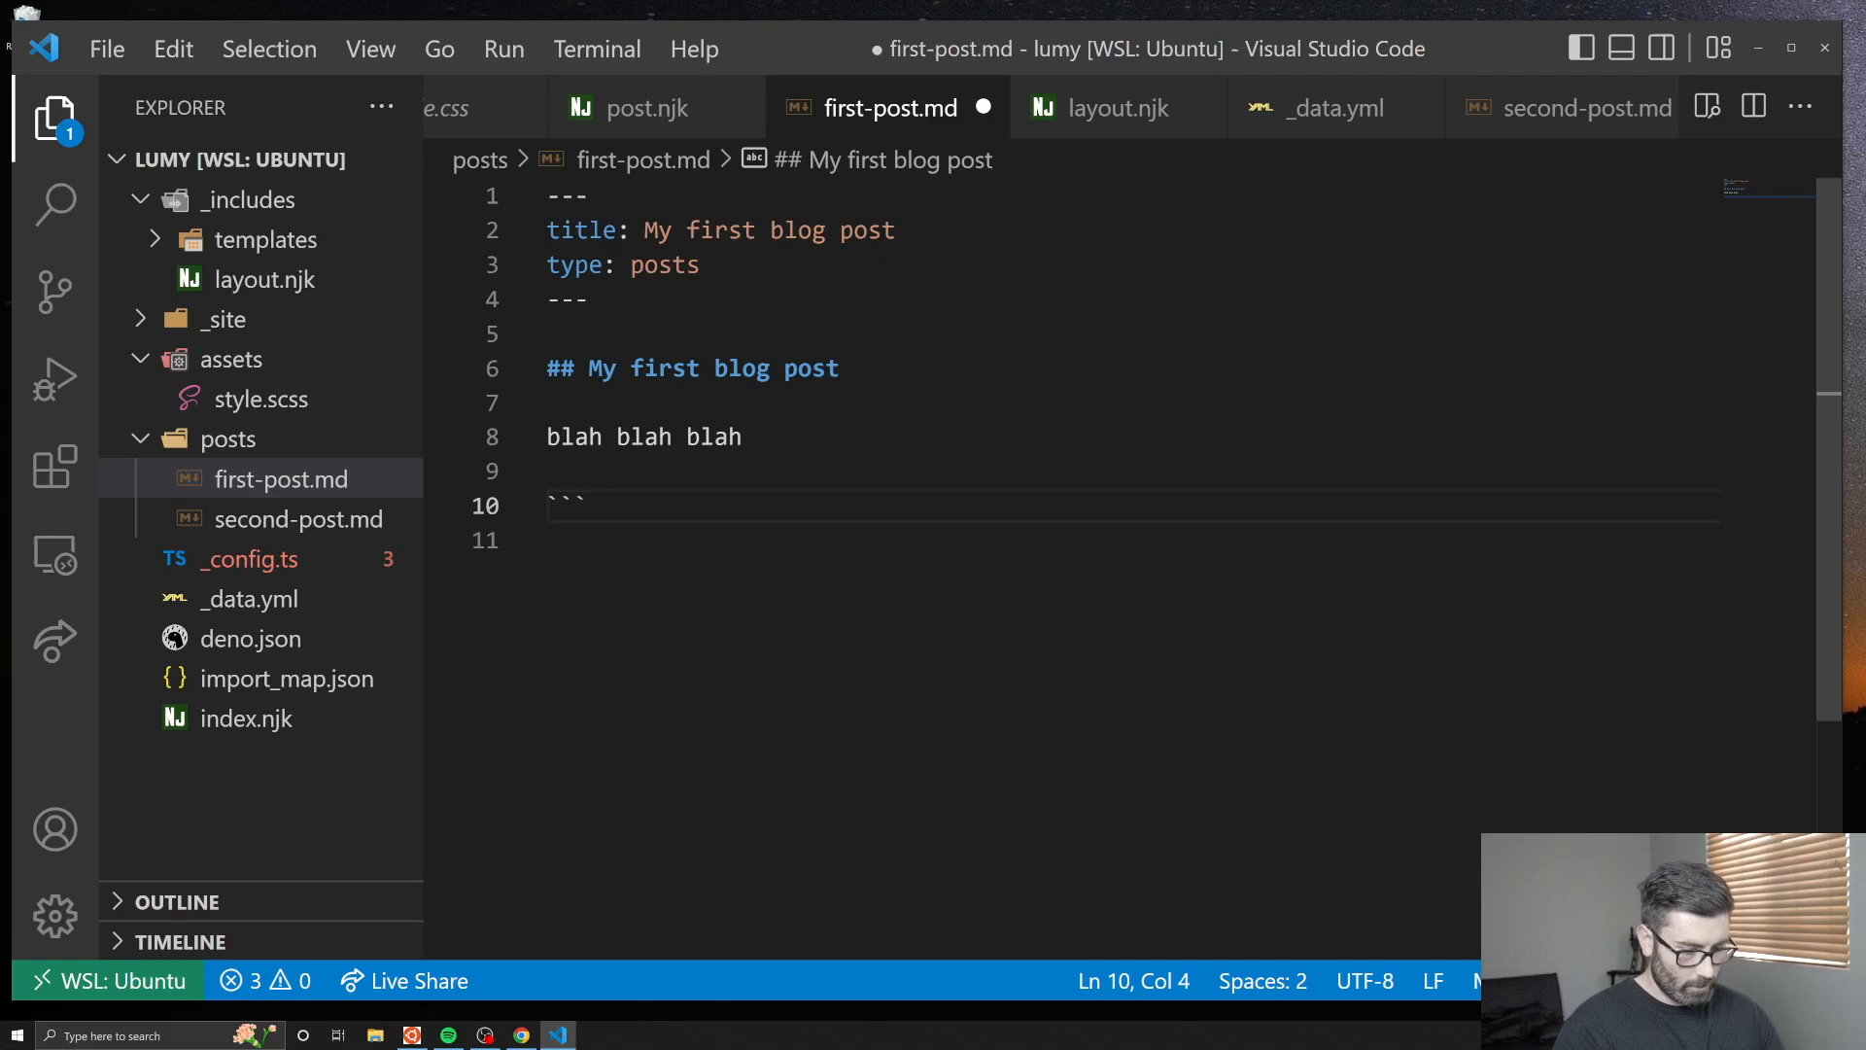
Add a ```javascript fenced block with a hello() function logging a greeting to first-post.md.
{"action": "type", "text": "javascript"}
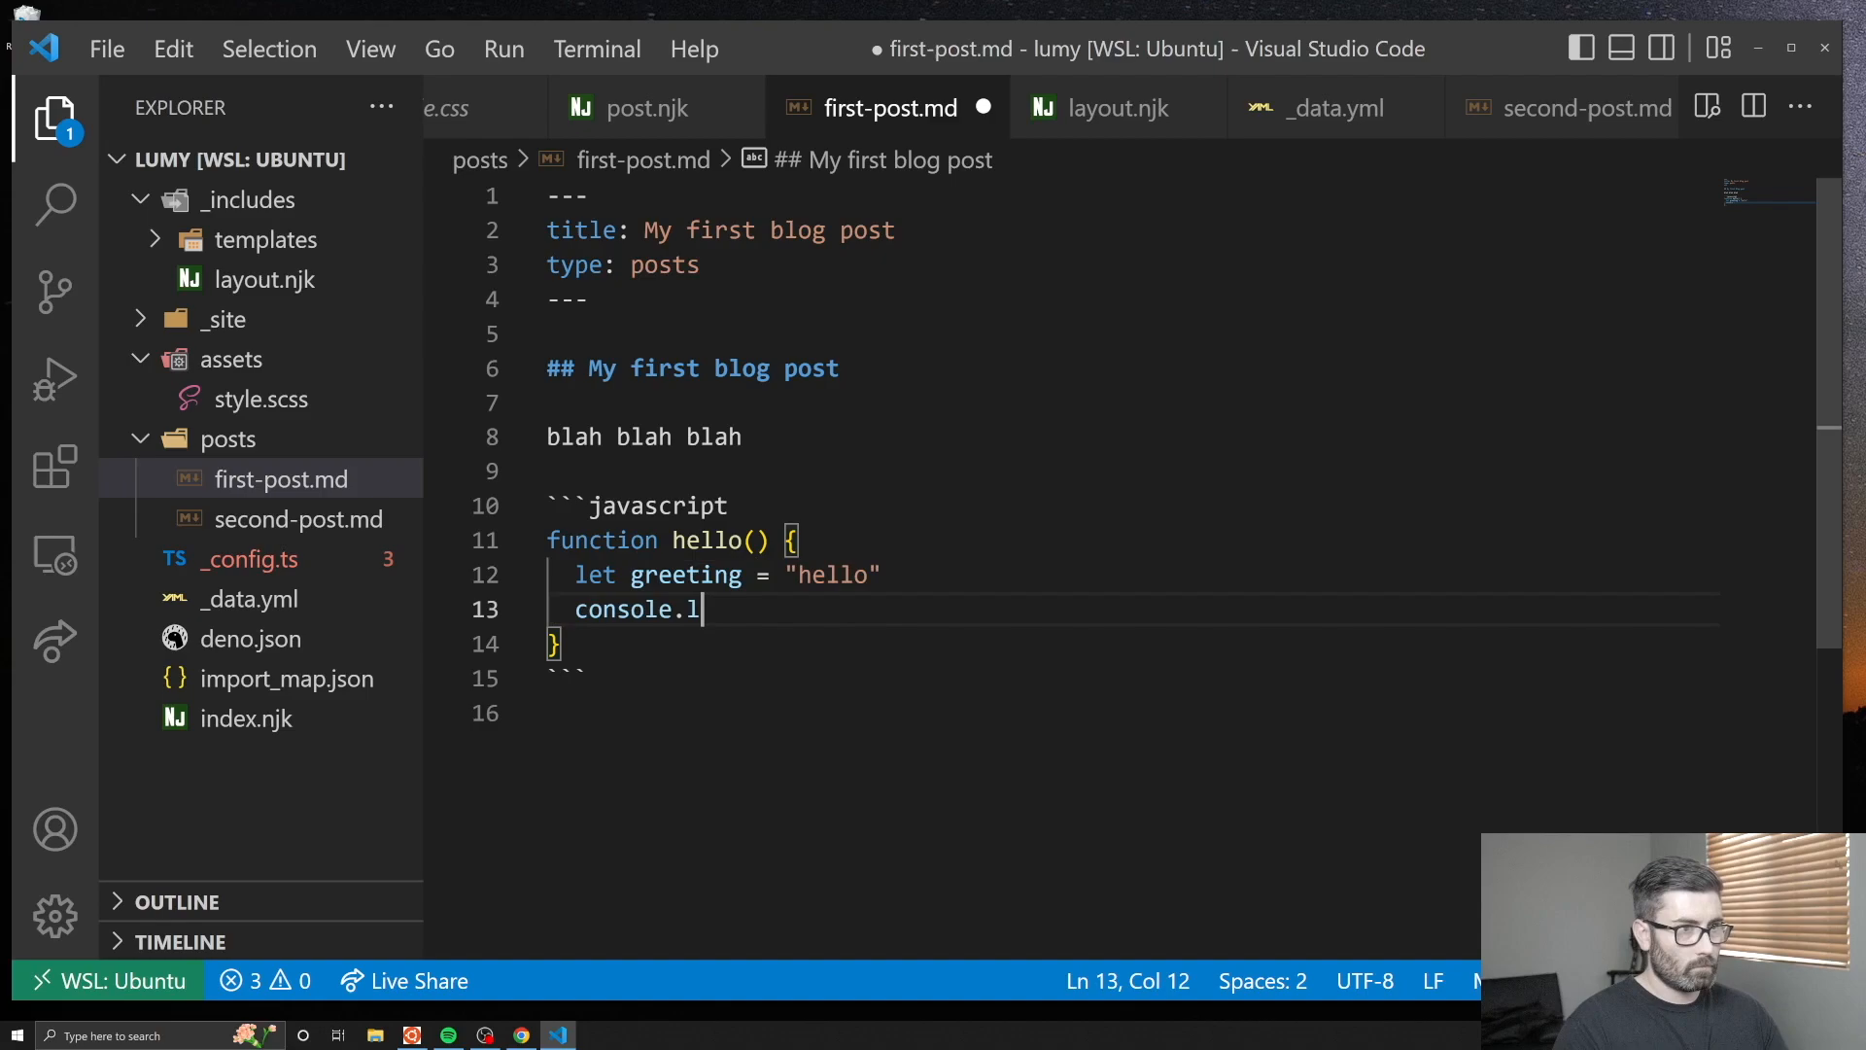
{"action": "type", "text": "og(greeting)"}
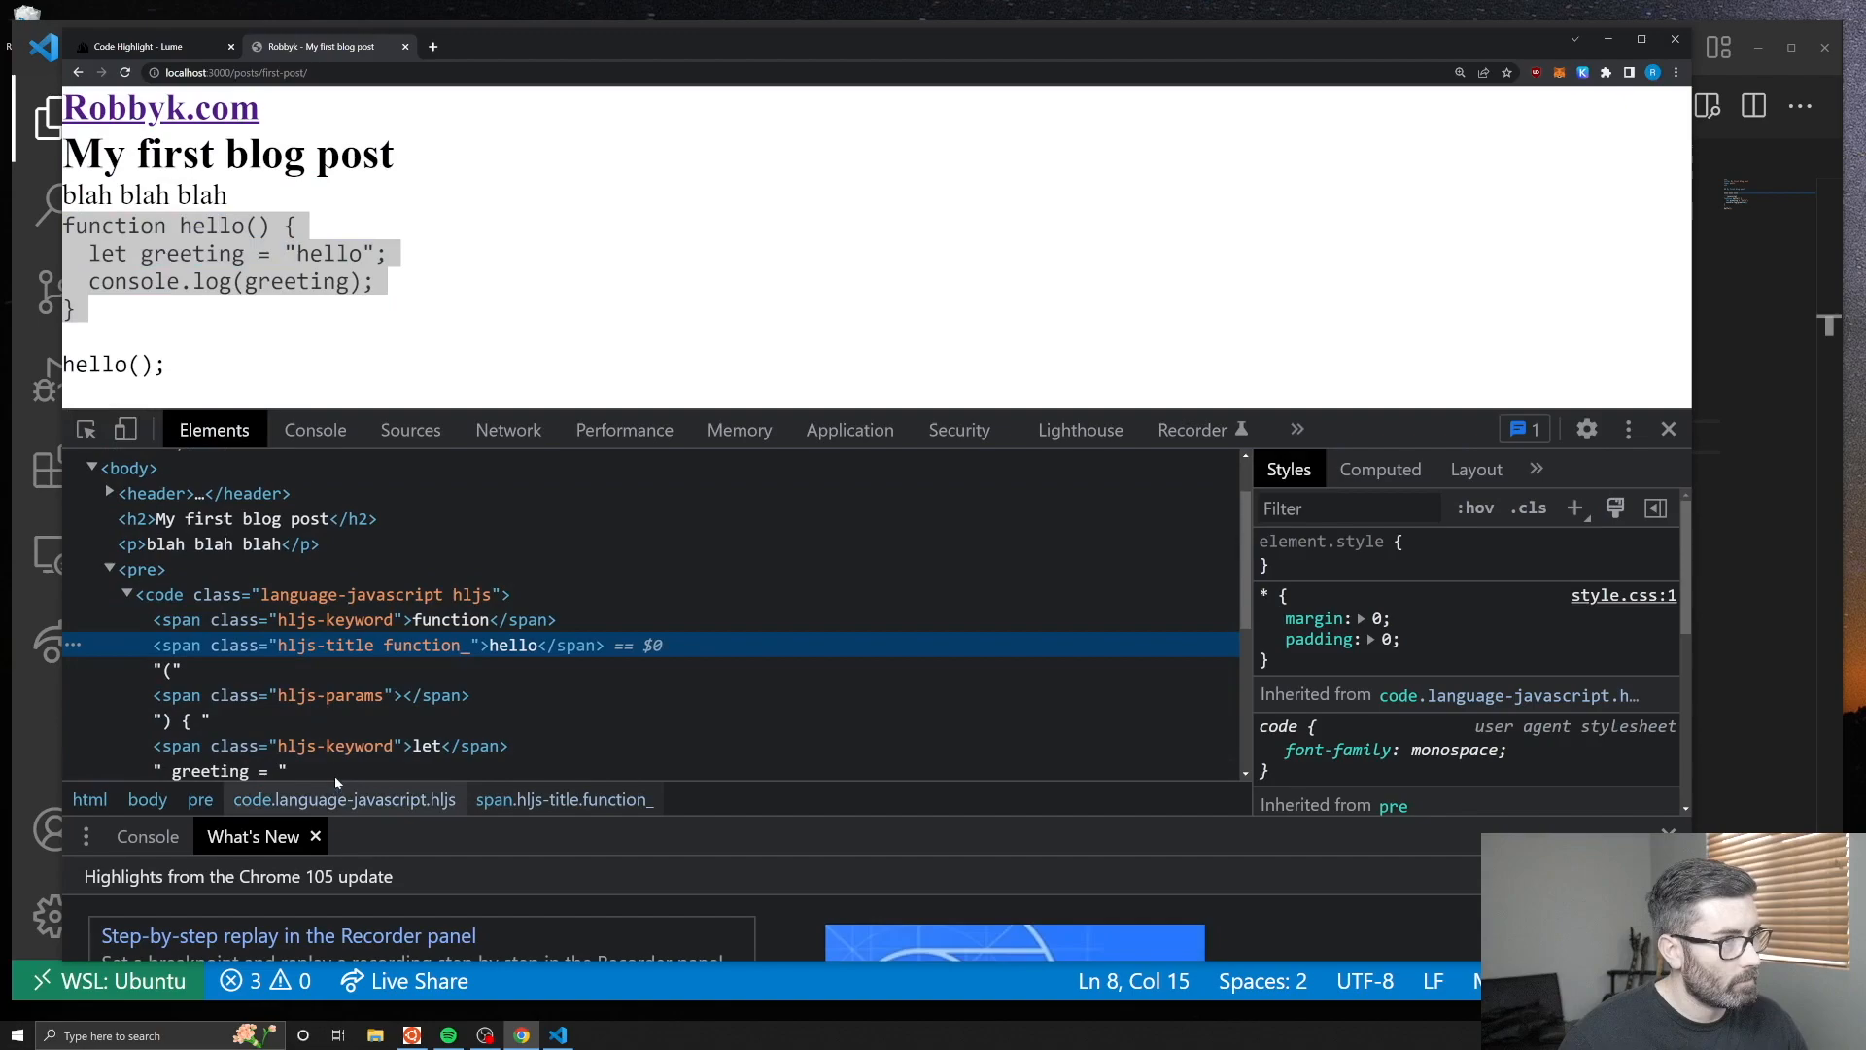
Import the highlight.js github theme into style.scss and view the syntax-coloured post in the browser.
{"action": "left_click", "coordinate": [142, 45]}
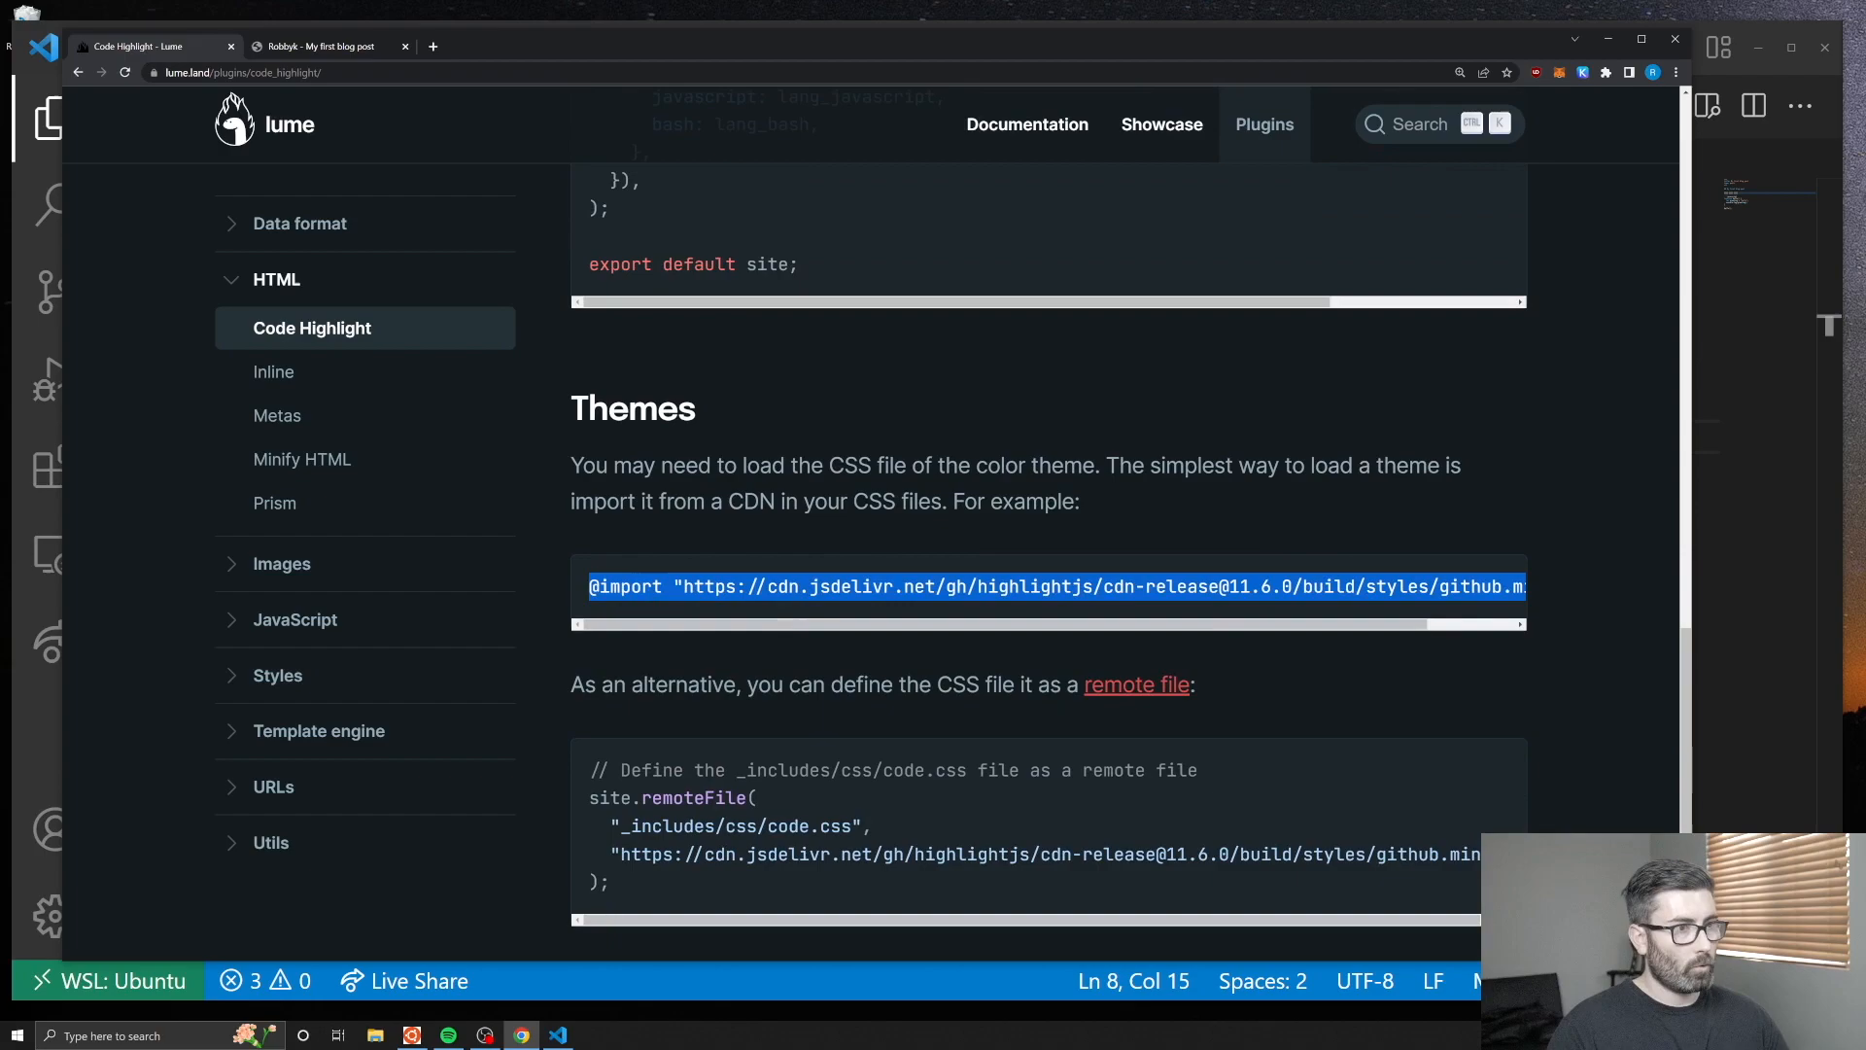
{"action": "left_click", "coordinate": [558, 1034]}
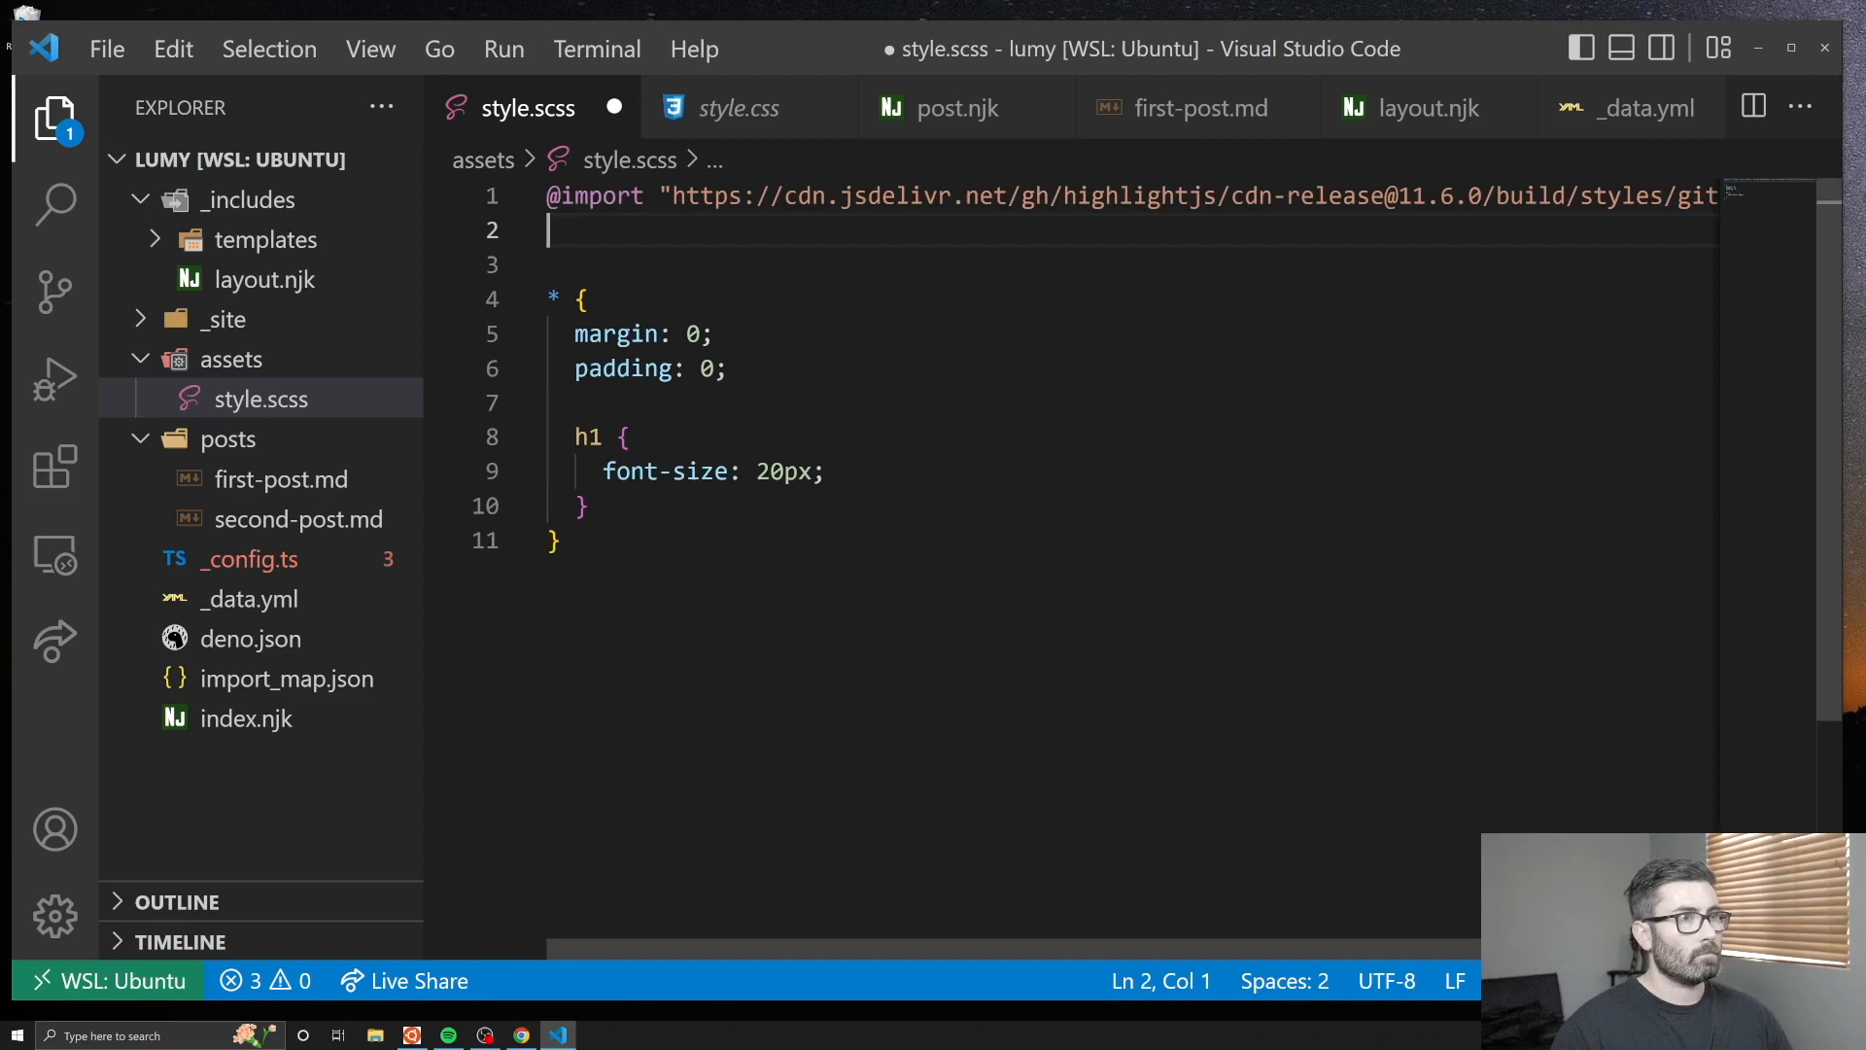
{"action": "left_click", "coordinate": [519, 1034]}
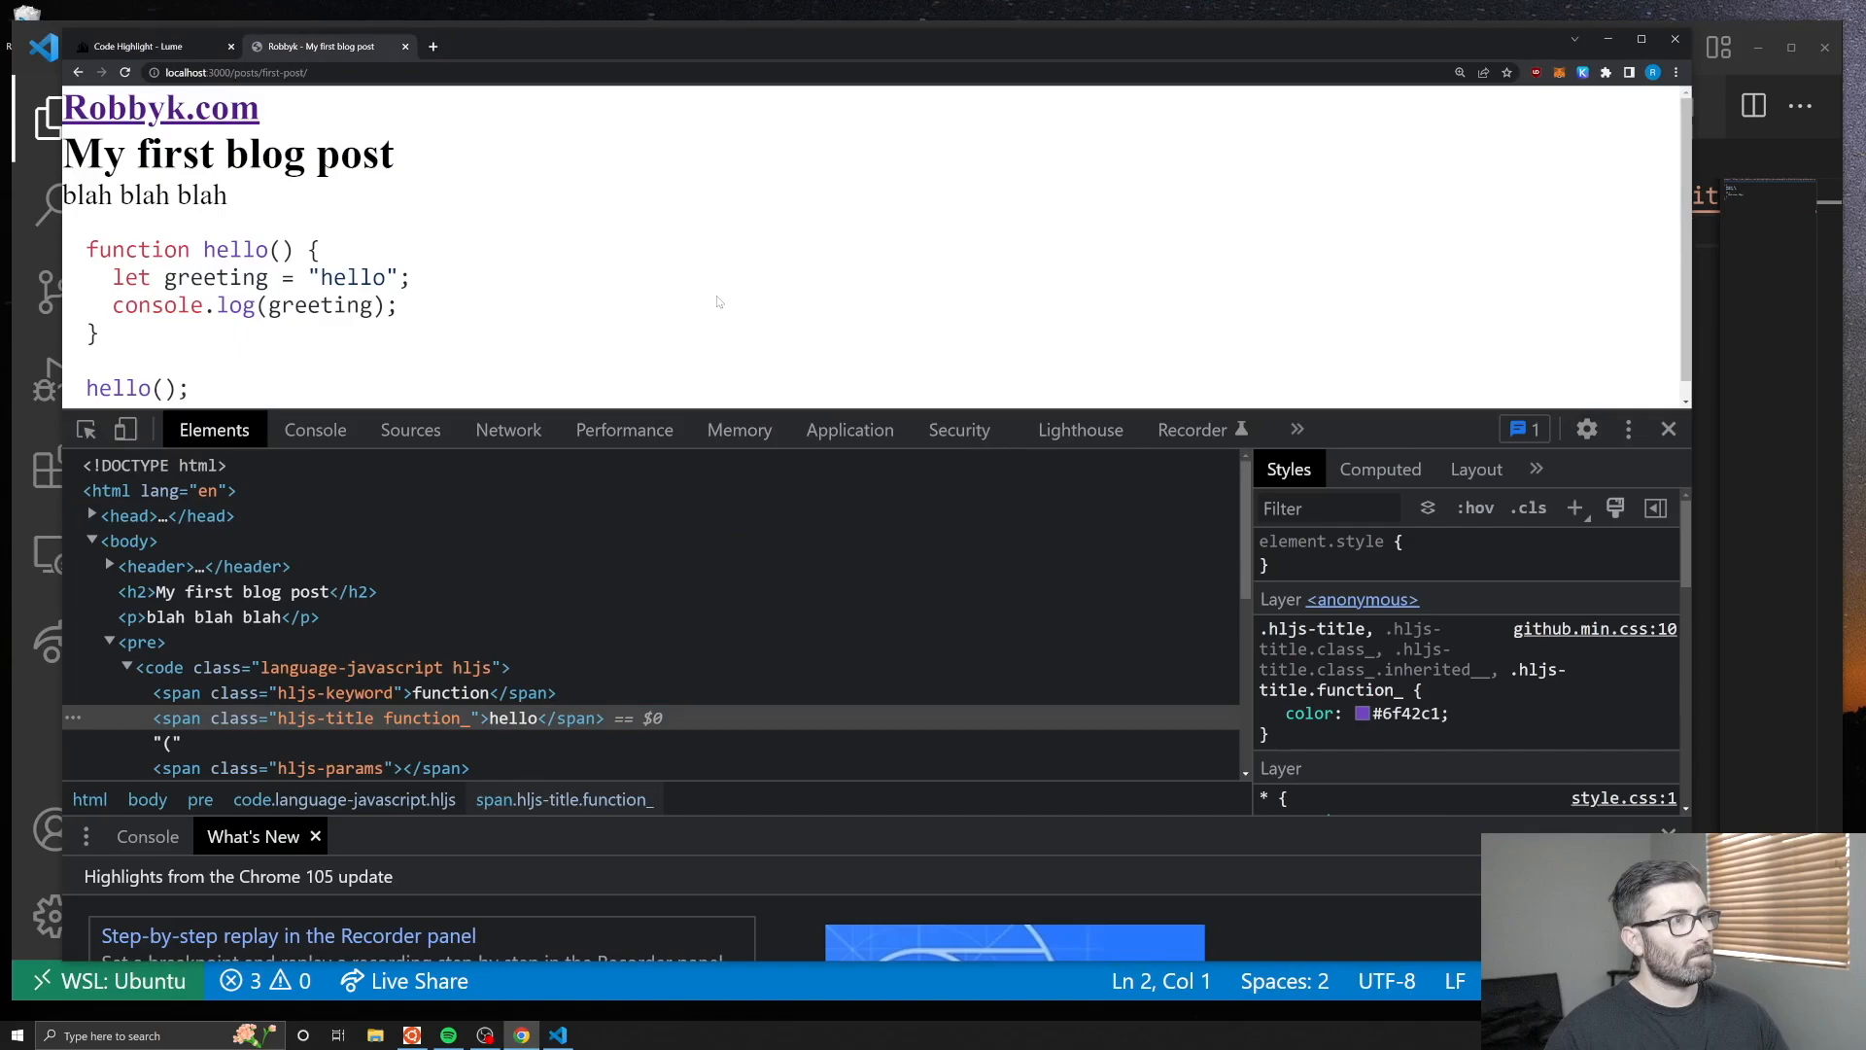